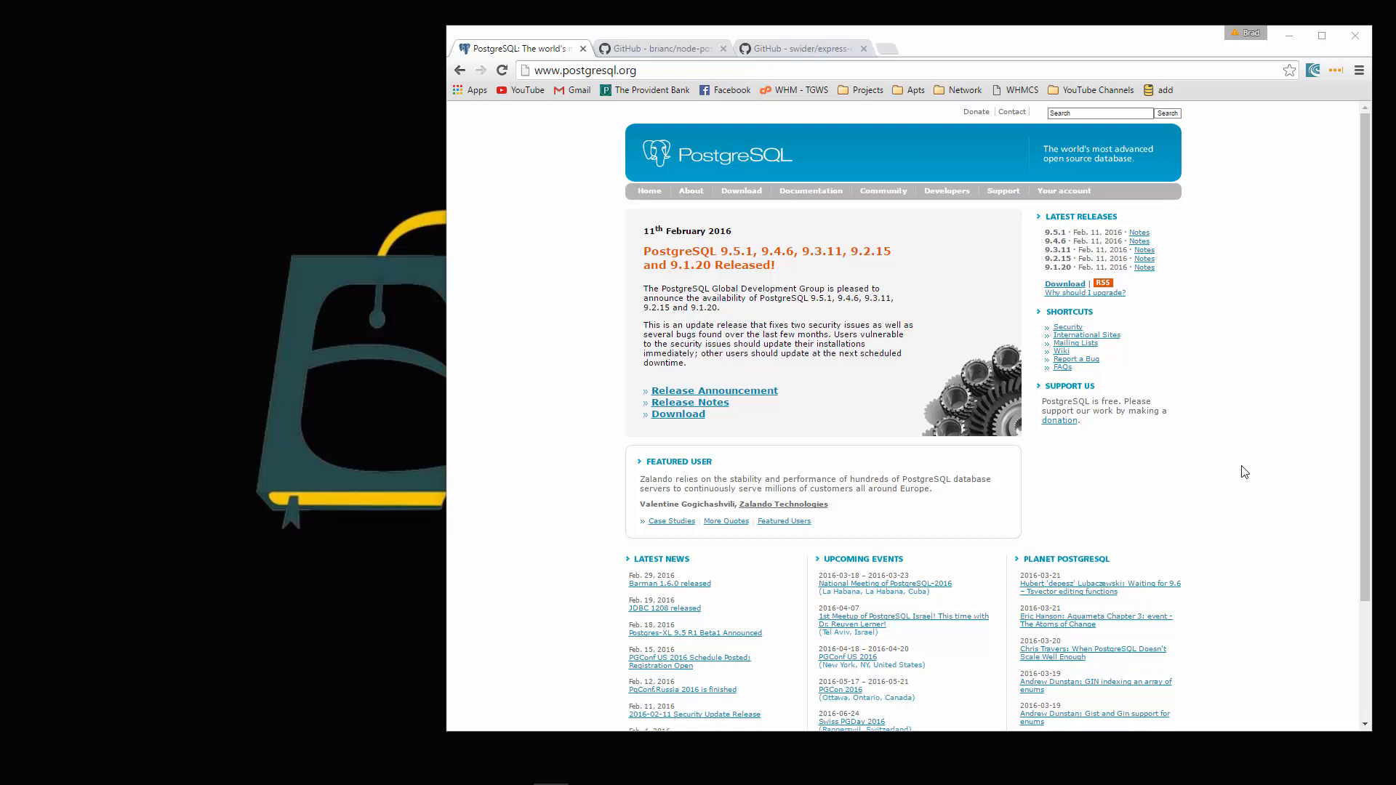
- Switch to the brianc/node-postgres GitHub repository and its README
left_click(659, 48)
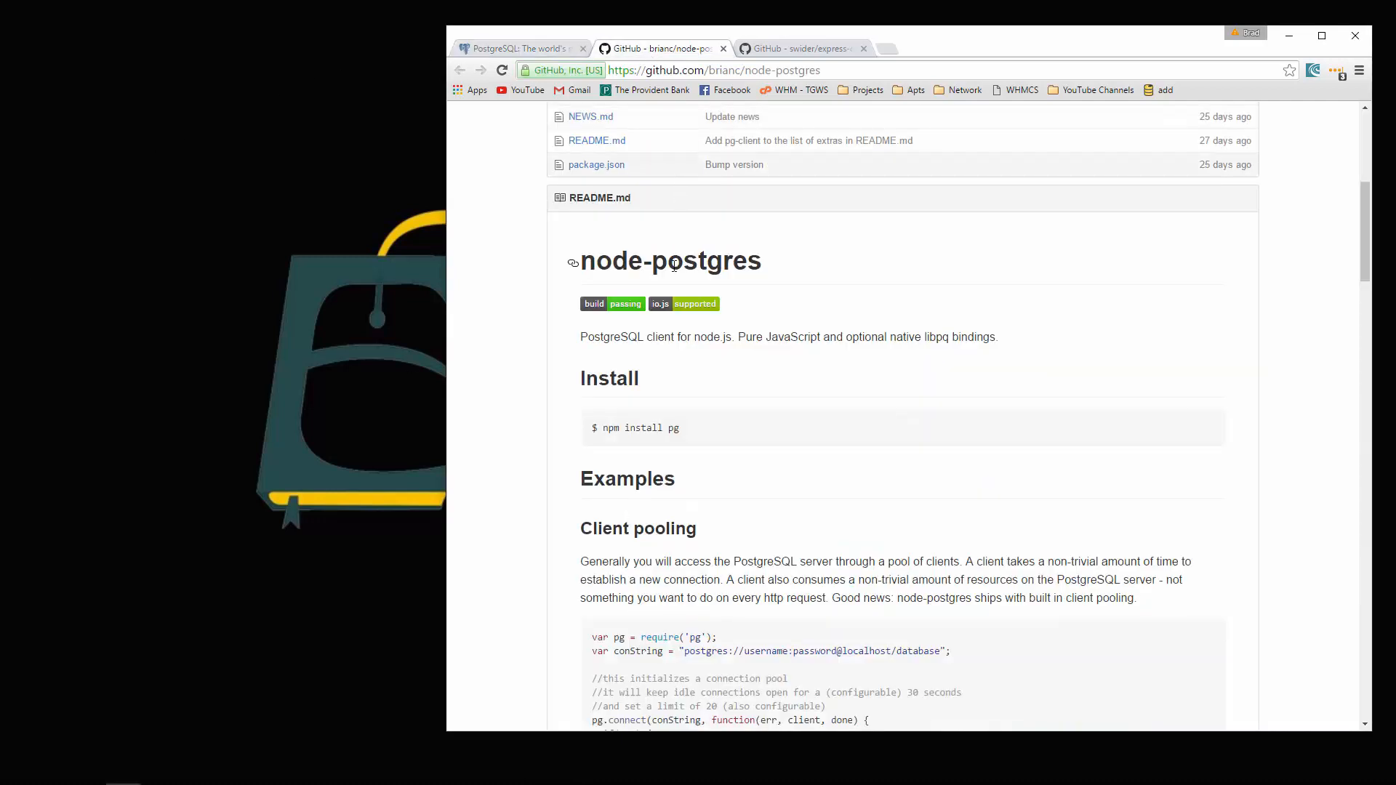
scroll("down", 3)
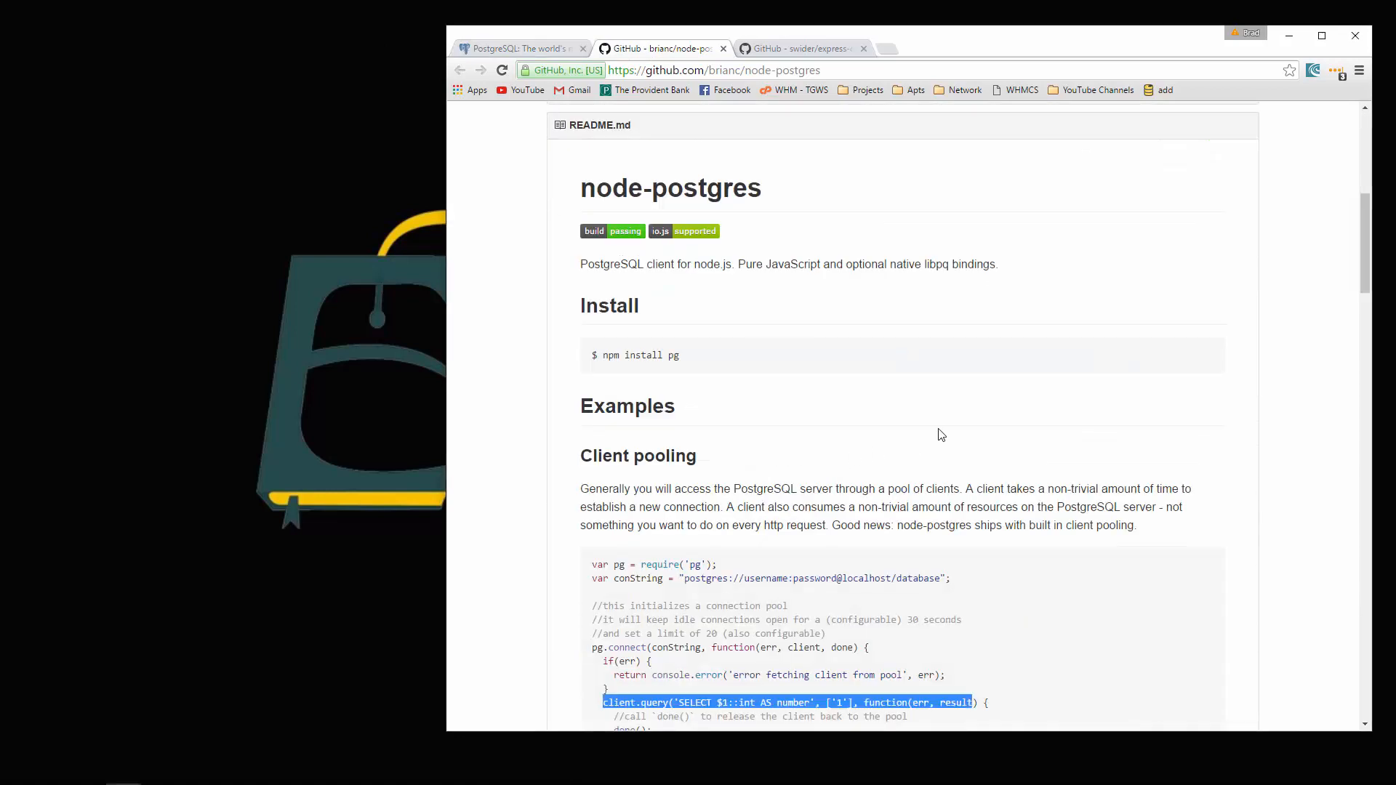
scroll("down", 3)
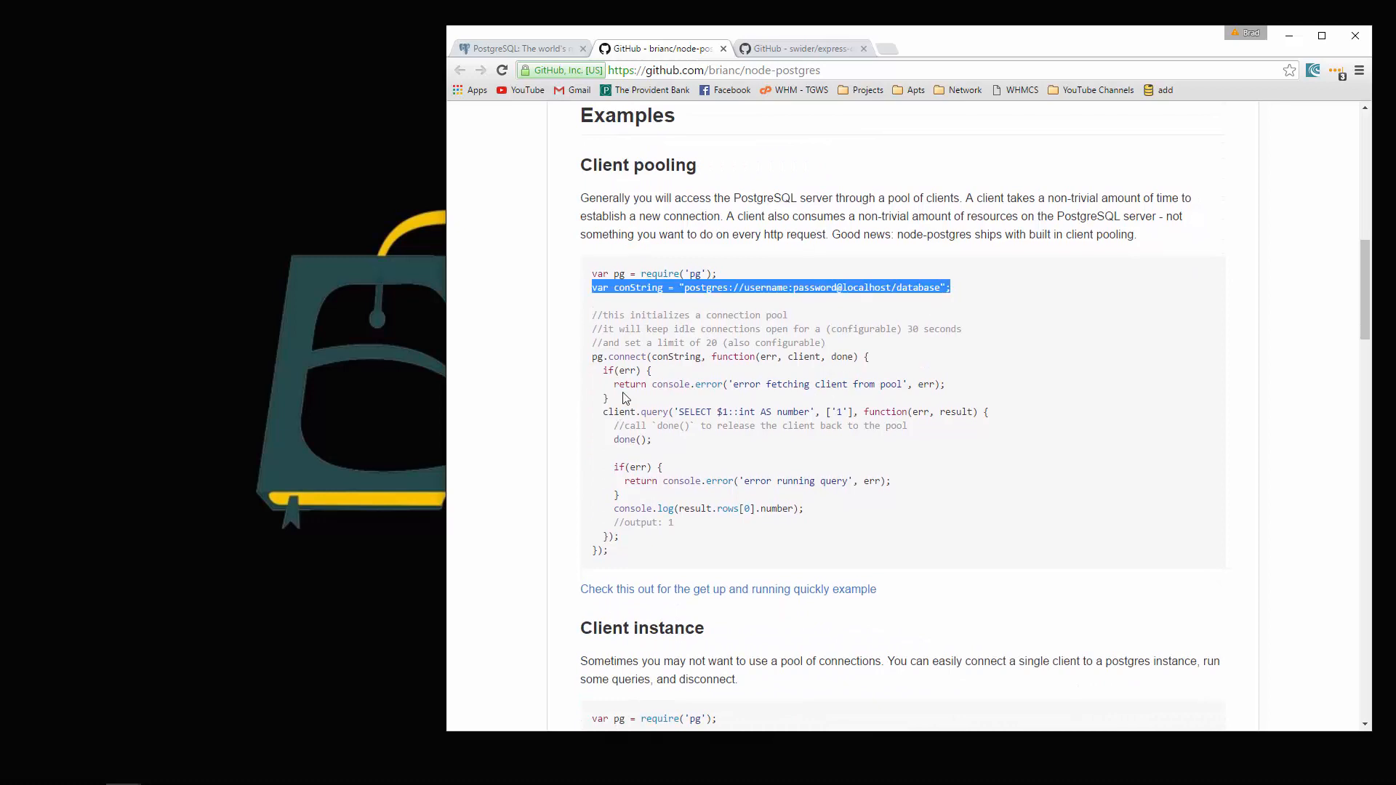
double_click(638, 411)
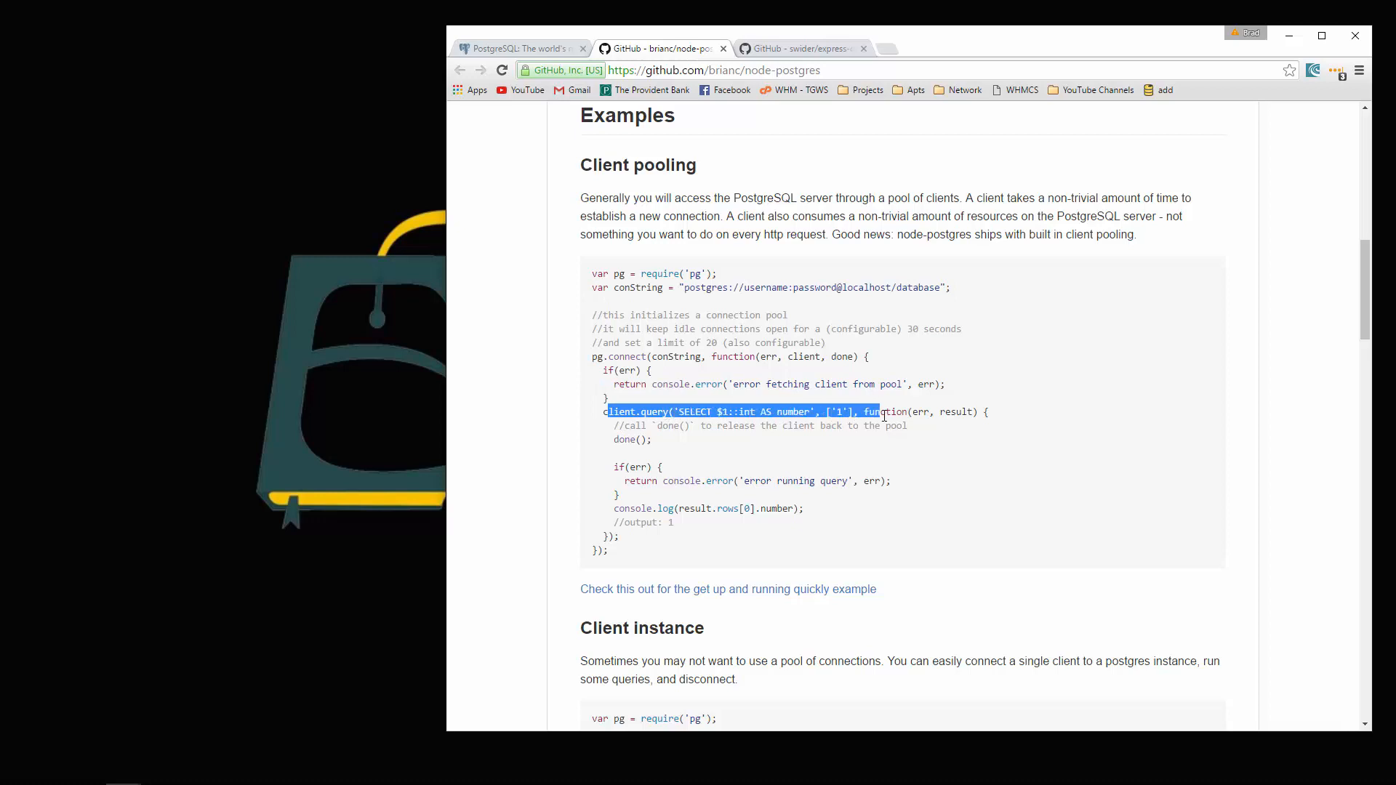
mouse_move(684, 387)
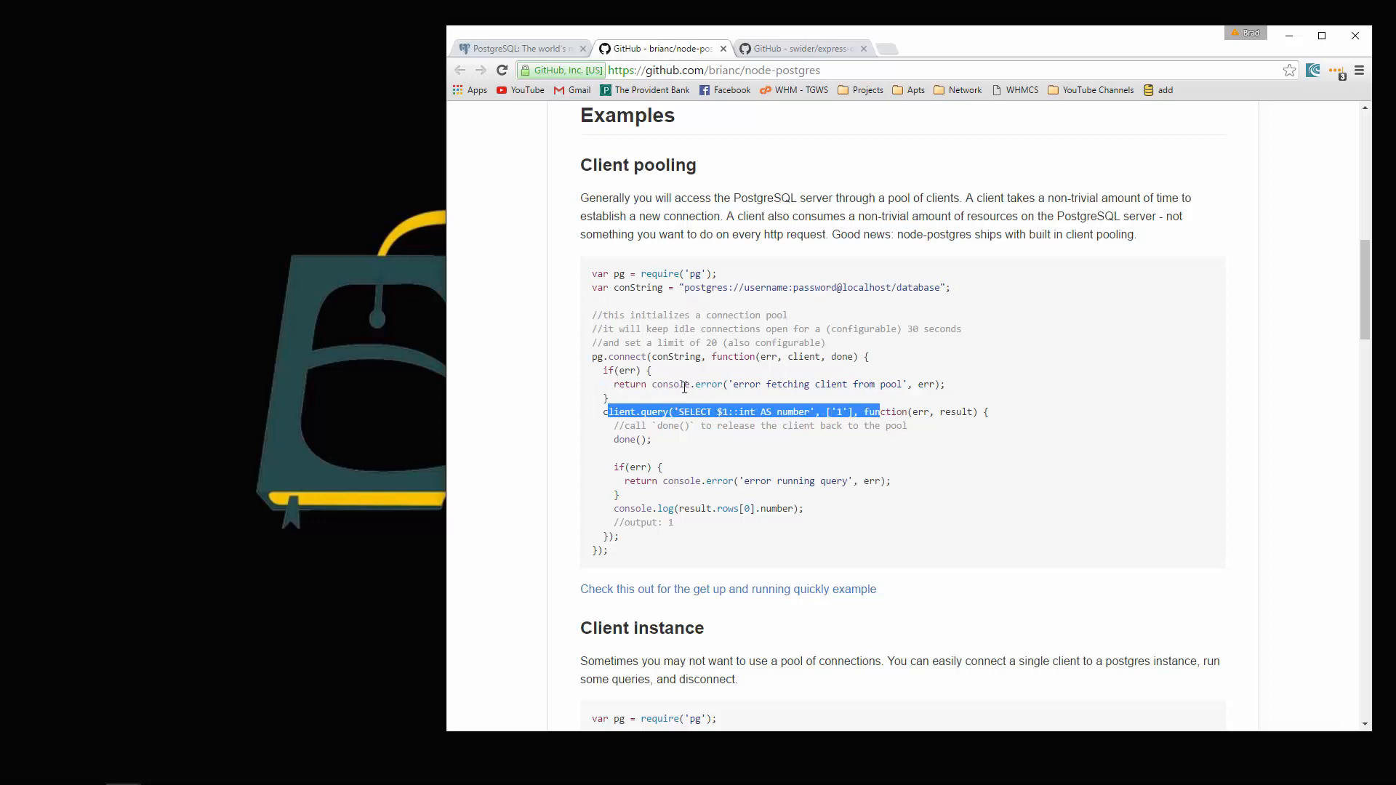
mouse_move(751, 481)
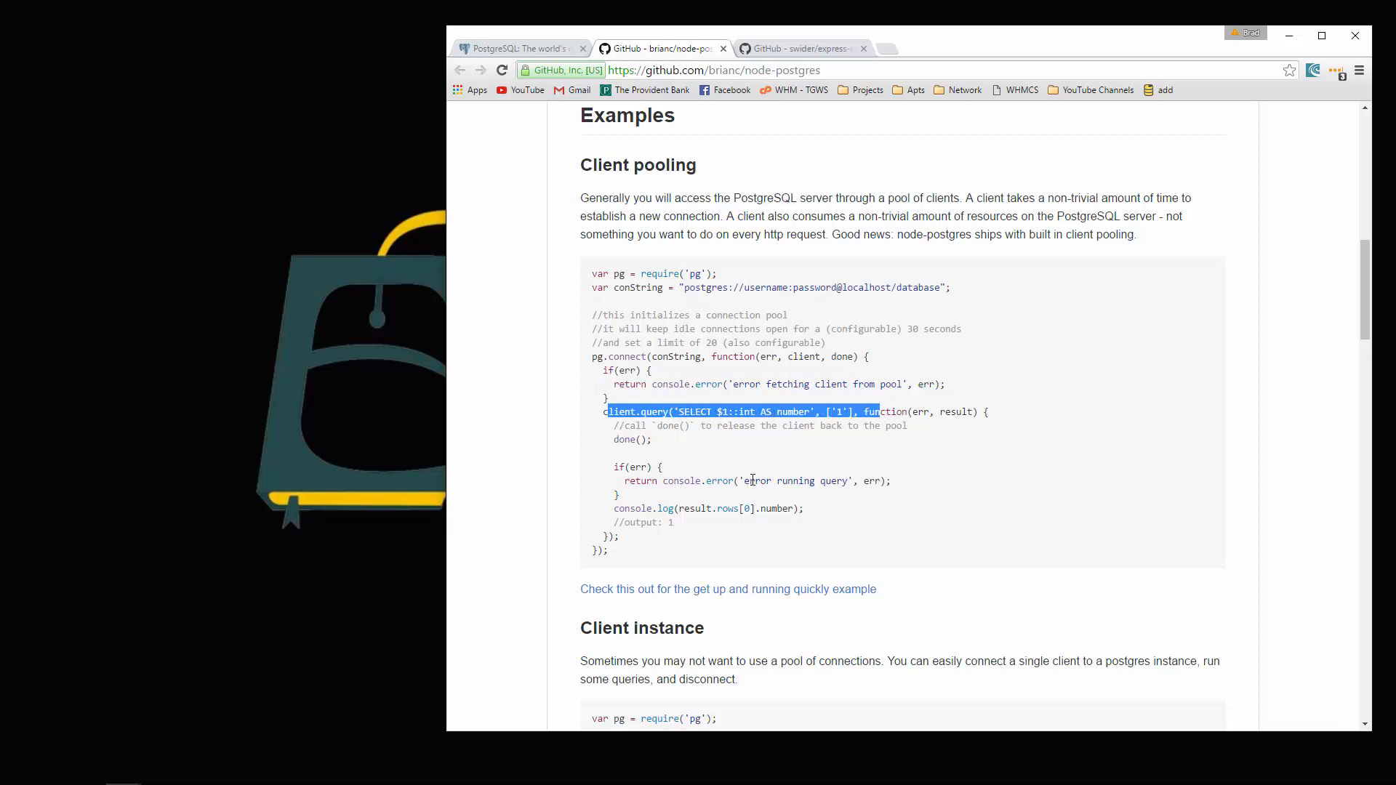
scroll("up", 3)
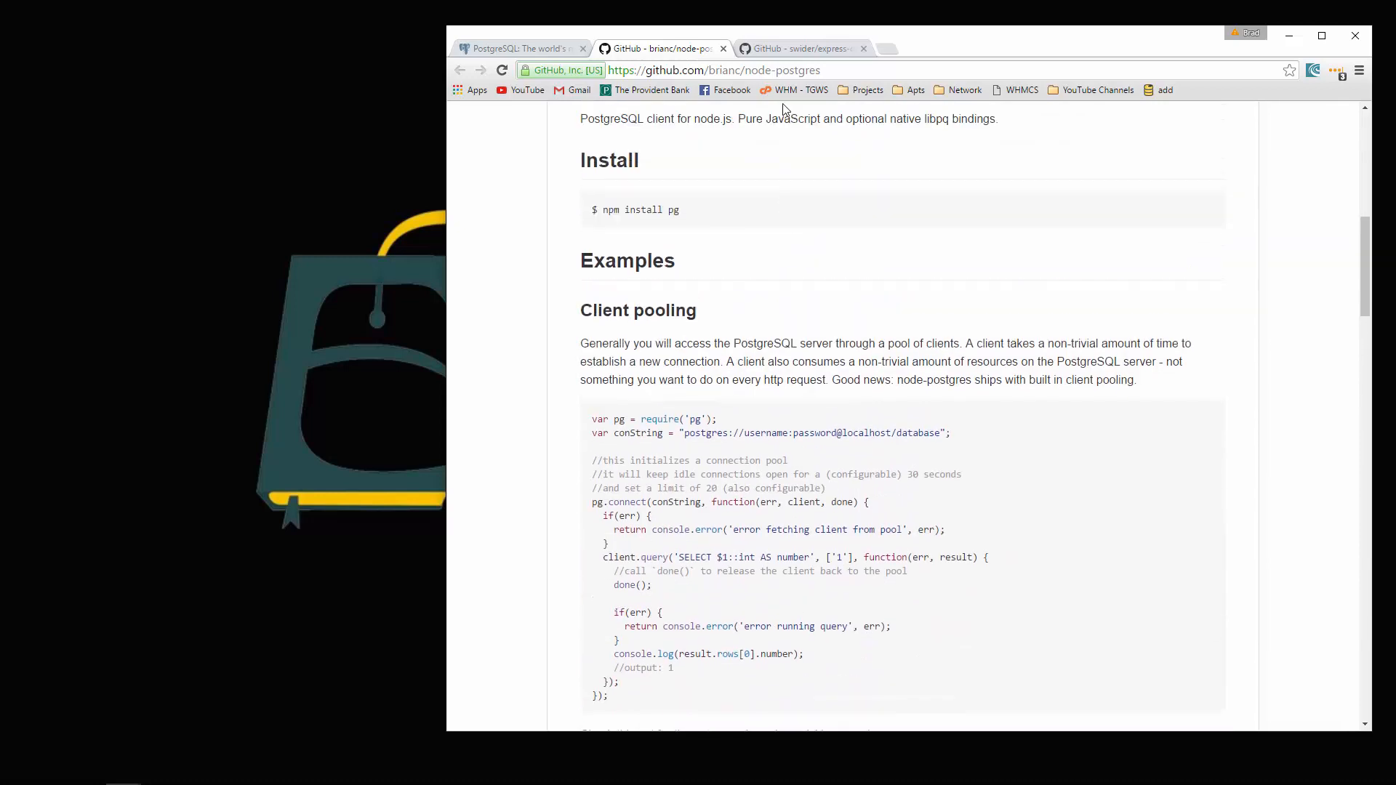
- Switch to the swider/express-dust repository and skim its Dust Template Engine README
left_click(798, 48)
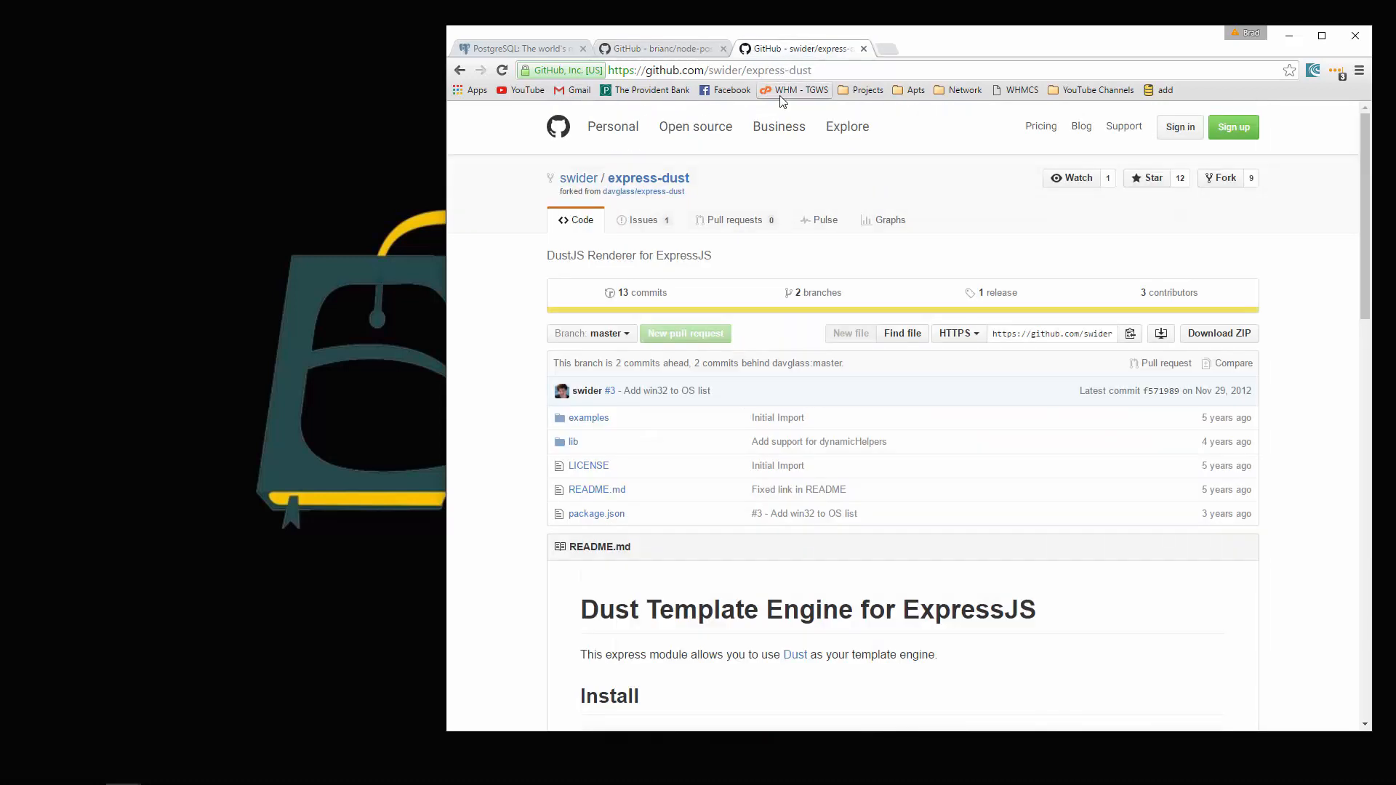
mouse_move(827, 265)
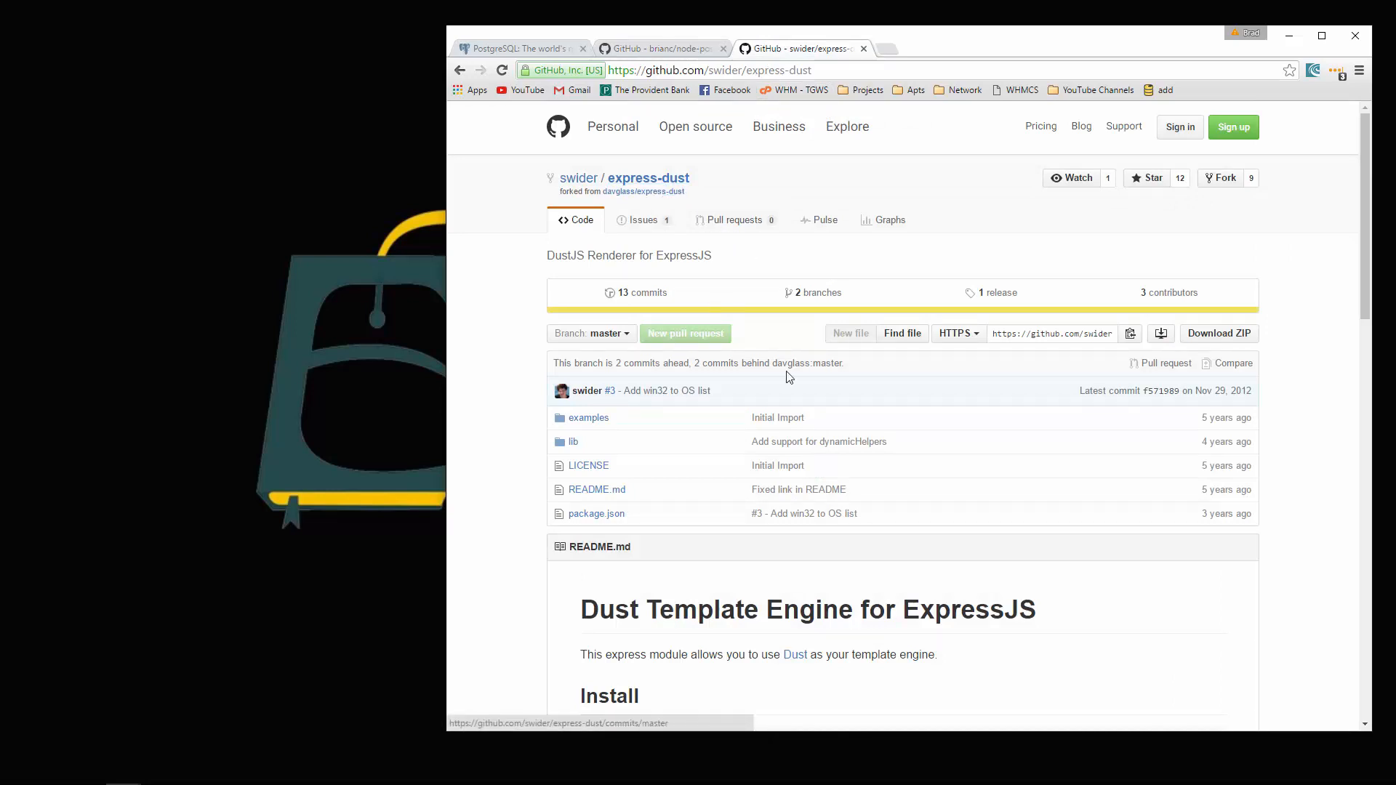
scroll("down", 3)
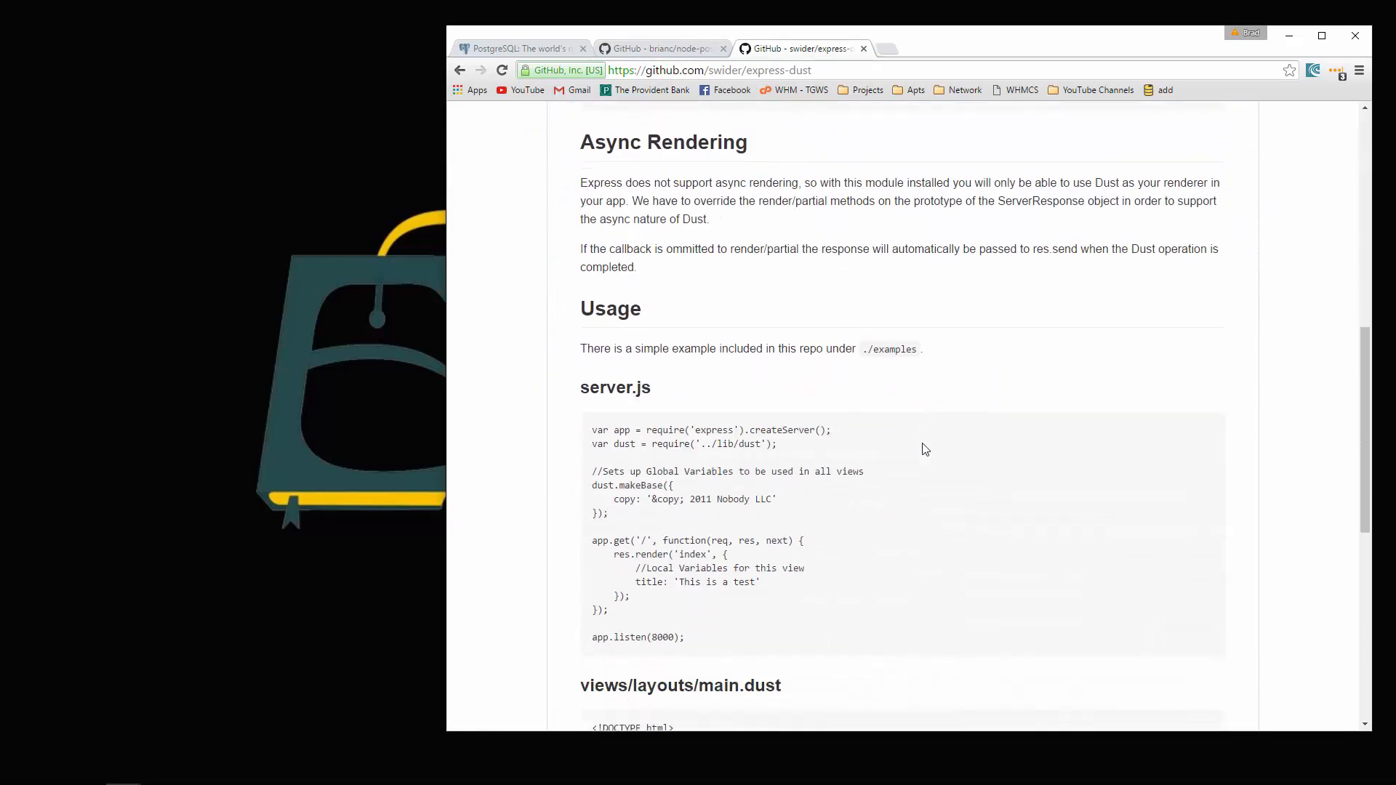
scroll("down", 3)
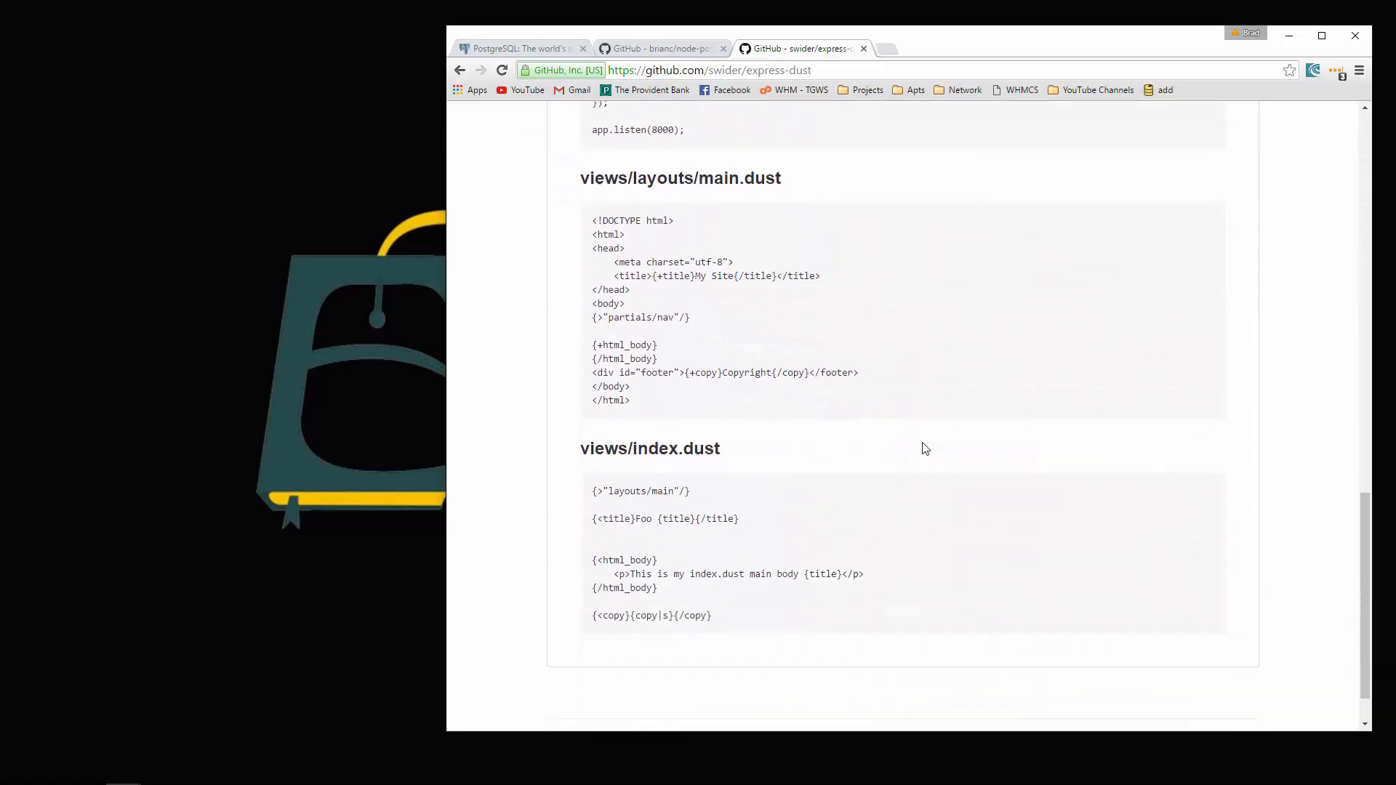
scroll("up", 3)
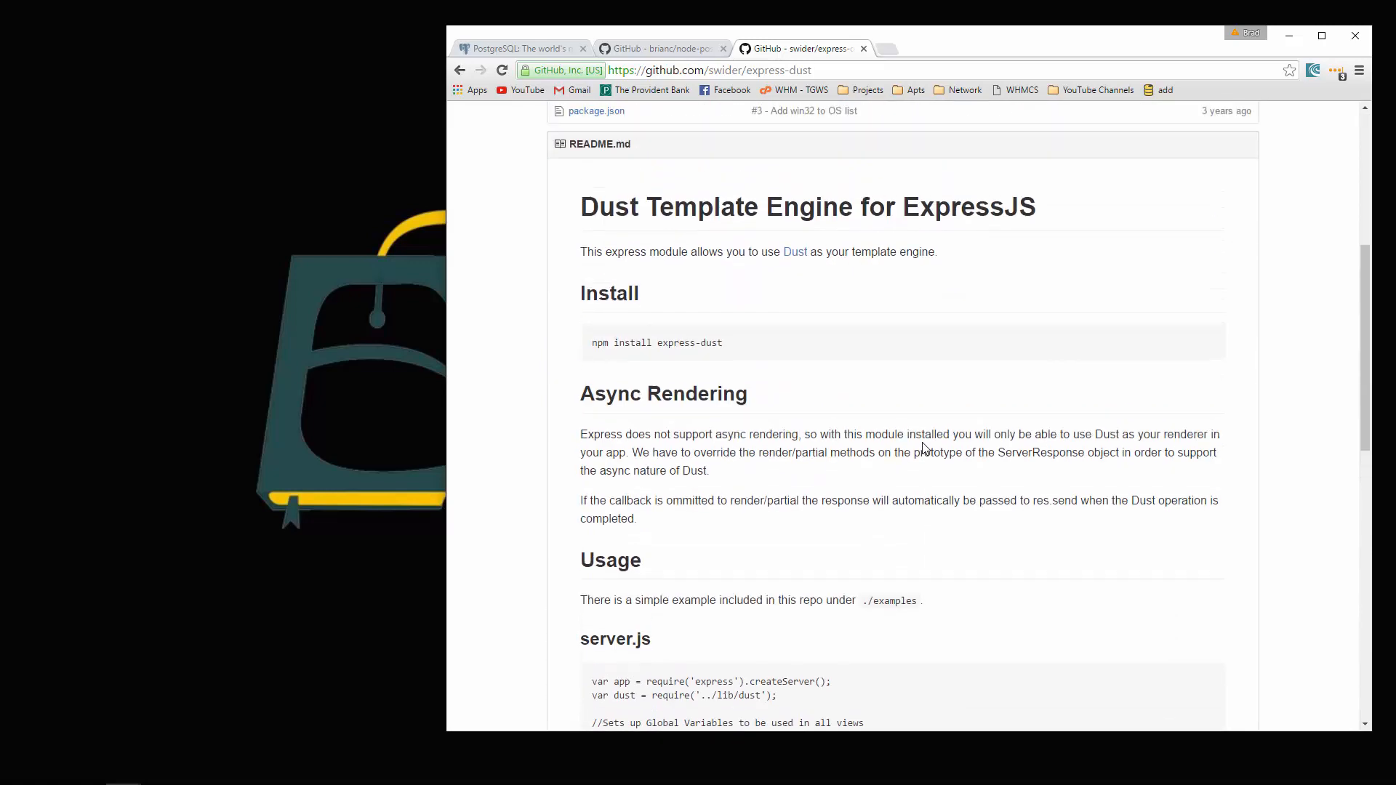
- From the PostgreSQL home page, go to Download and then the Windows installers page
left_click(516, 48)
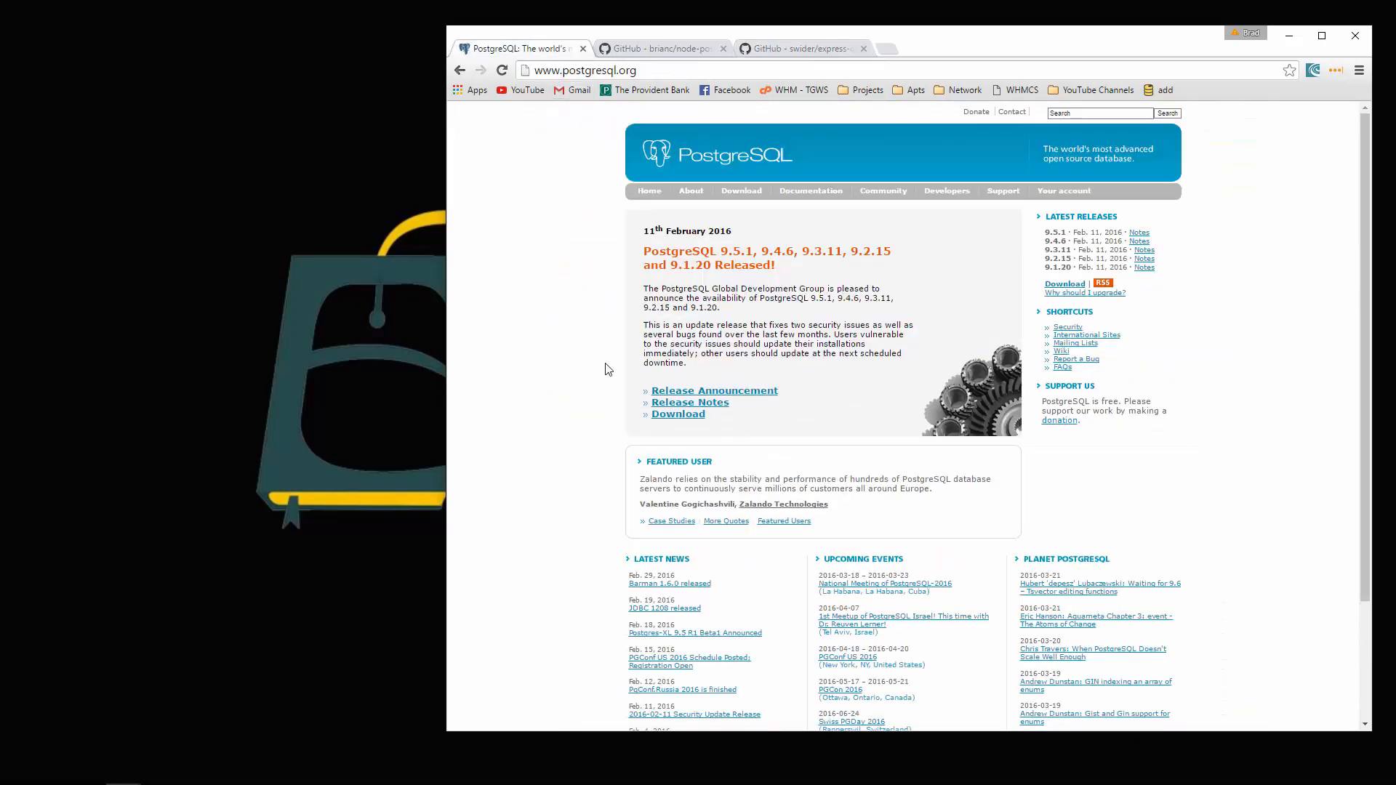
mouse_move(496, 283)
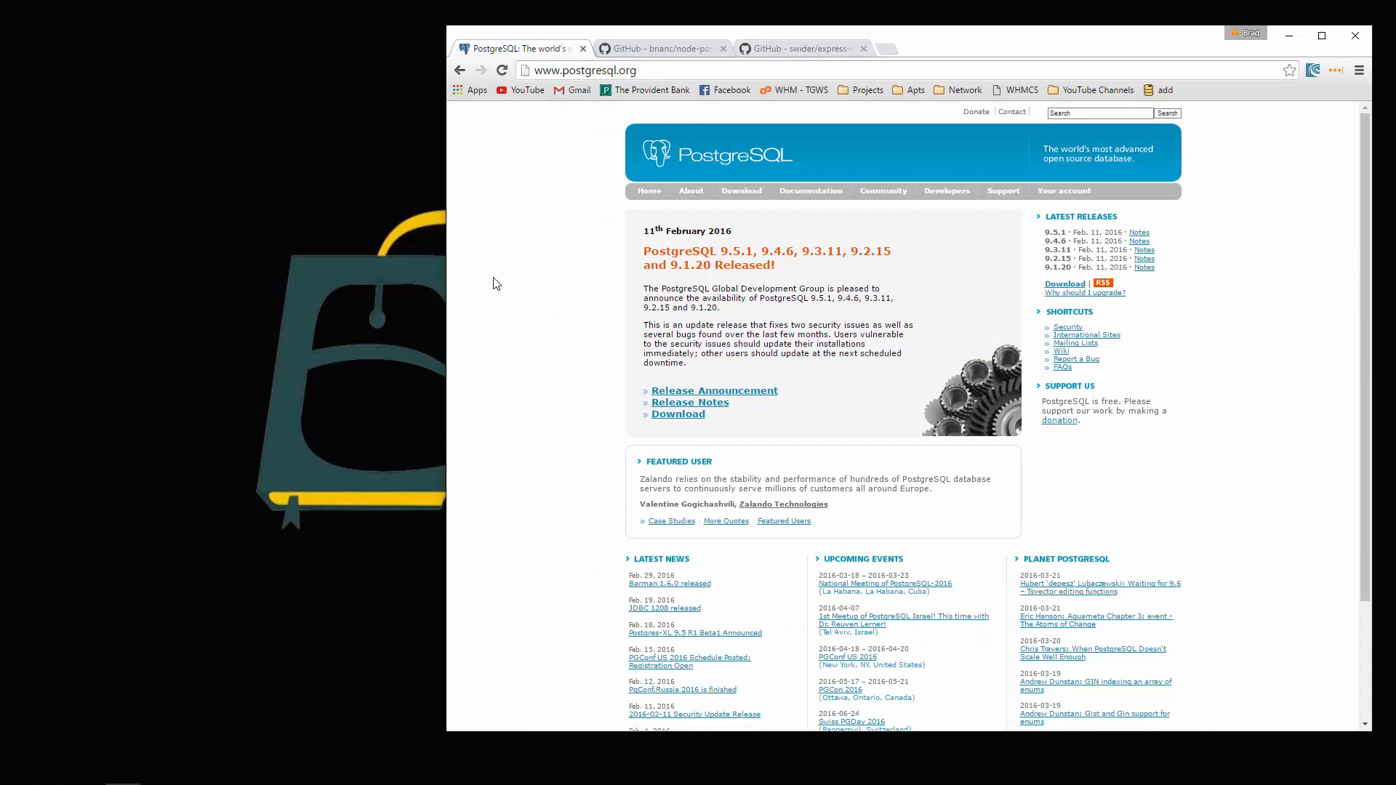
mouse_move(490, 287)
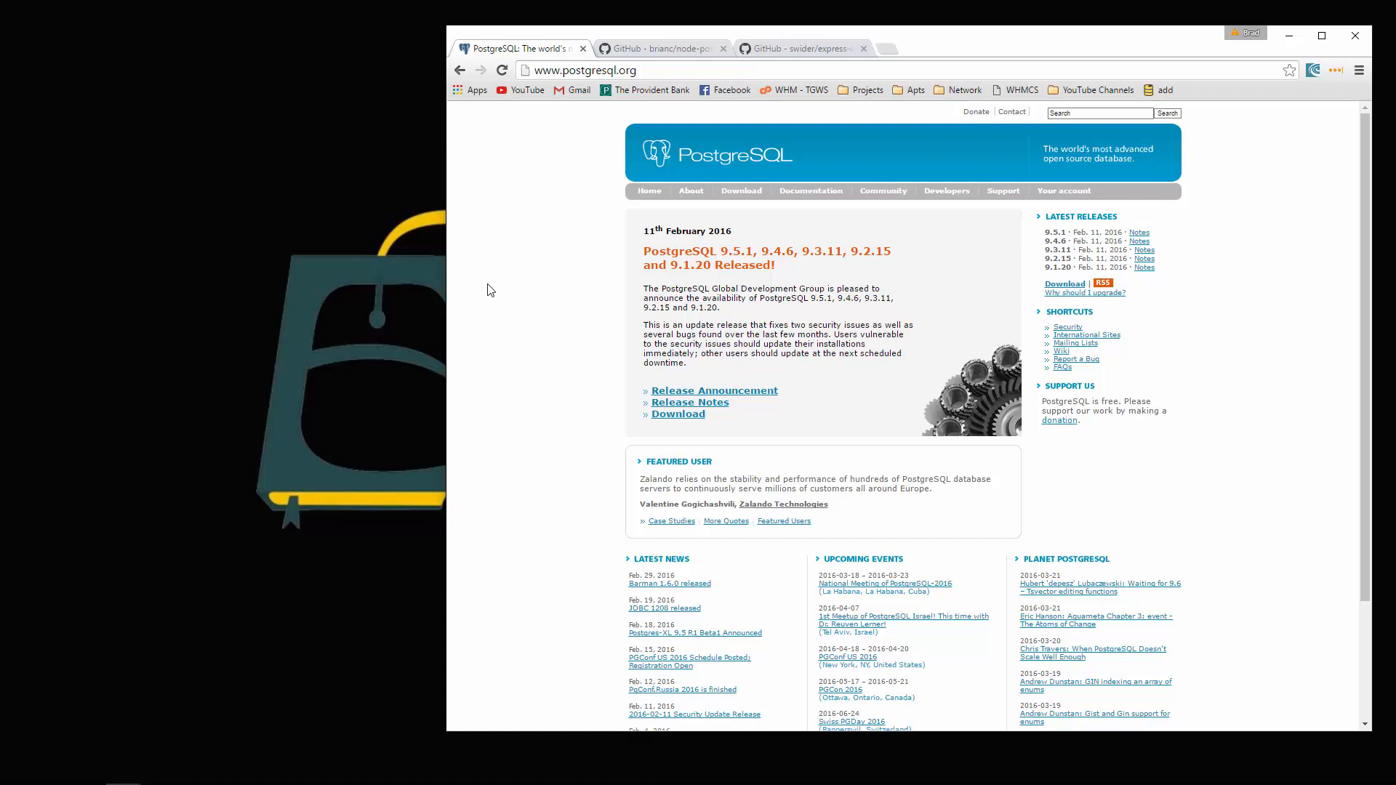
mouse_move(738, 192)
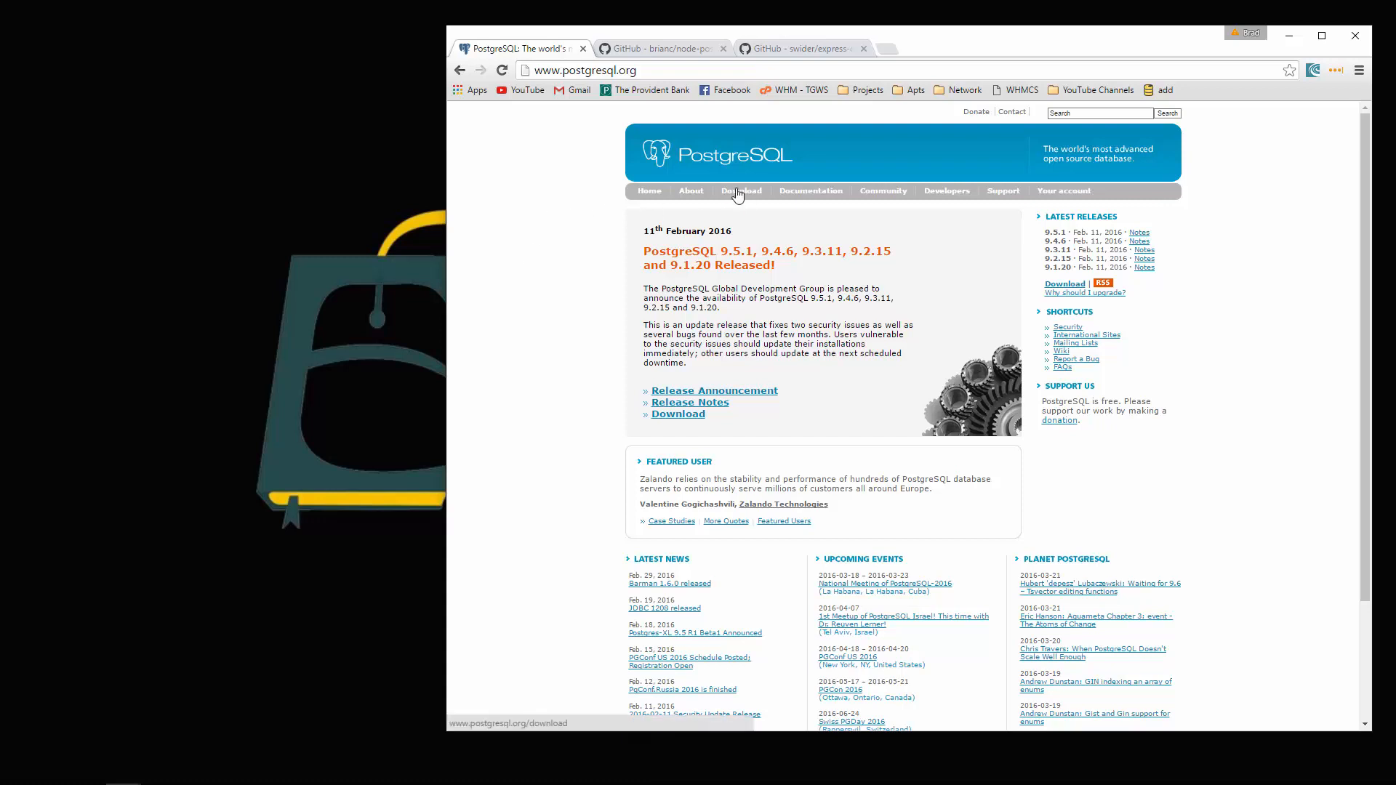
left_click(740, 191)
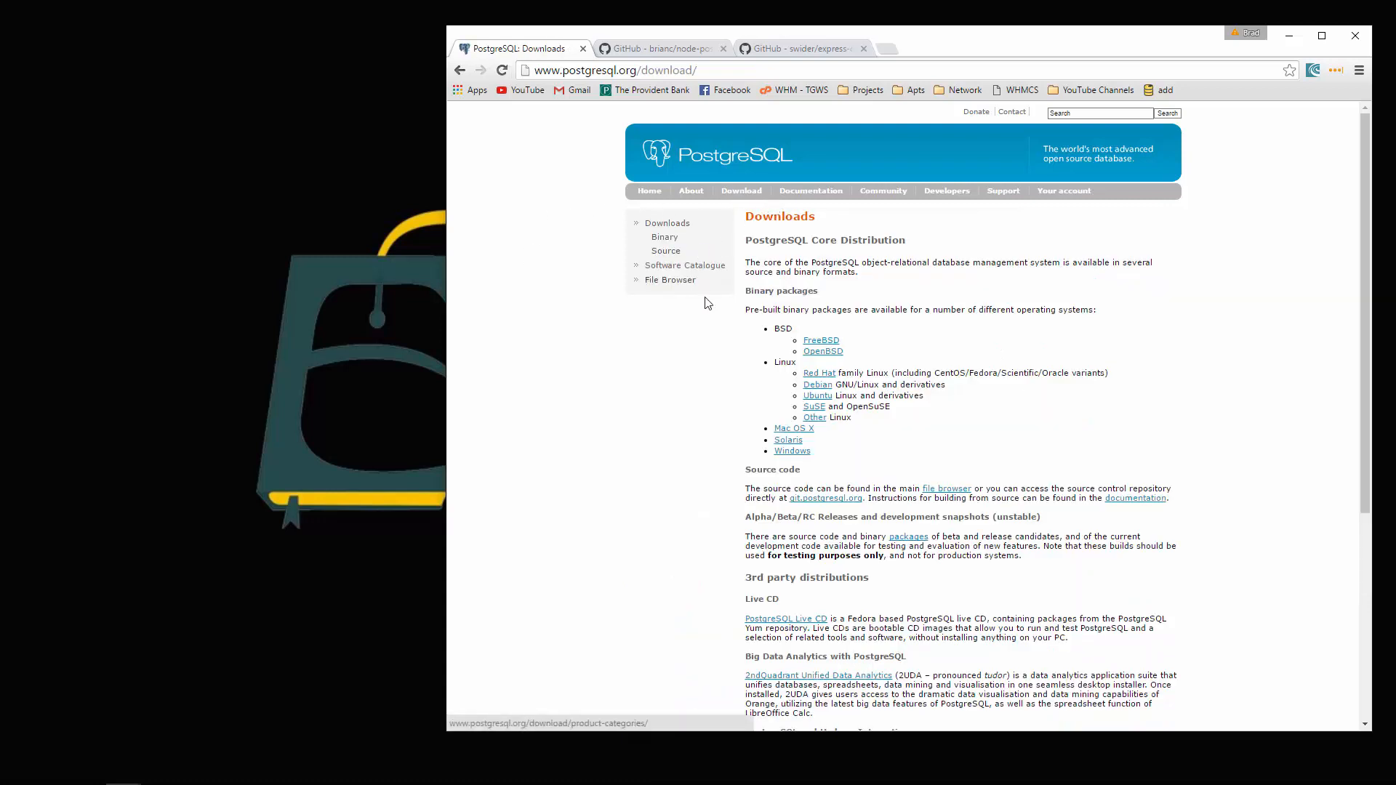
left_click(791, 451)
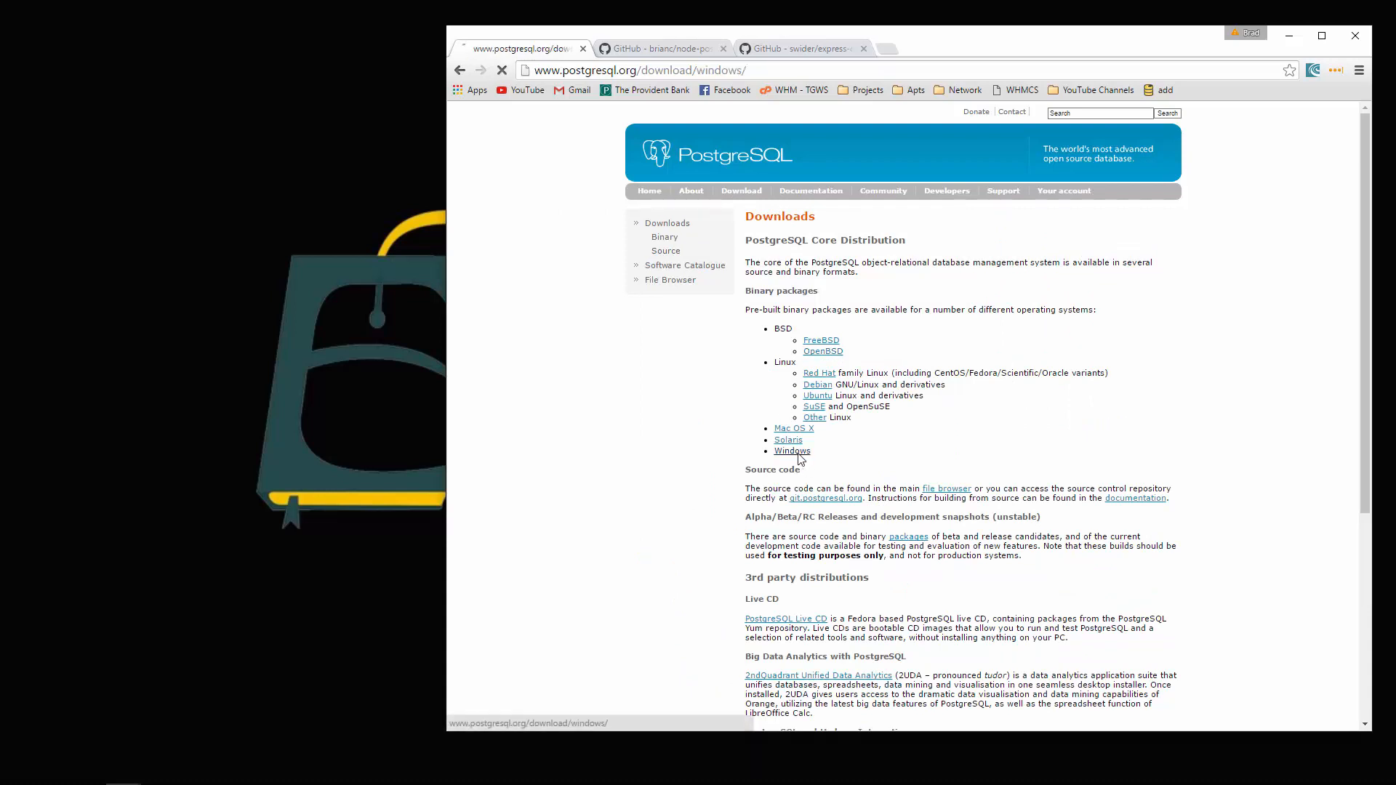
left_click(791, 450)
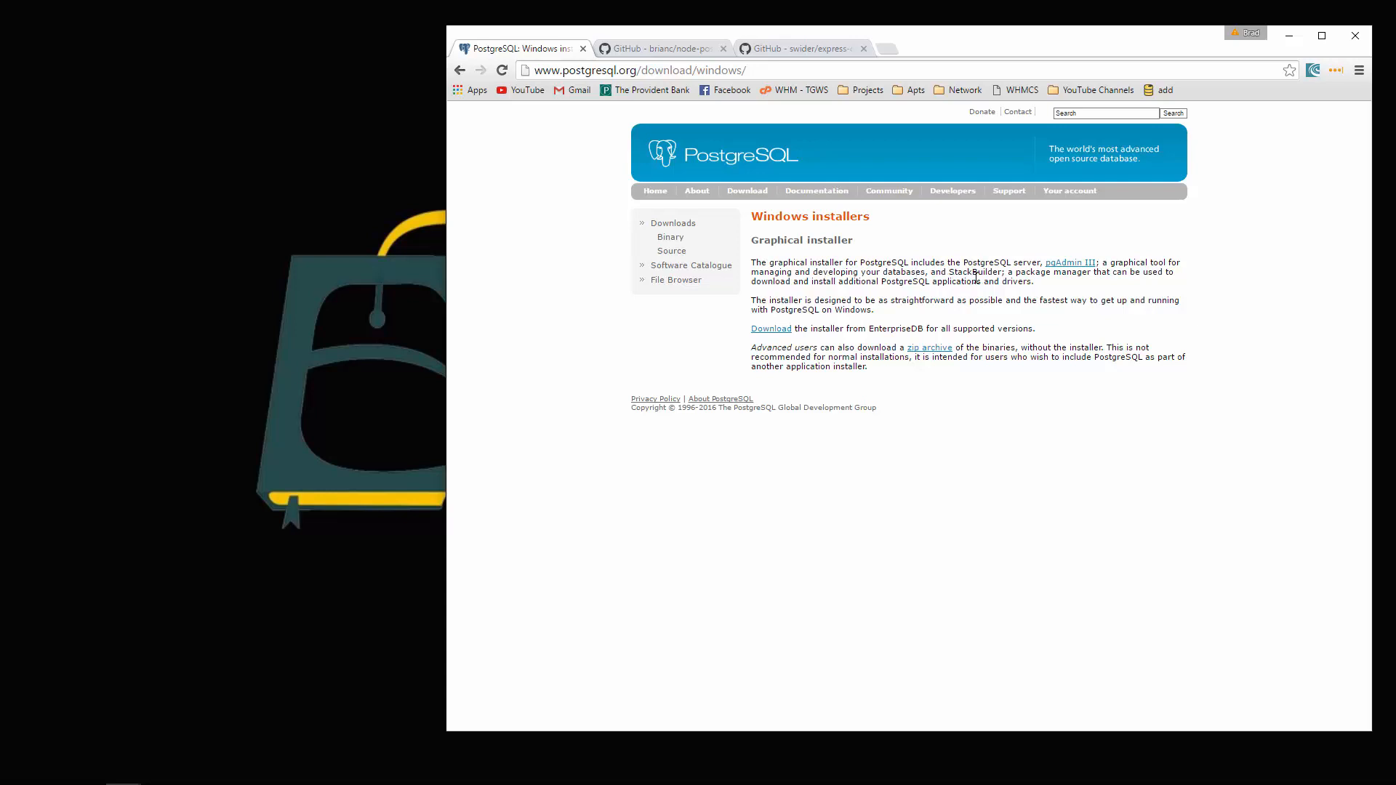
mouse_move(1070, 273)
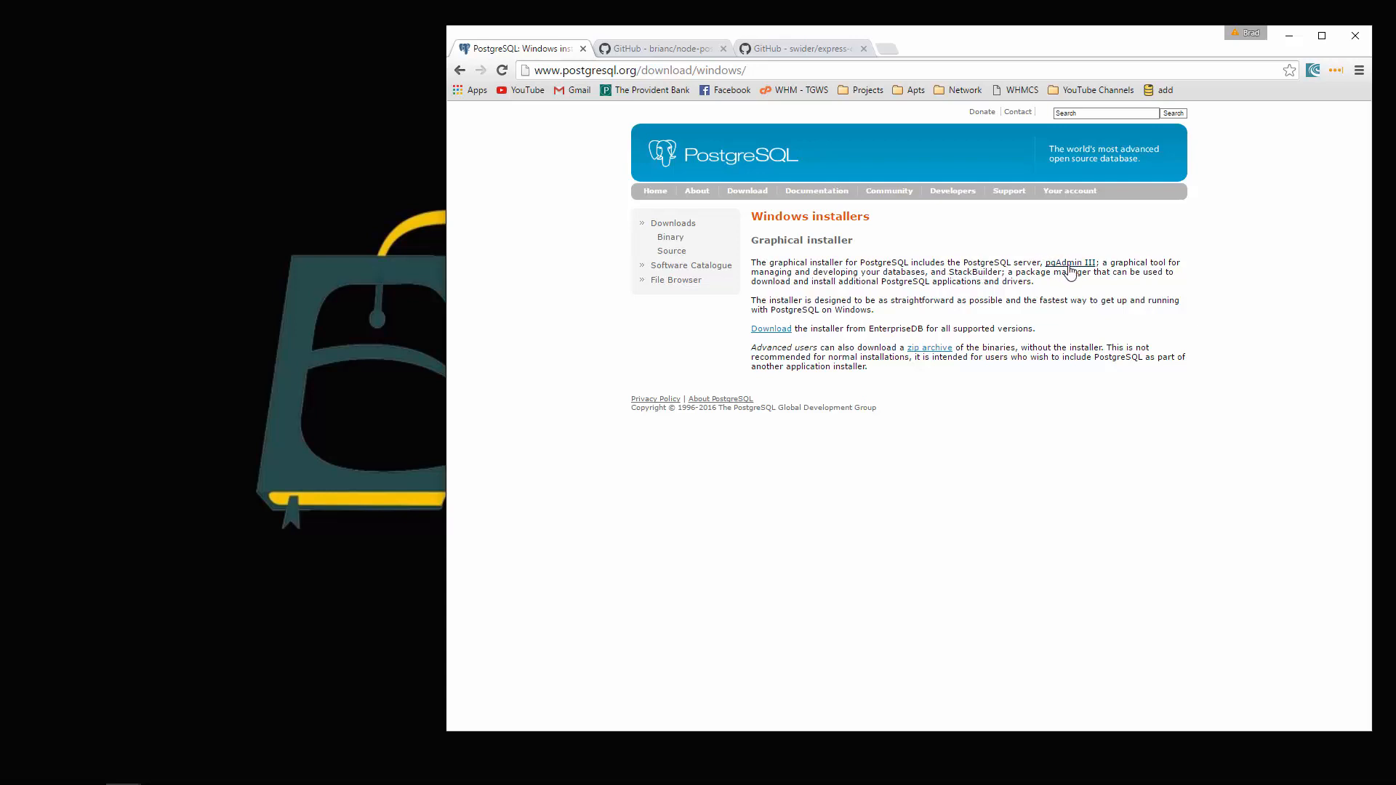
mouse_move(1069, 263)
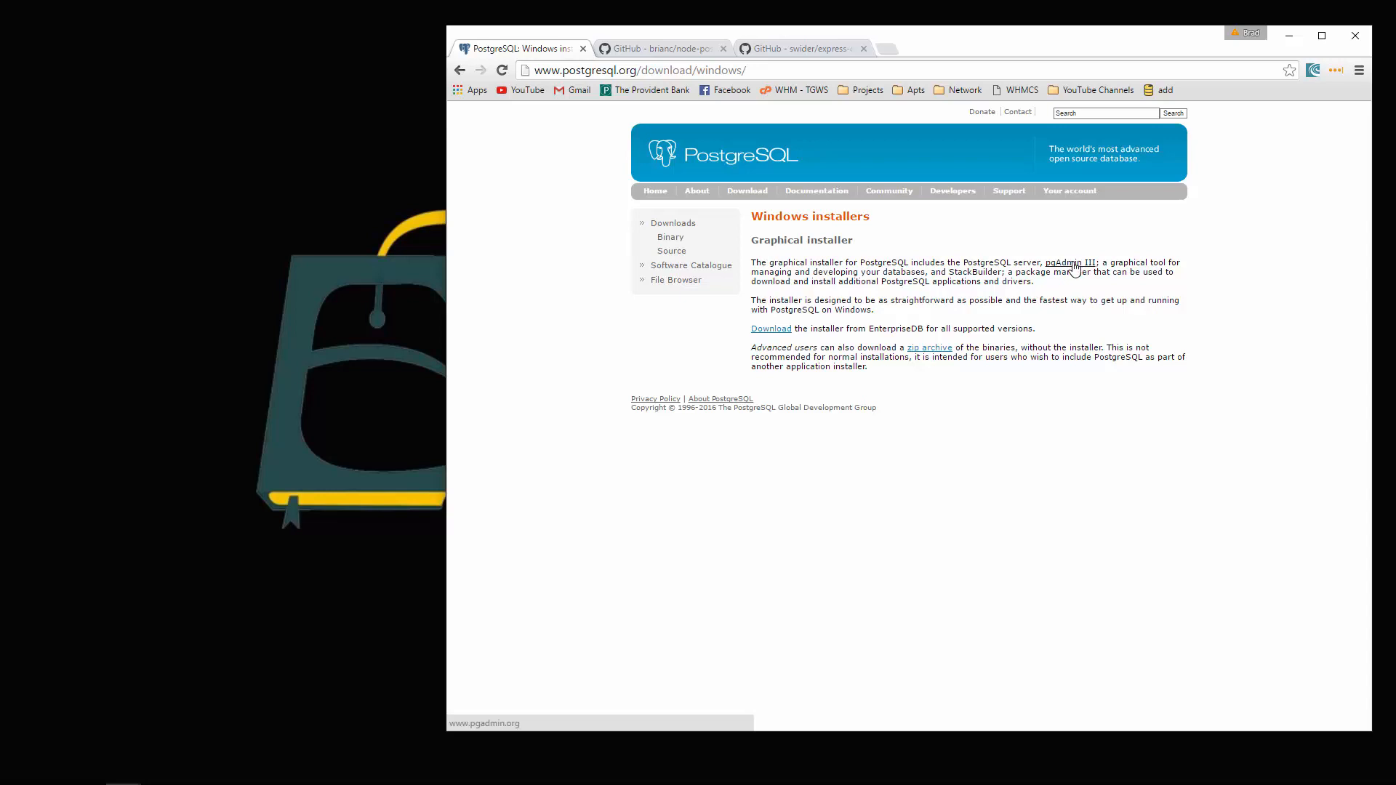
mouse_move(1108, 320)
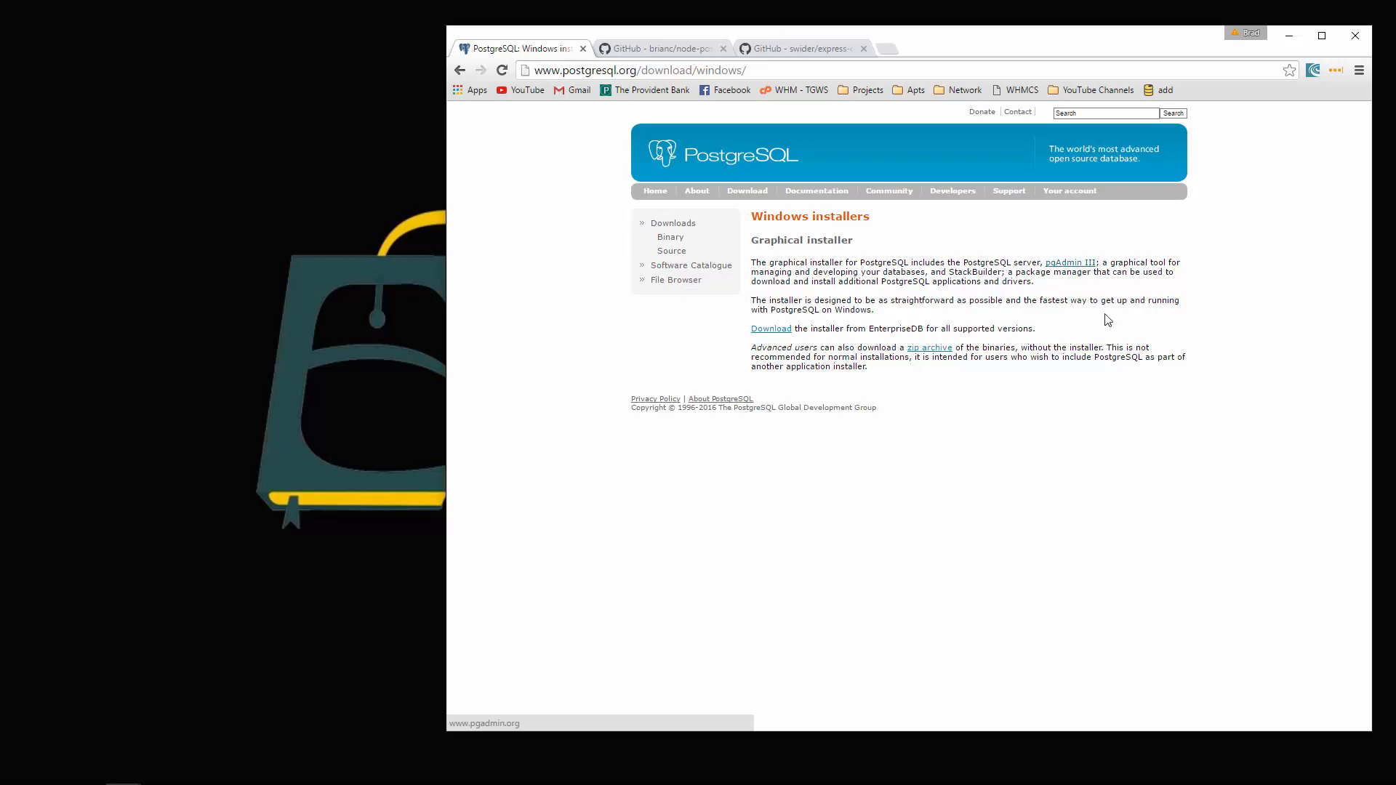
mouse_move(771, 328)
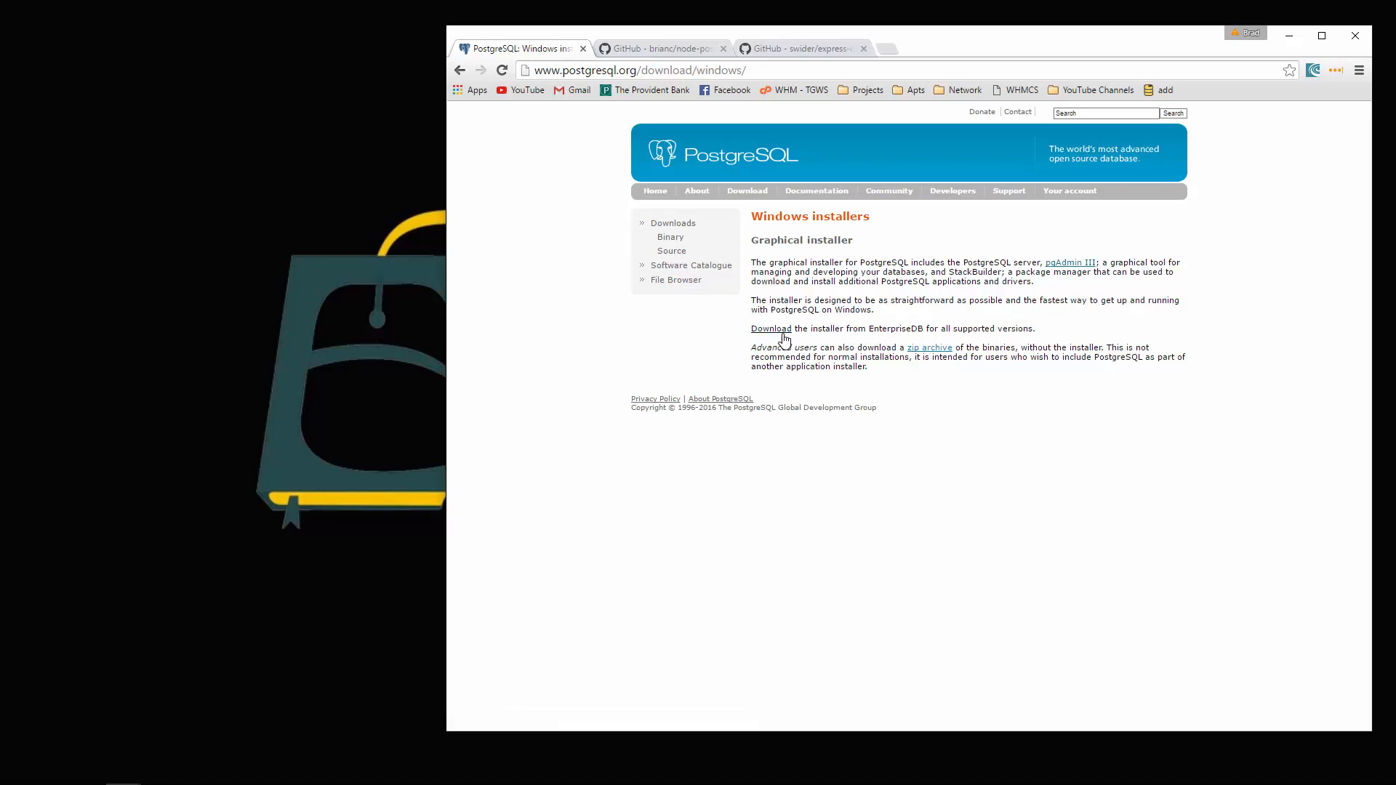
- On the EnterpriseDB page, download the PostgreSQL 9.5.1 Win x86-64 installer into Downloads
left_click(769, 327)
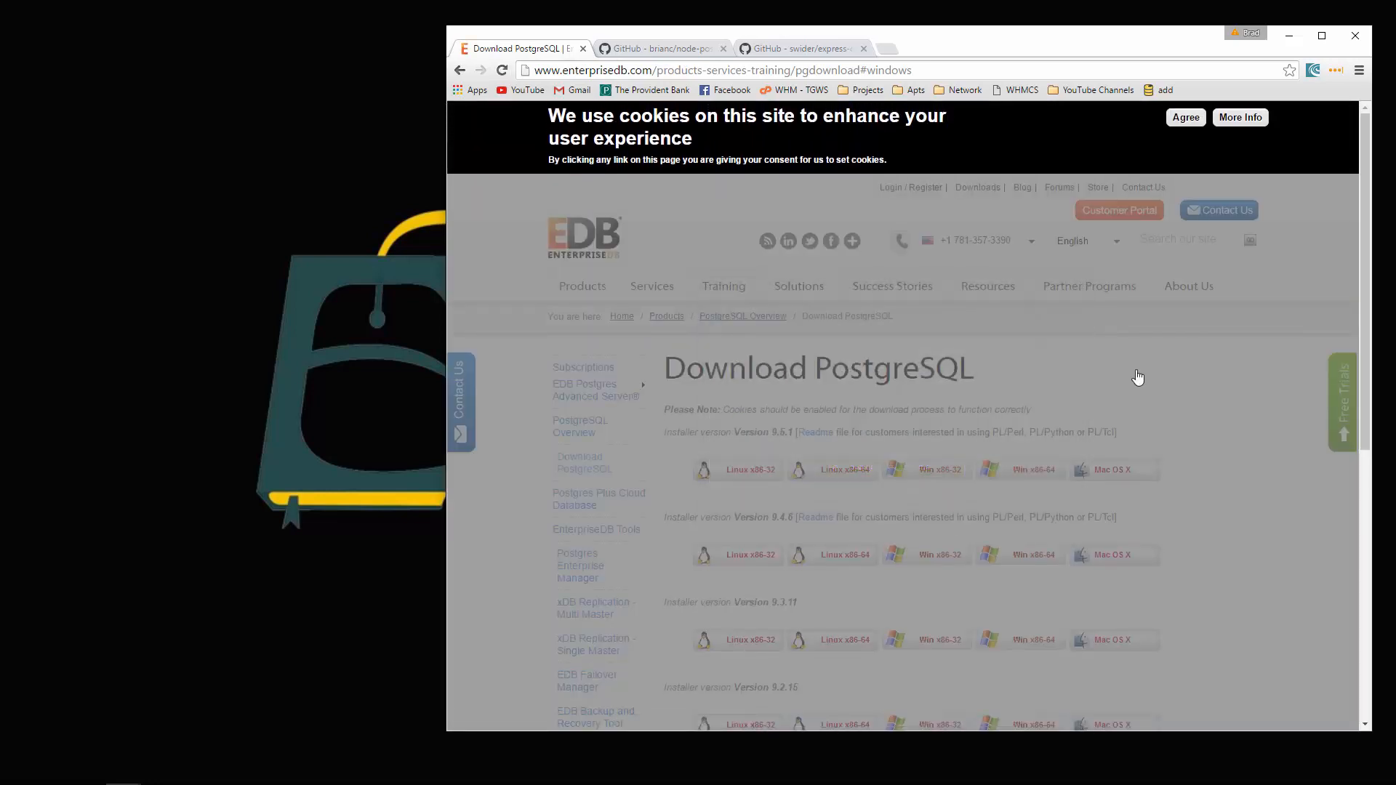
left_click(1184, 117)
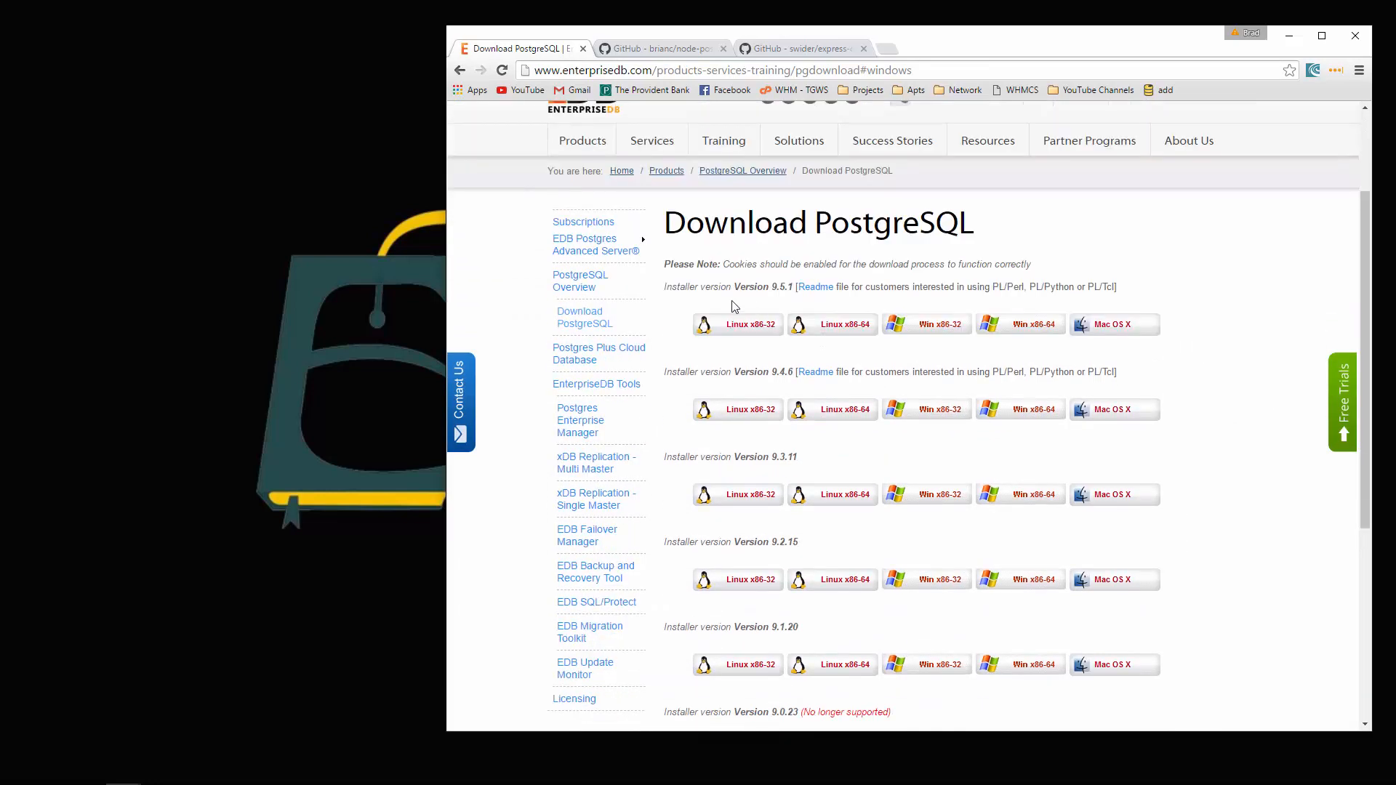
scroll("down", 3)
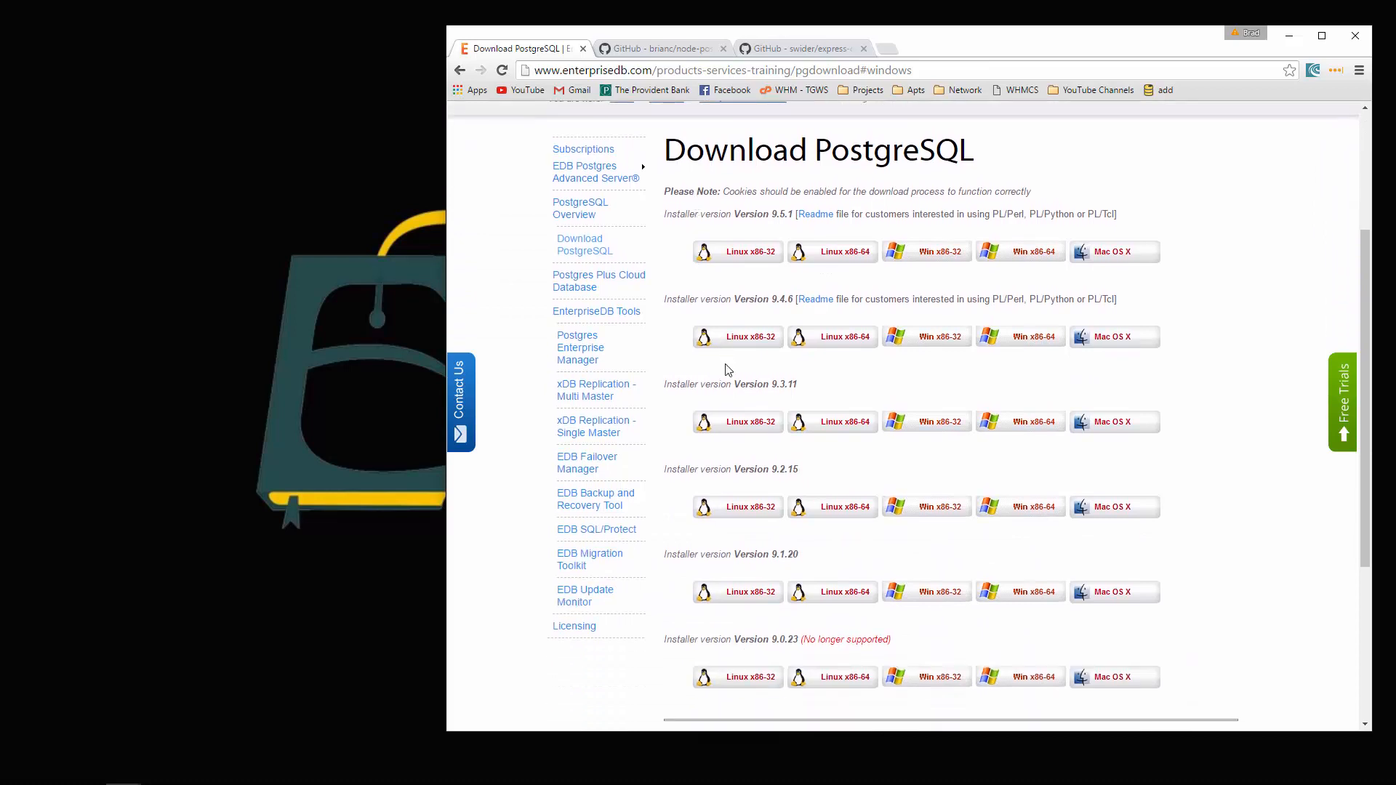
mouse_move(791, 245)
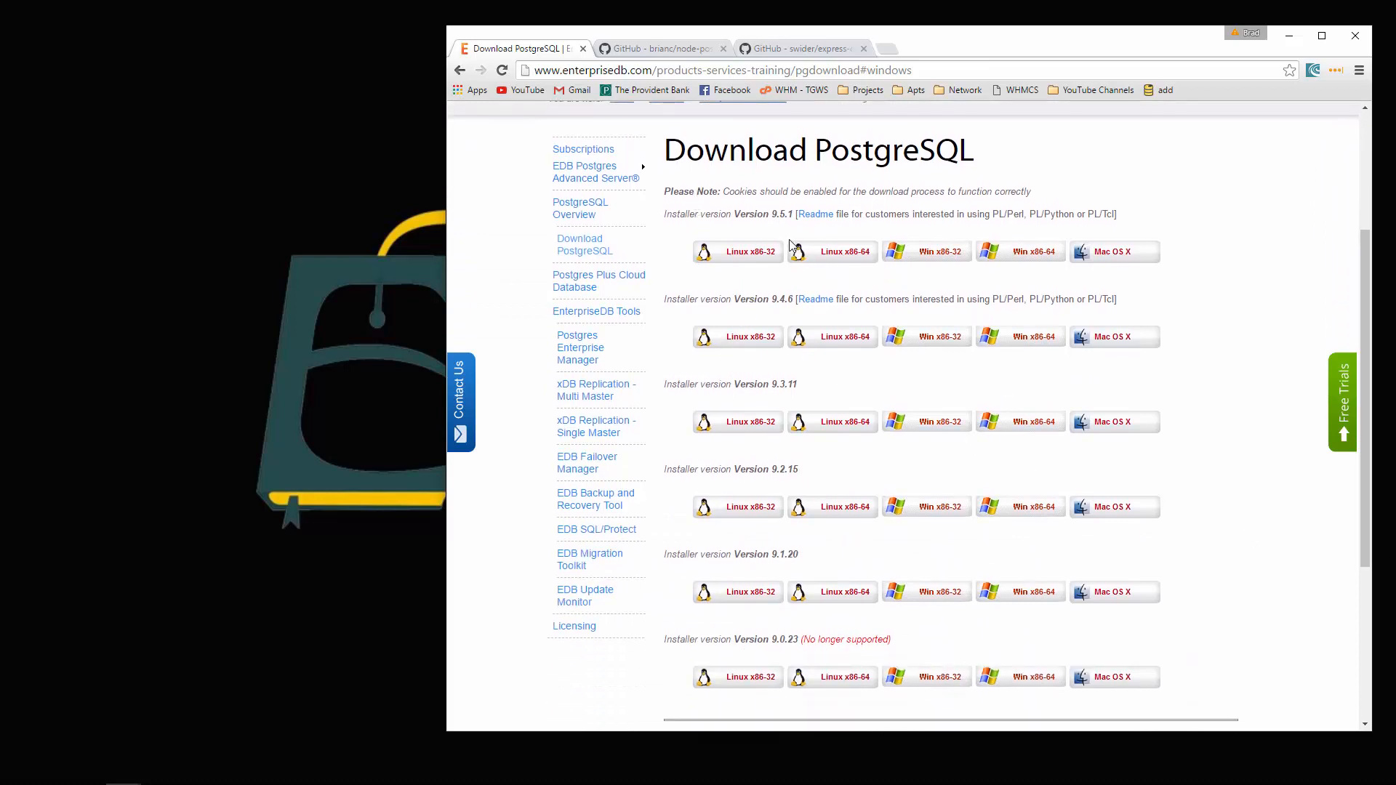
mouse_move(926, 252)
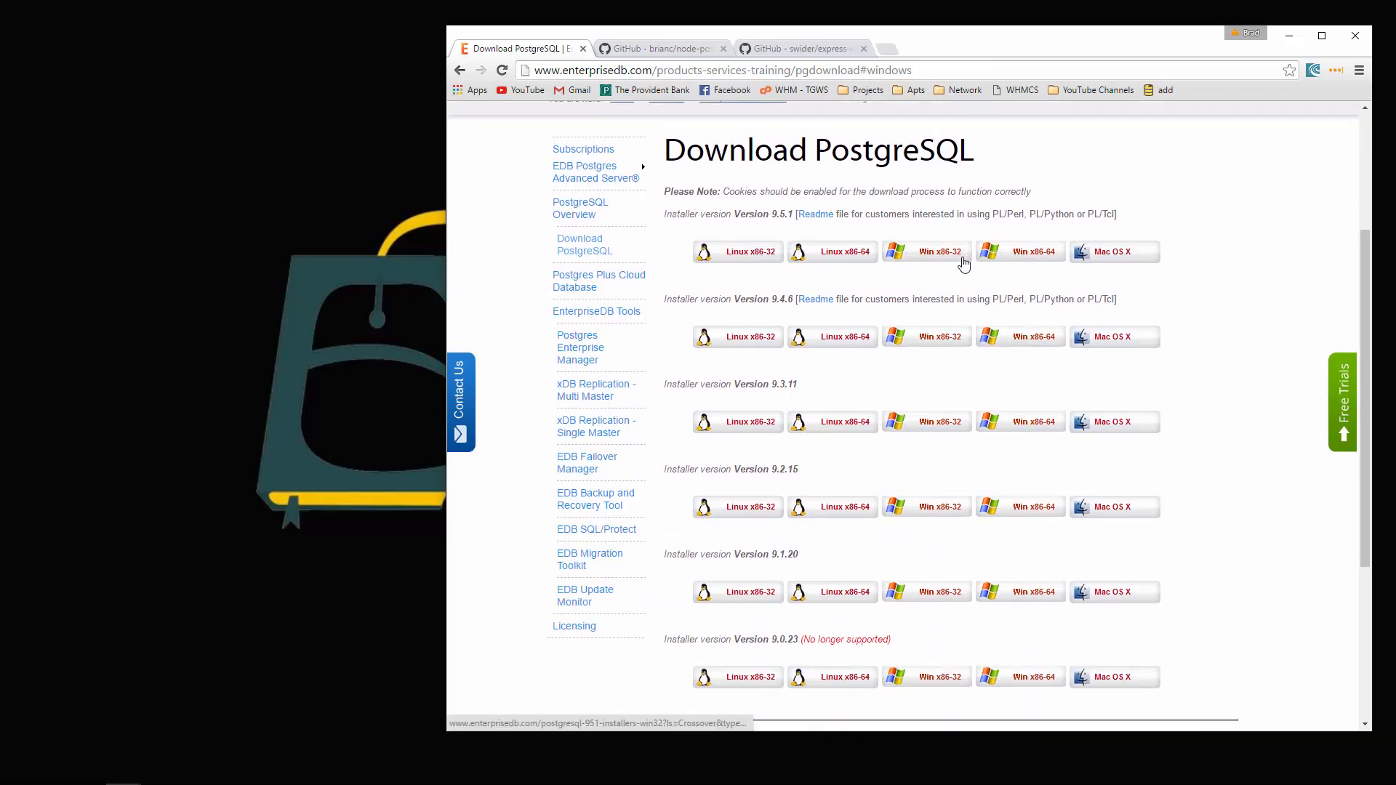
left_click(1021, 252)
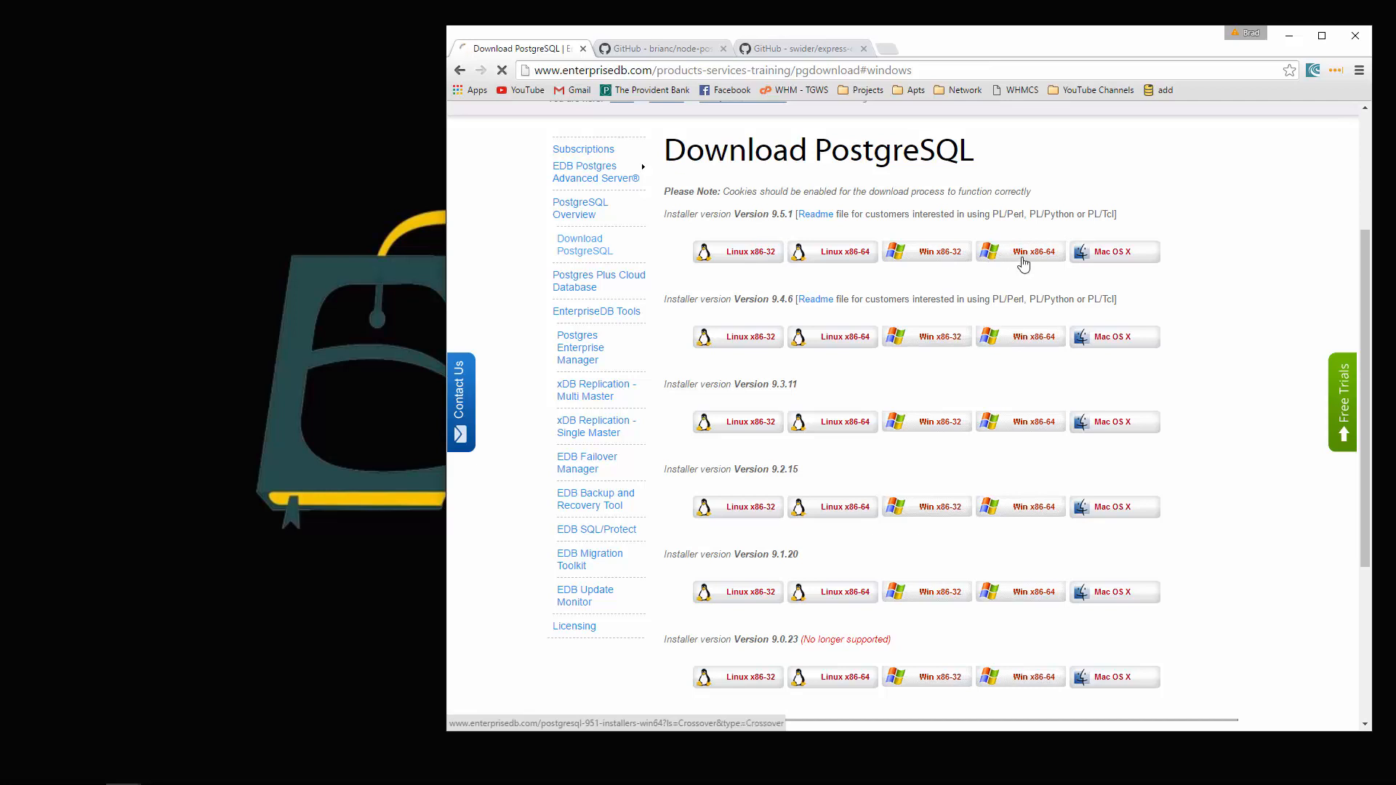
left_click(1021, 251)
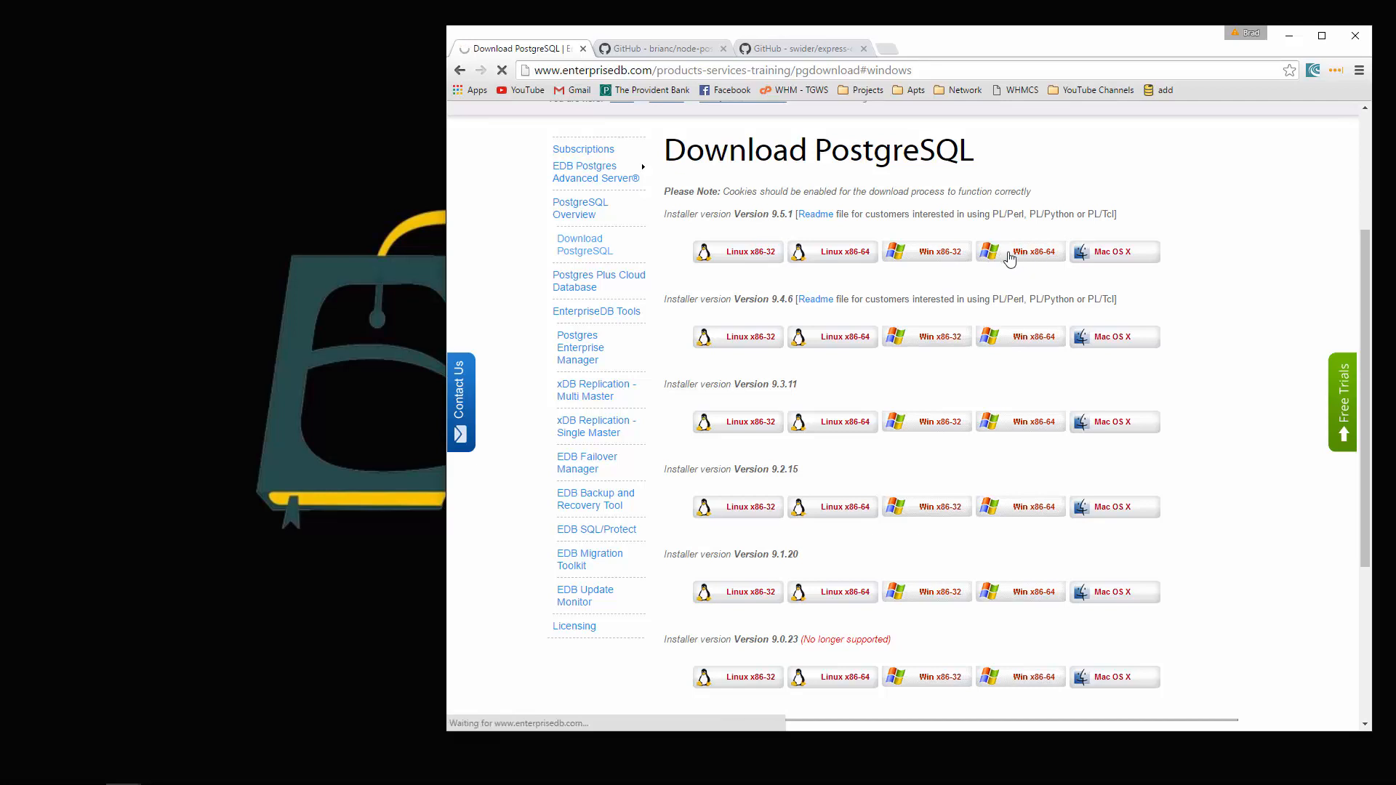
left_click(1021, 251)
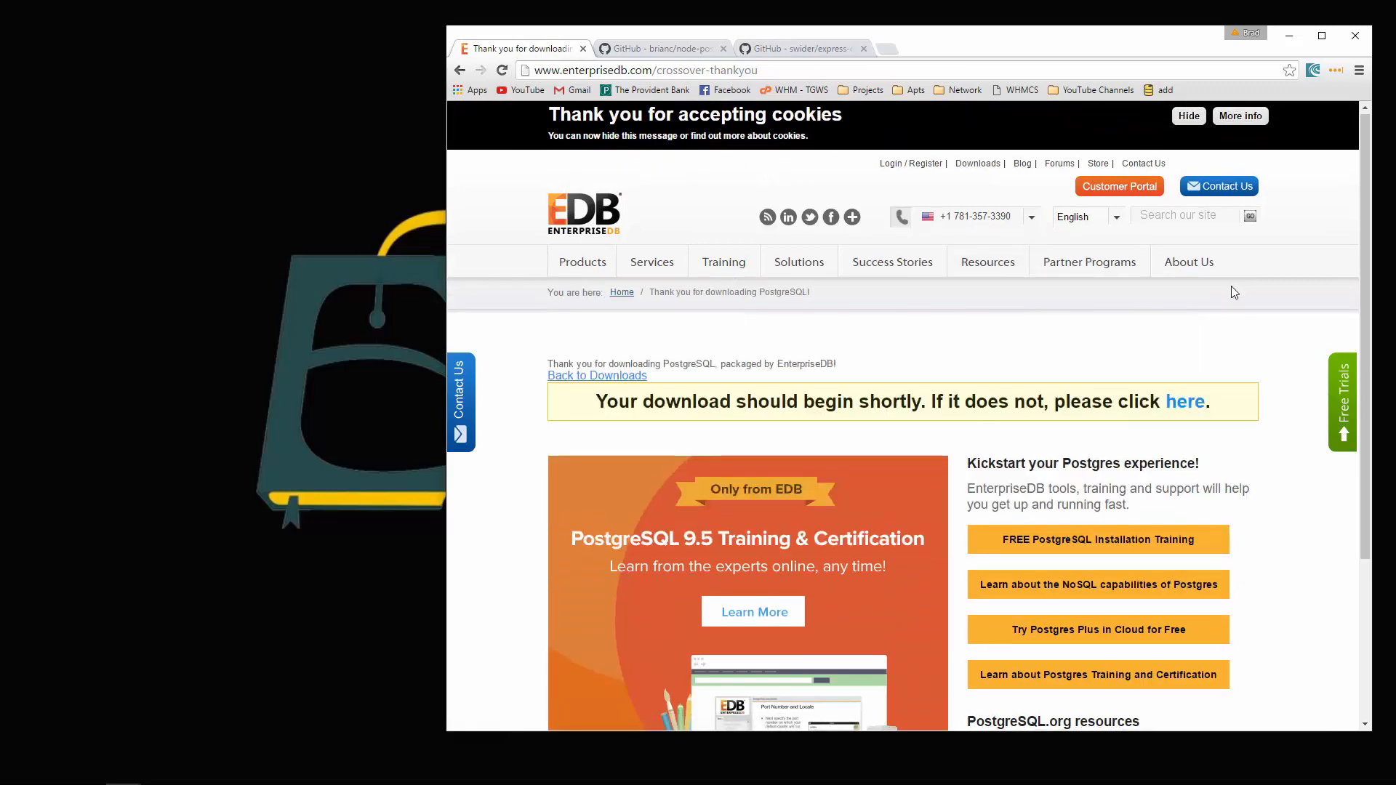
left_click(1184, 401)
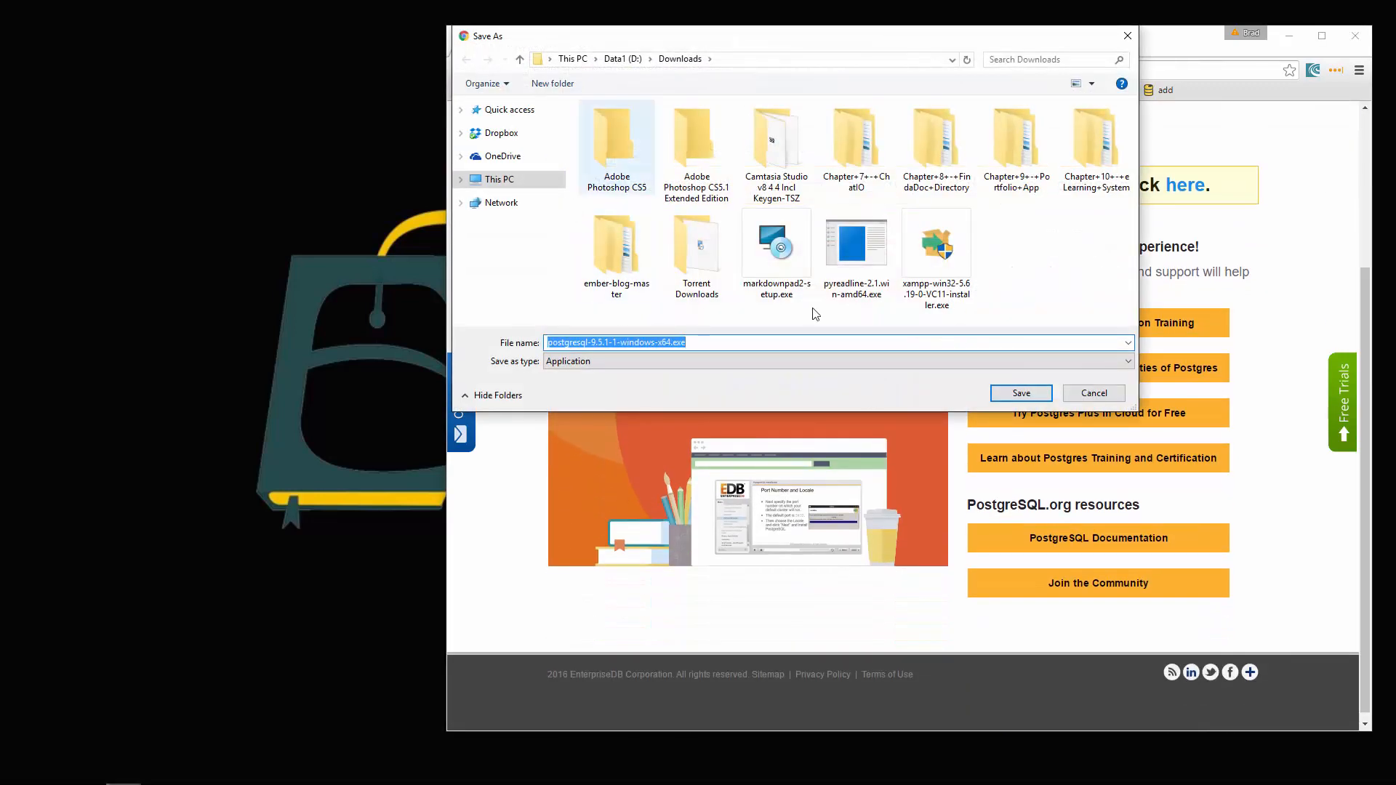
left_click(1020, 393)
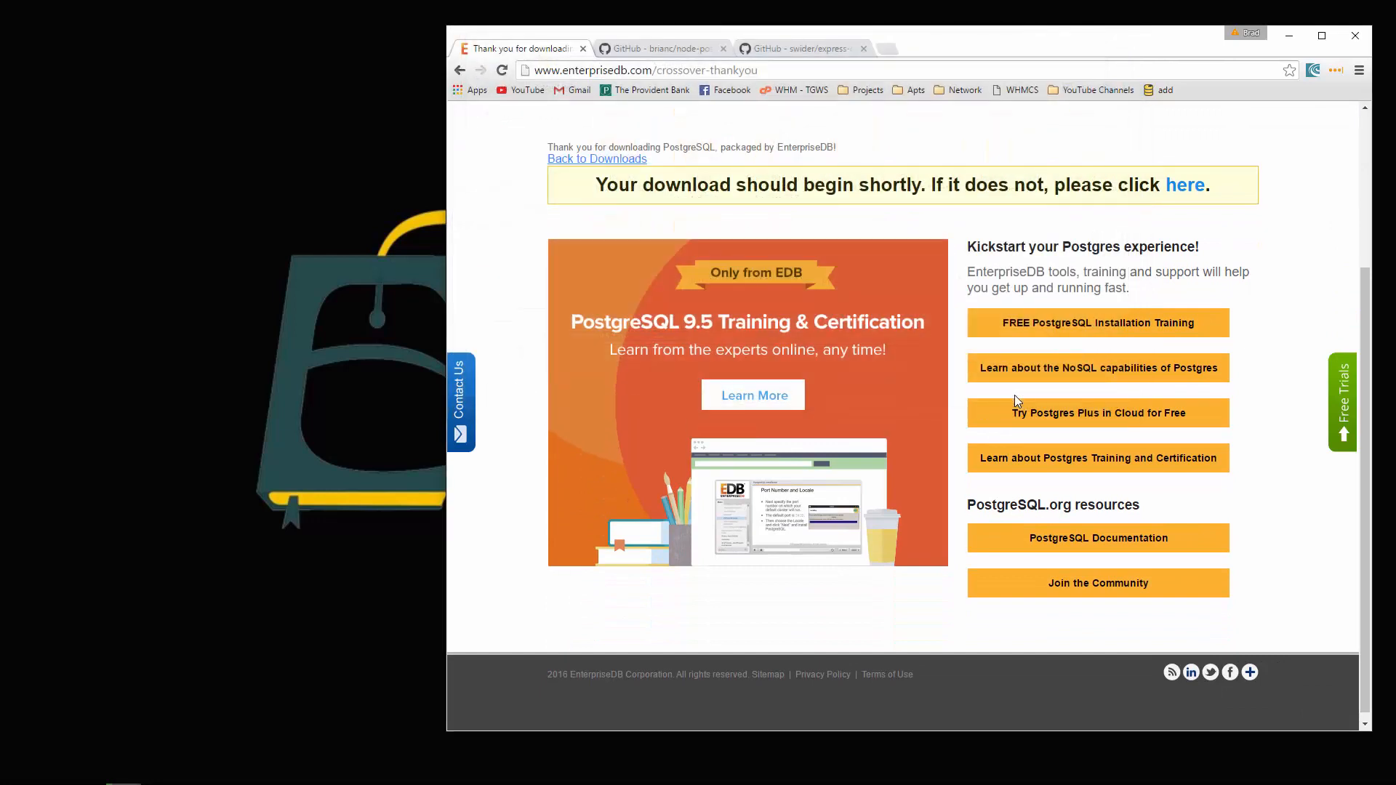
mouse_move(1112, 494)
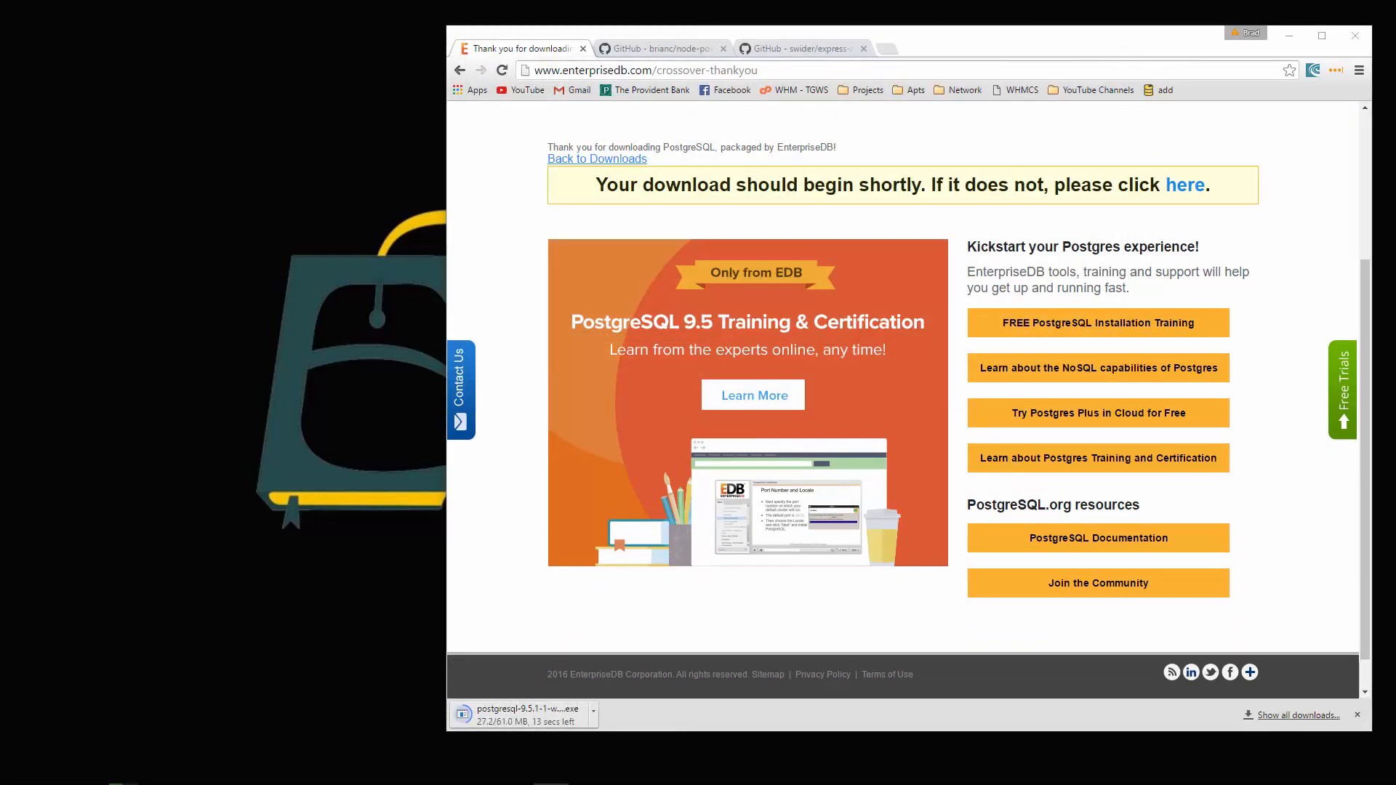
mouse_move(1338, 677)
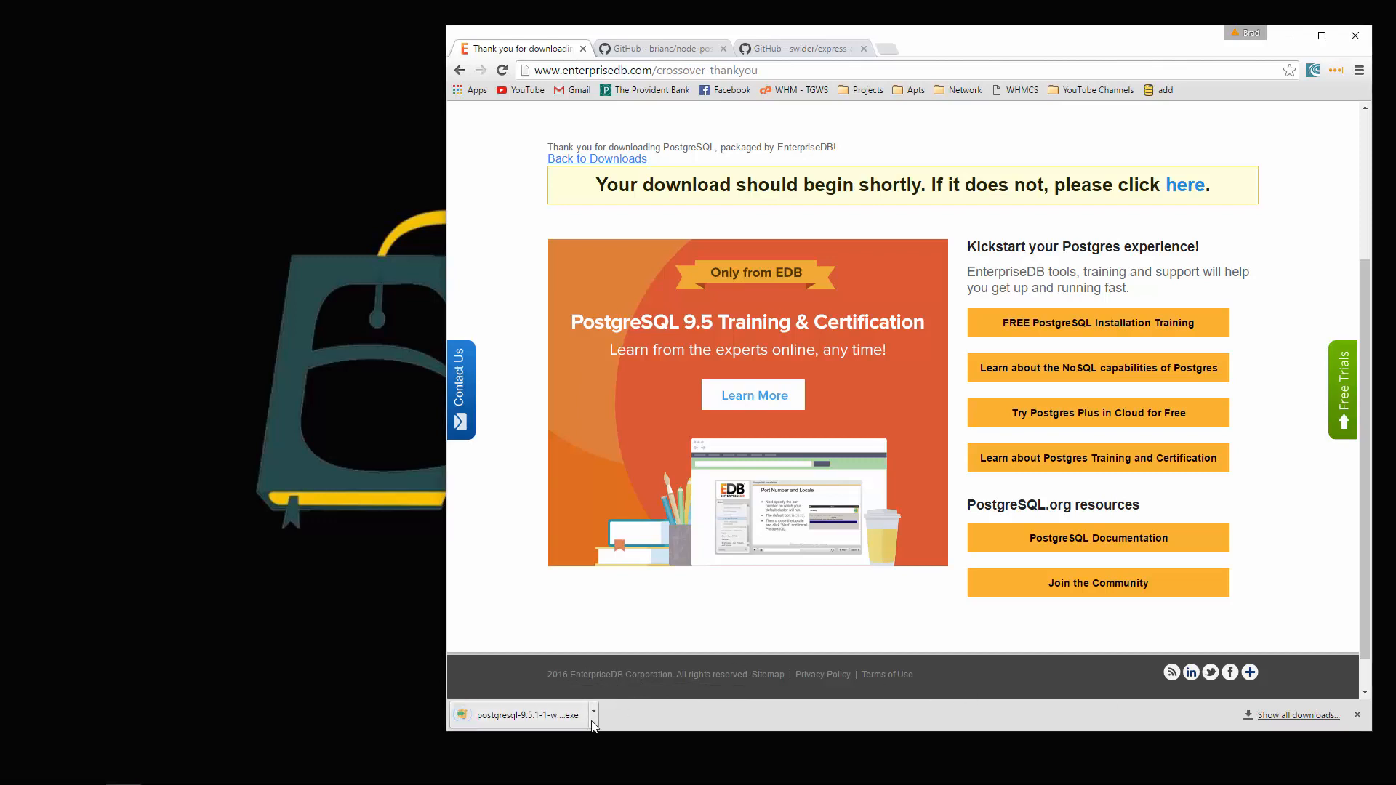
- Run the downloaded PostgreSQL installer and accept the default installation and data directories
left_click(592, 716)
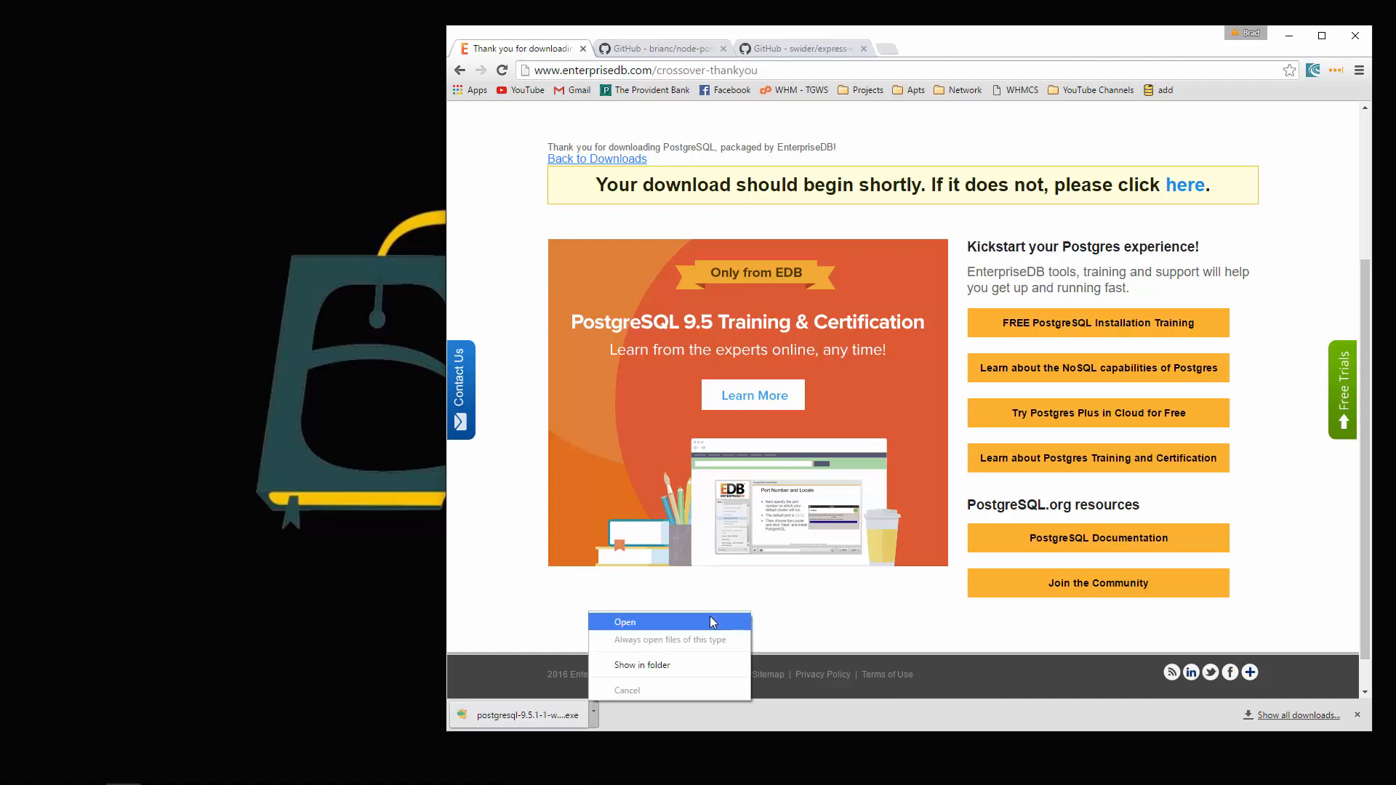
left_click(624, 621)
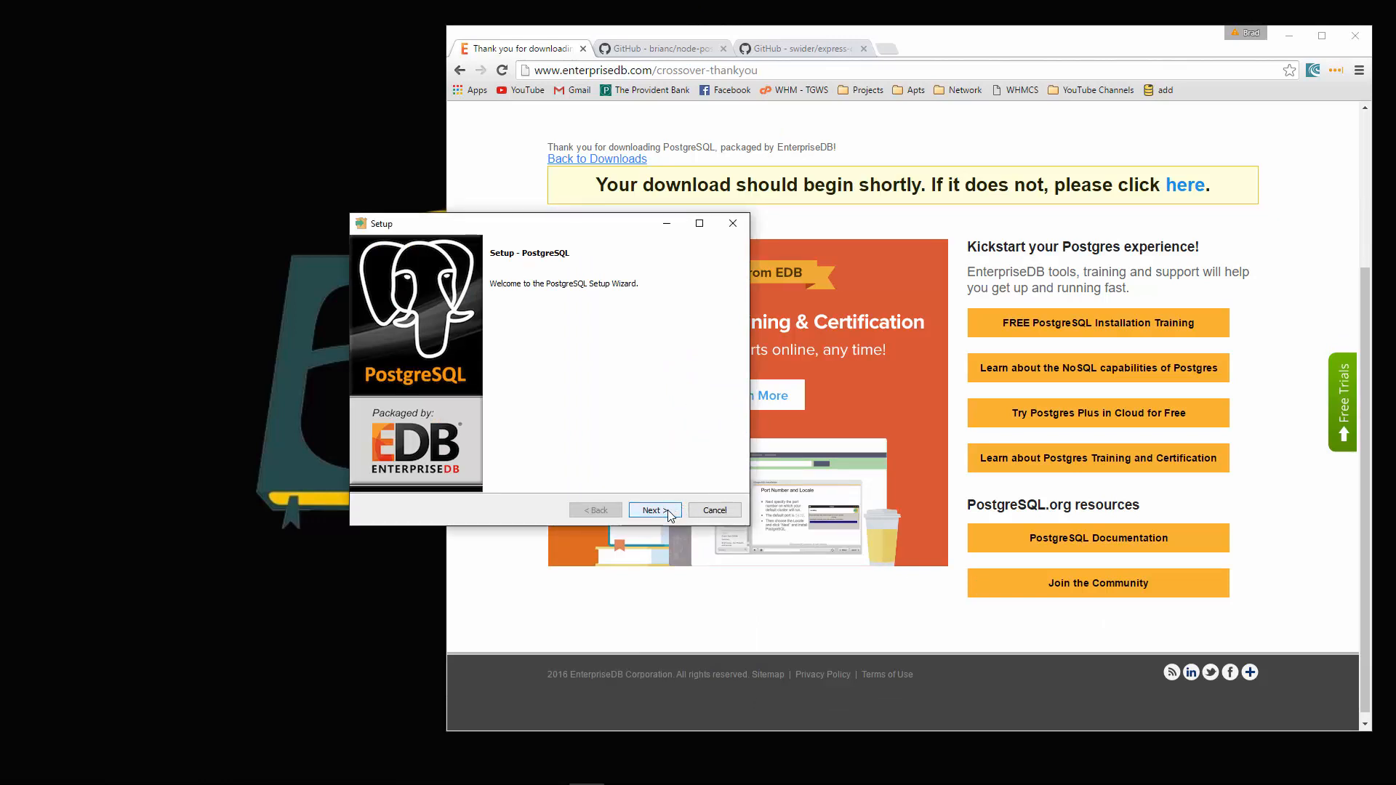
left_click(653, 510)
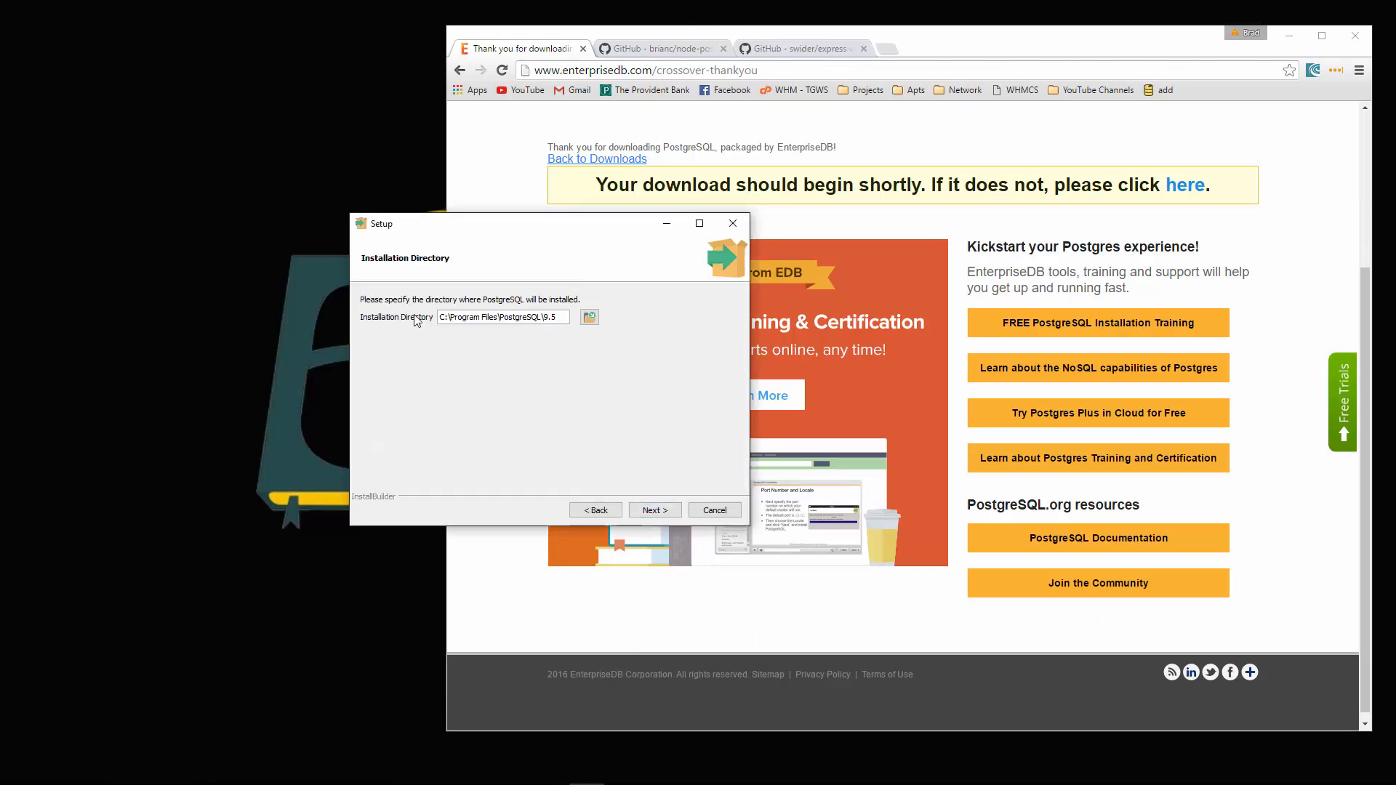
left_click(652, 509)
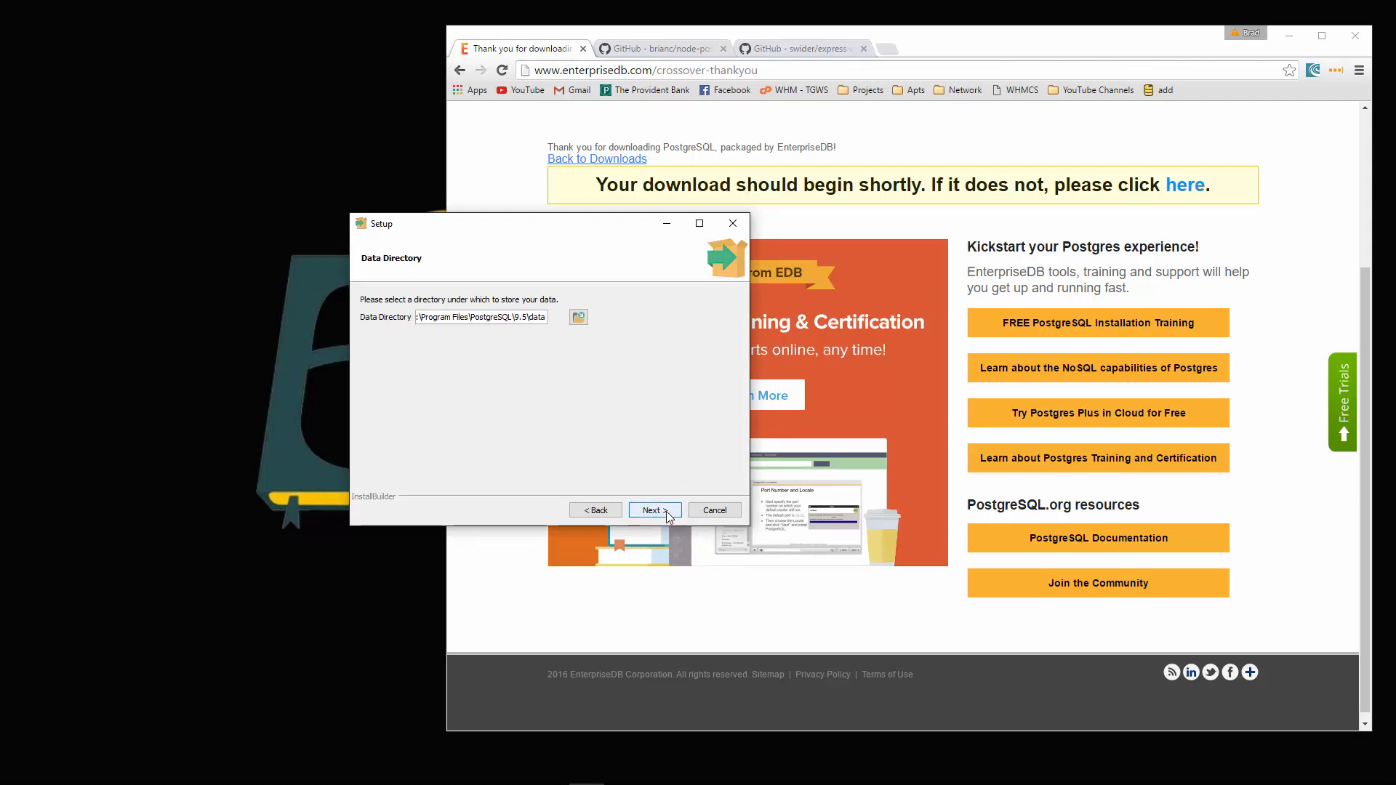
left_click(653, 509)
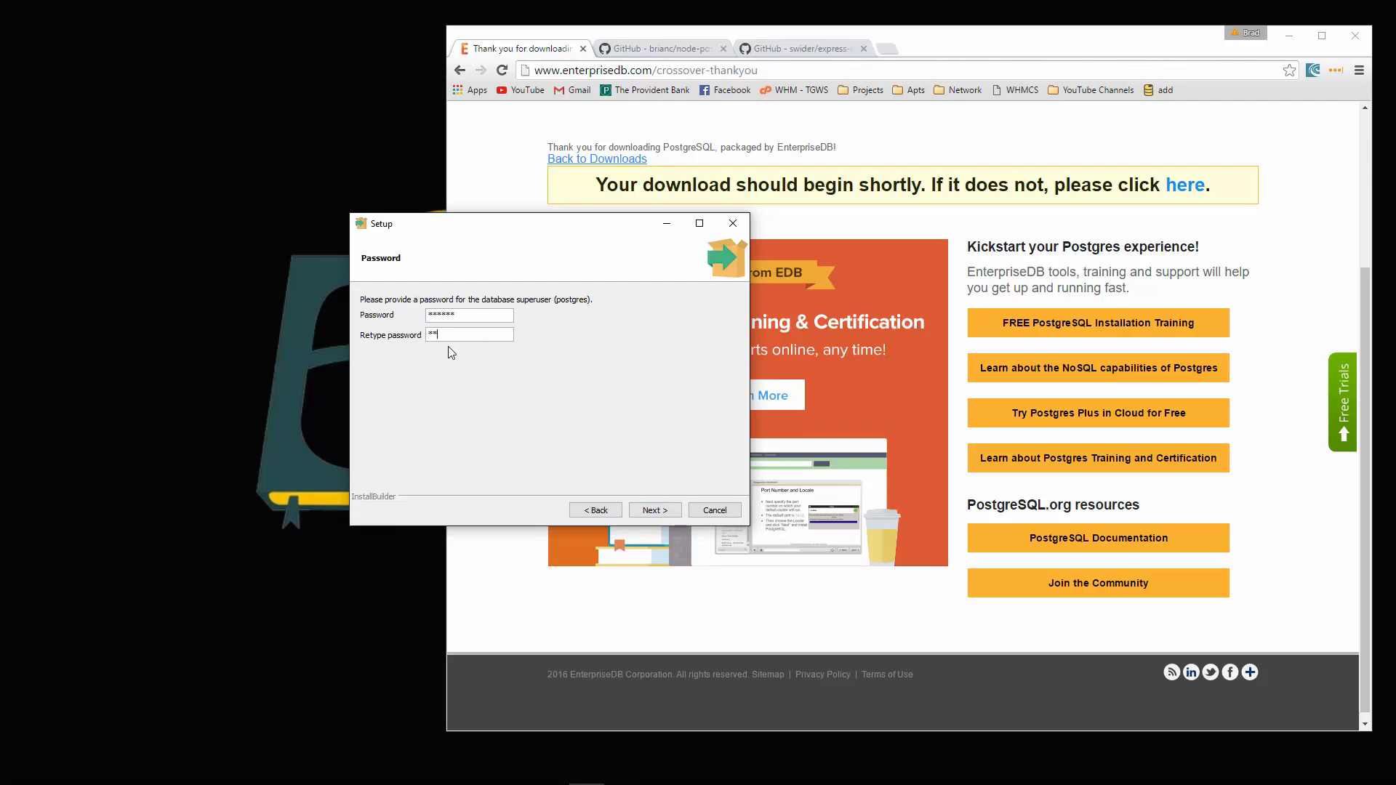
- Set the superuser password, keep port 5432 and default locale, install, and finish without Stack Builder
left_click(653, 510)
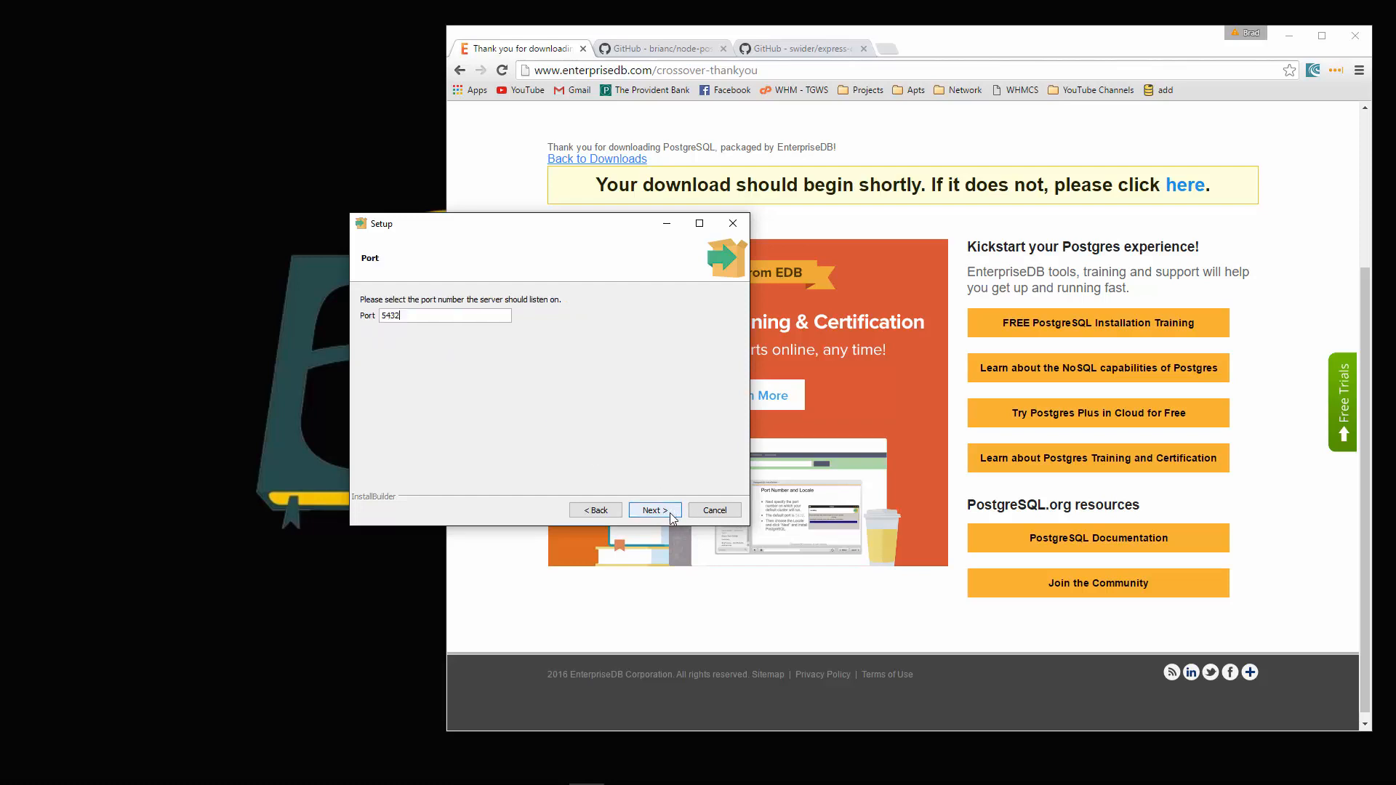
mouse_move(599, 311)
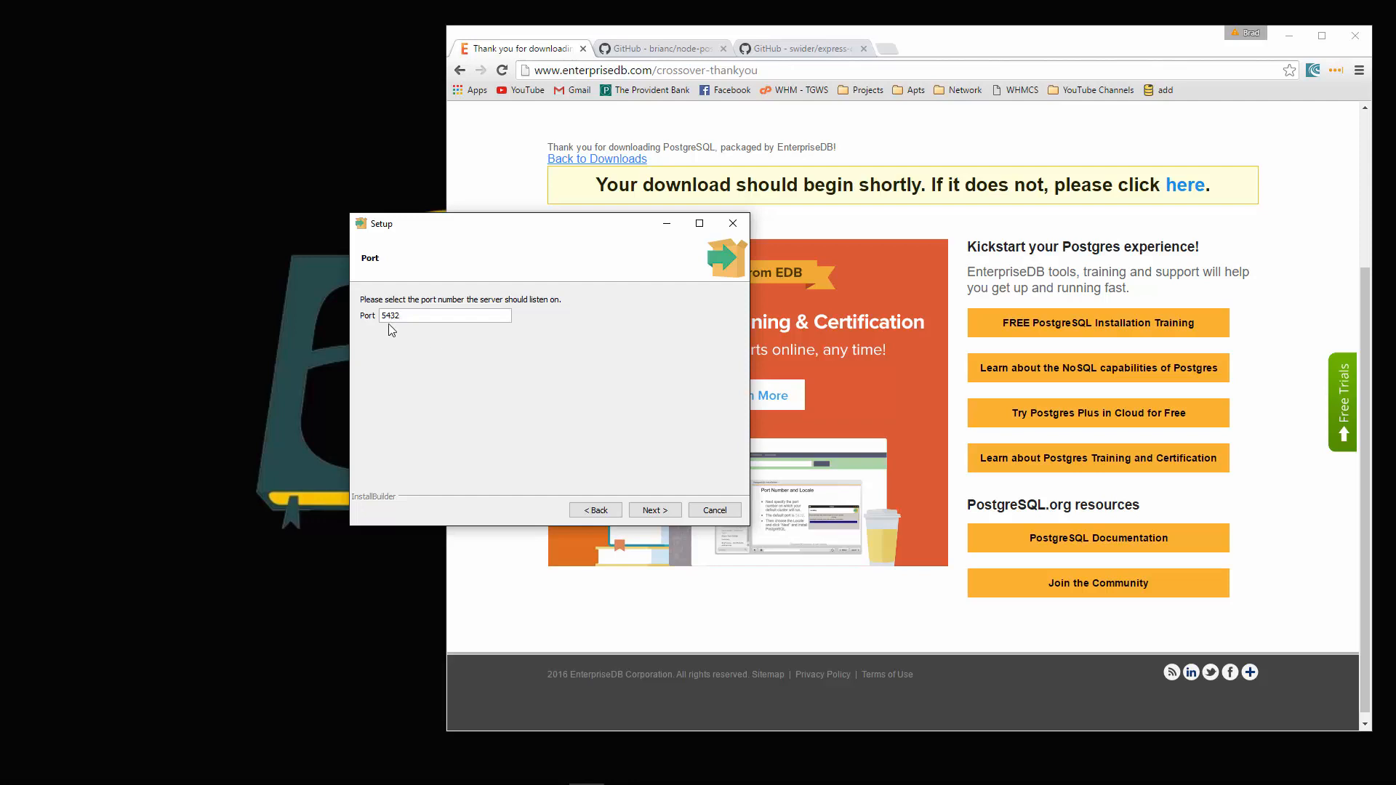
left_click(653, 509)
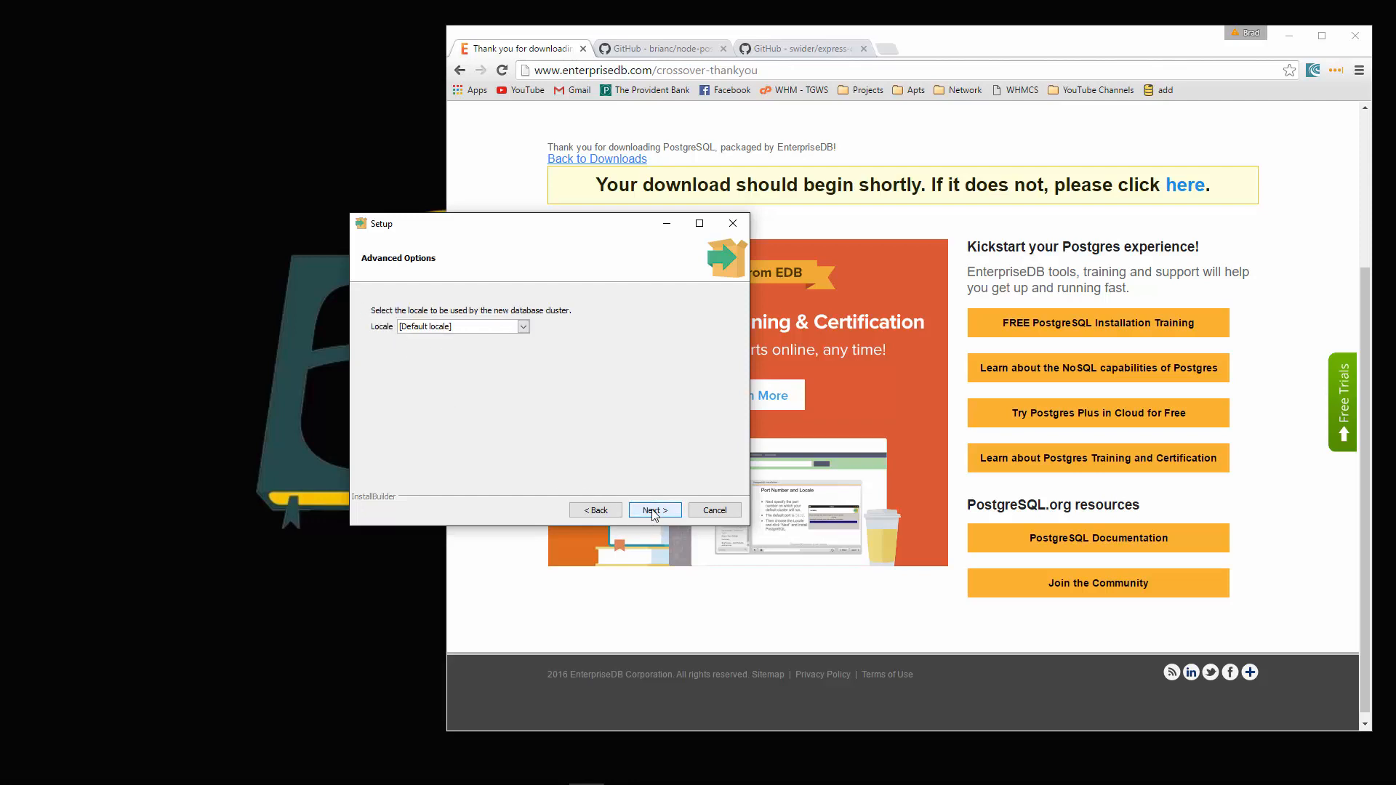
left_click(654, 509)
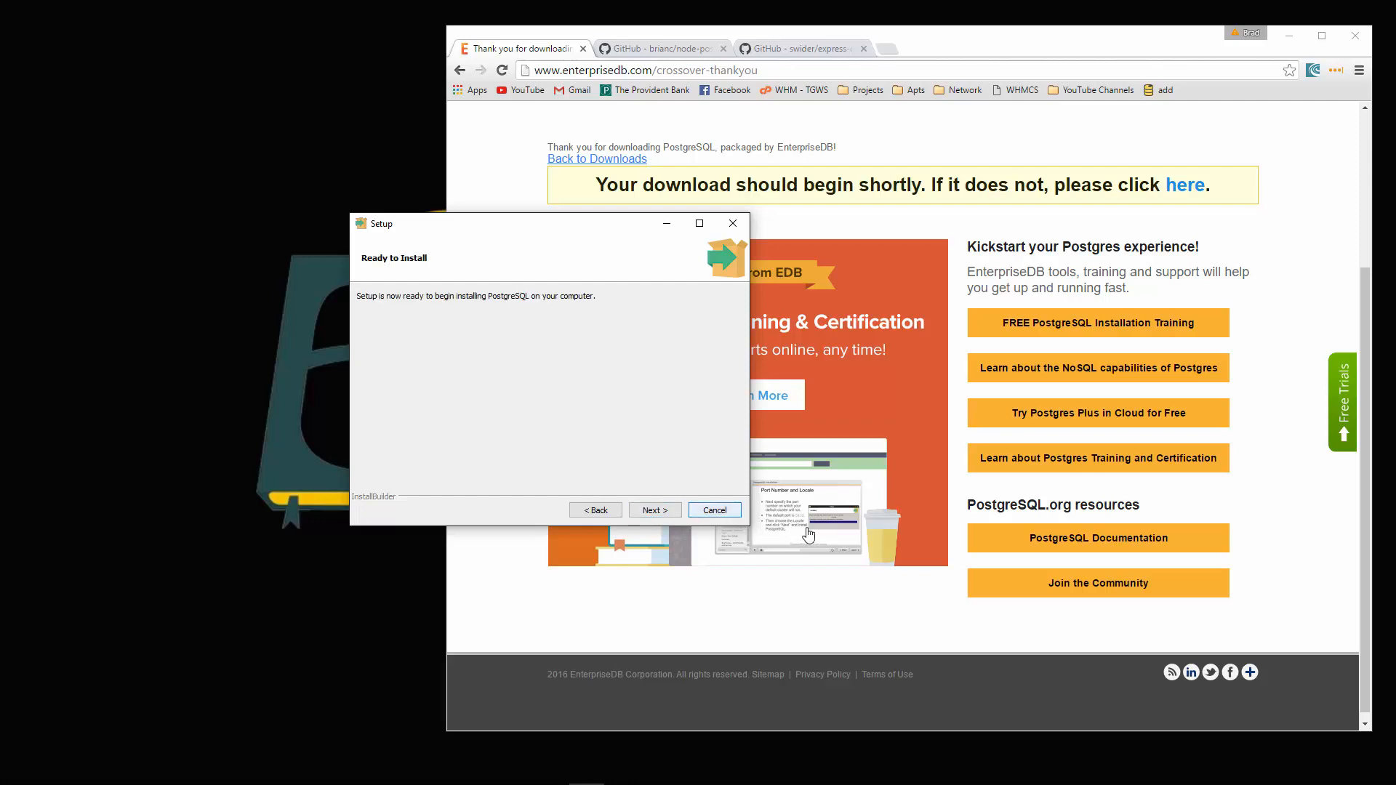
left_click(654, 509)
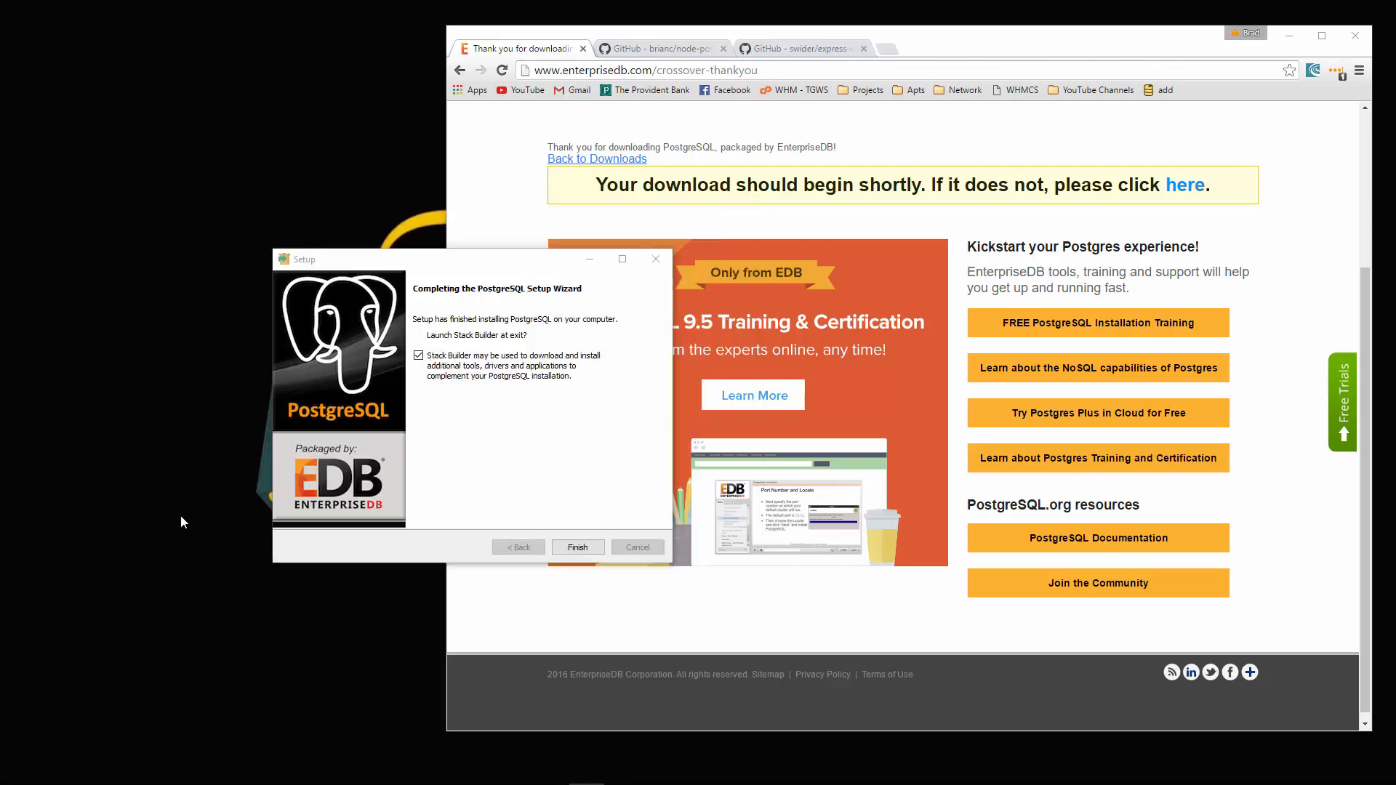
mouse_move(473, 456)
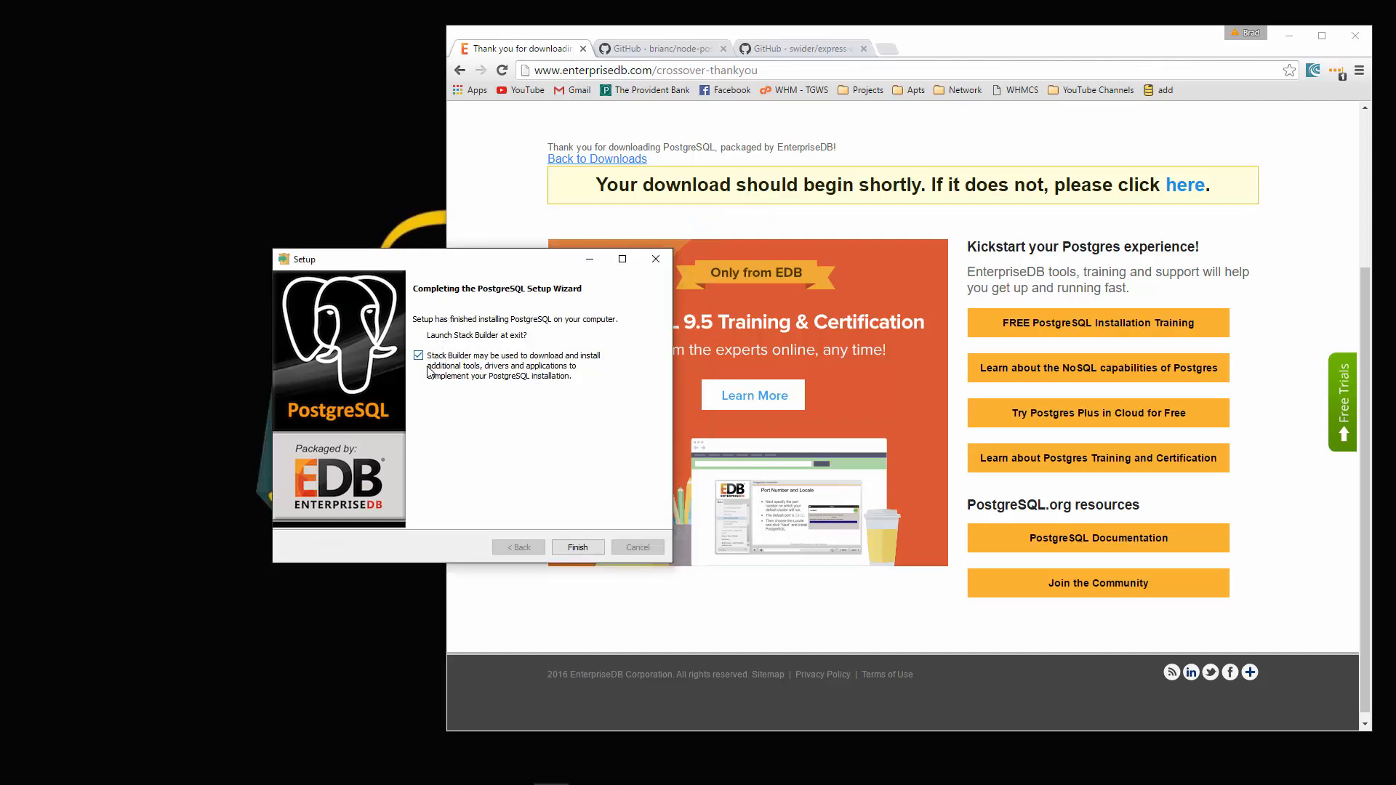
left_click(419, 355)
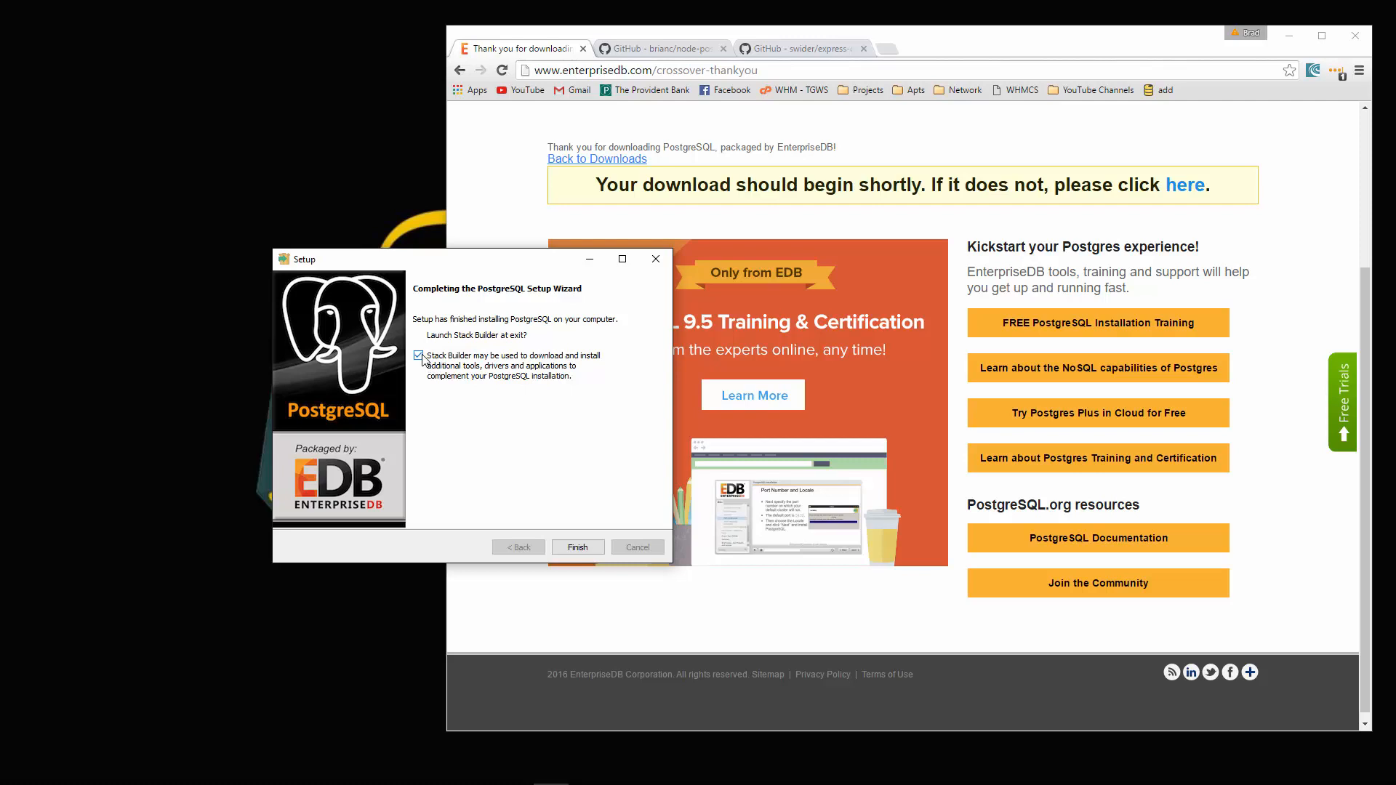
left_click(418, 355)
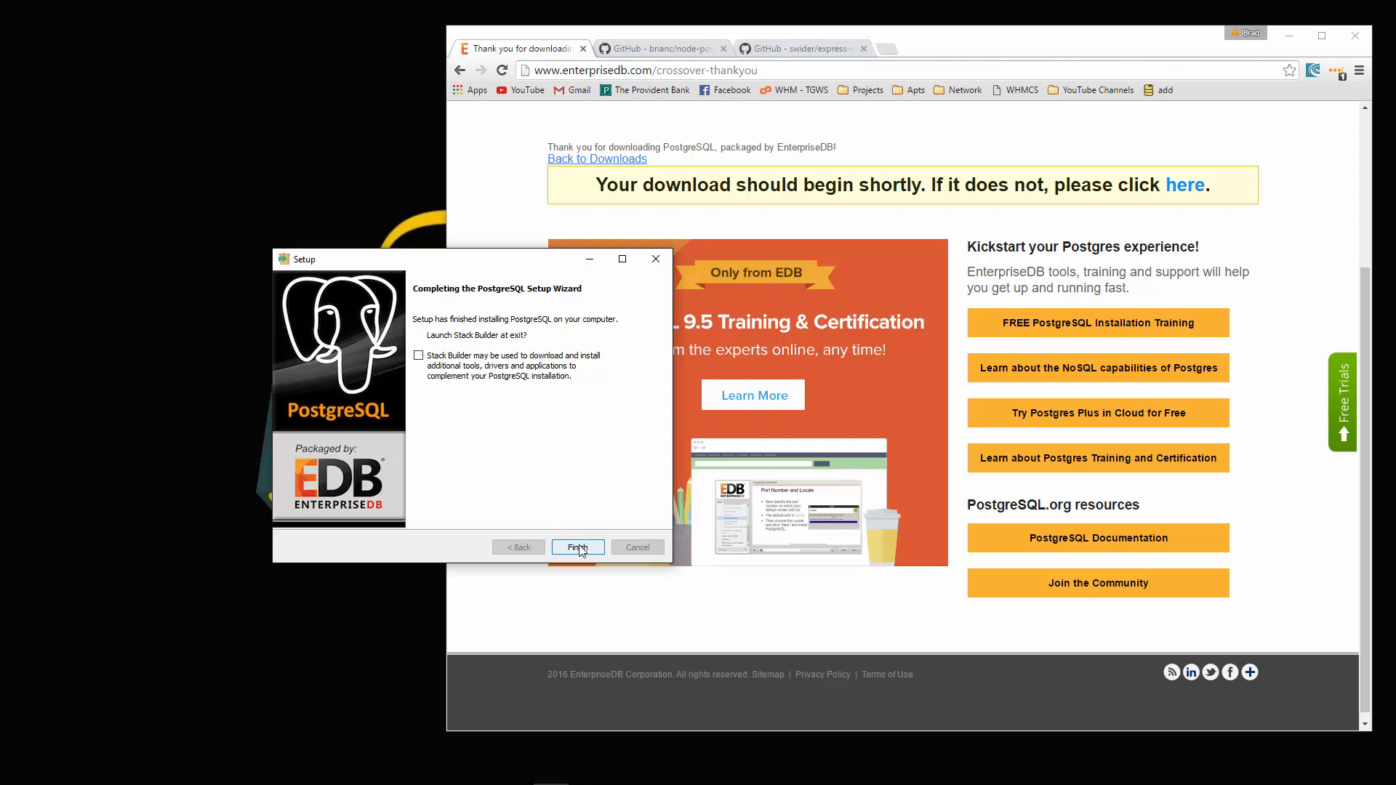
left_click(577, 547)
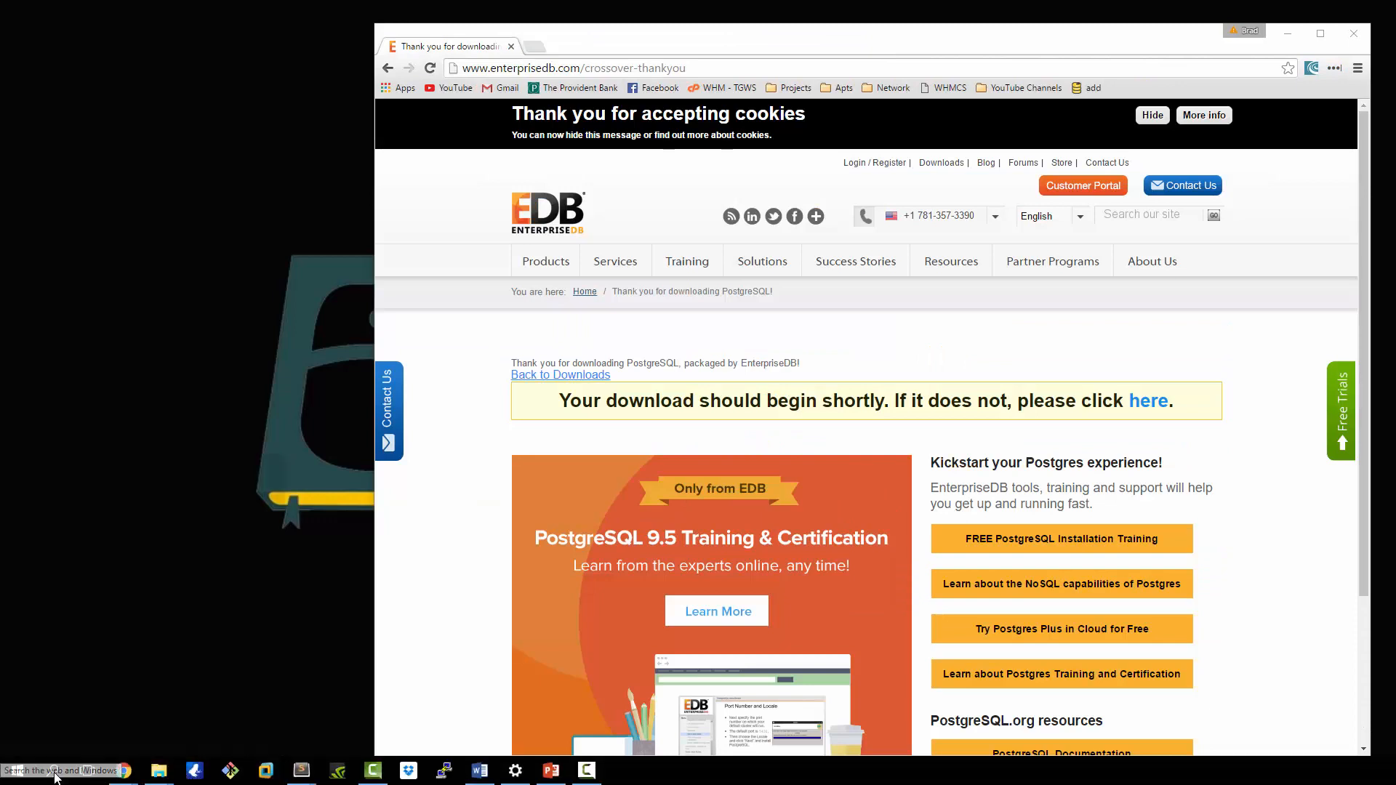
- Launch pgAdmin III, connect to the local PostgreSQL 9.5 server, and view the recipebook database and Login Roles
left_click(54, 771)
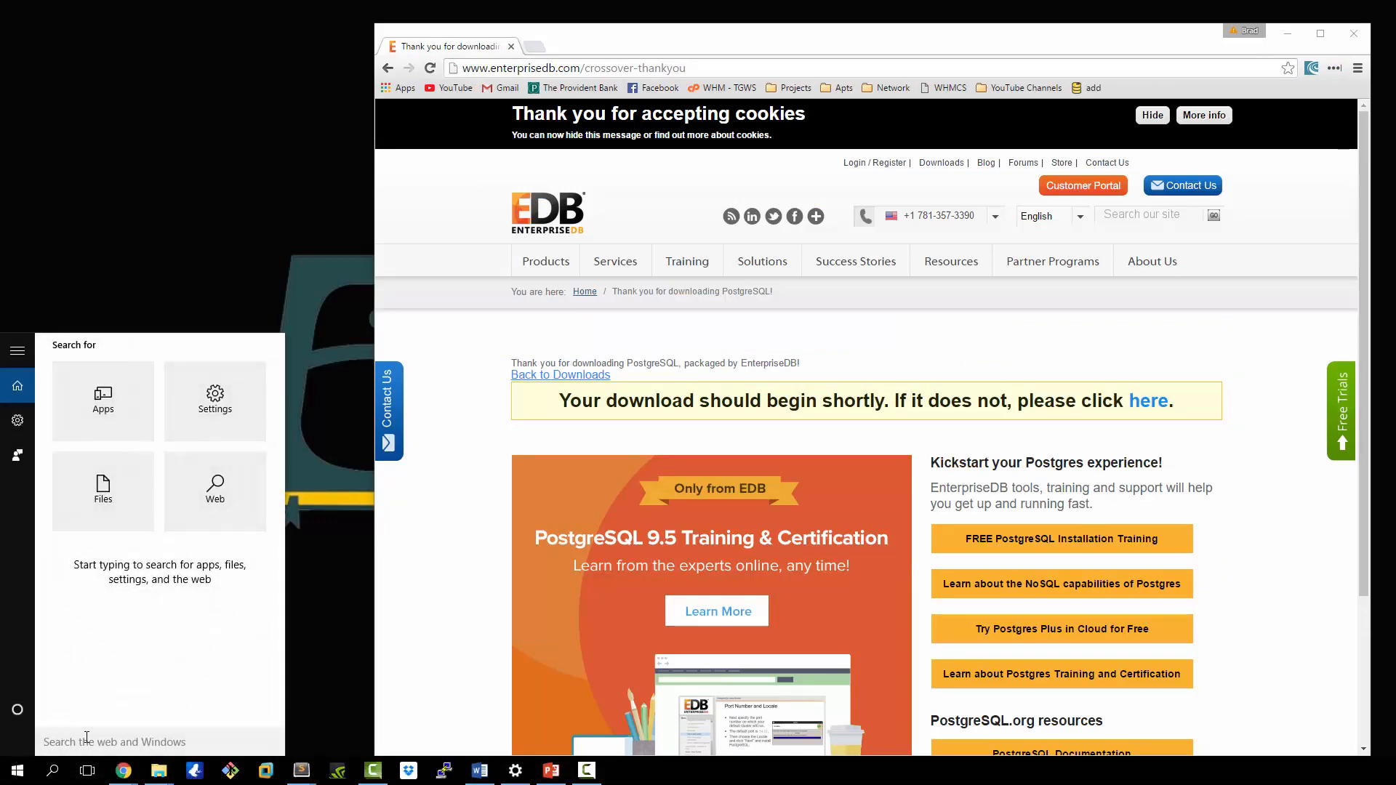
type("pg")
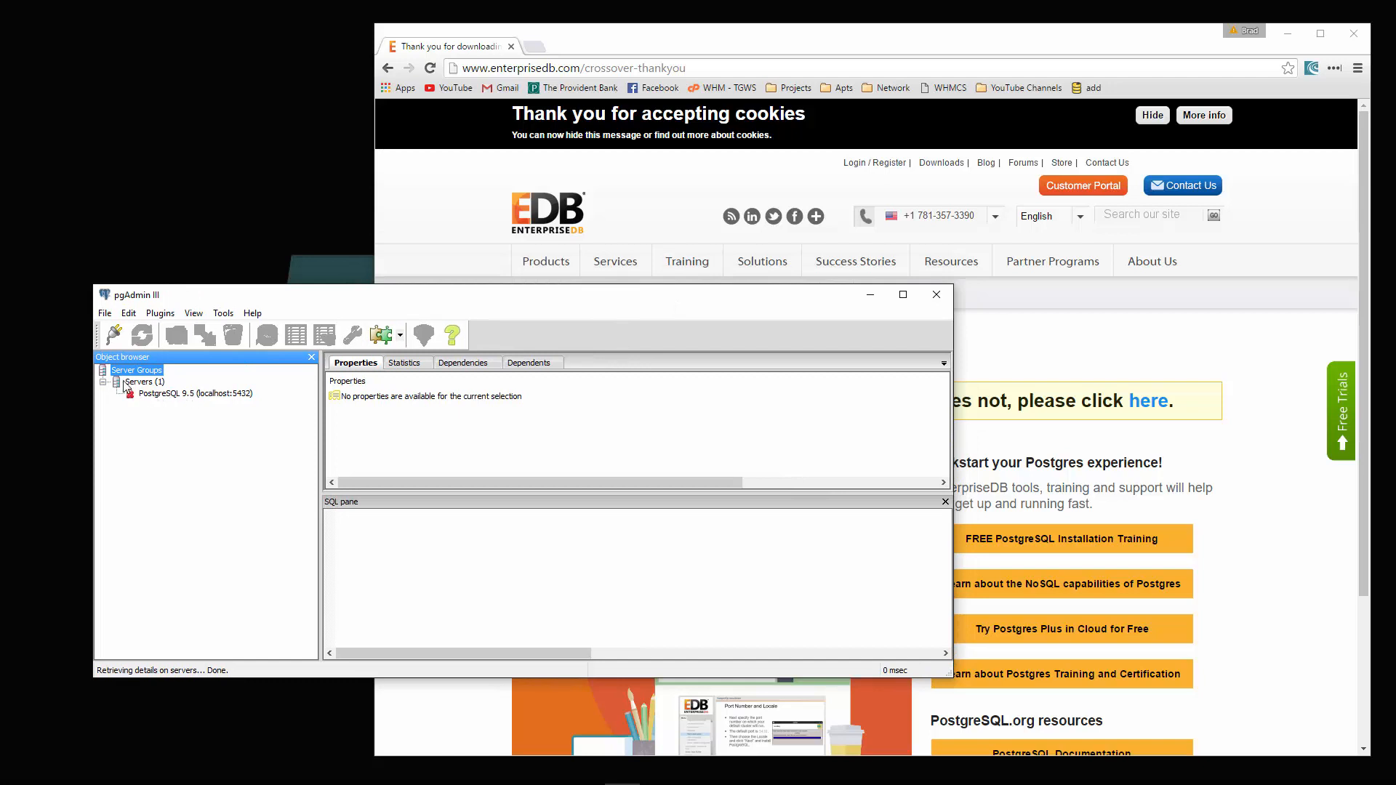
left_click(195, 394)
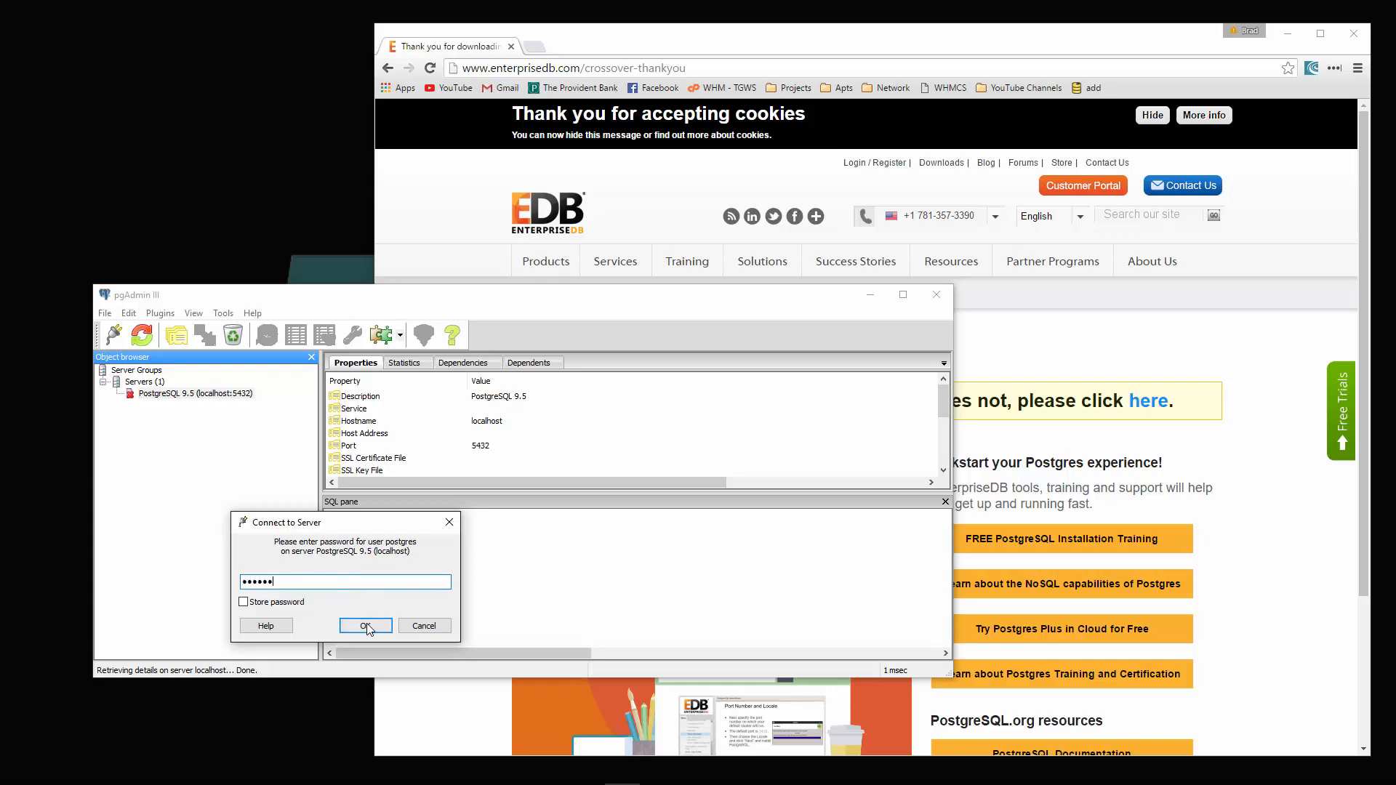
left_click(367, 625)
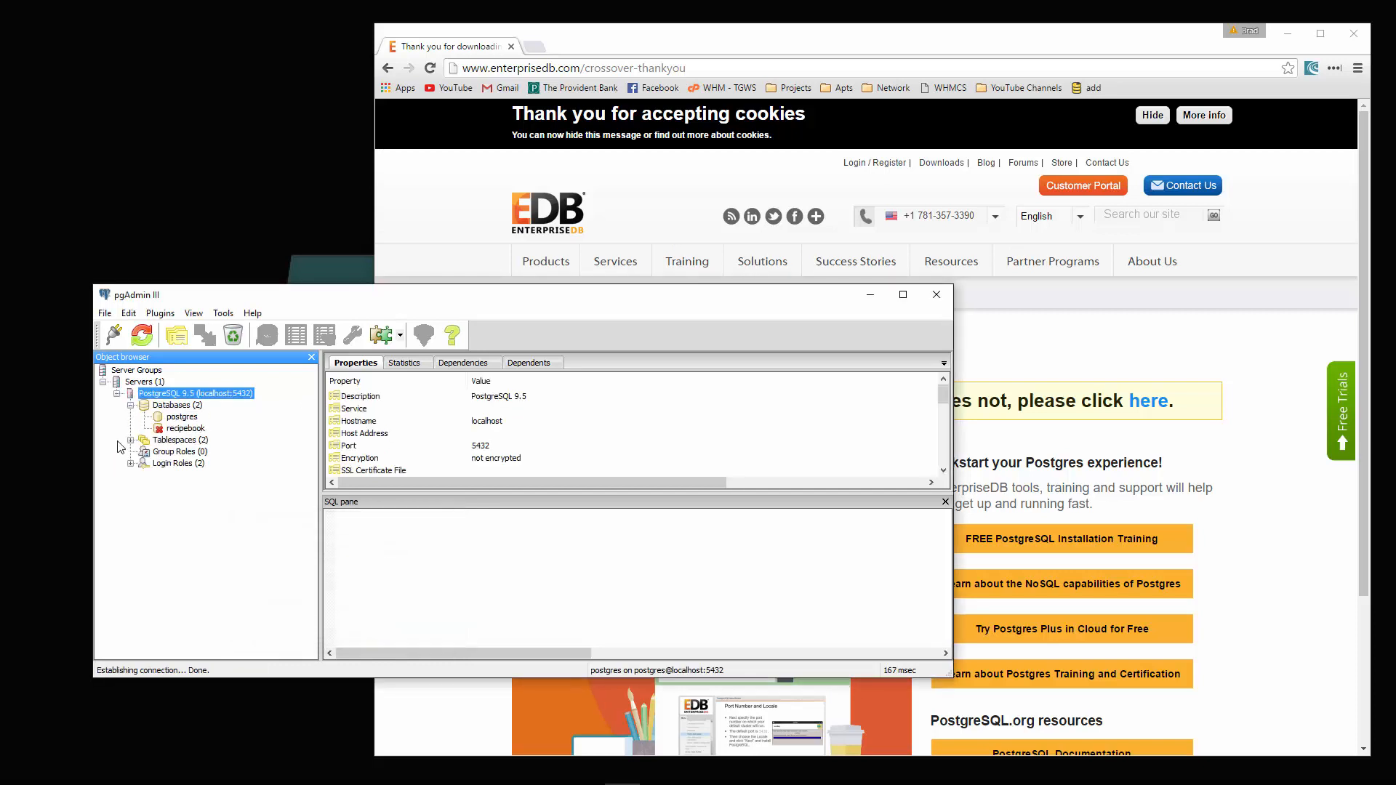
left_click(185, 428)
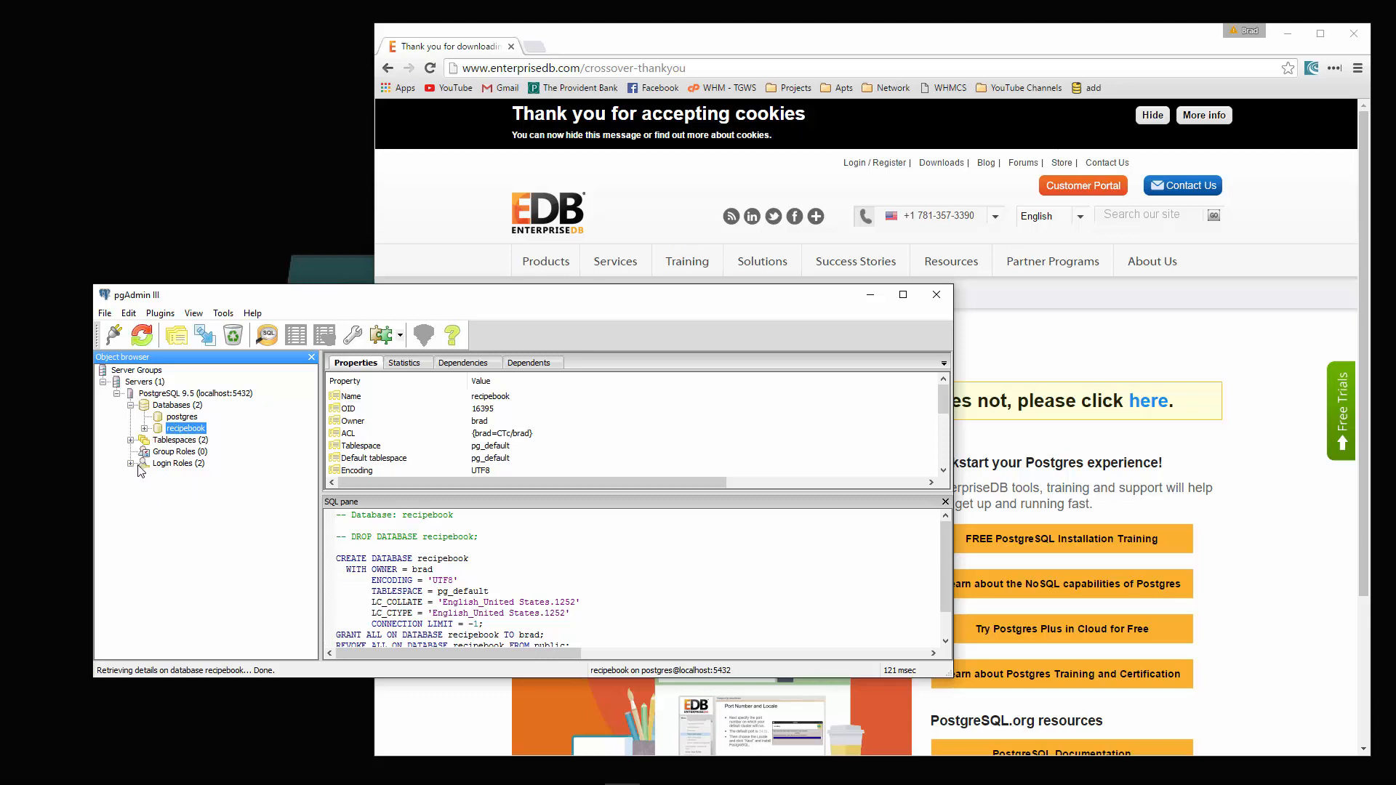
left_click(140, 462)
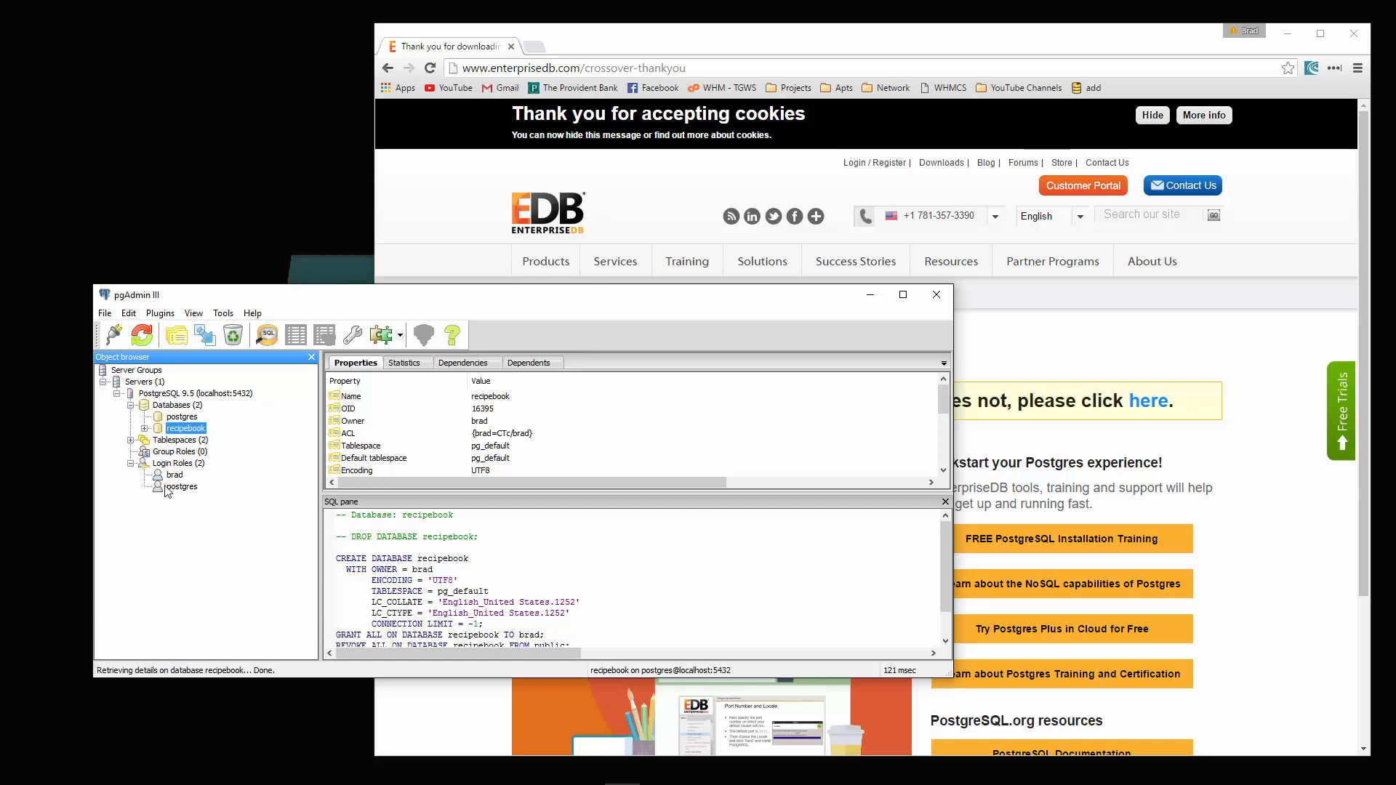
- Start a new login role named eduonix and set its password on the Definition page
right_click(176, 462)
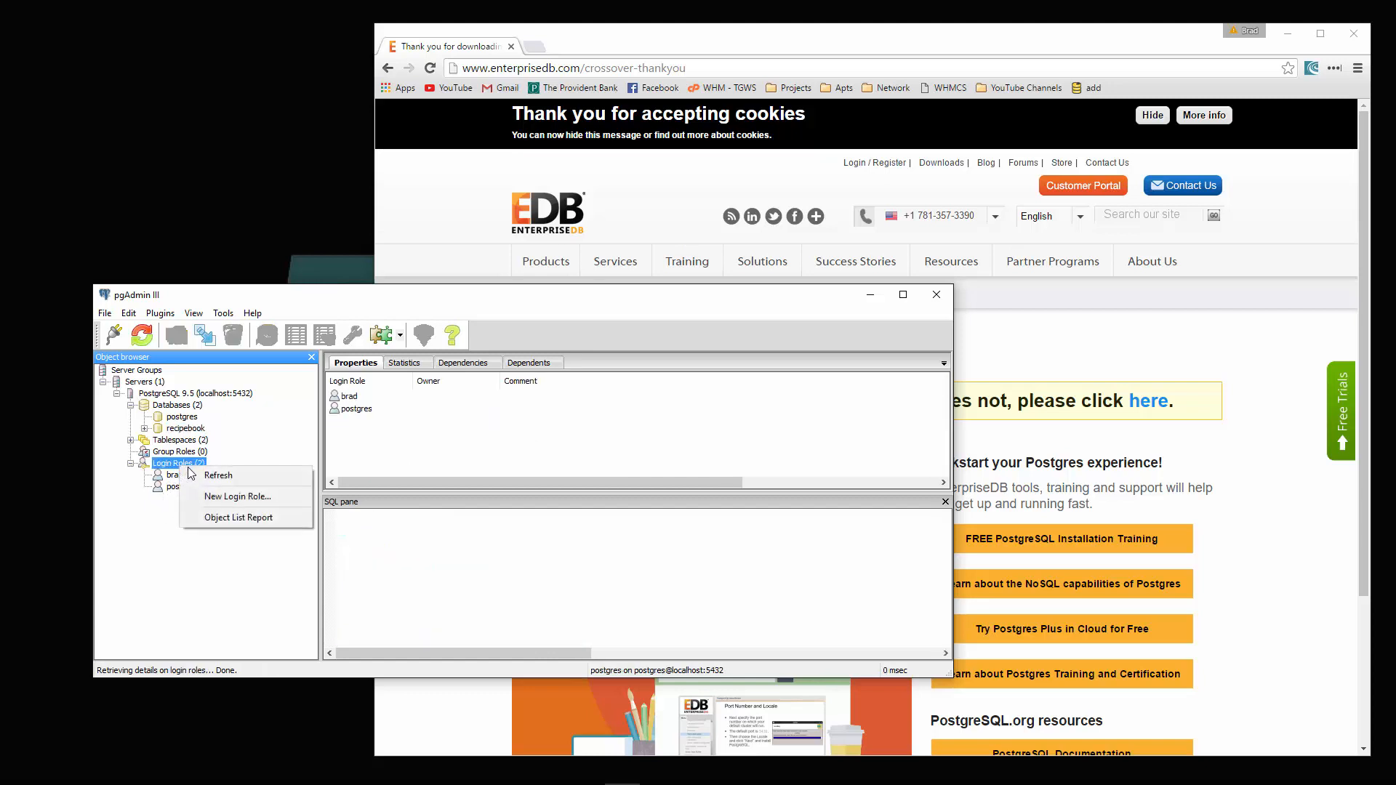
mouse_move(240, 496)
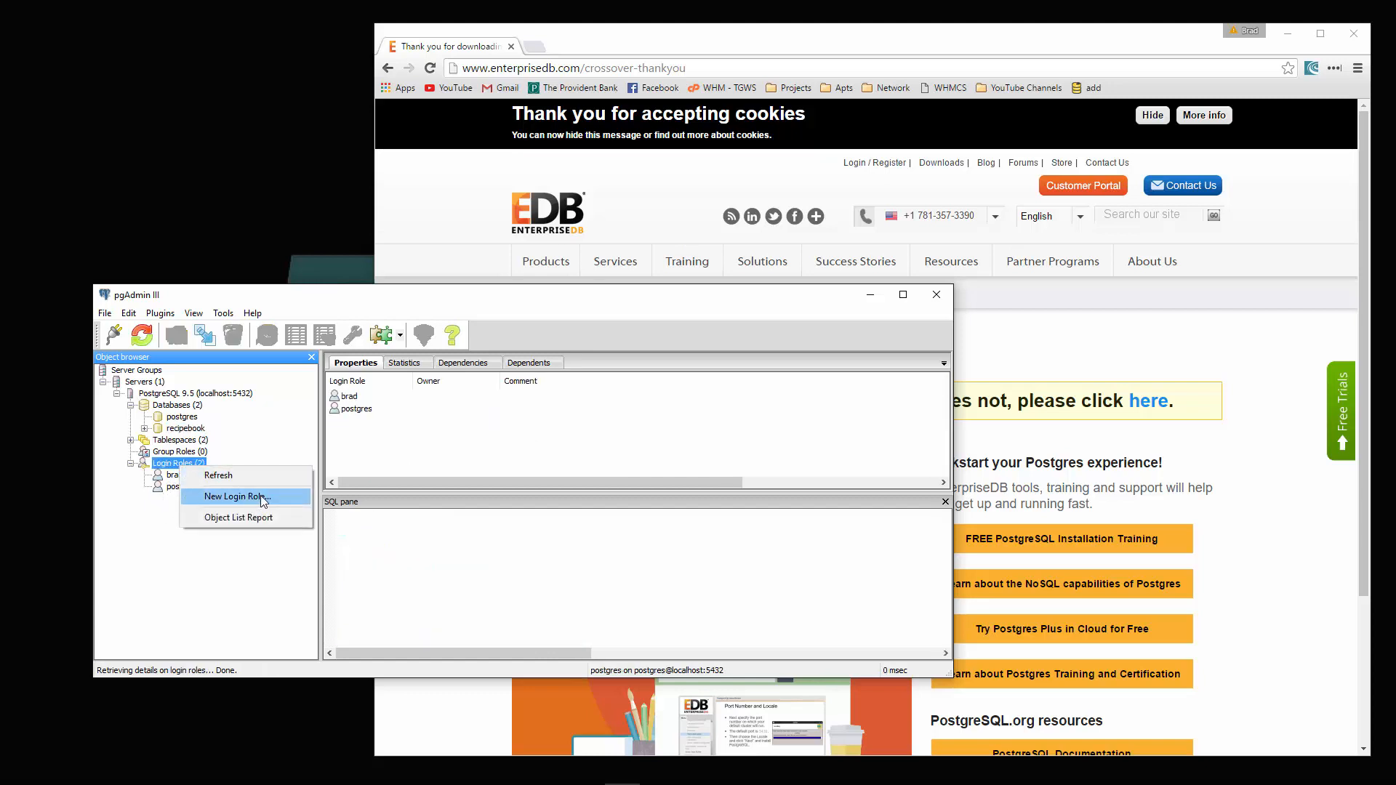
left_click(233, 497)
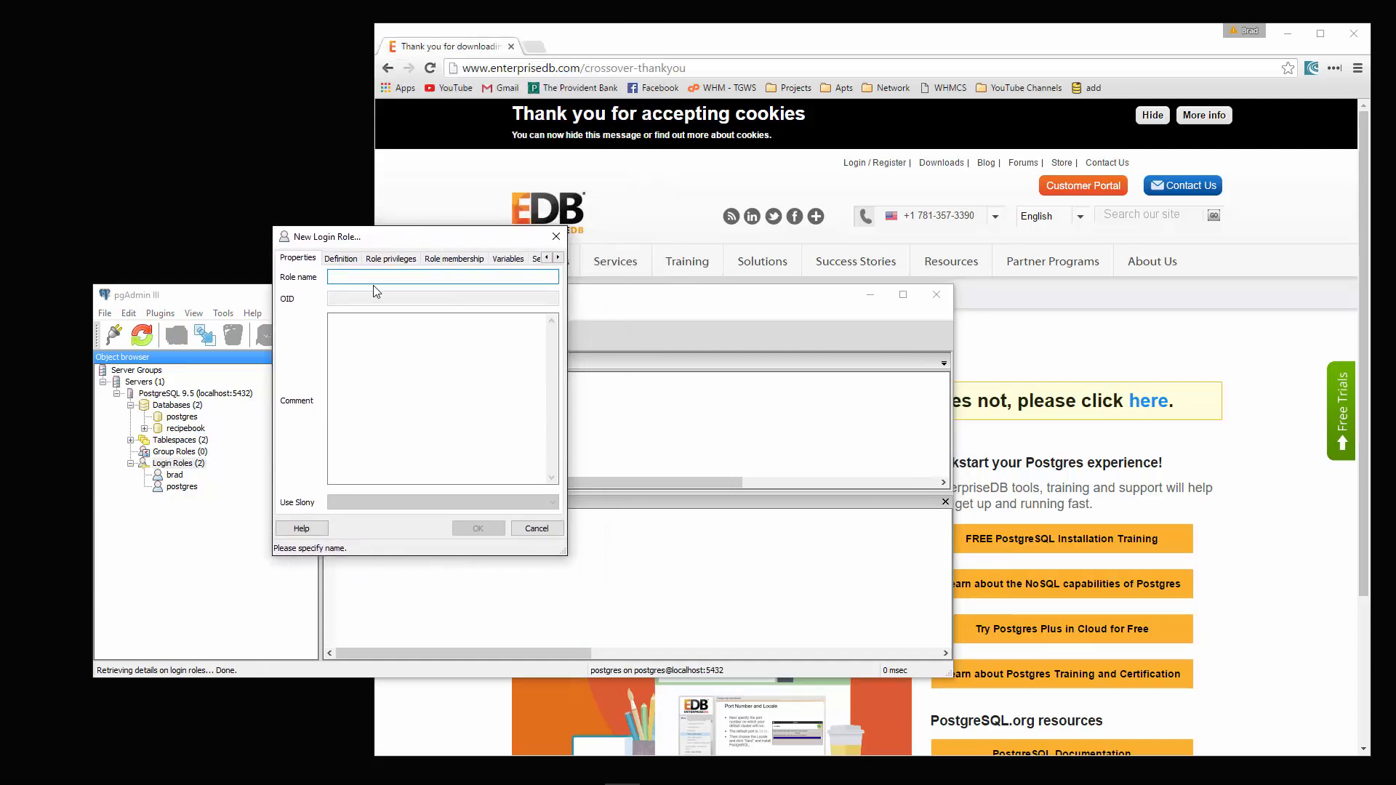
type("e")
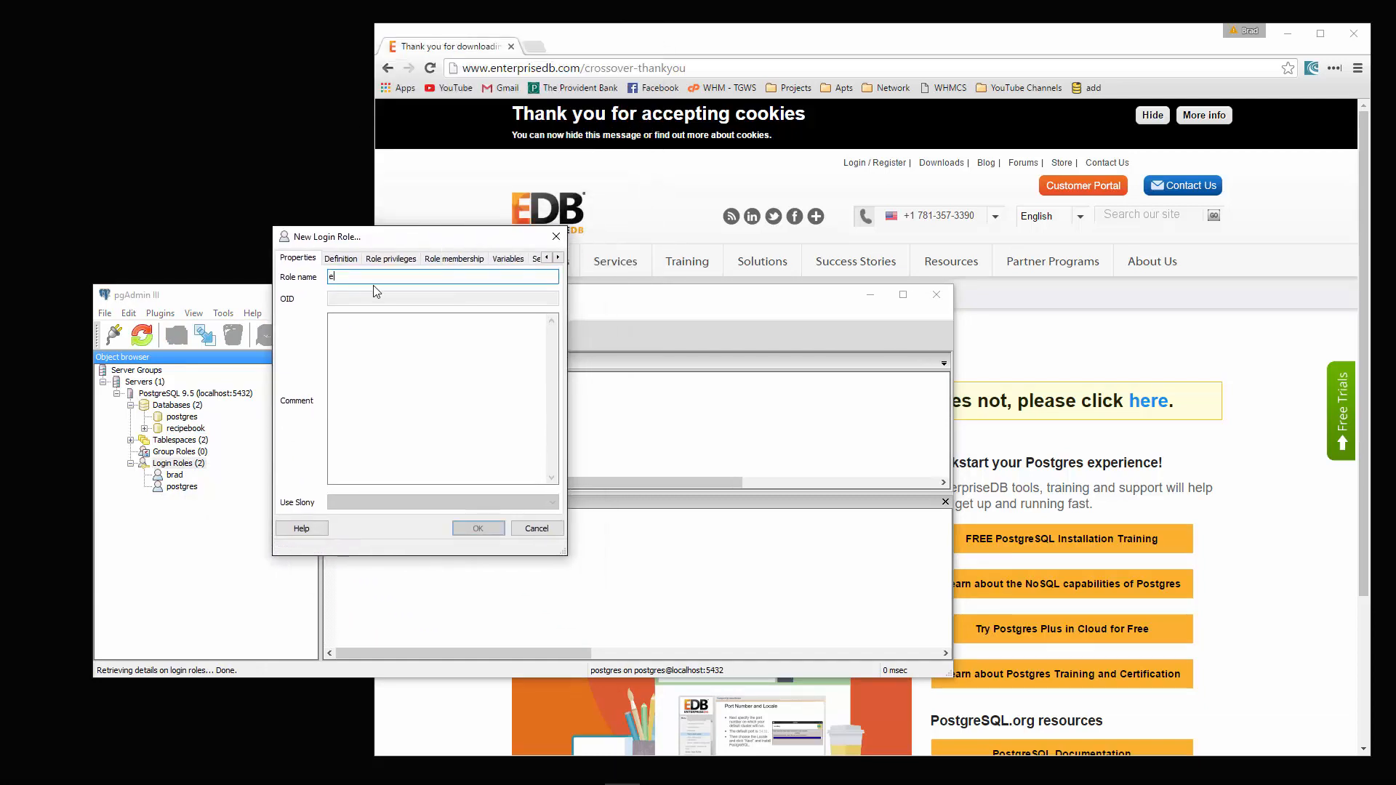
type("eduonix")
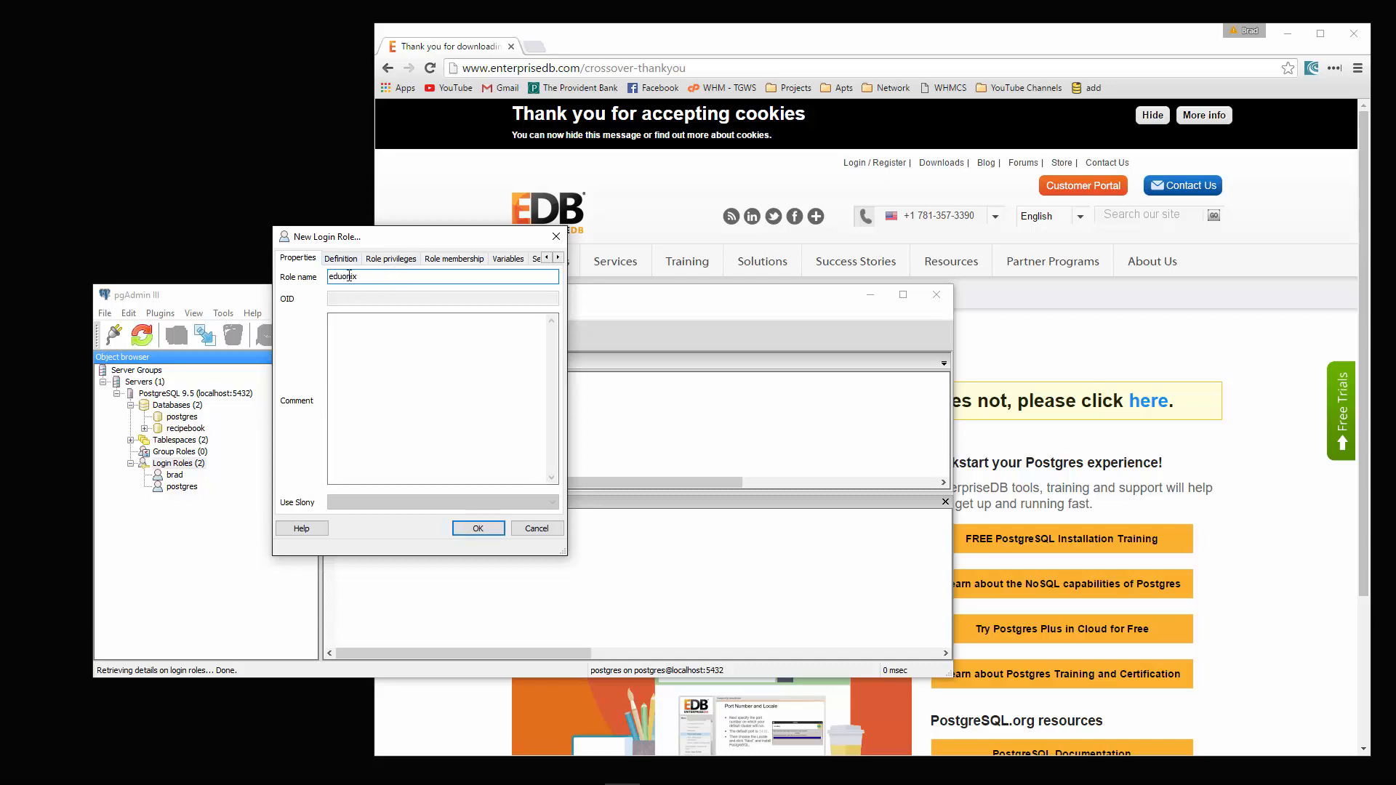
left_click(341, 259)
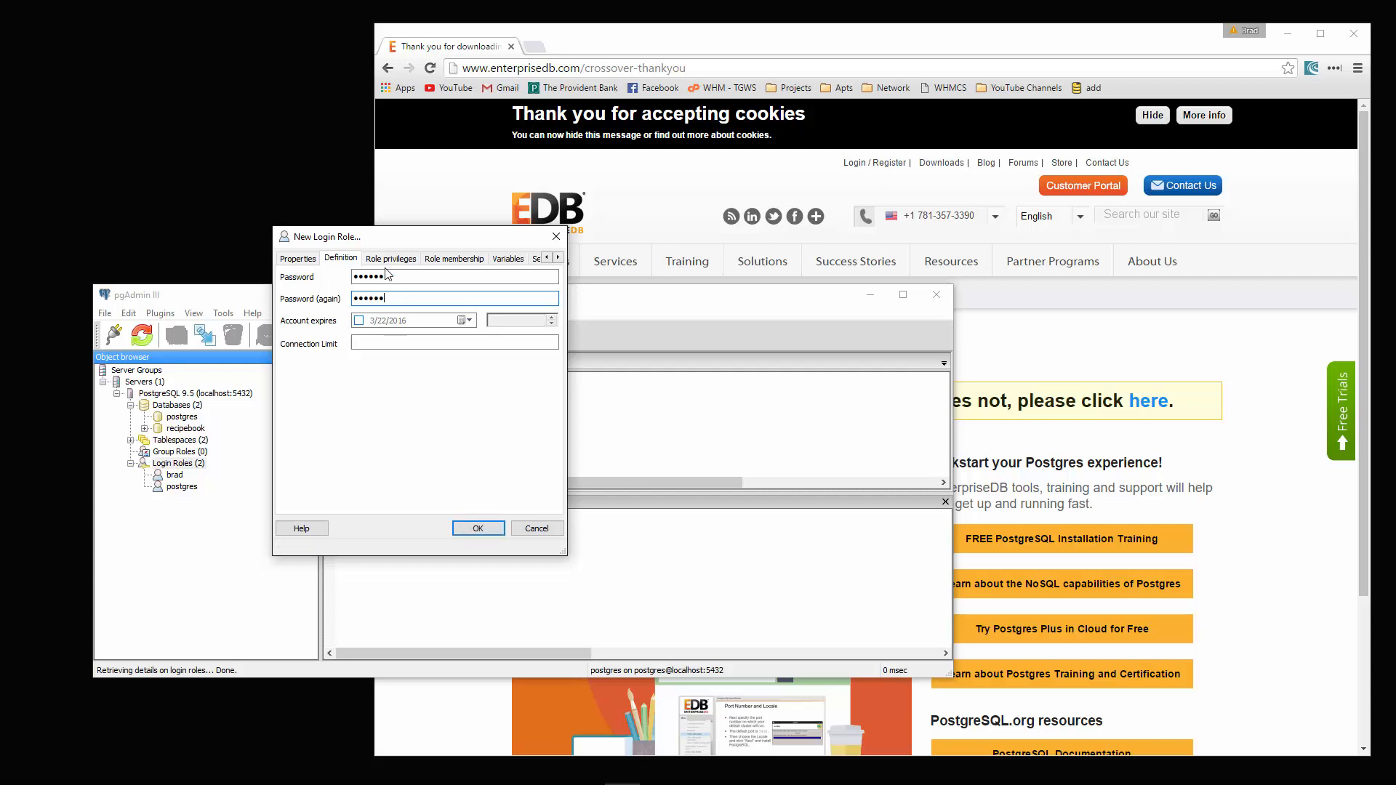
- Grant eduonix create-database, create-role and superuser rights and create the role
left_click(390, 259)
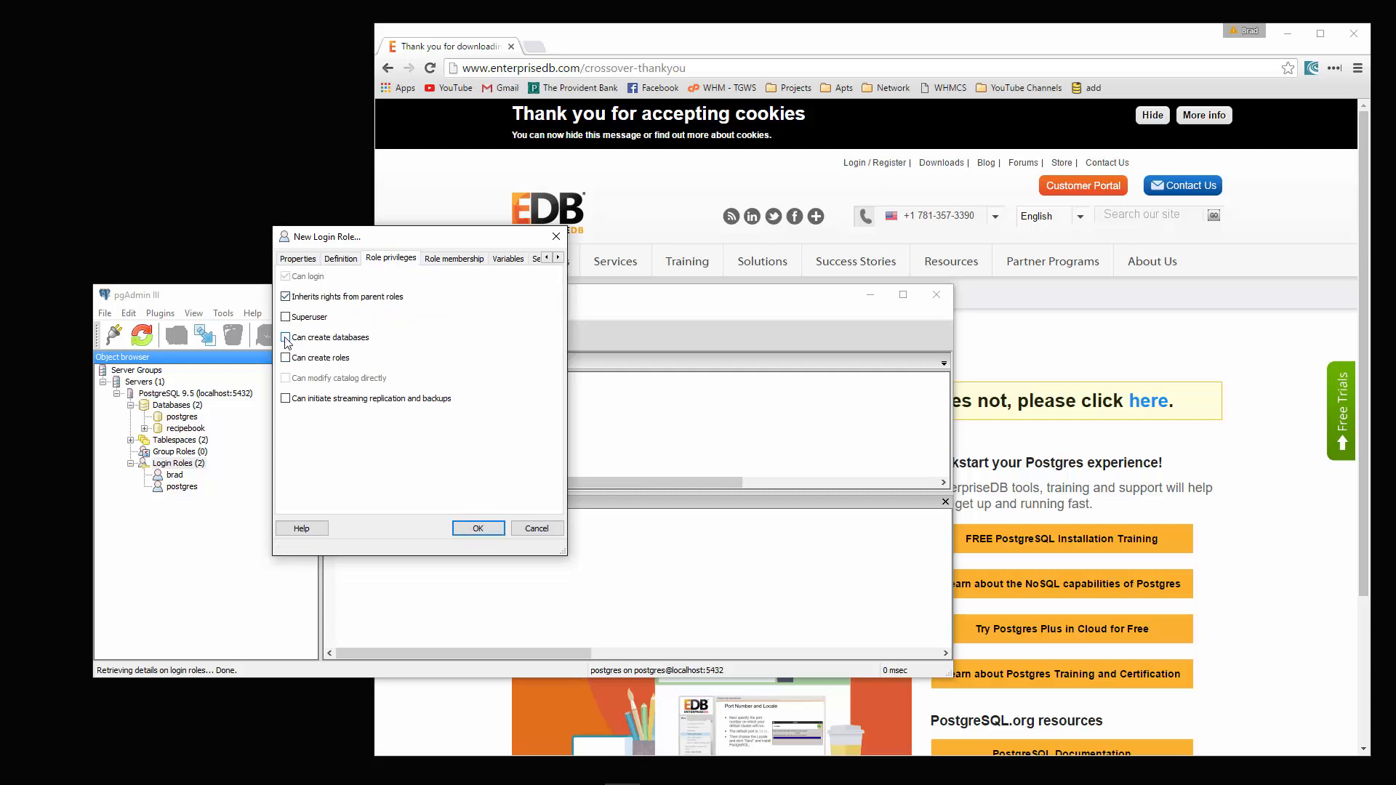
left_click(285, 336)
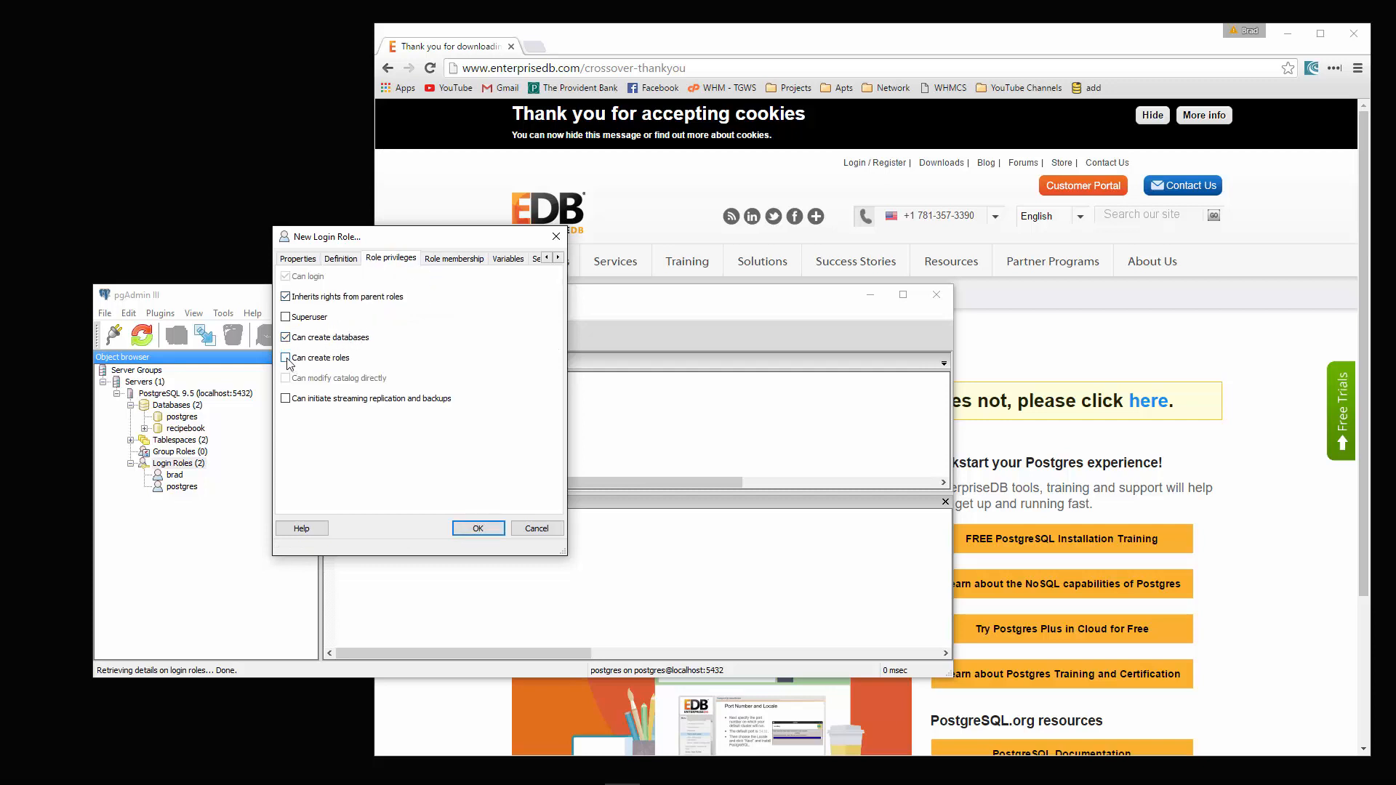
left_click(286, 357)
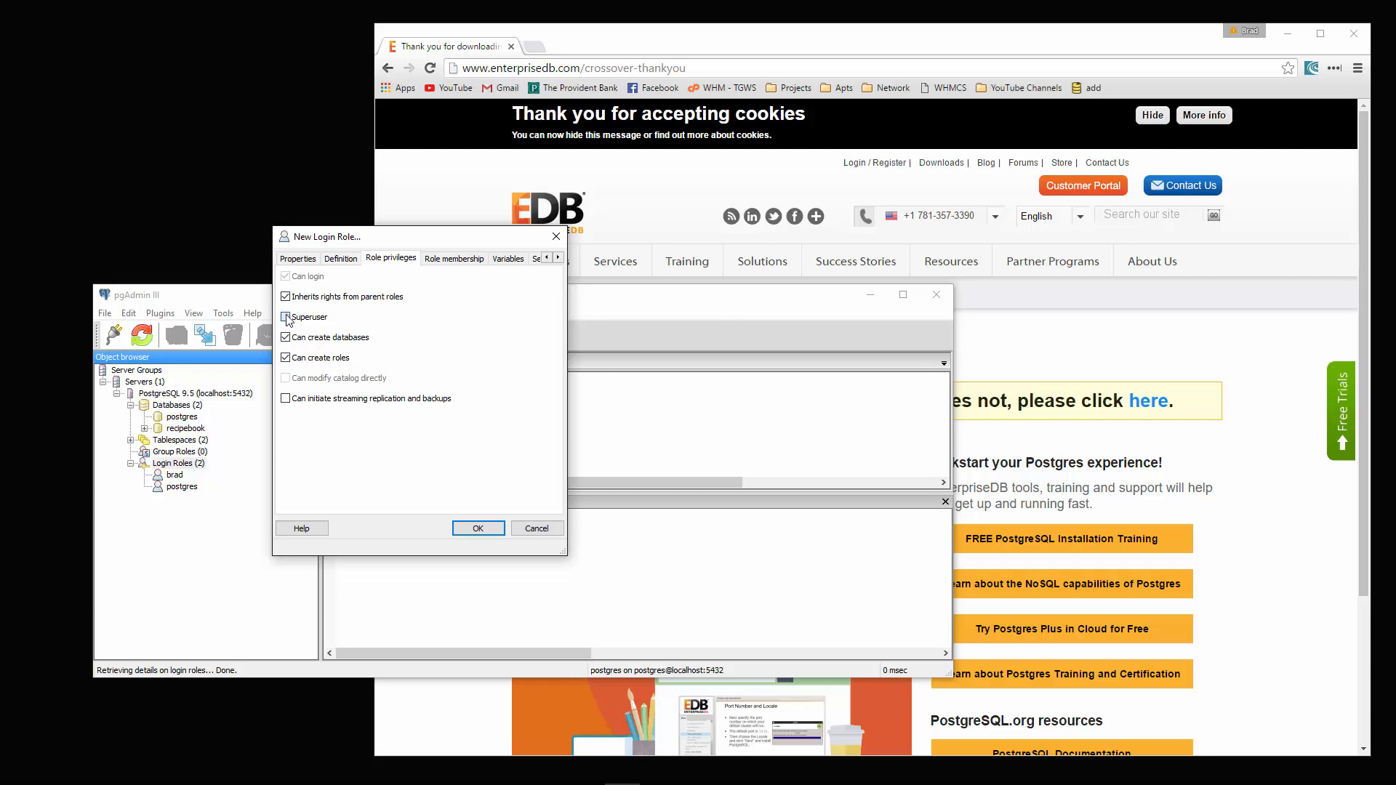
left_click(285, 317)
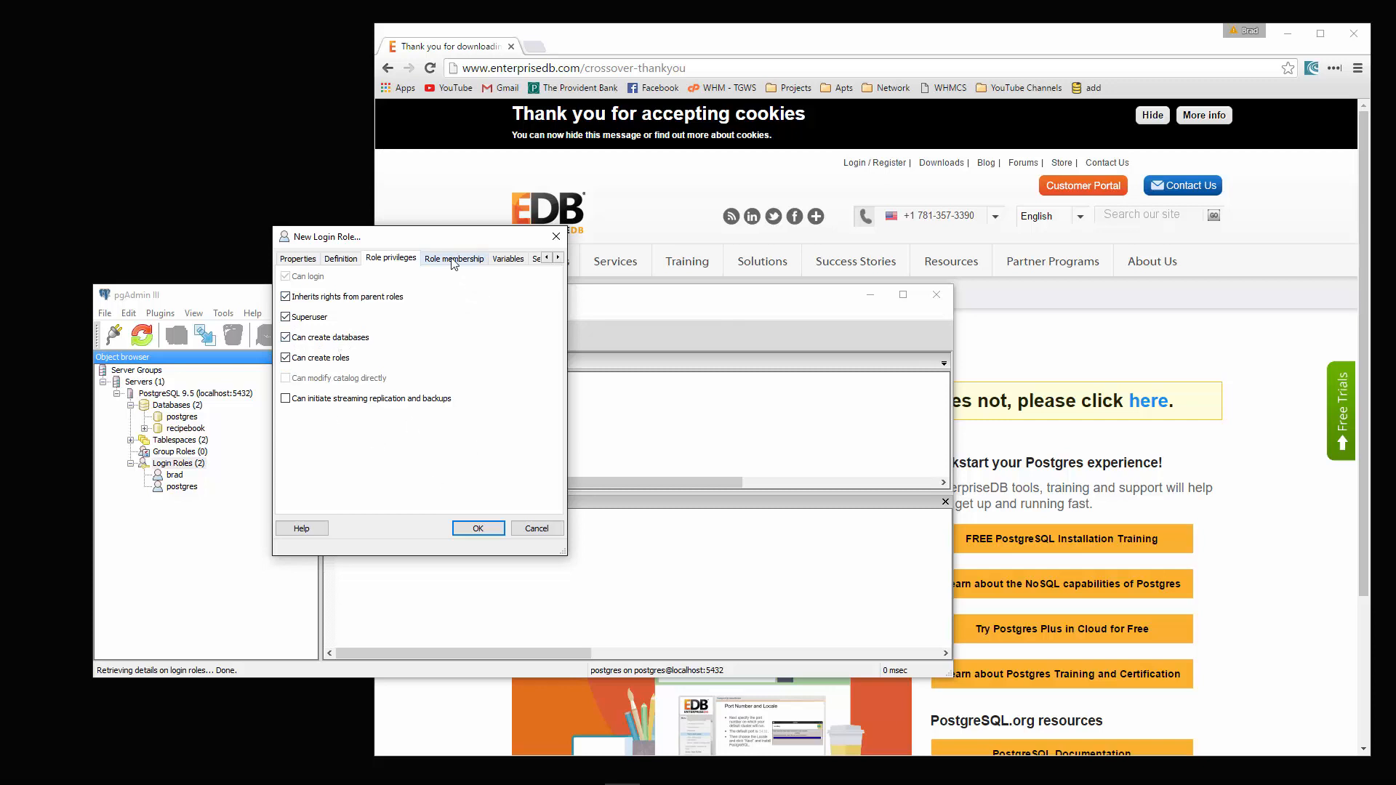
left_click(478, 528)
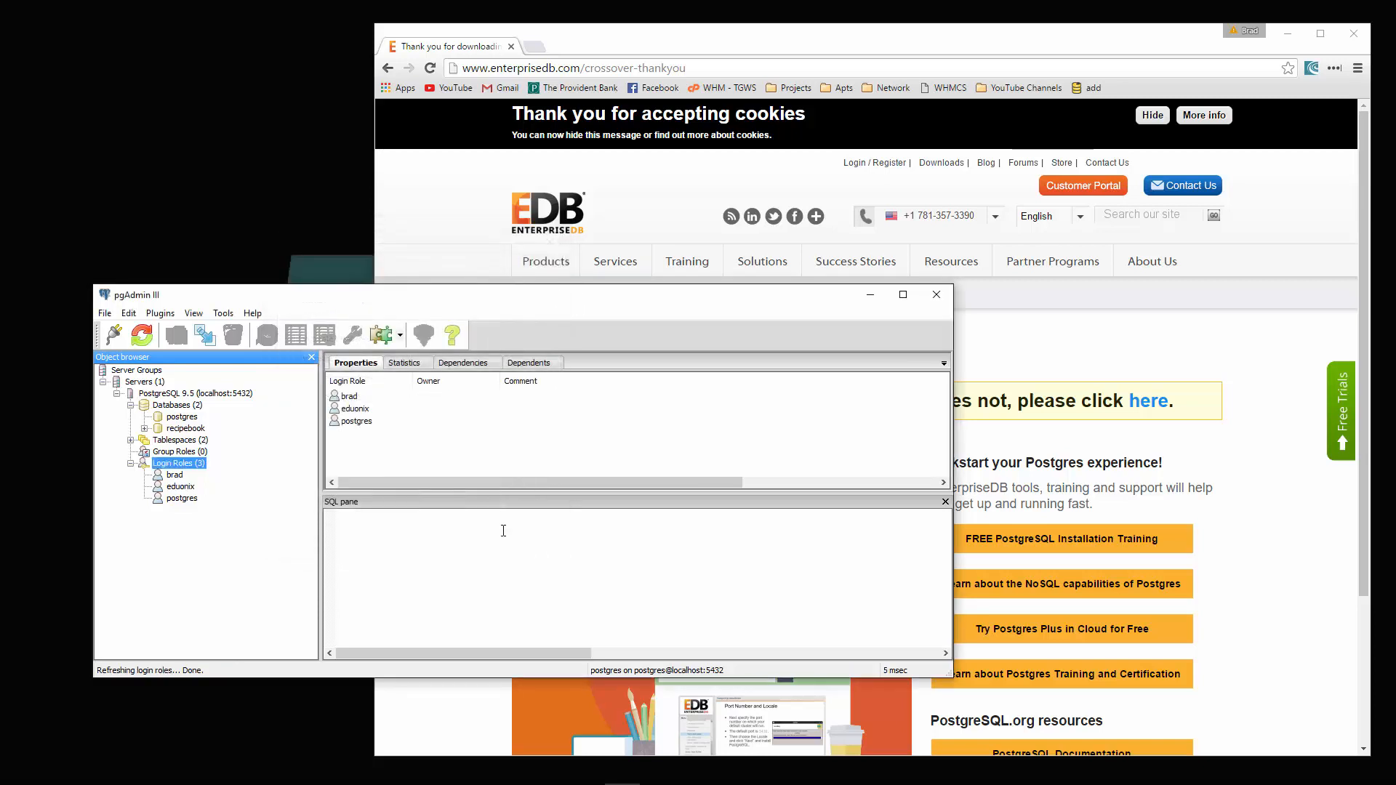
mouse_move(166, 407)
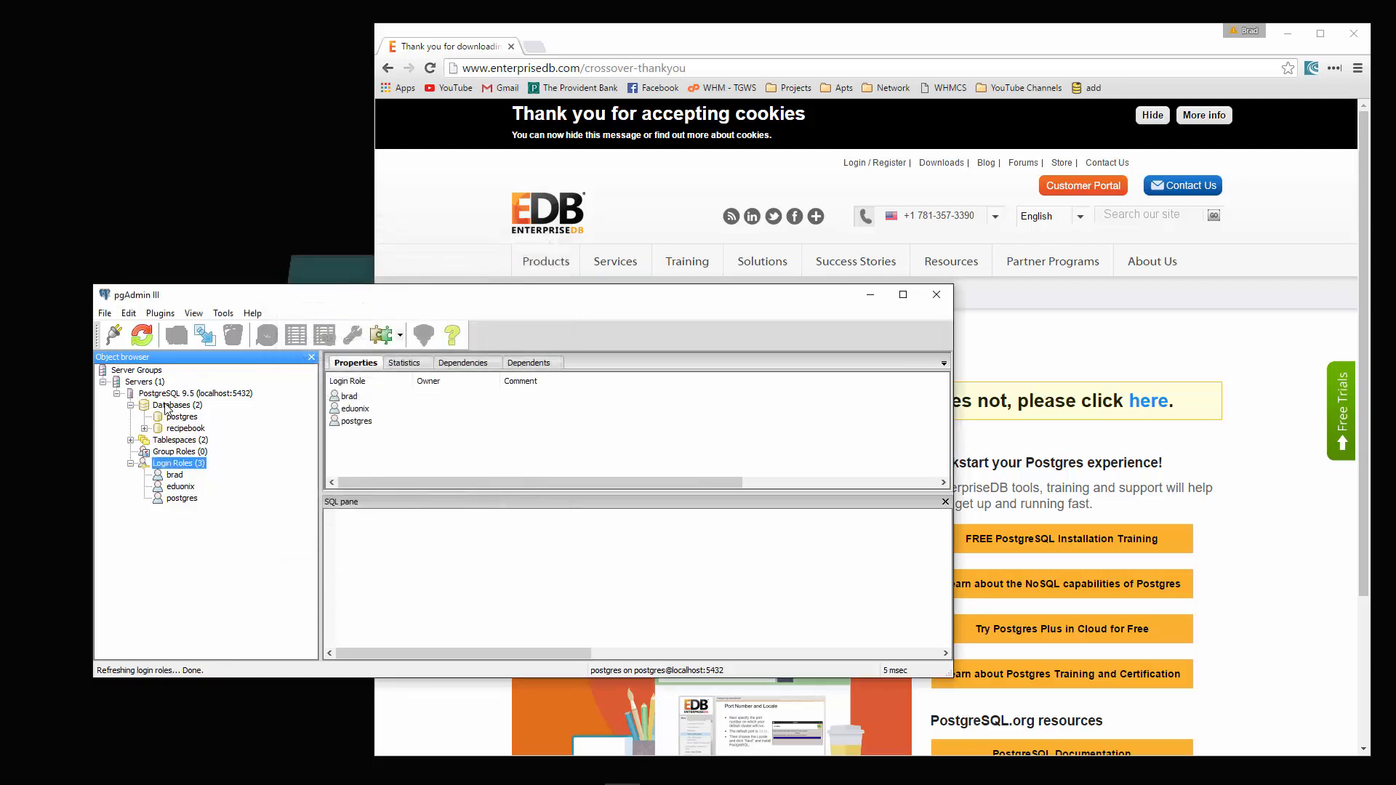
- Create a new database named recipebookdb owned by eduonix
right_click(173, 404)
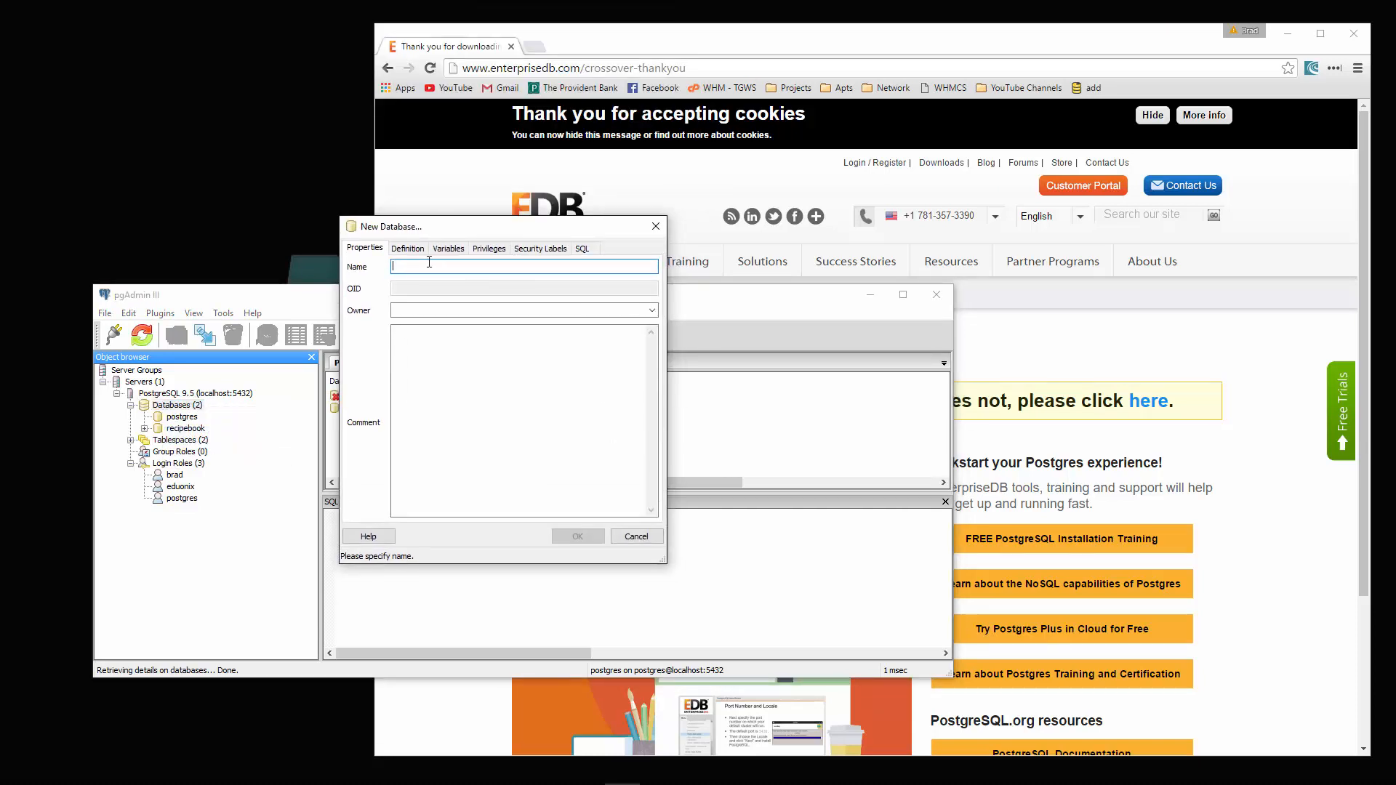
type("recipebookdb")
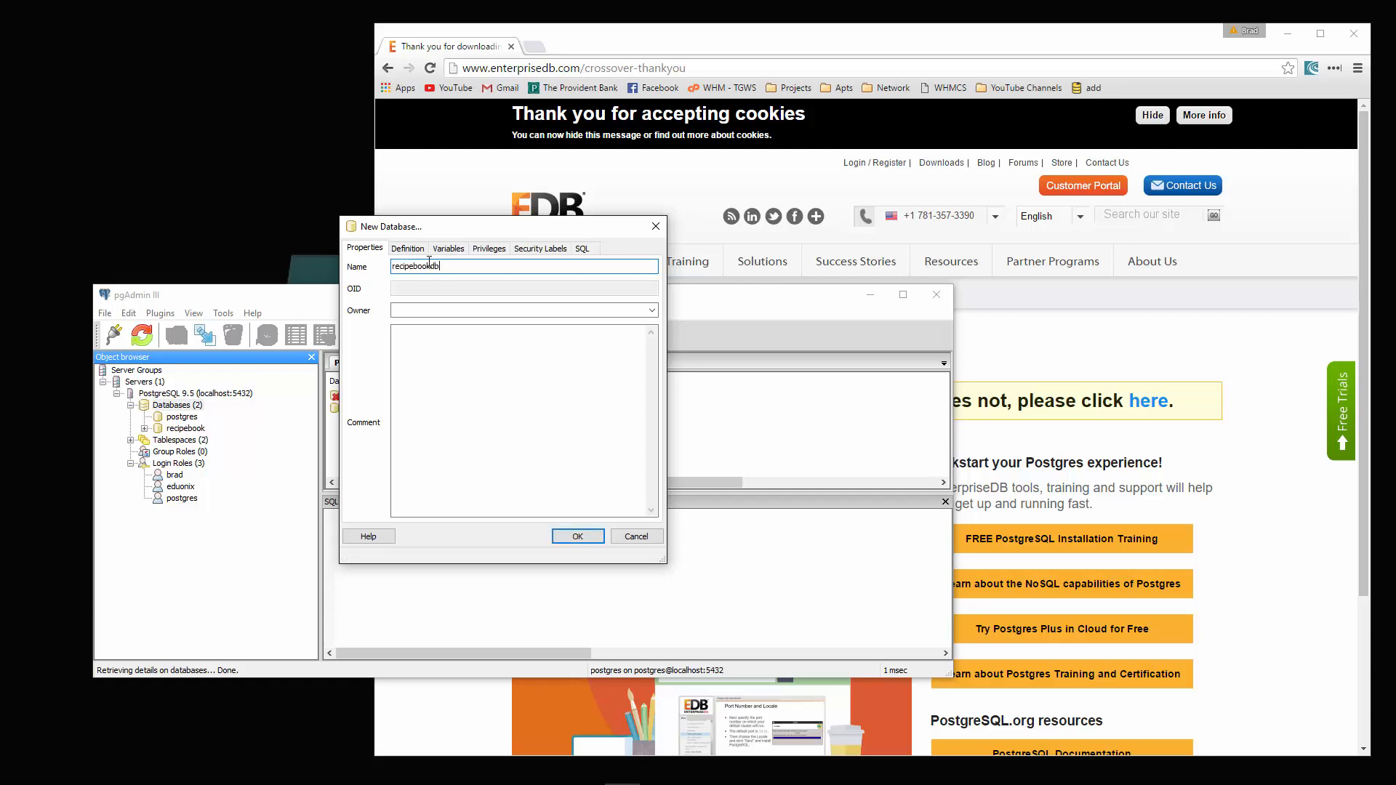
mouse_move(618, 307)
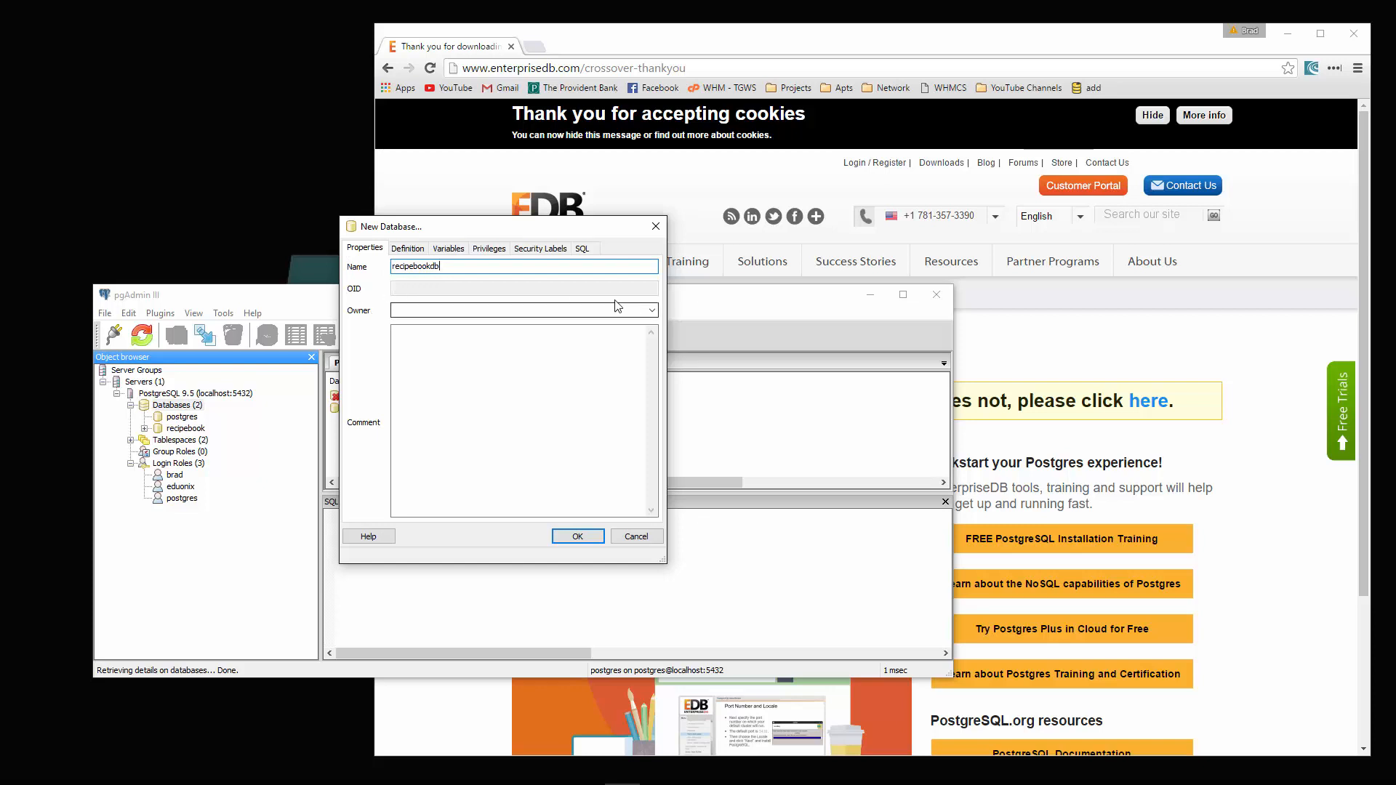
left_click(651, 310)
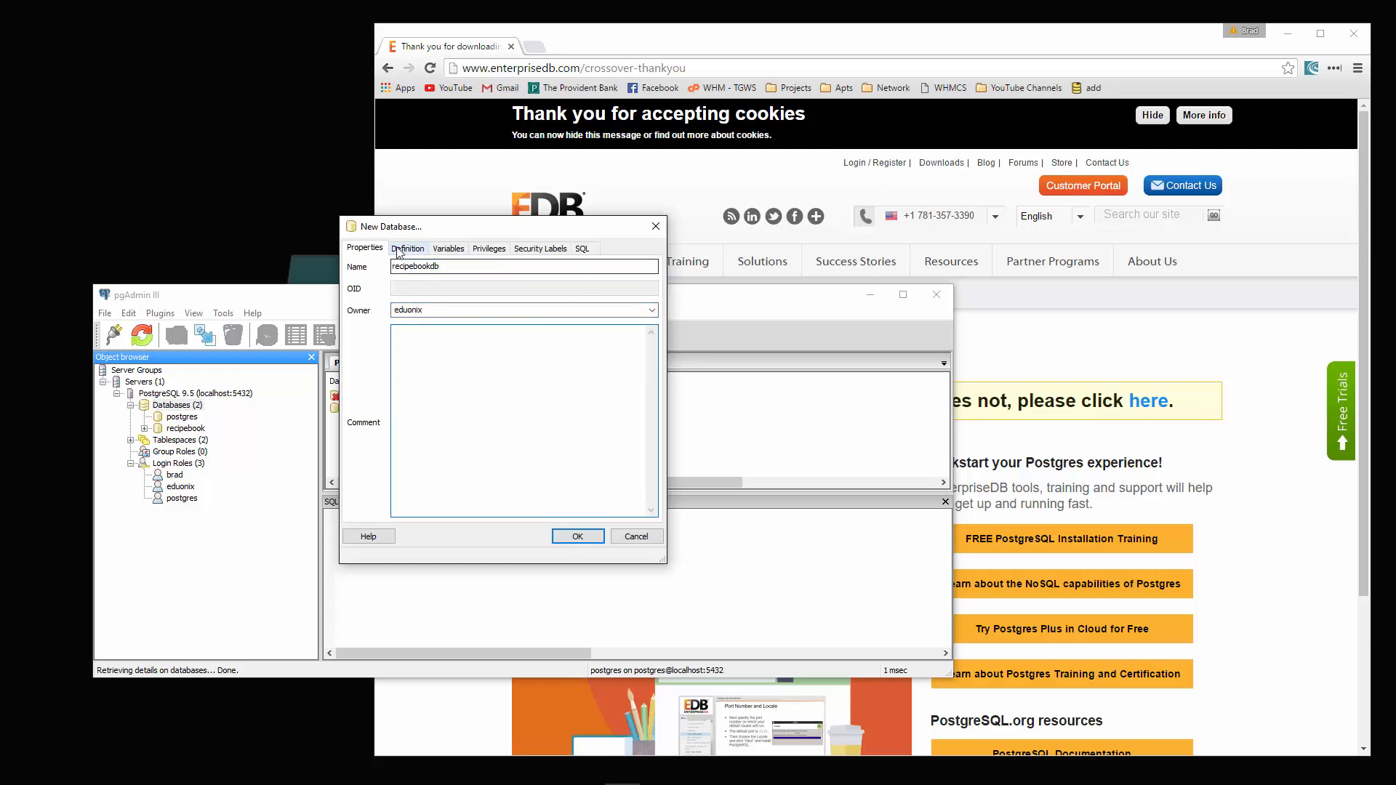
left_click(407, 248)
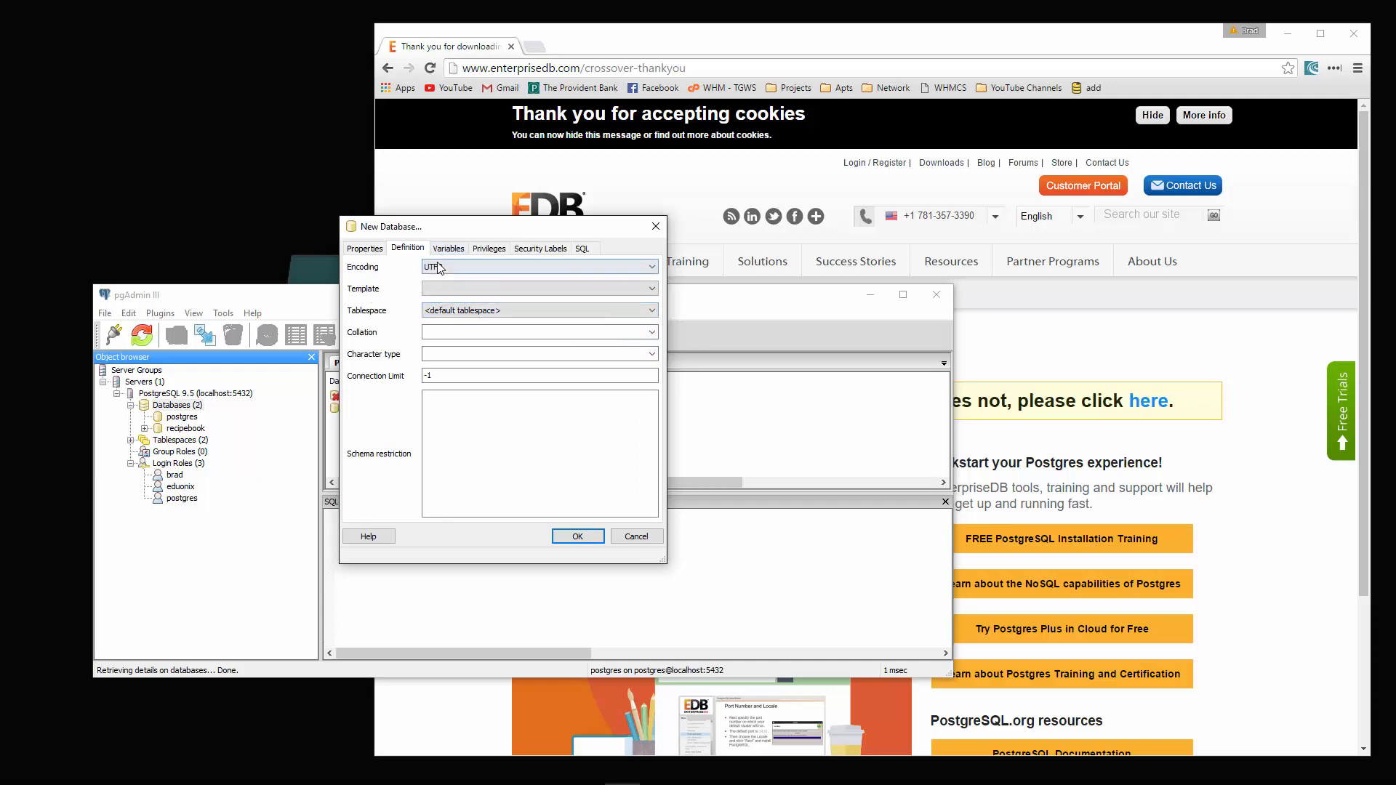
left_click(363, 249)
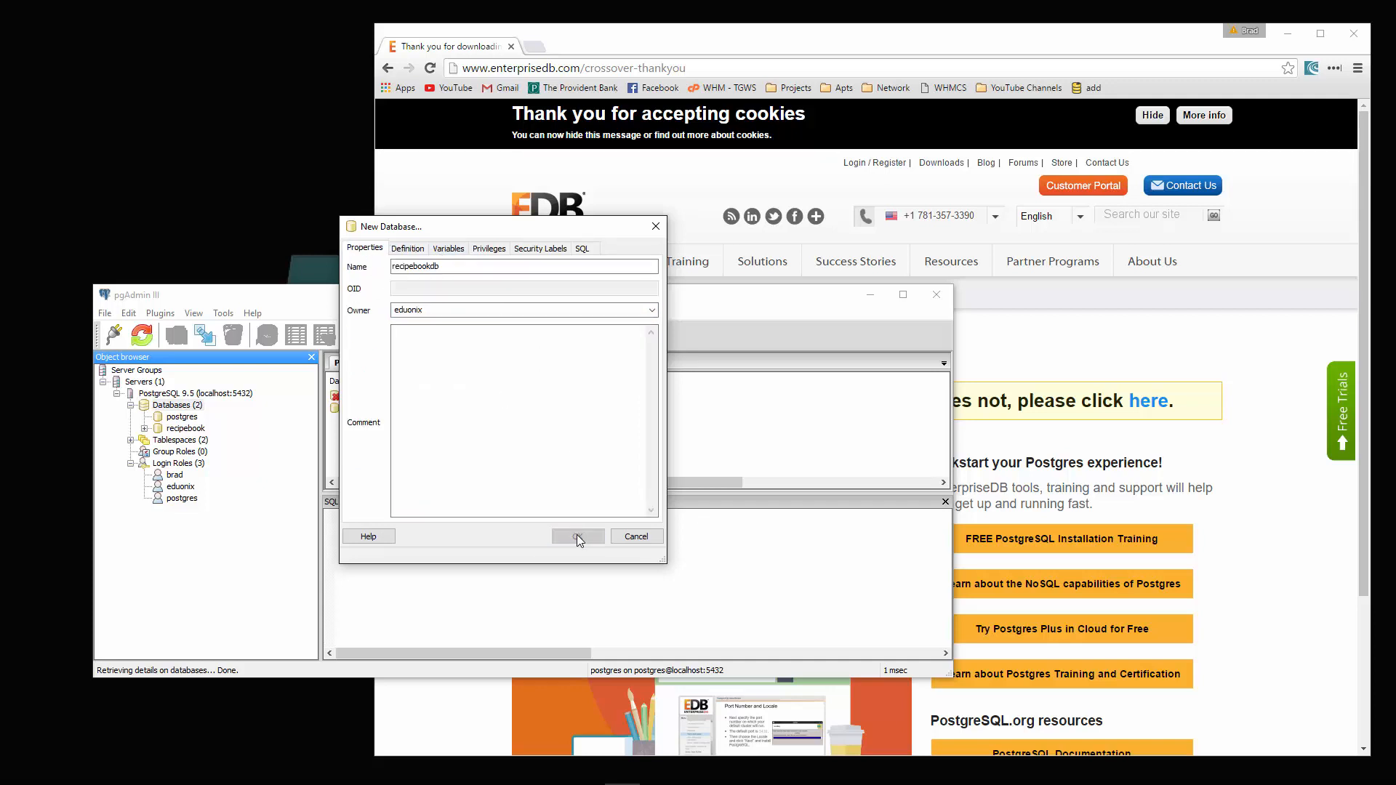
left_click(577, 537)
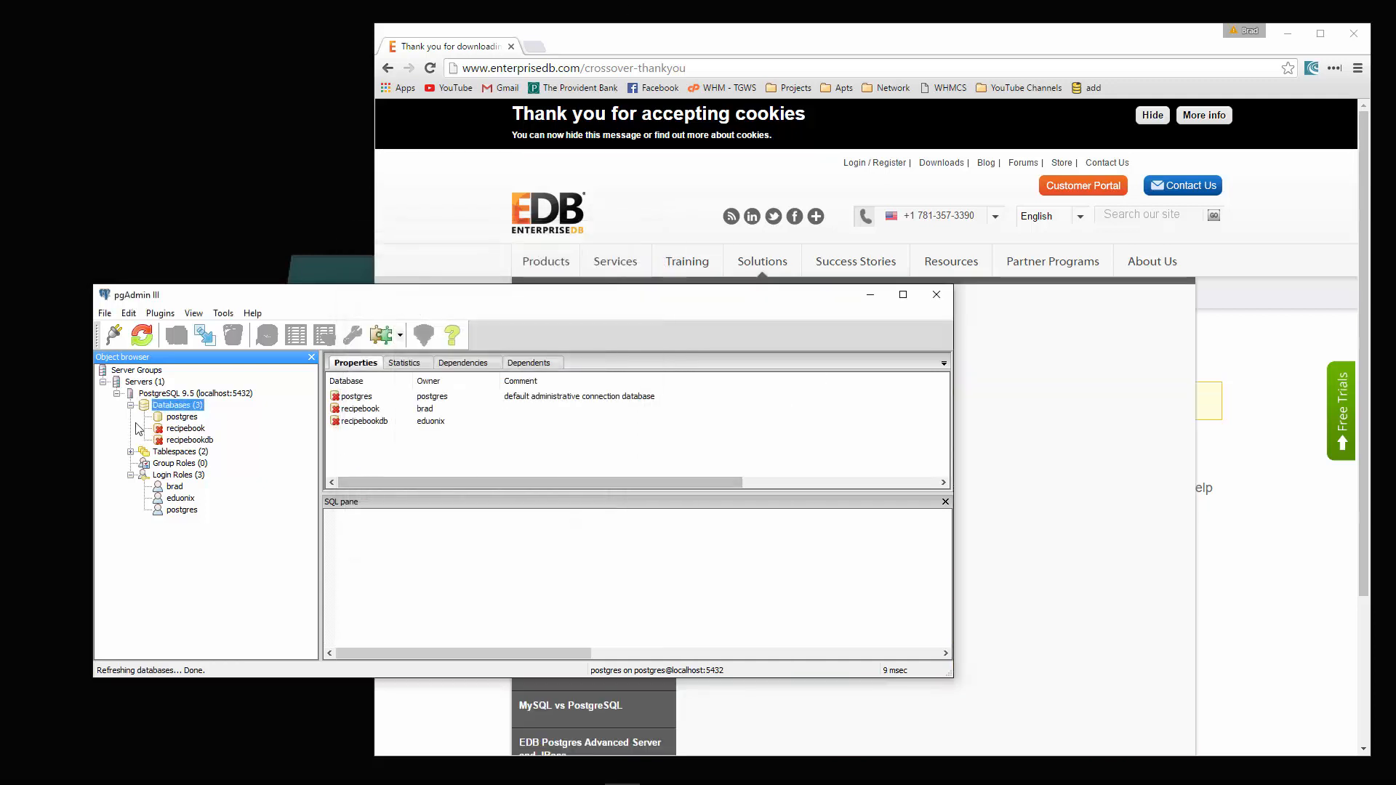
- Expand recipebookdb's schemas to show the public schema's empty tables list
left_click(189, 439)
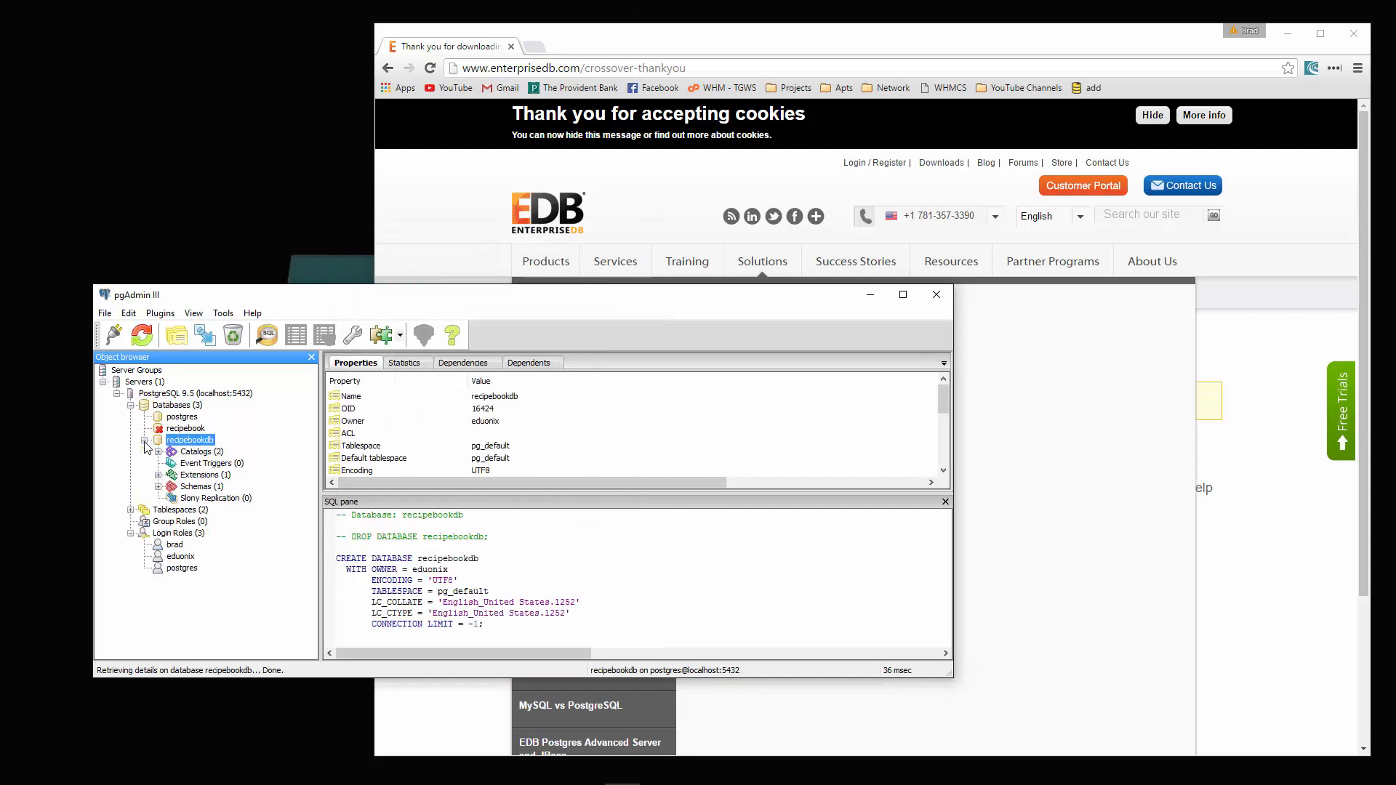
mouse_move(189, 465)
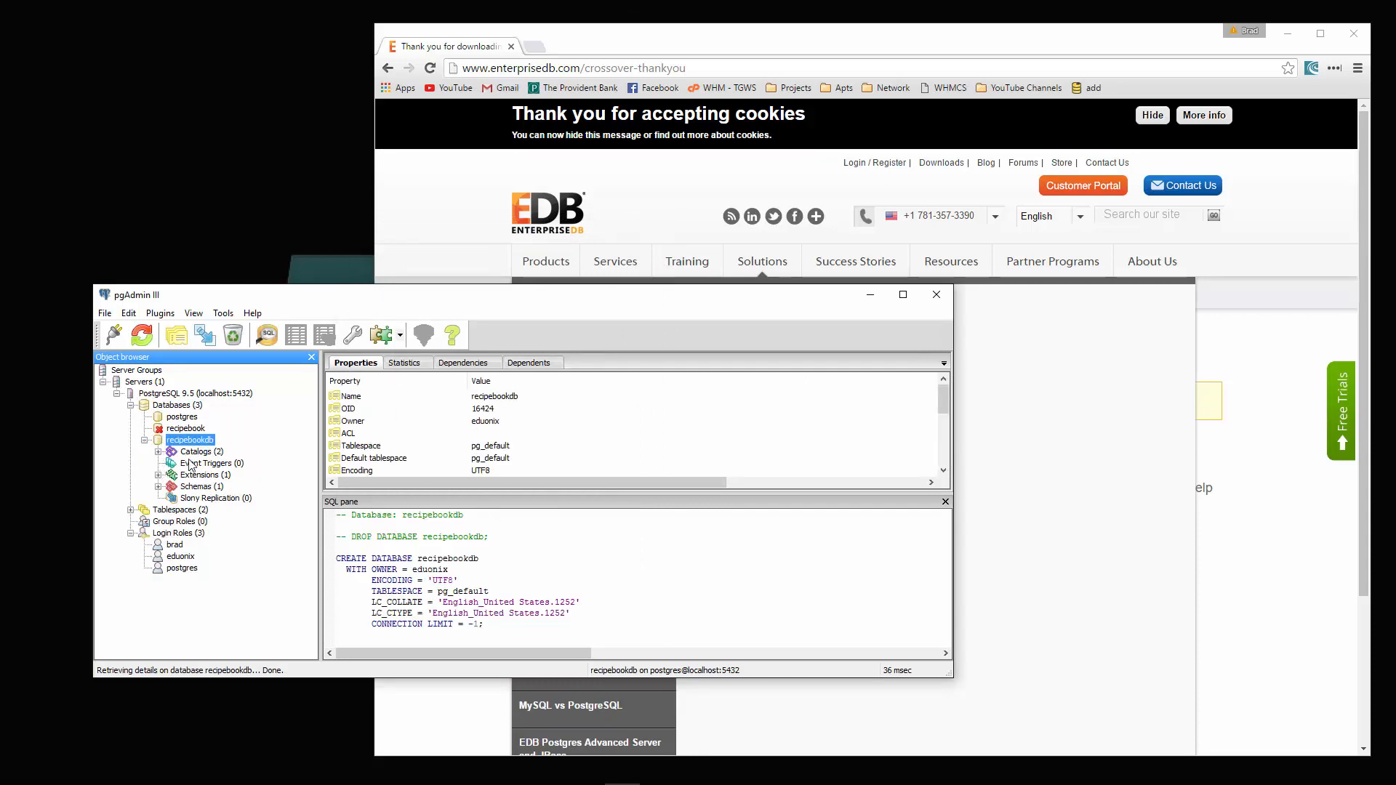
left_click(160, 486)
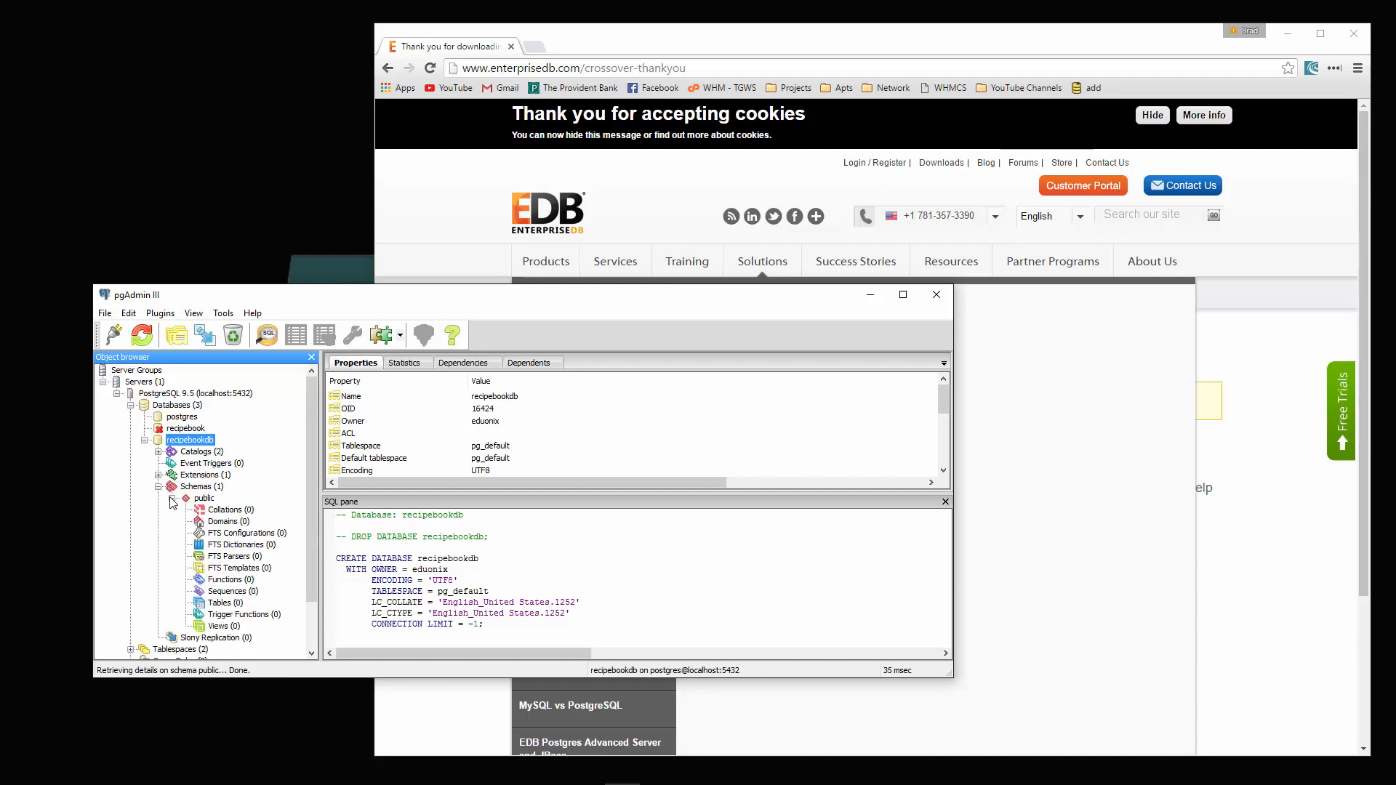
mouse_move(228, 609)
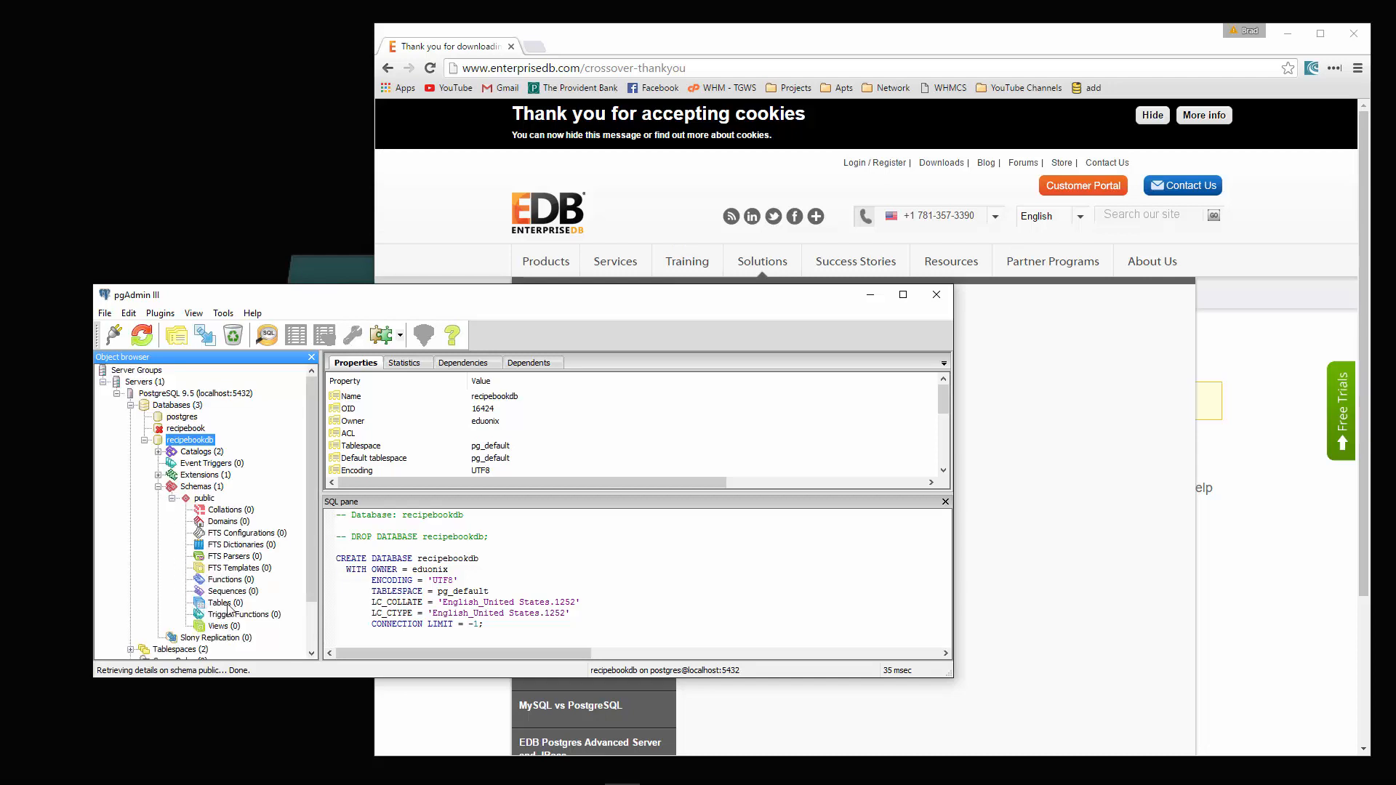
left_click(219, 602)
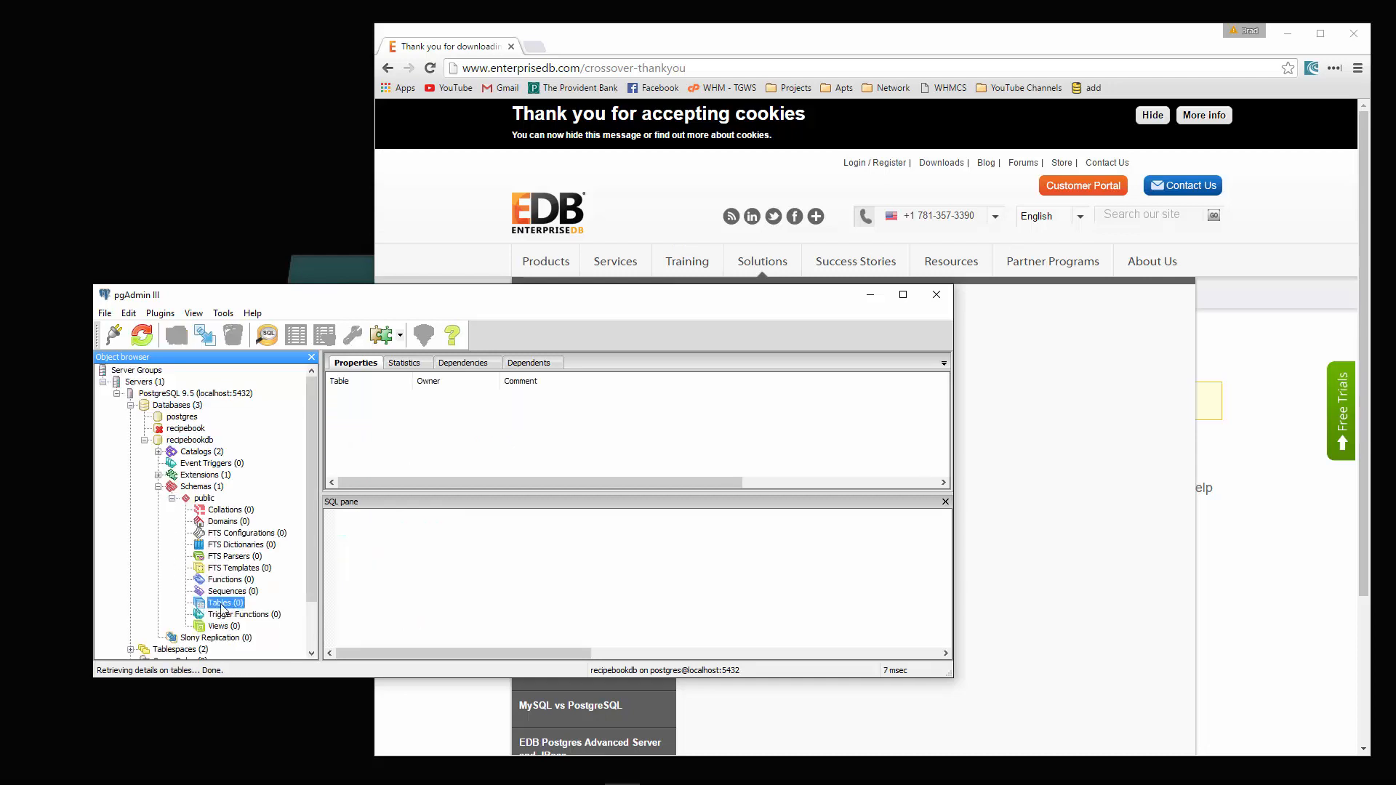
- Create a new table named recipes in the public schema, owned by eduonix
right_click(222, 602)
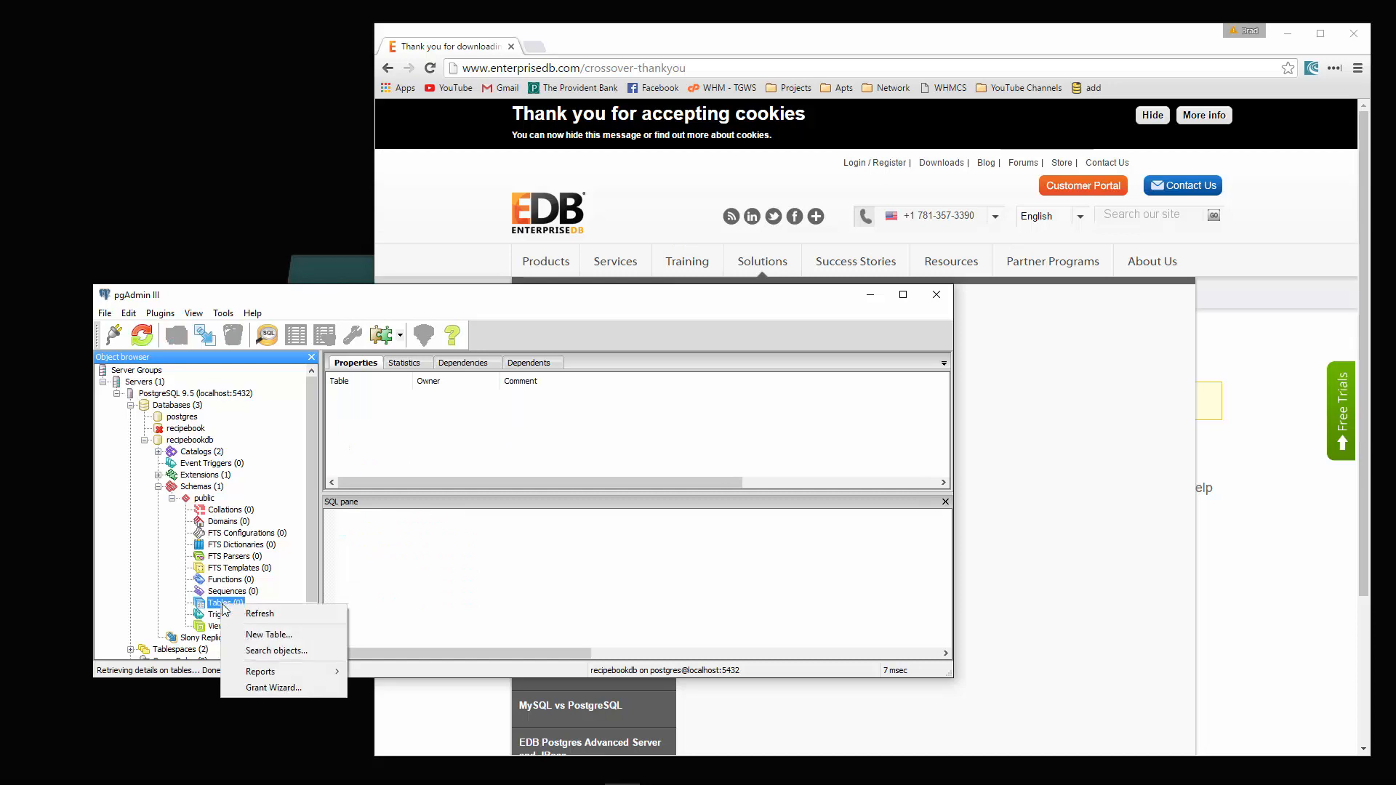
right_click(355, 612)
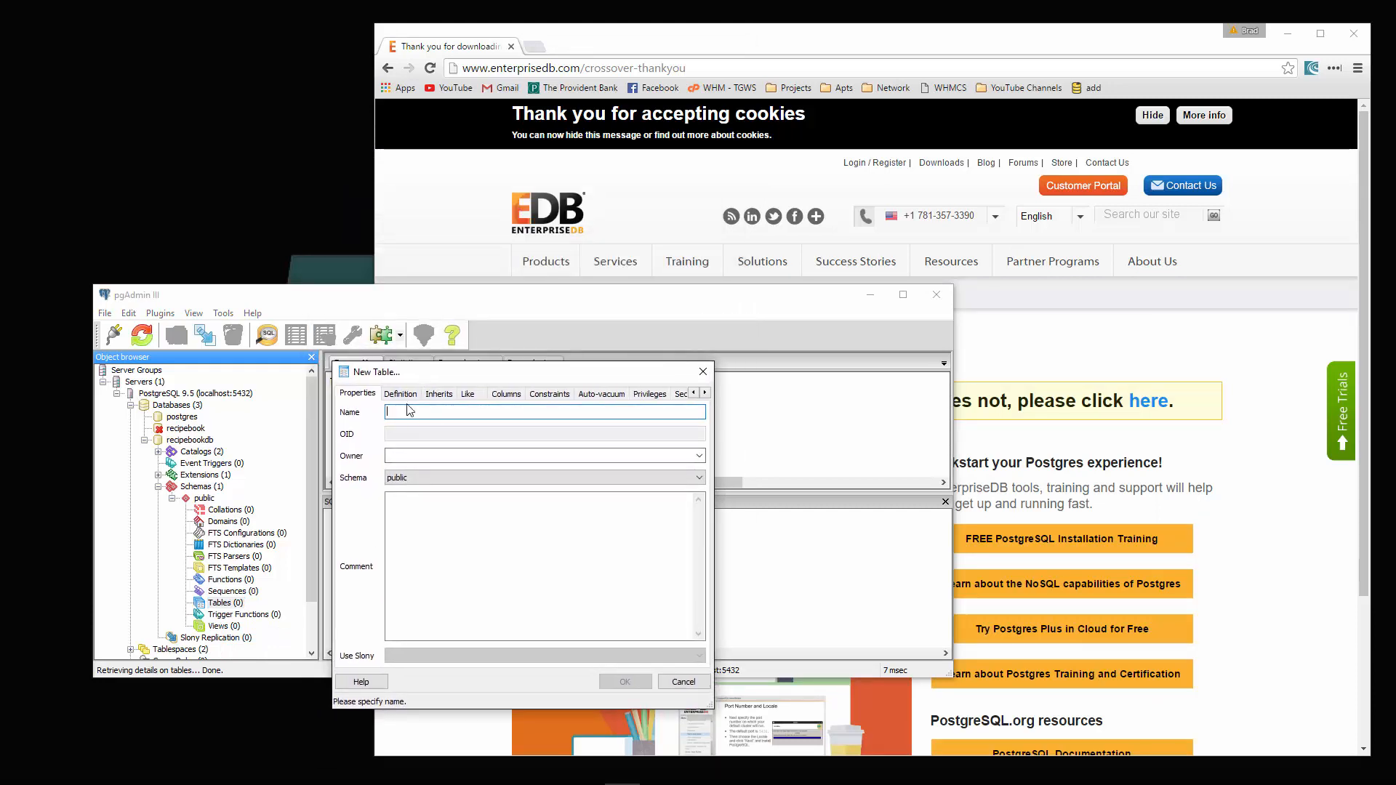
type("recipe")
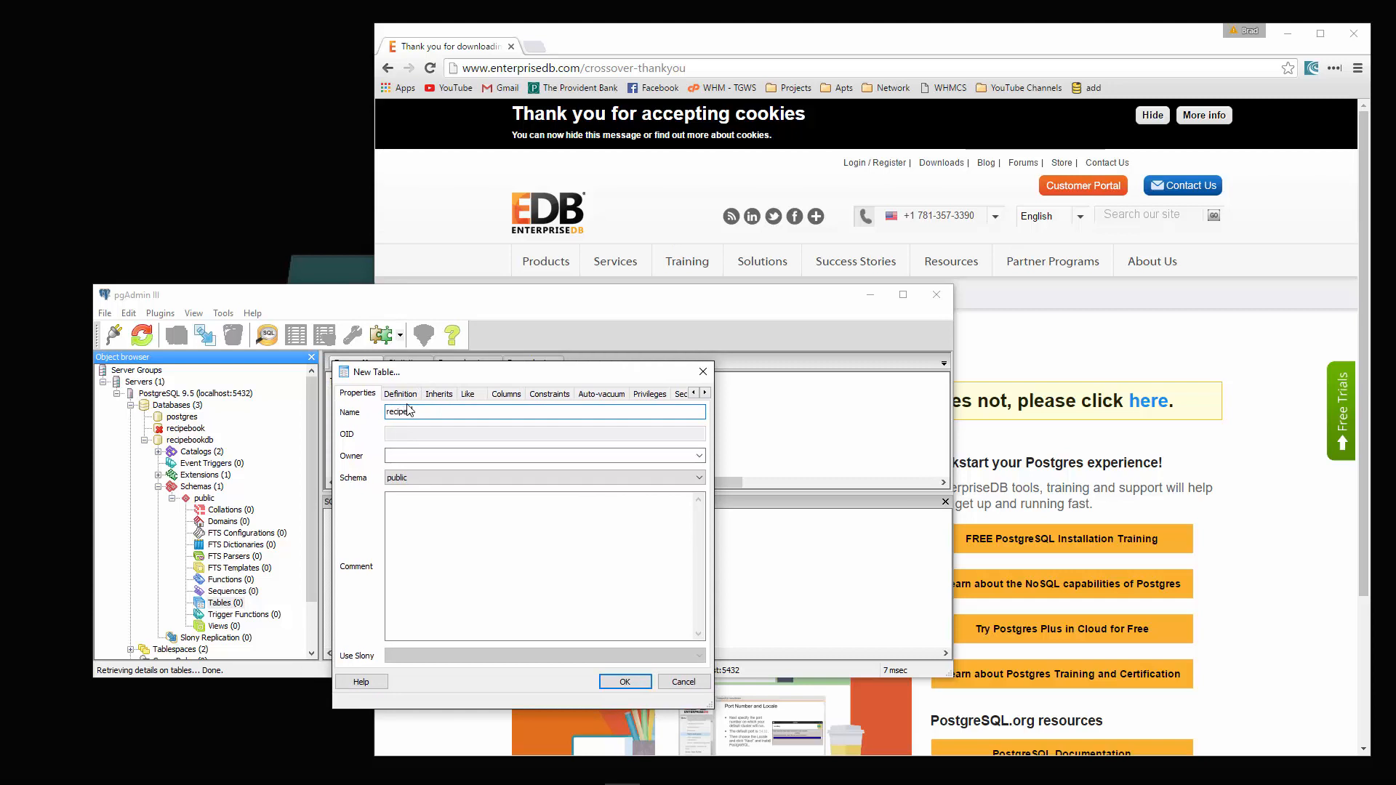
left_click(698, 455)
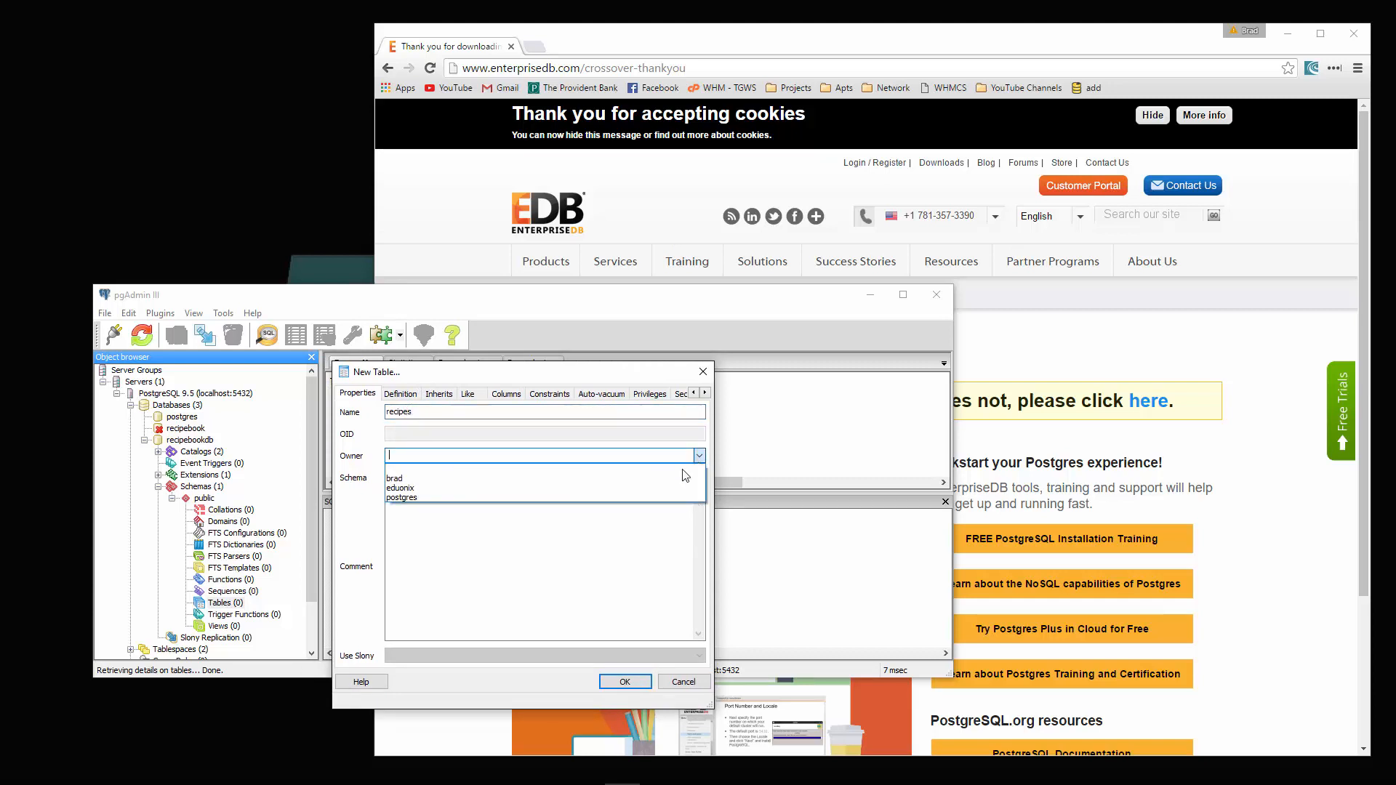
left_click(399, 488)
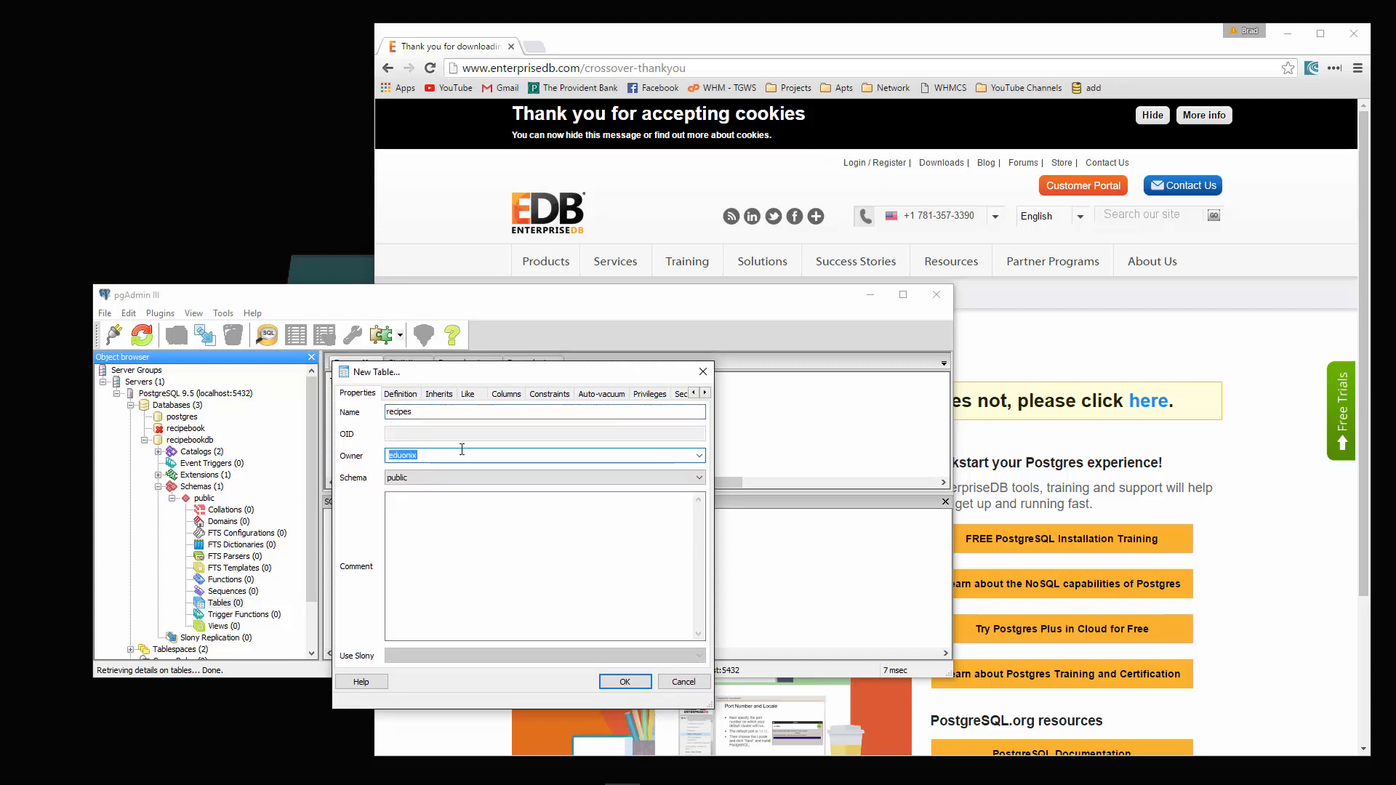
left_click(399, 394)
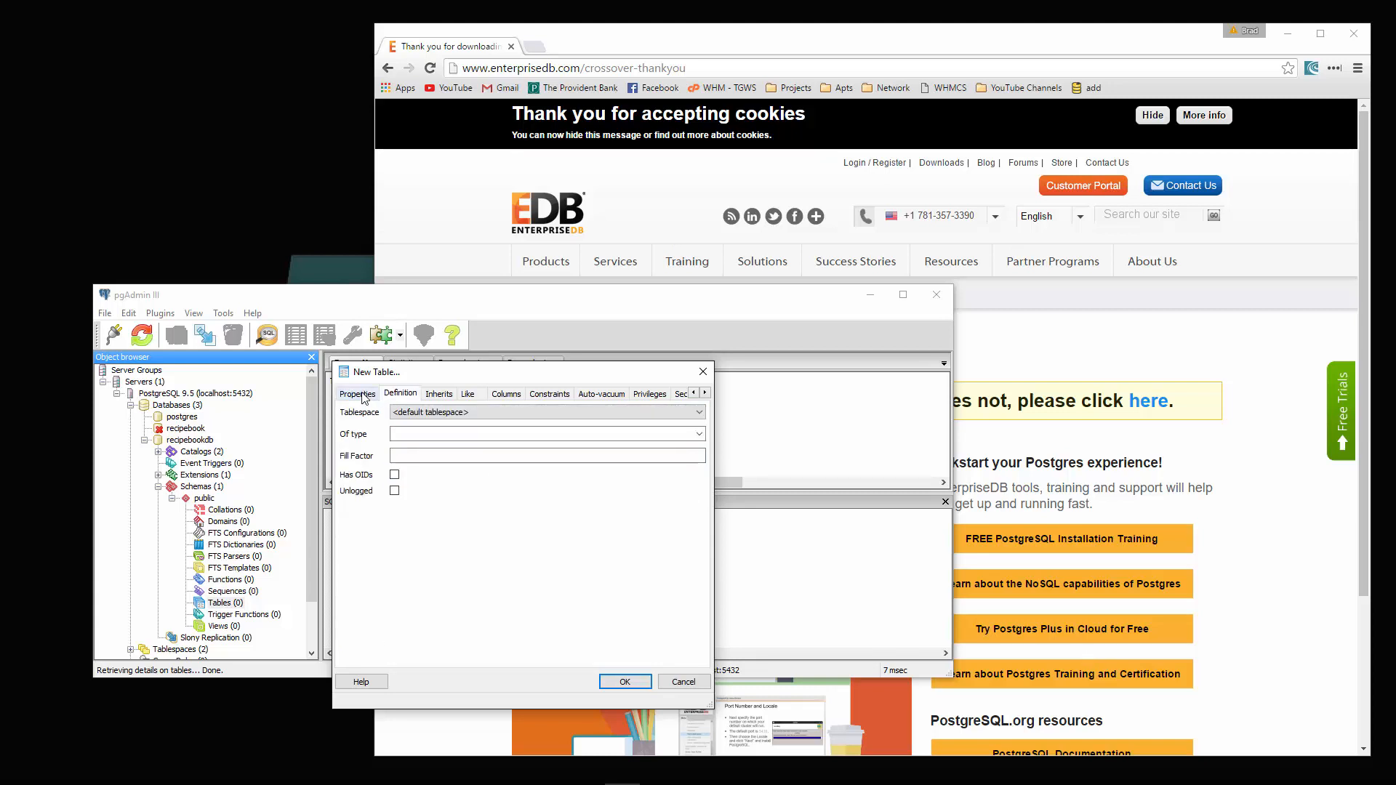
left_click(438, 394)
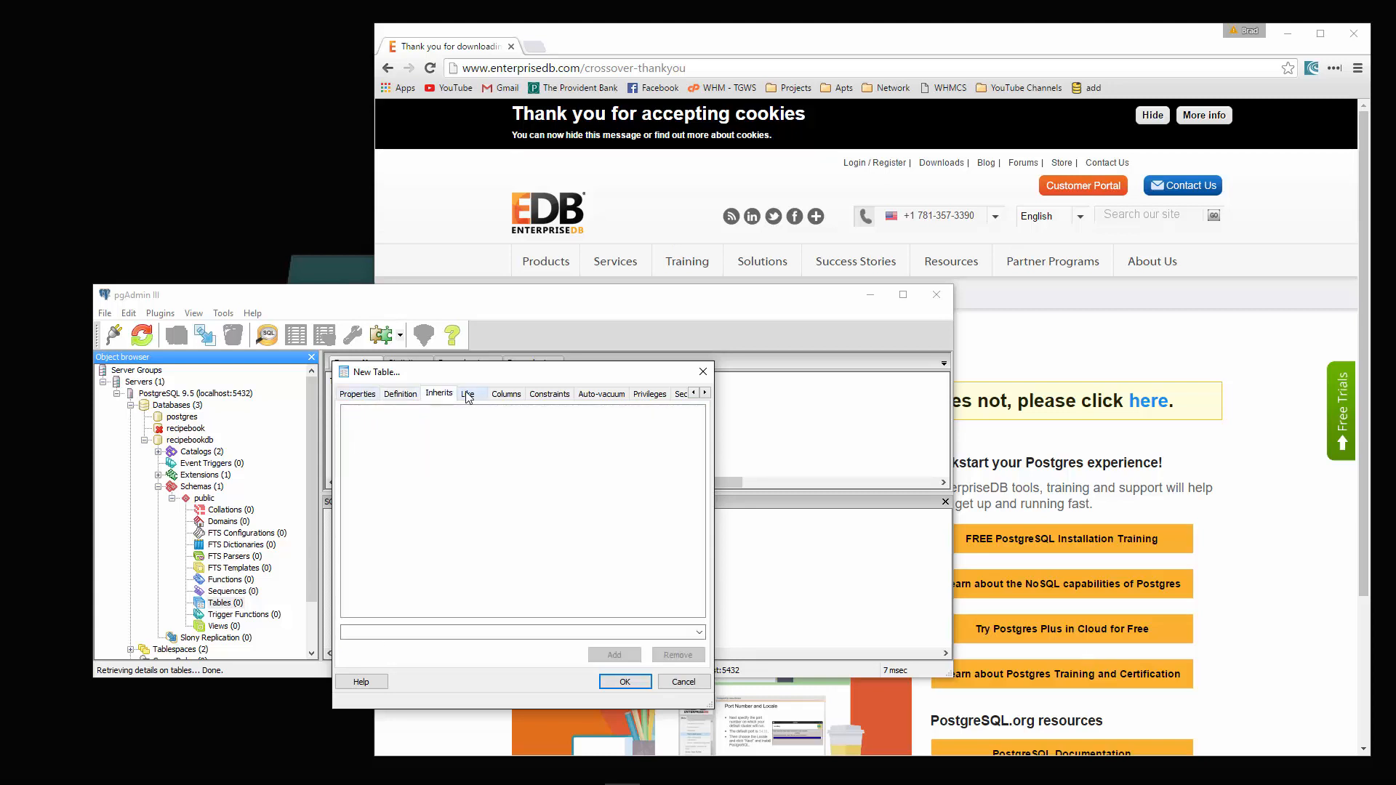
left_click(549, 394)
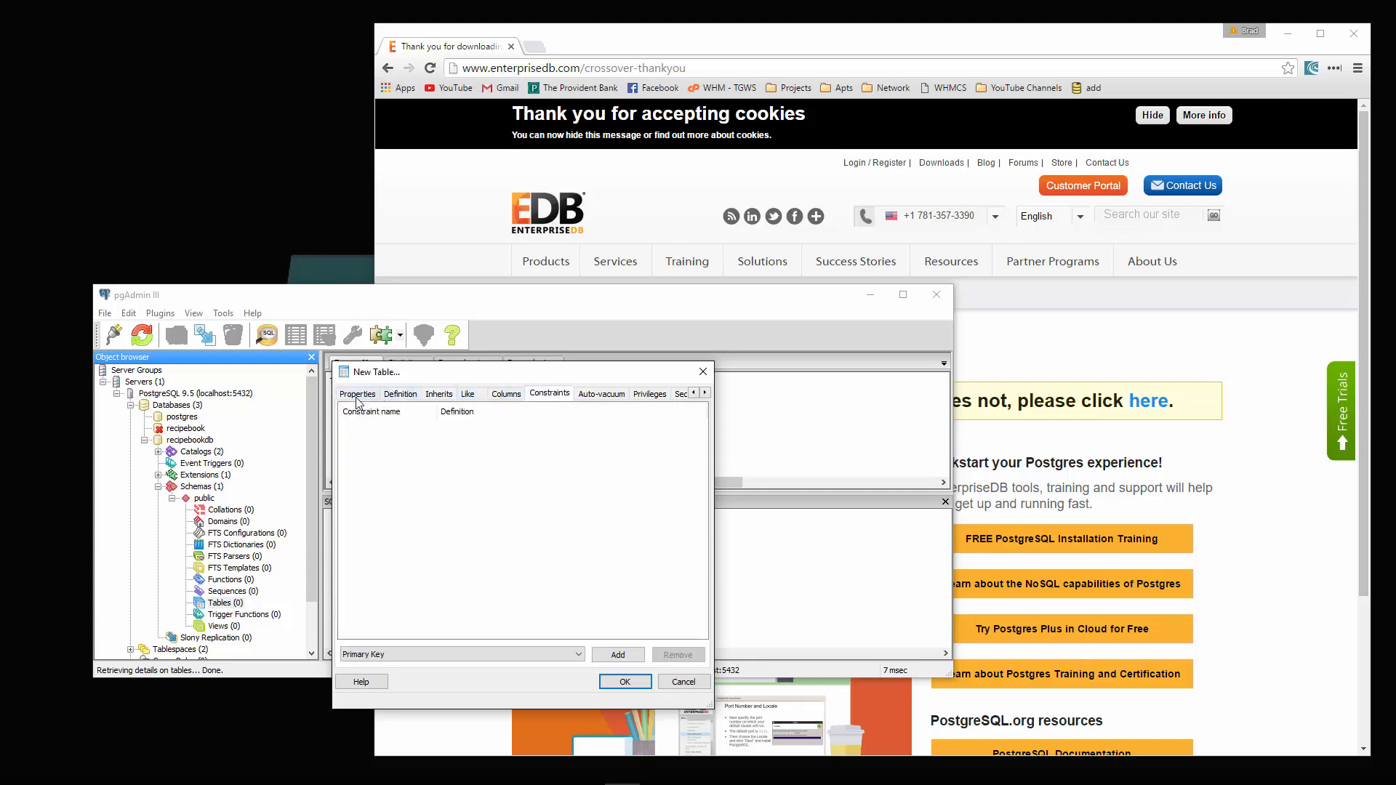
left_click(624, 681)
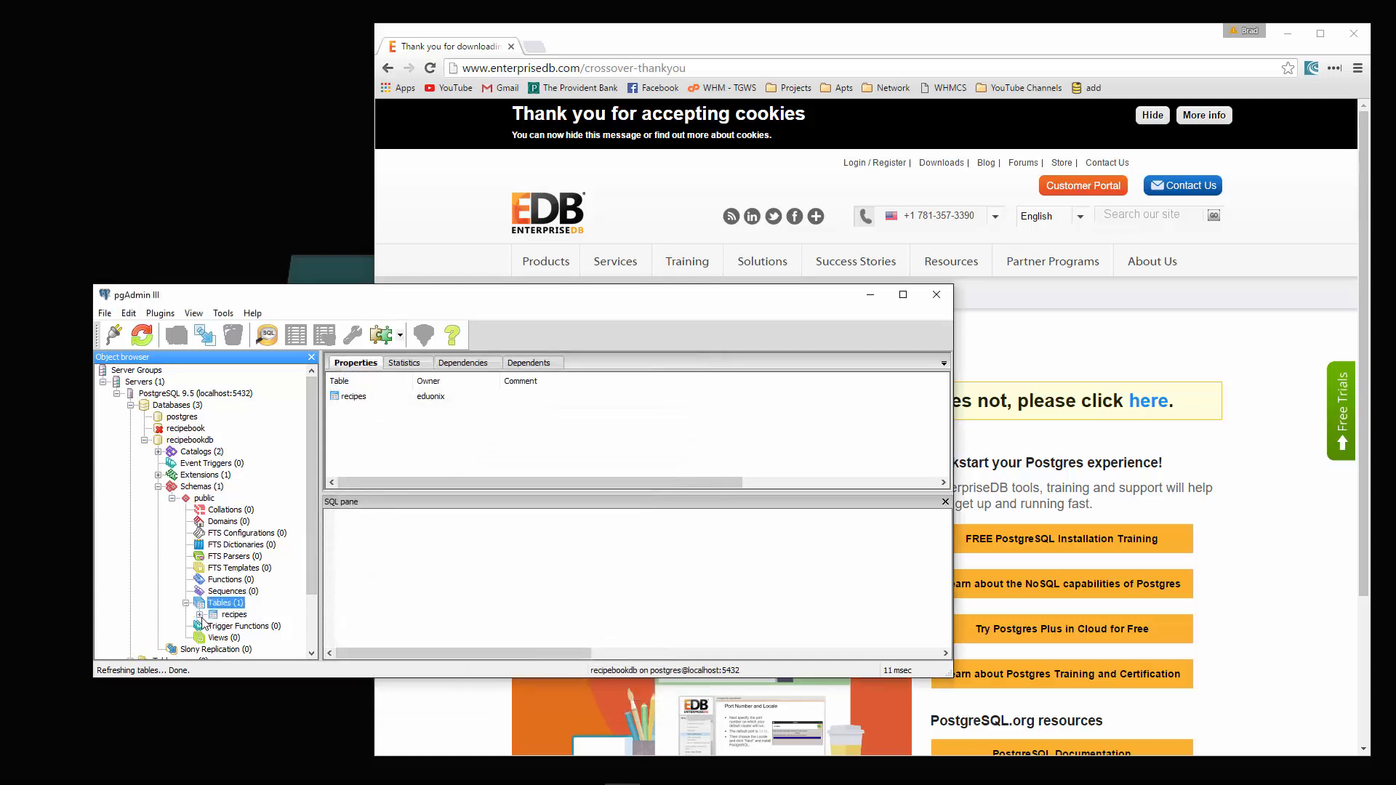
- Add a new column named id of type serial to the recipes table
left_click(216, 614)
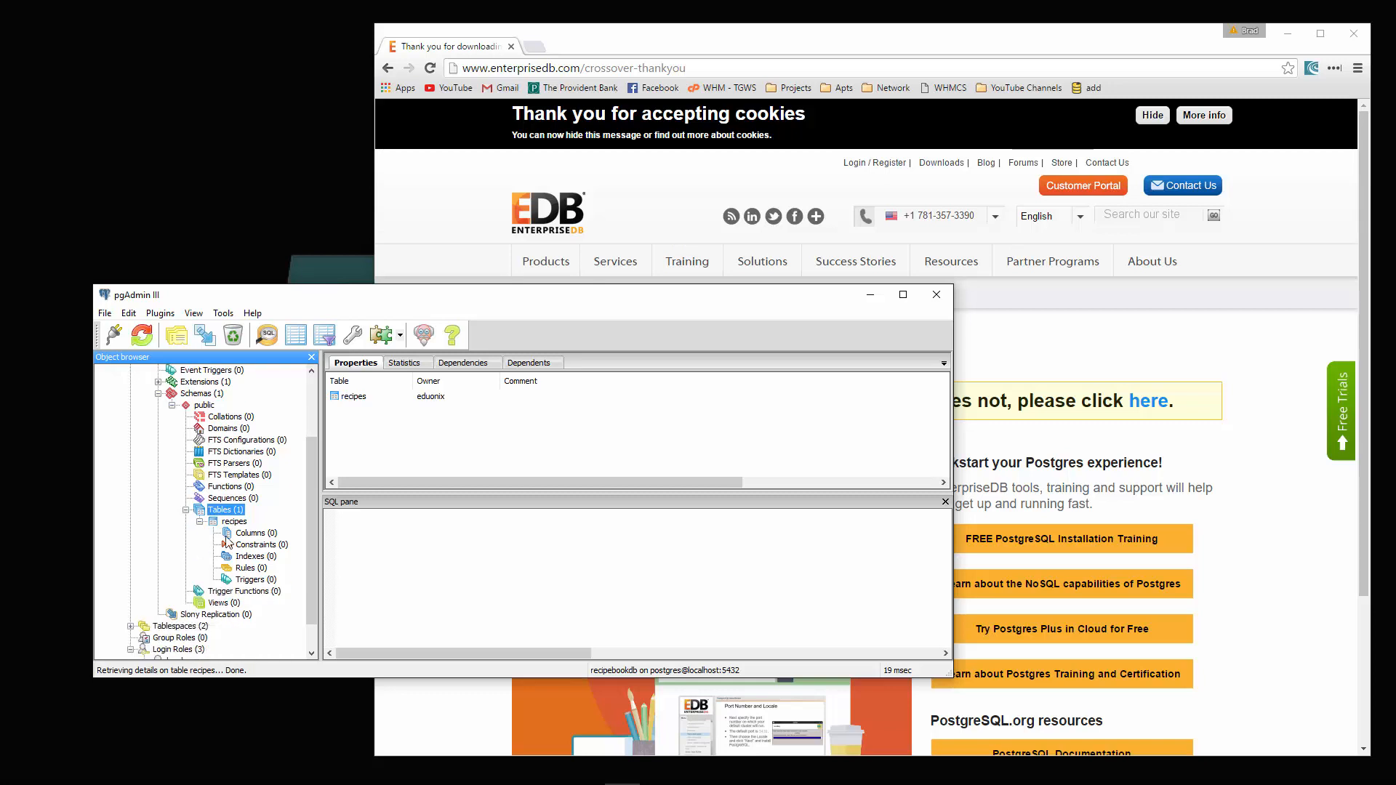
mouse_move(230, 541)
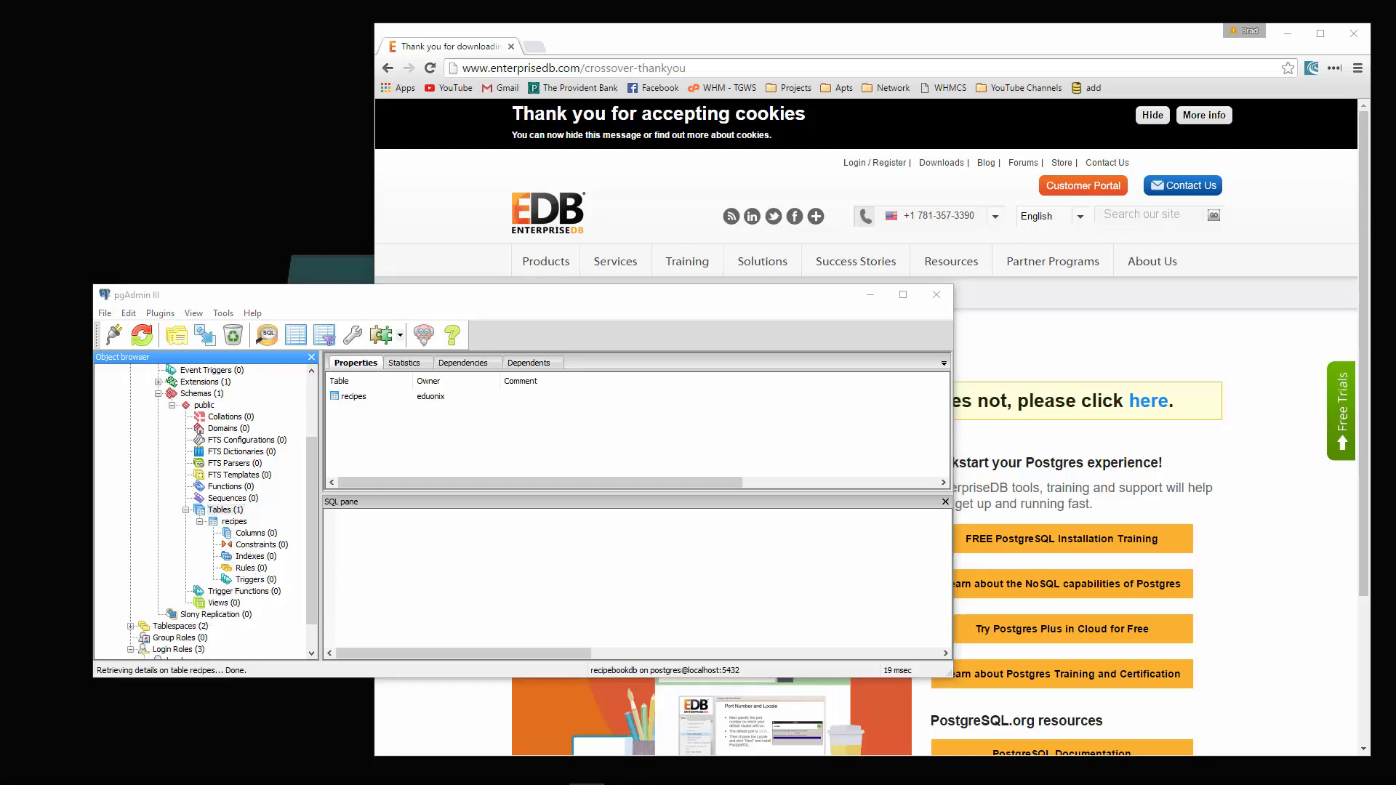
right_click(253, 532)
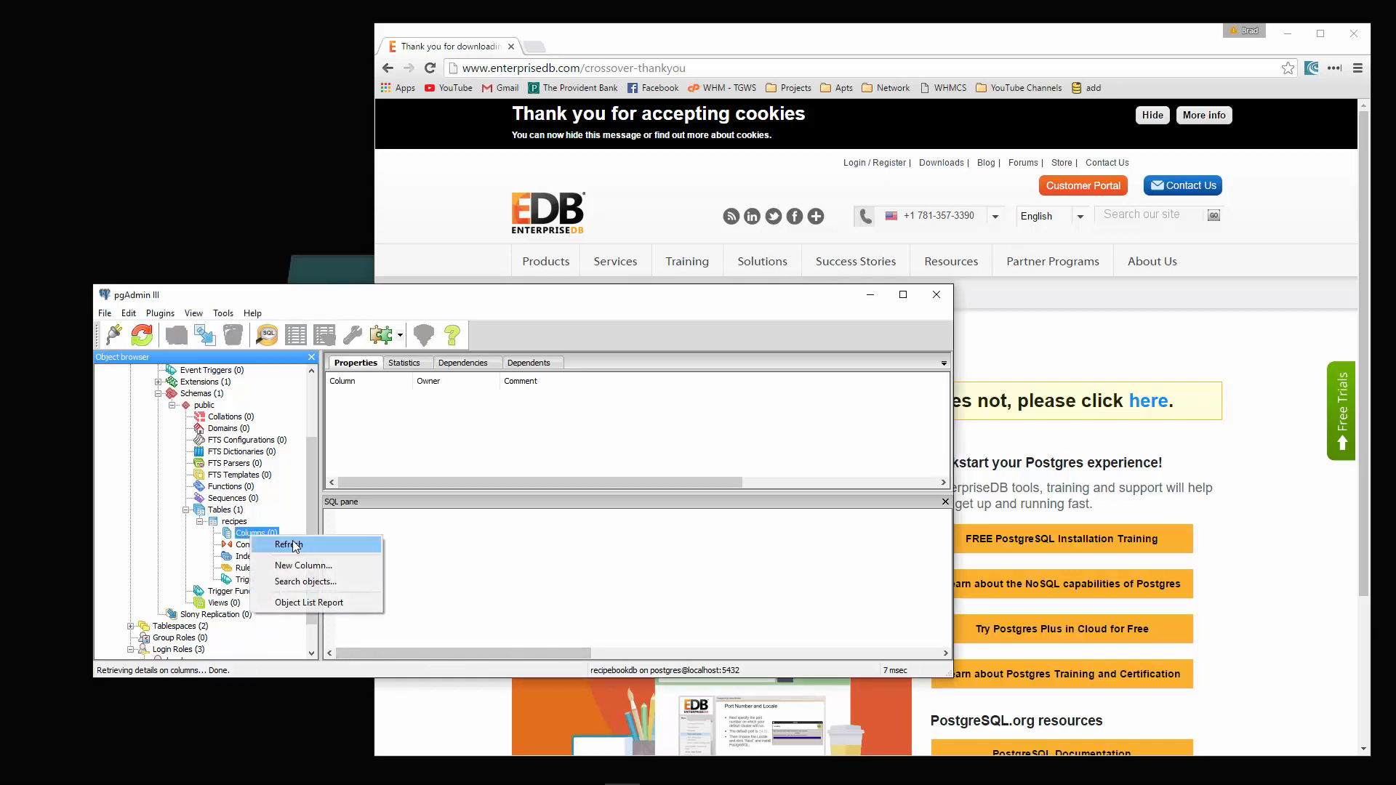
left_click(288, 544)
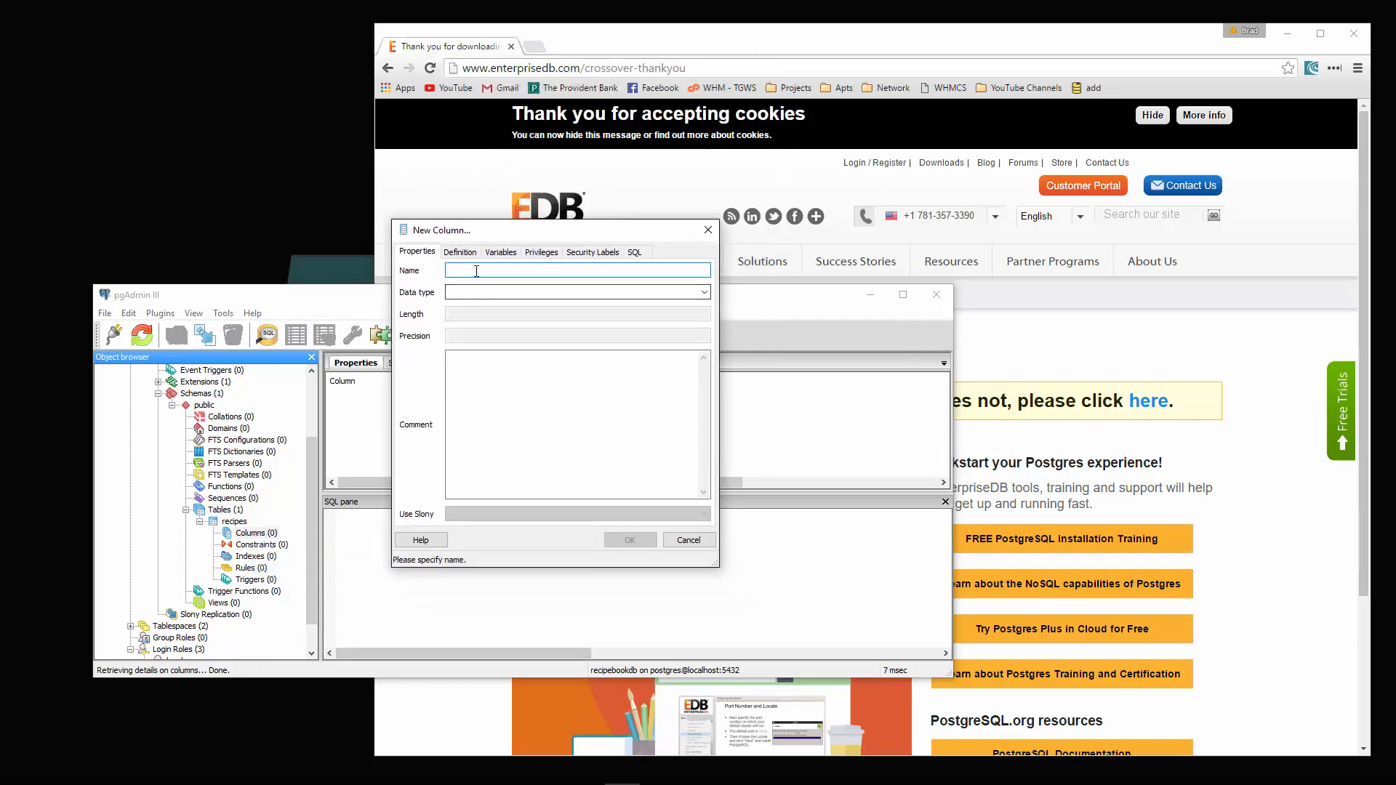
type("id")
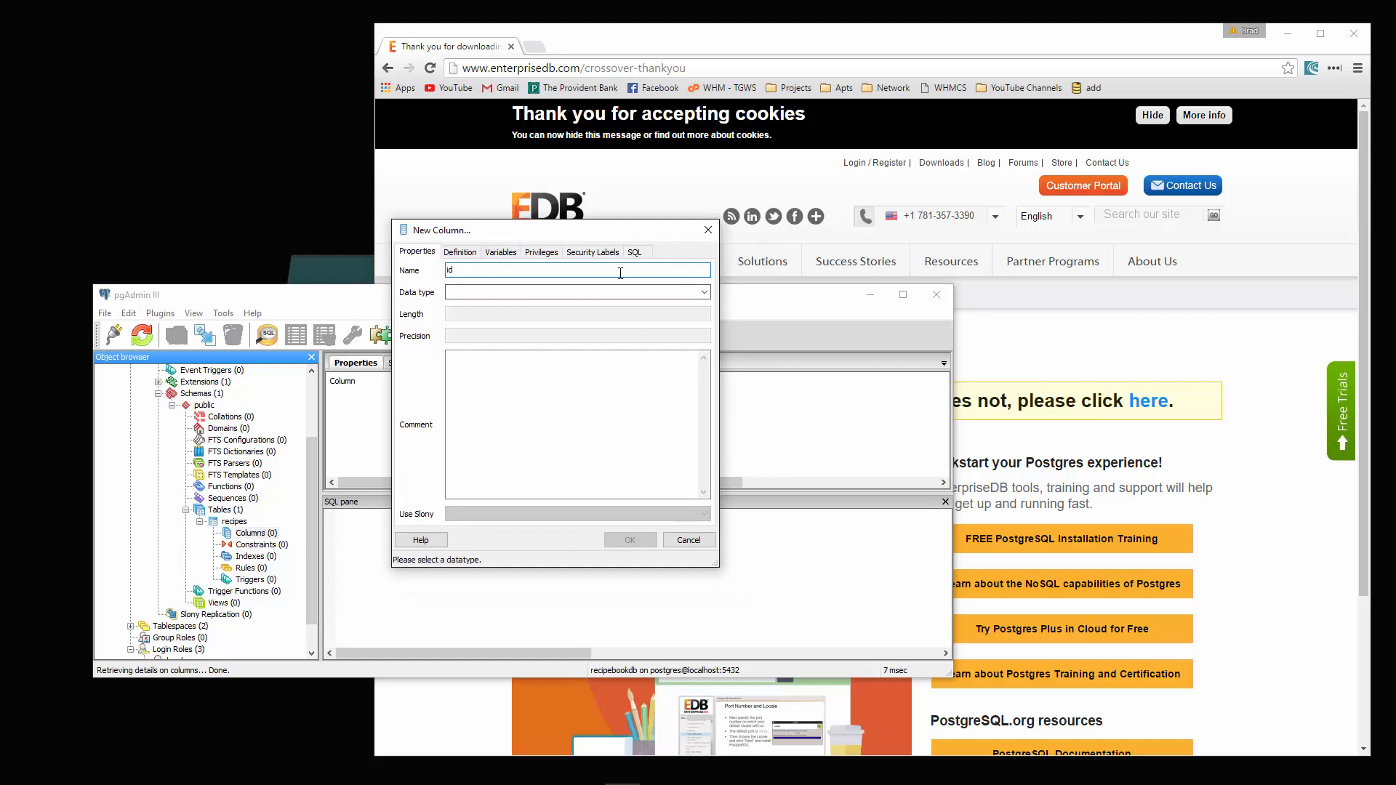
left_click(703, 292)
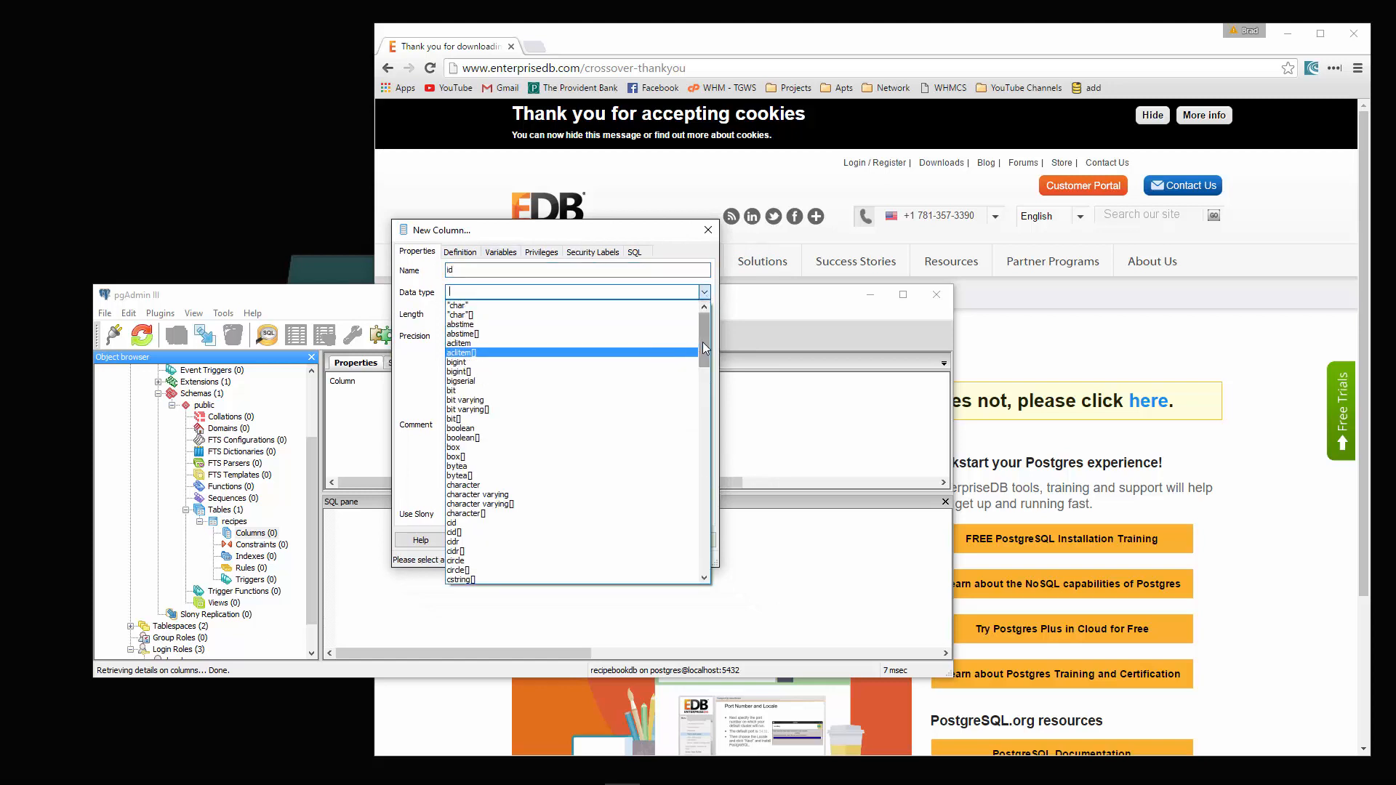
scroll("down", 3)
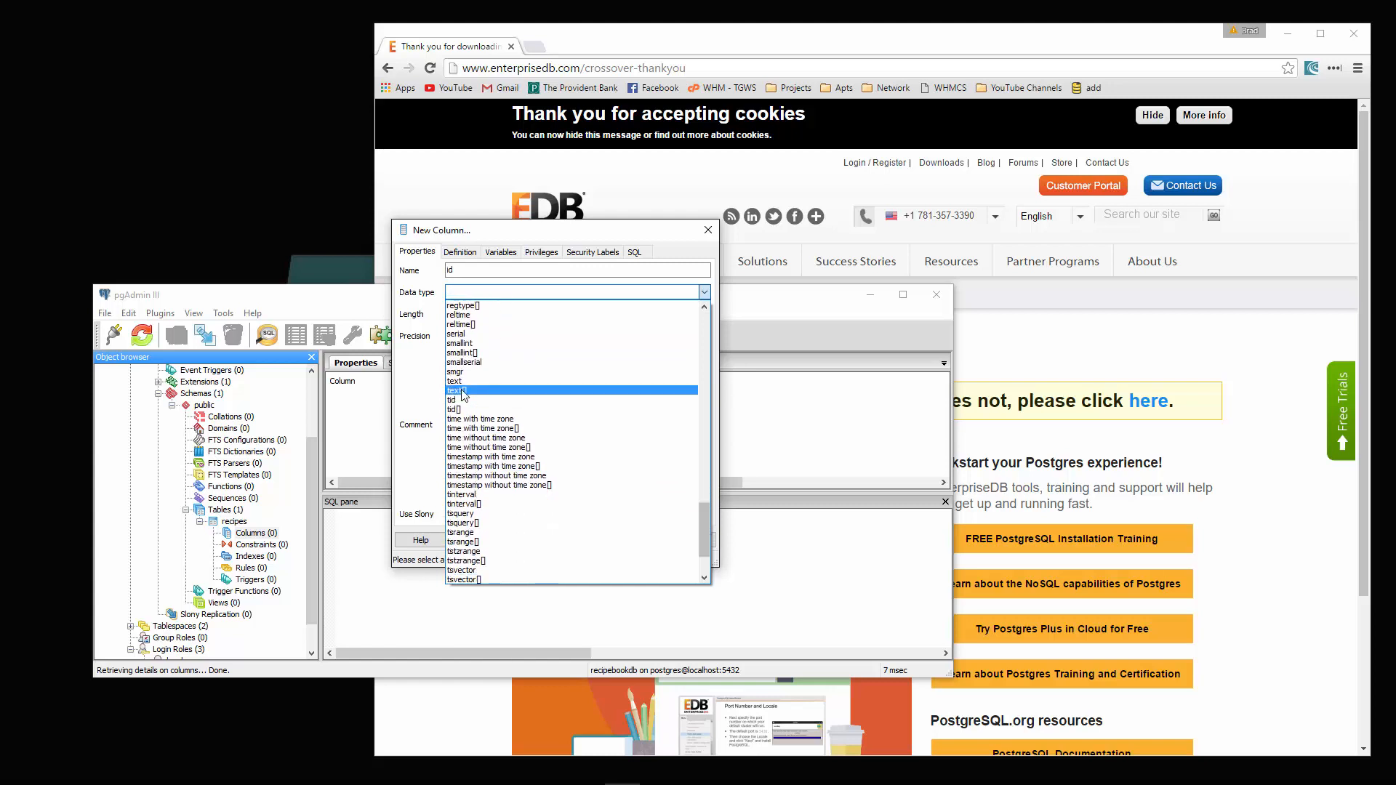
left_click(455, 333)
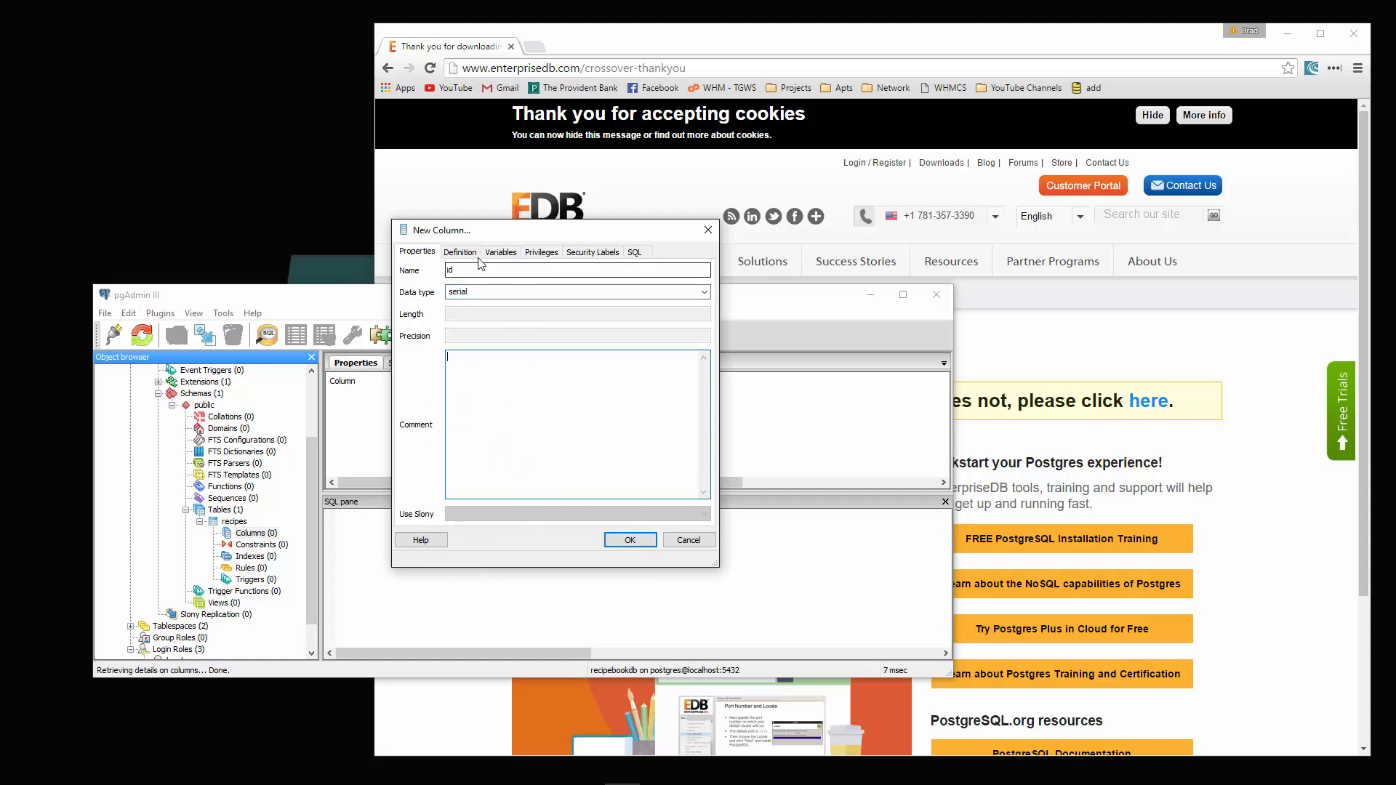
- Edit the column's generated SQL to append PRIMARY KEY after serial and add the column
left_click(459, 251)
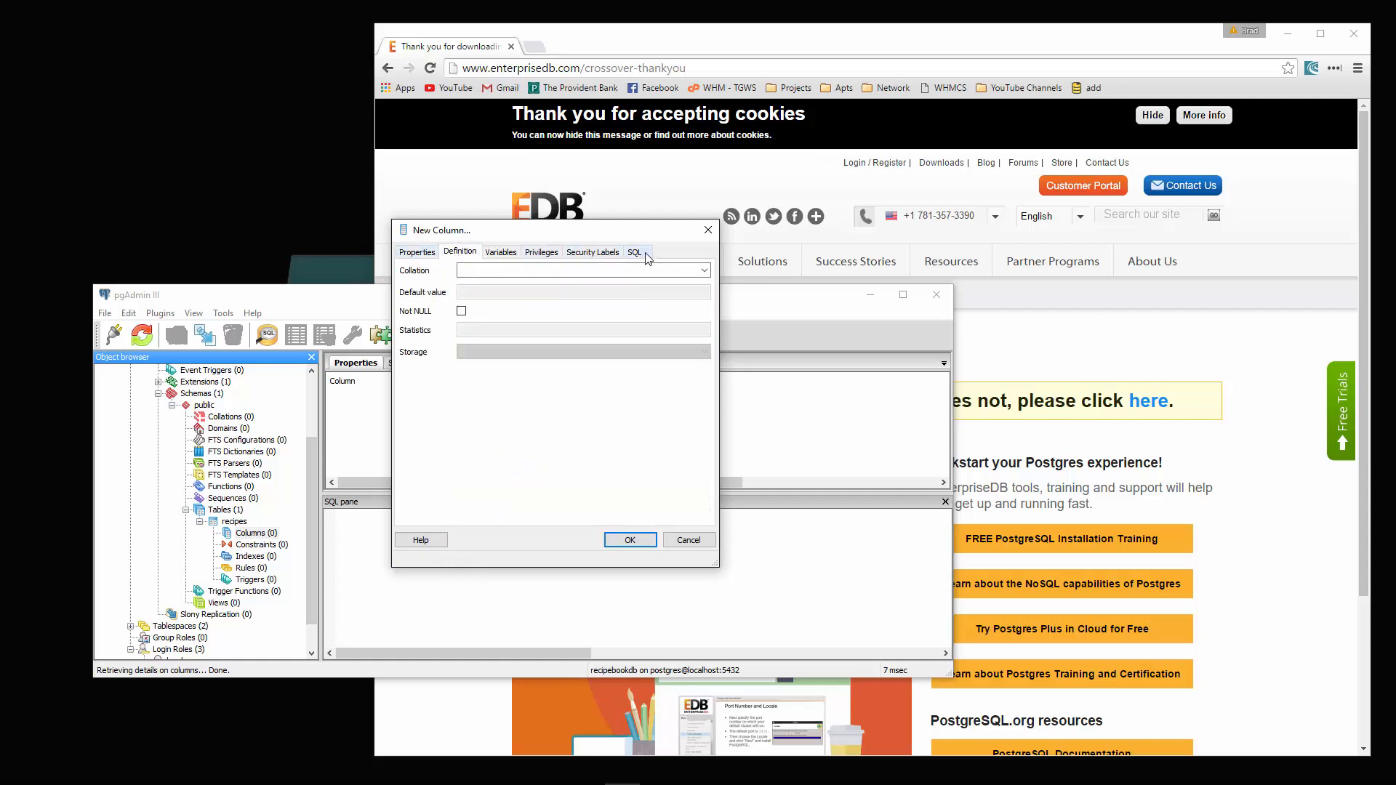
left_click(634, 251)
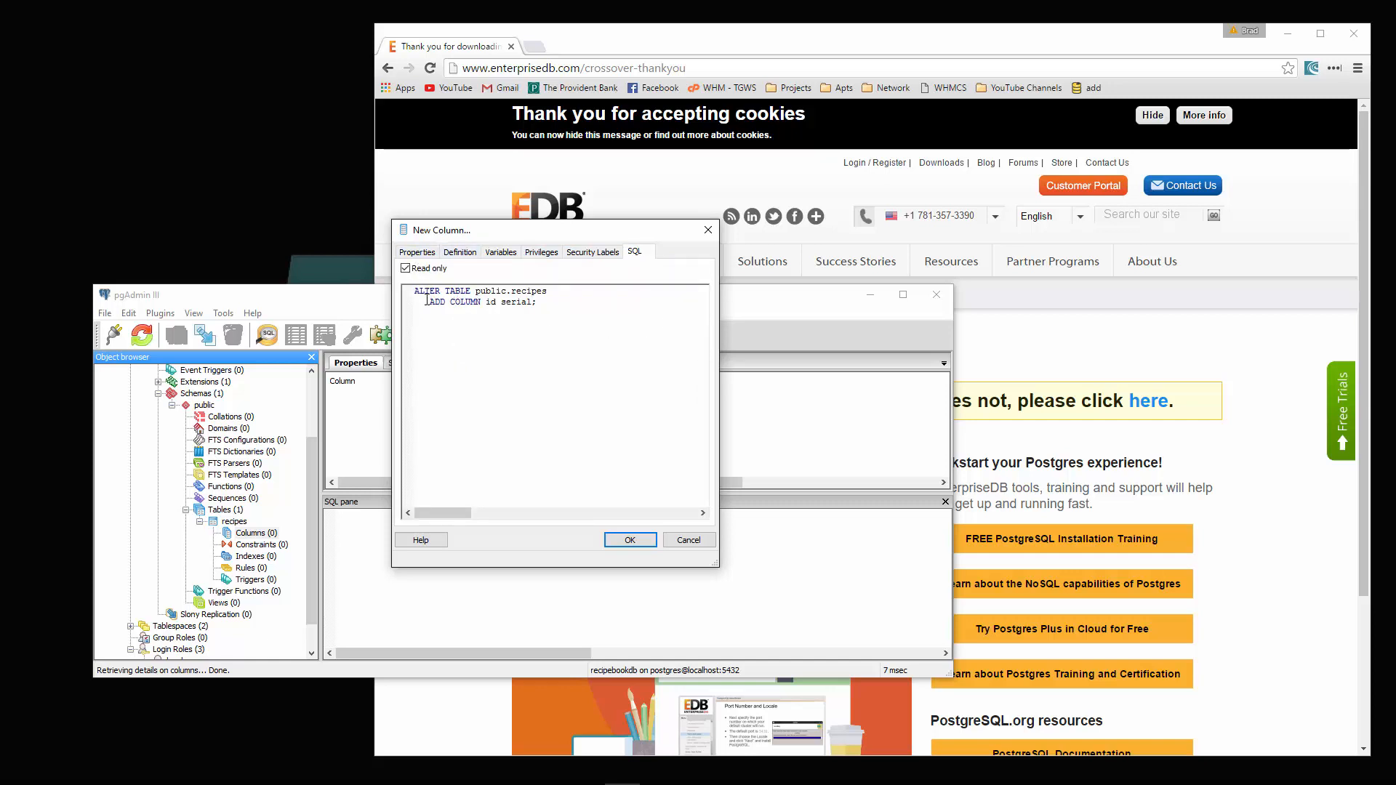
left_click(405, 268)
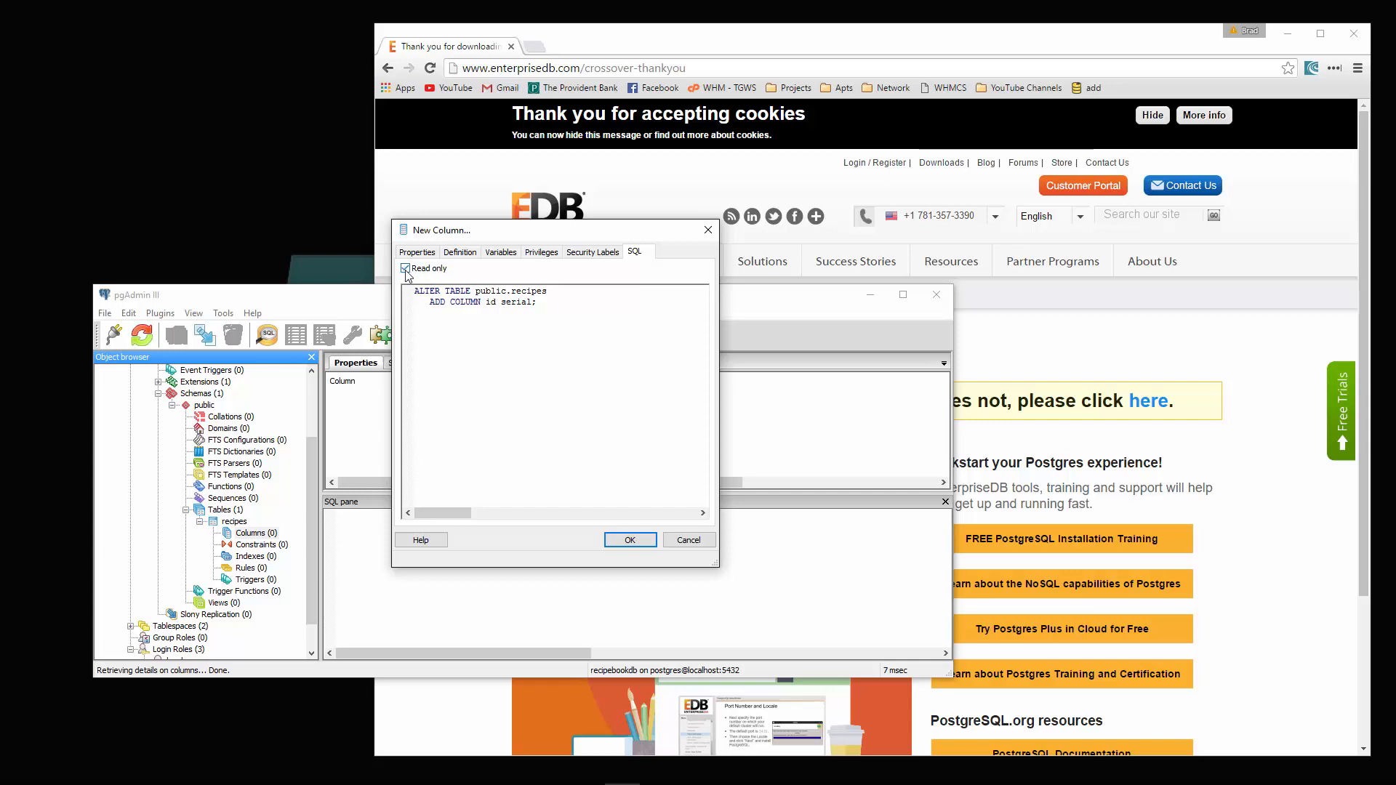
left_click(405, 267)
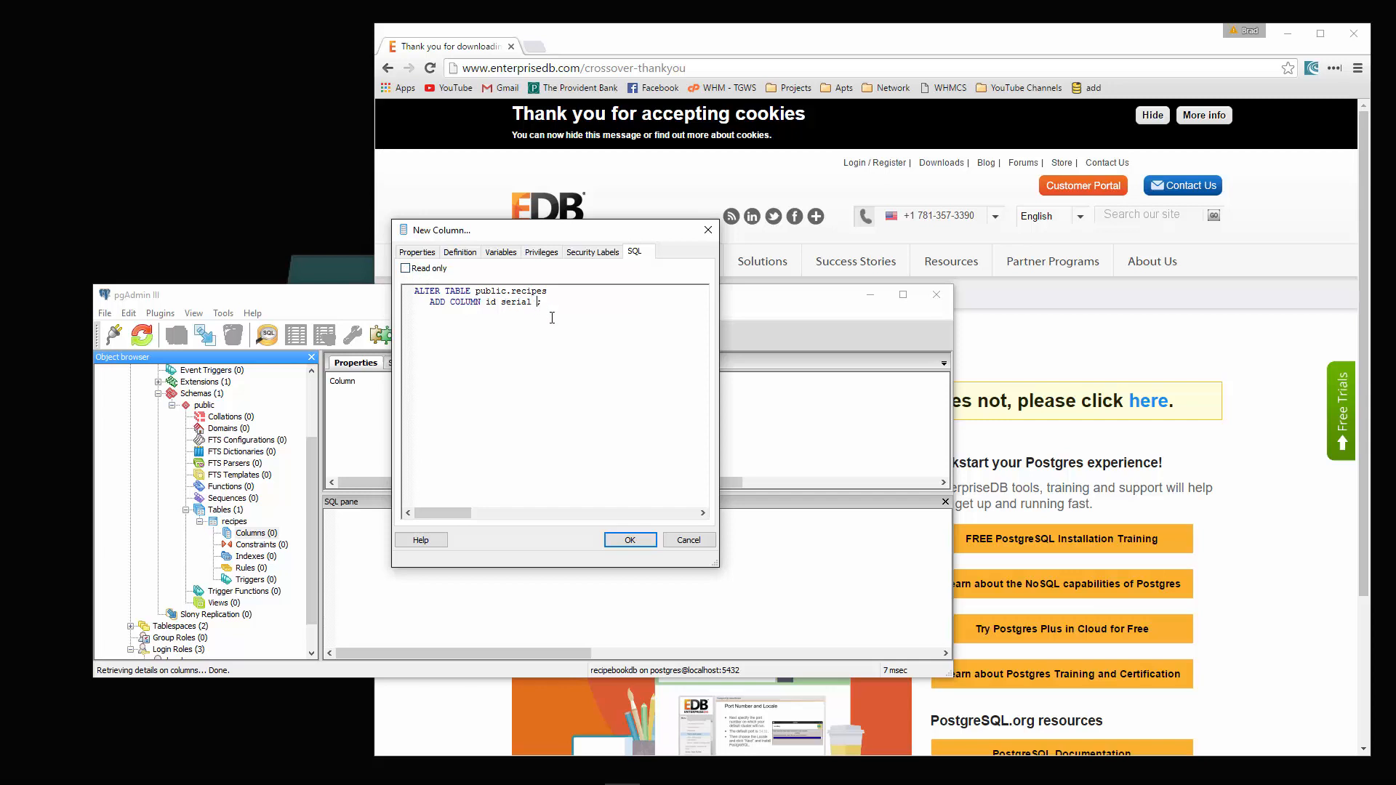
type("PRIMARY")
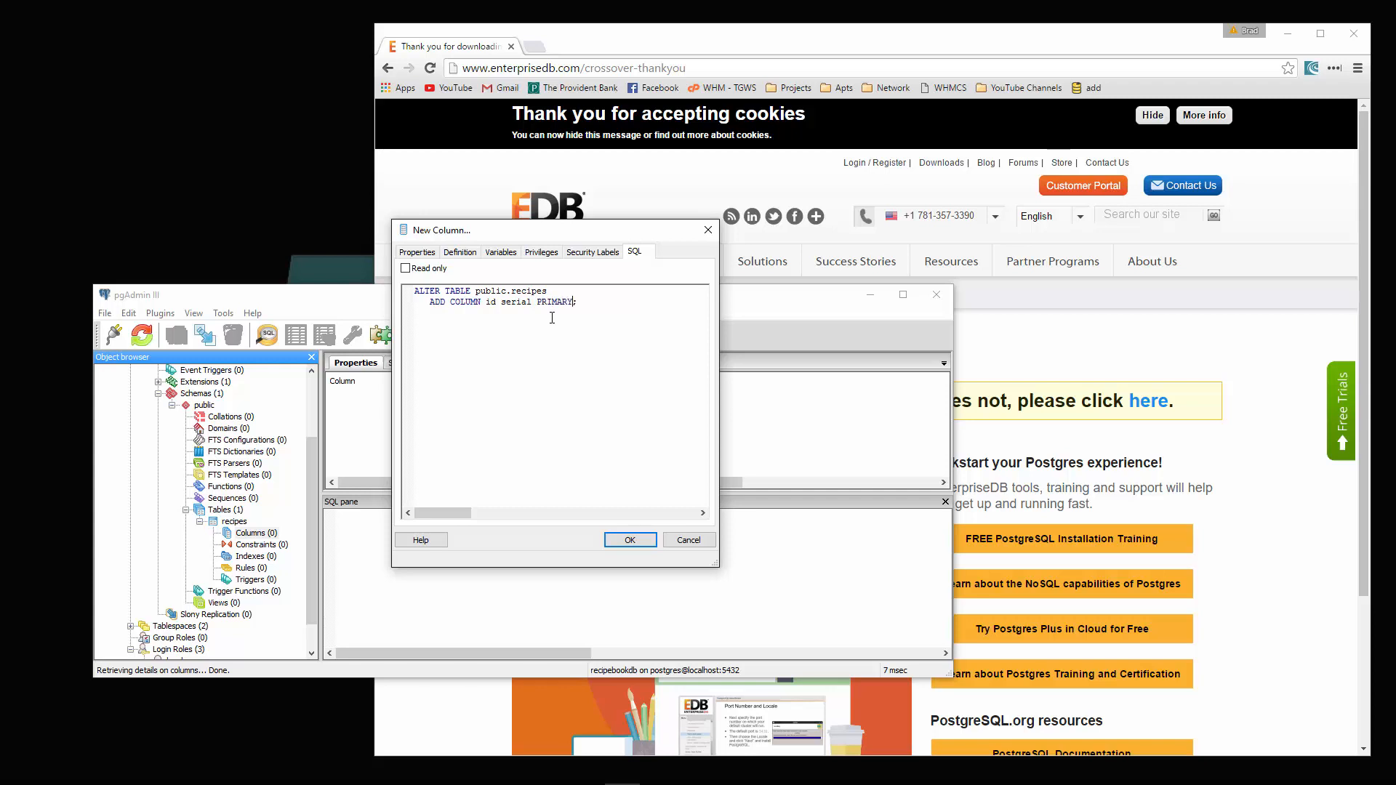
type("KEY")
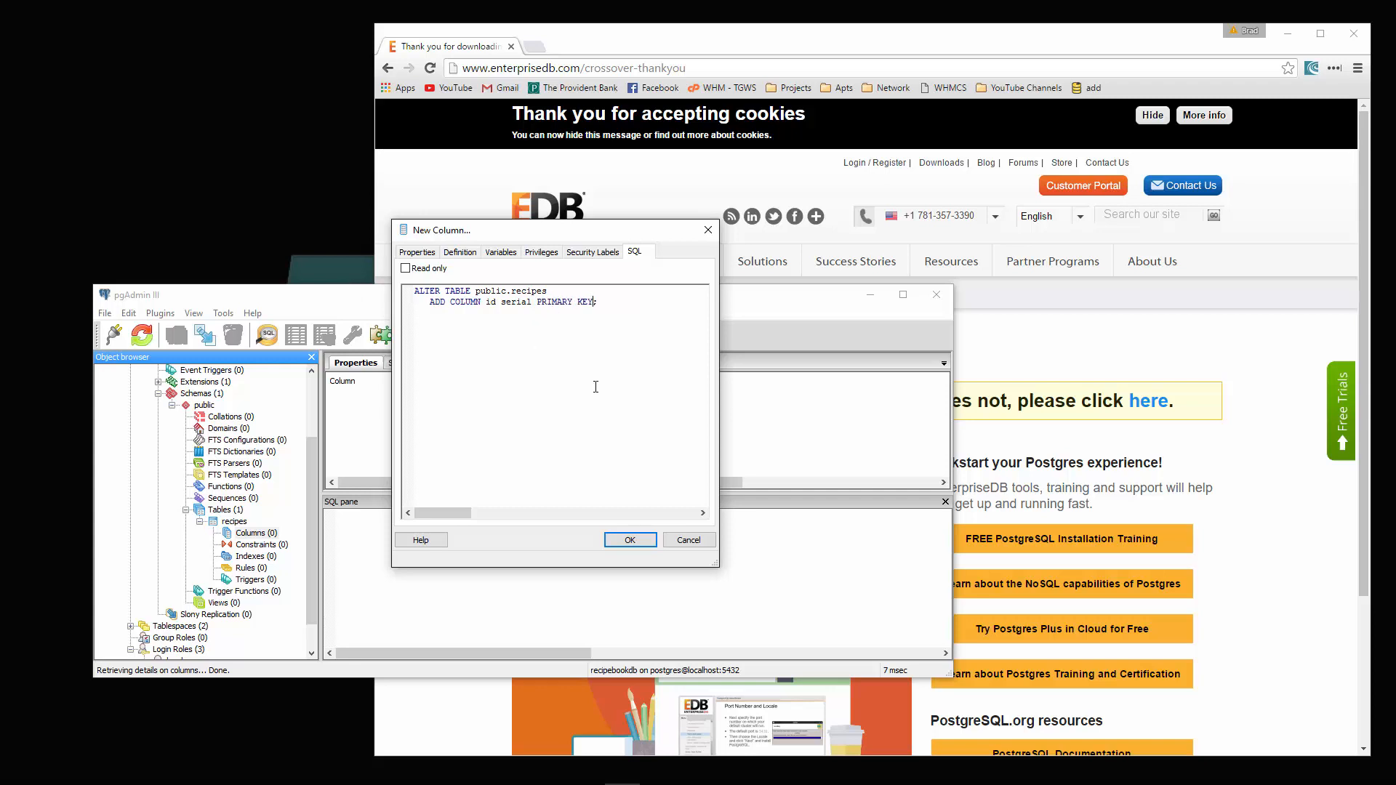
left_click(628, 539)
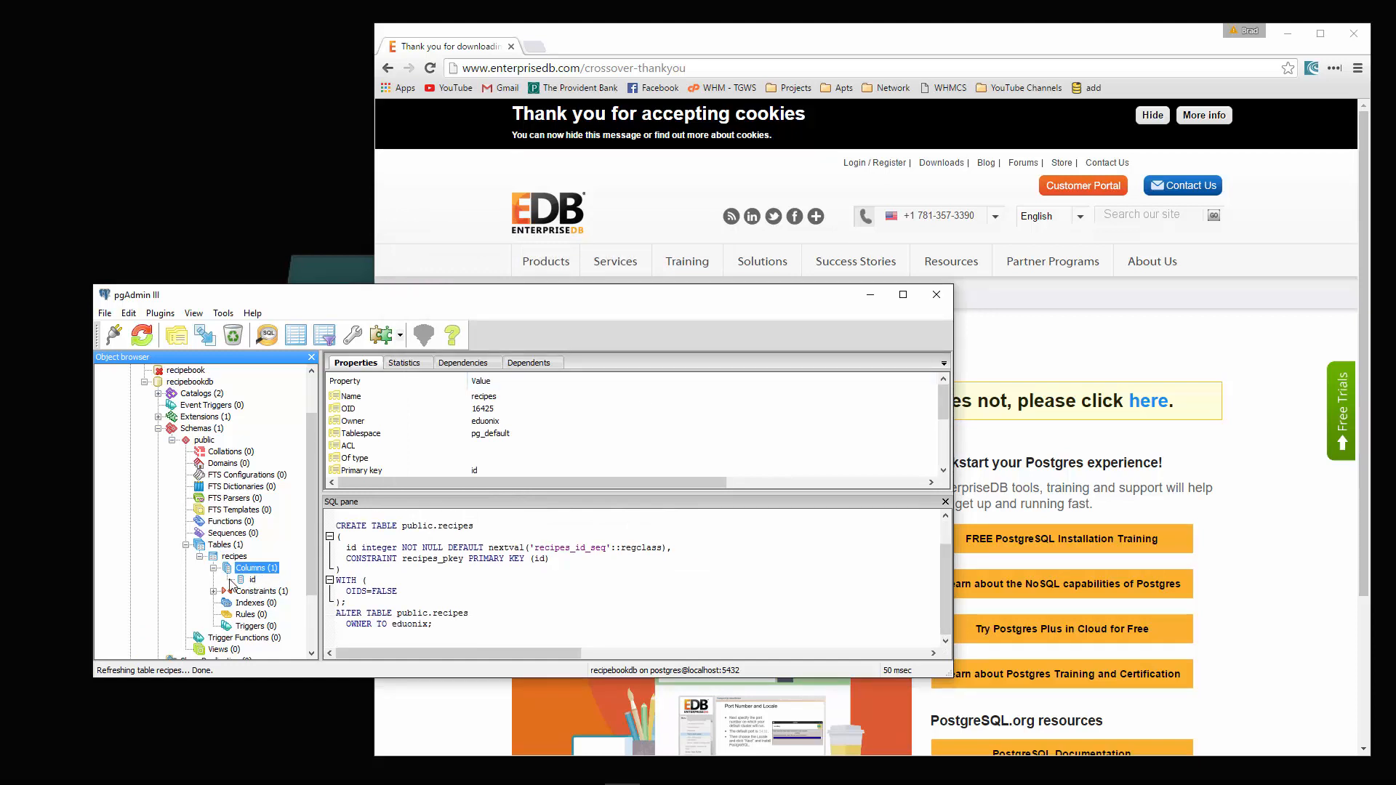
- Add a 'name' column of type character with length 255 to the recipes table
left_click(212, 590)
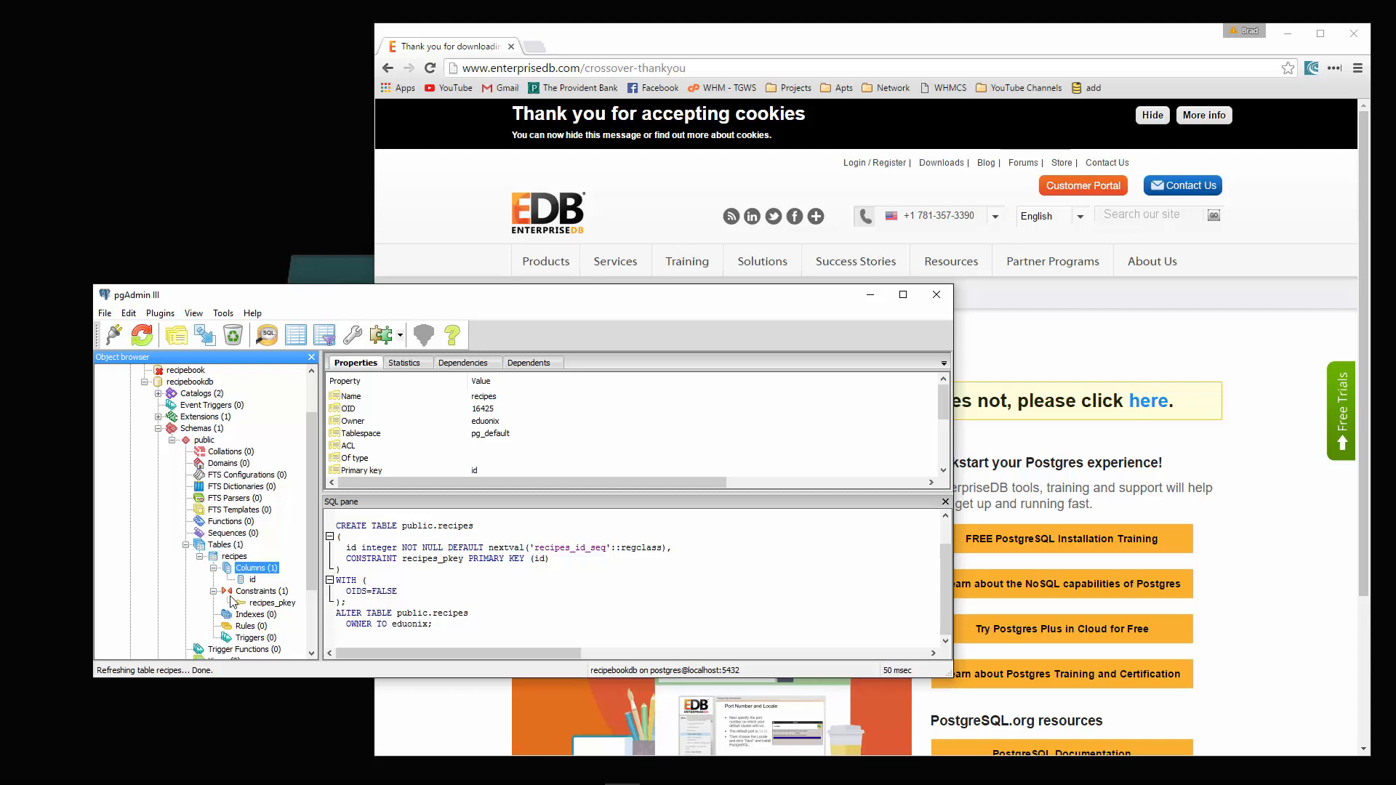
mouse_move(283, 612)
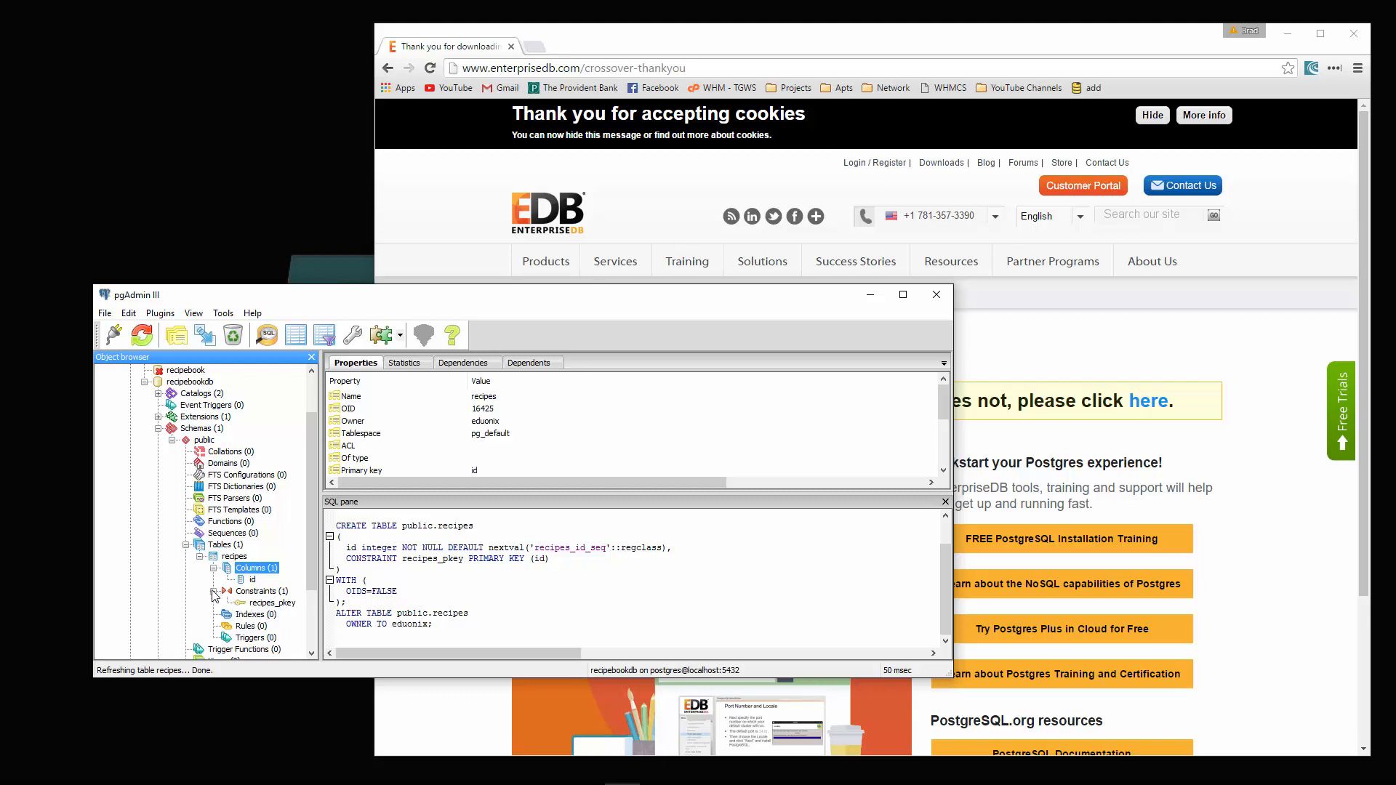
right_click(236, 555)
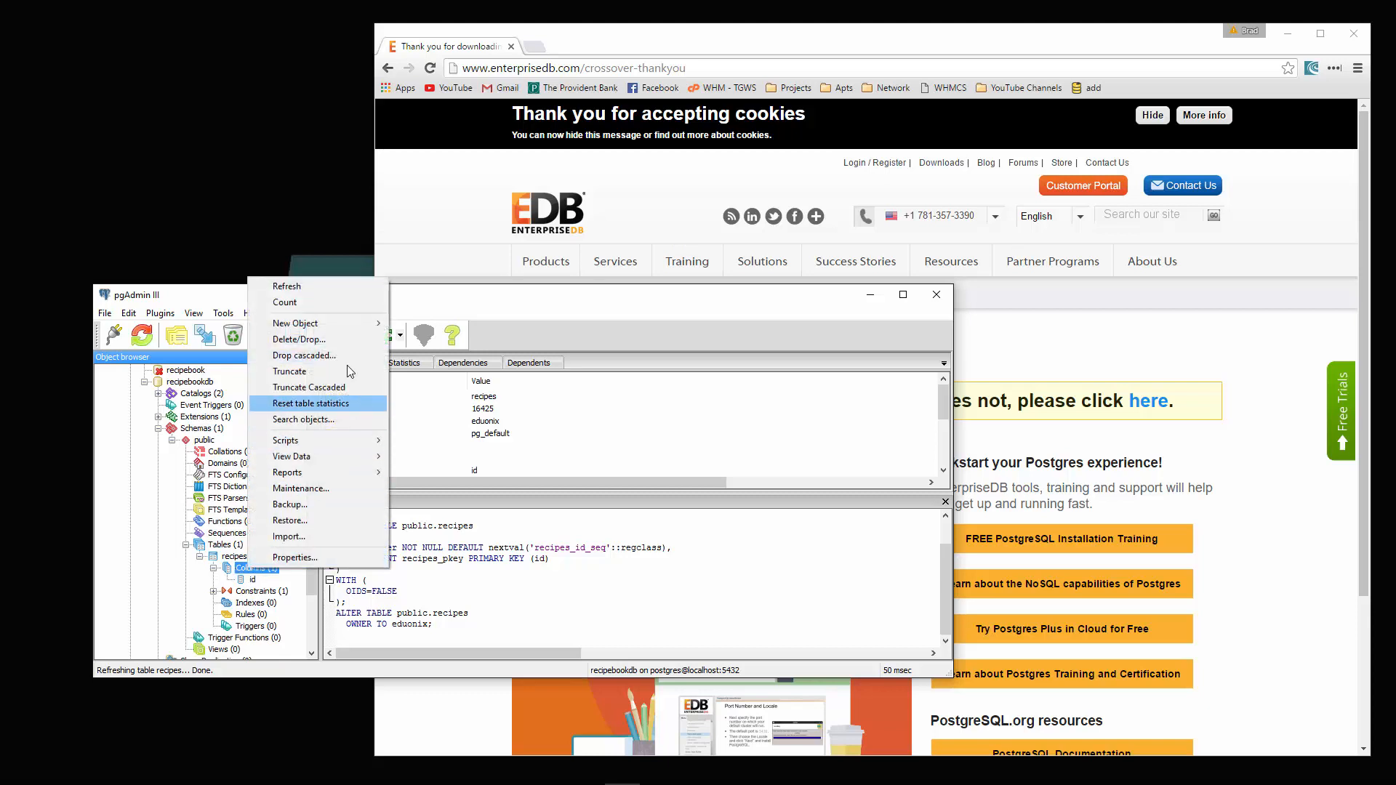
mouse_move(294, 557)
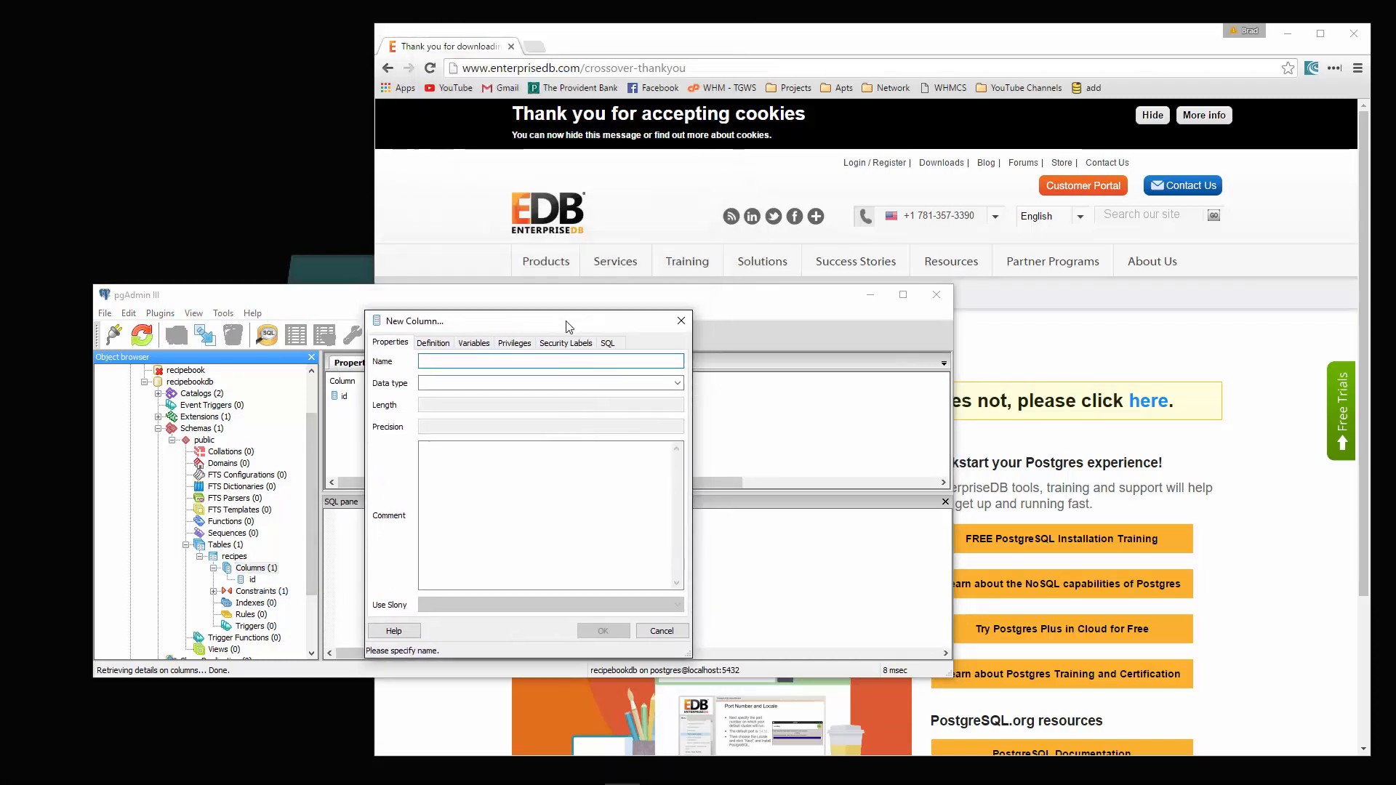
type("name")
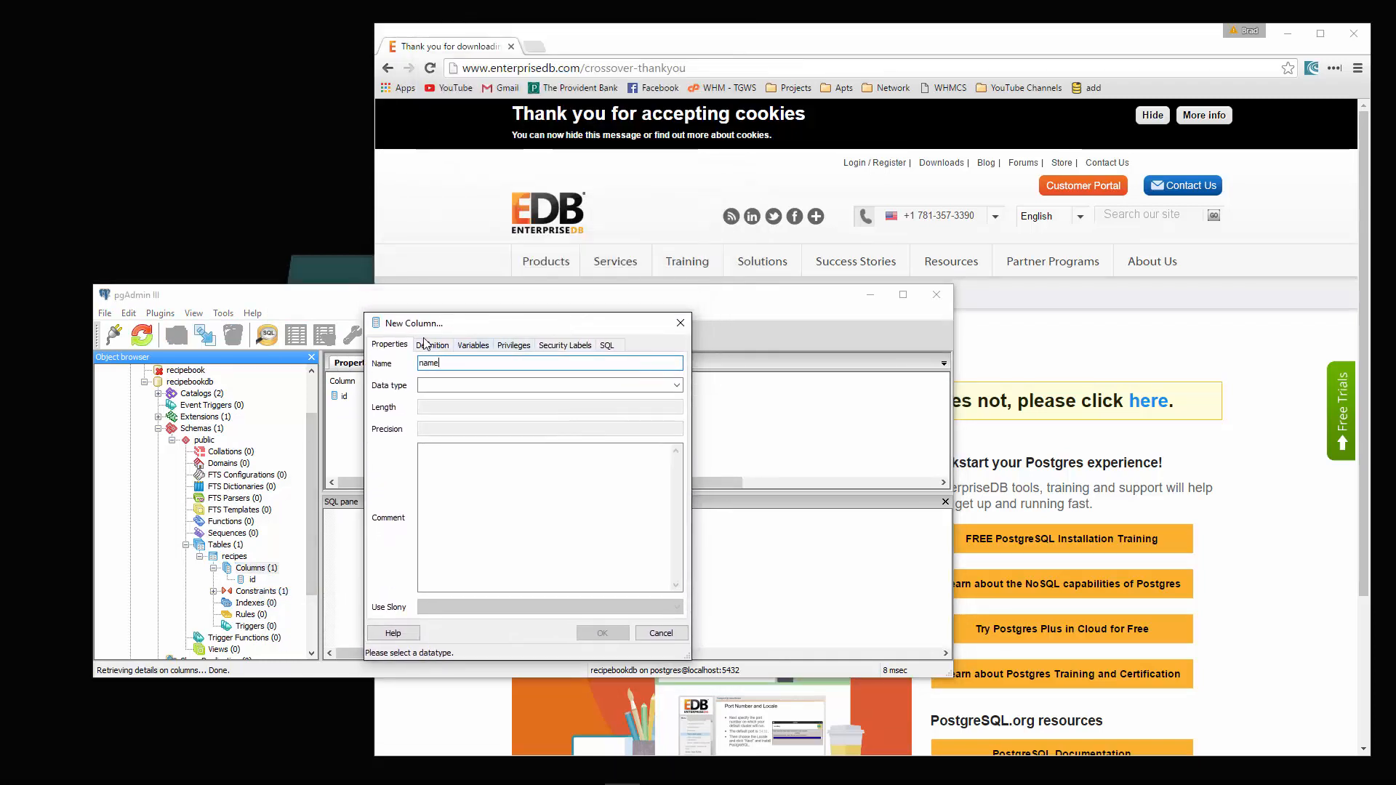
left_click(675, 384)
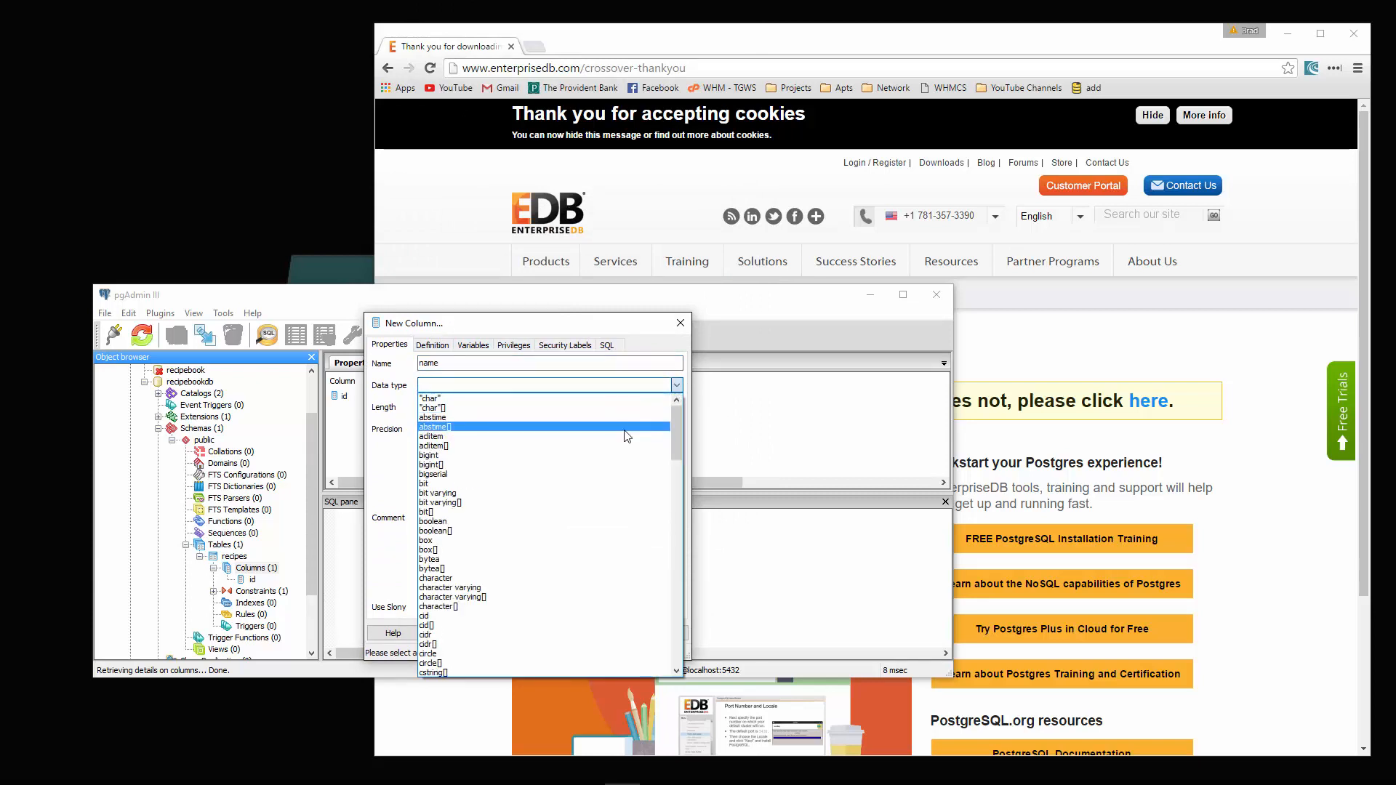
left_click(434, 577)
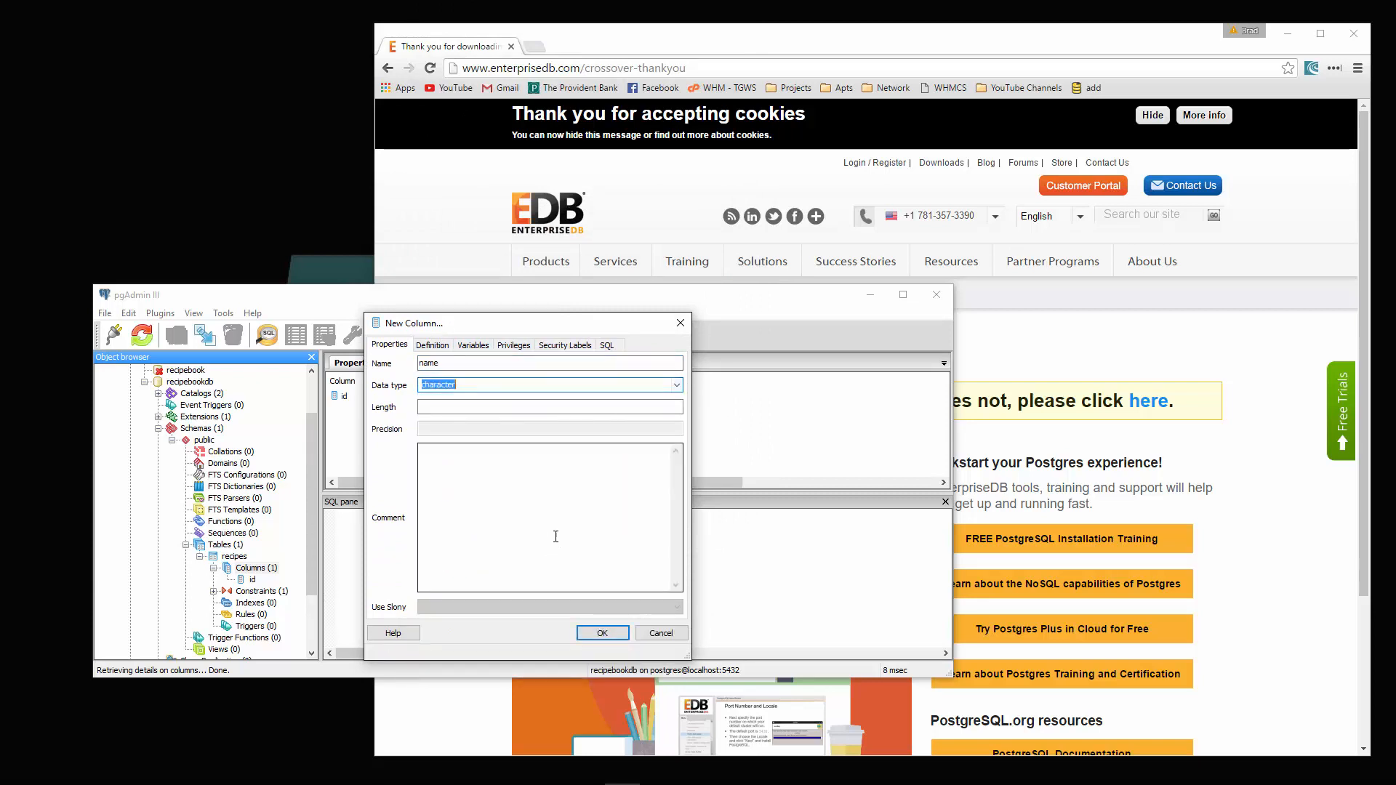
type("255")
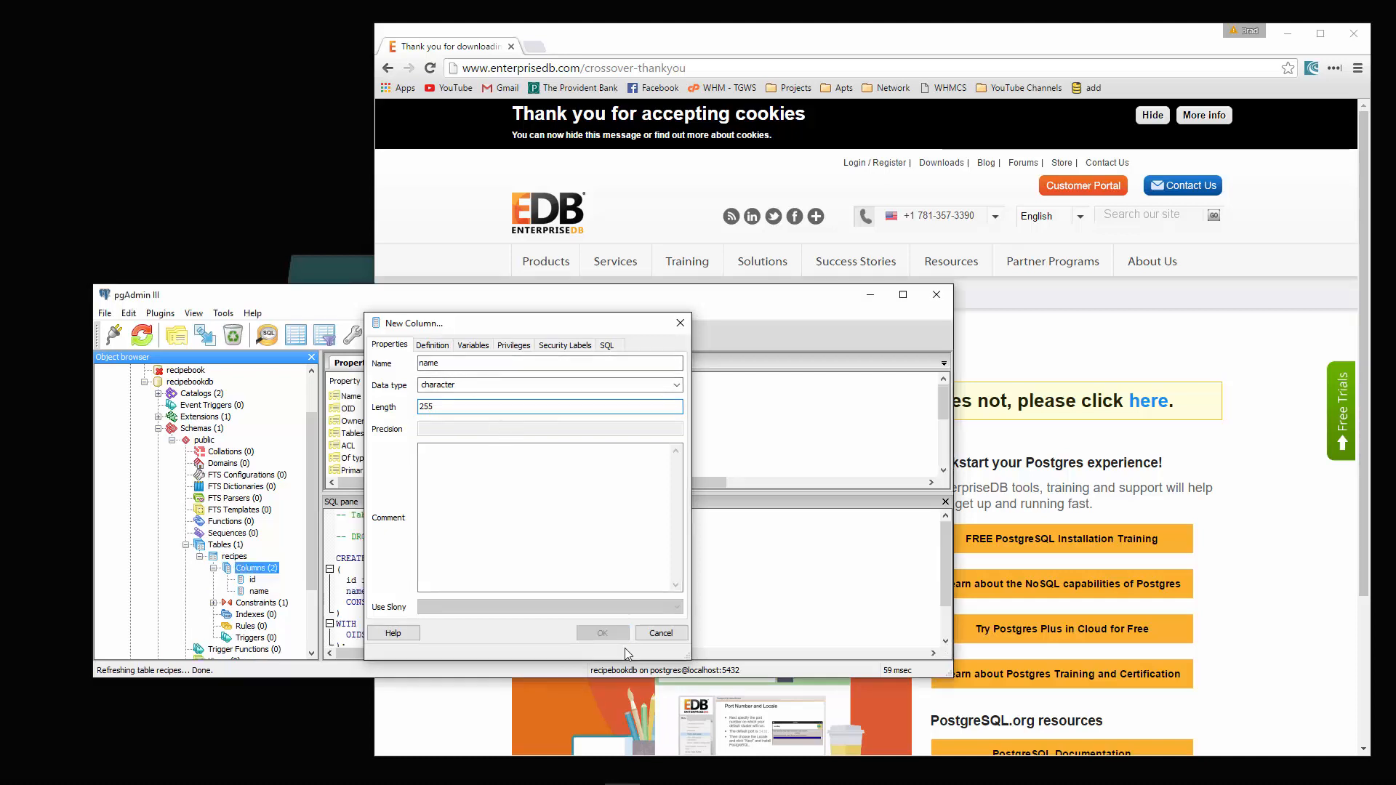
right_click(251, 569)
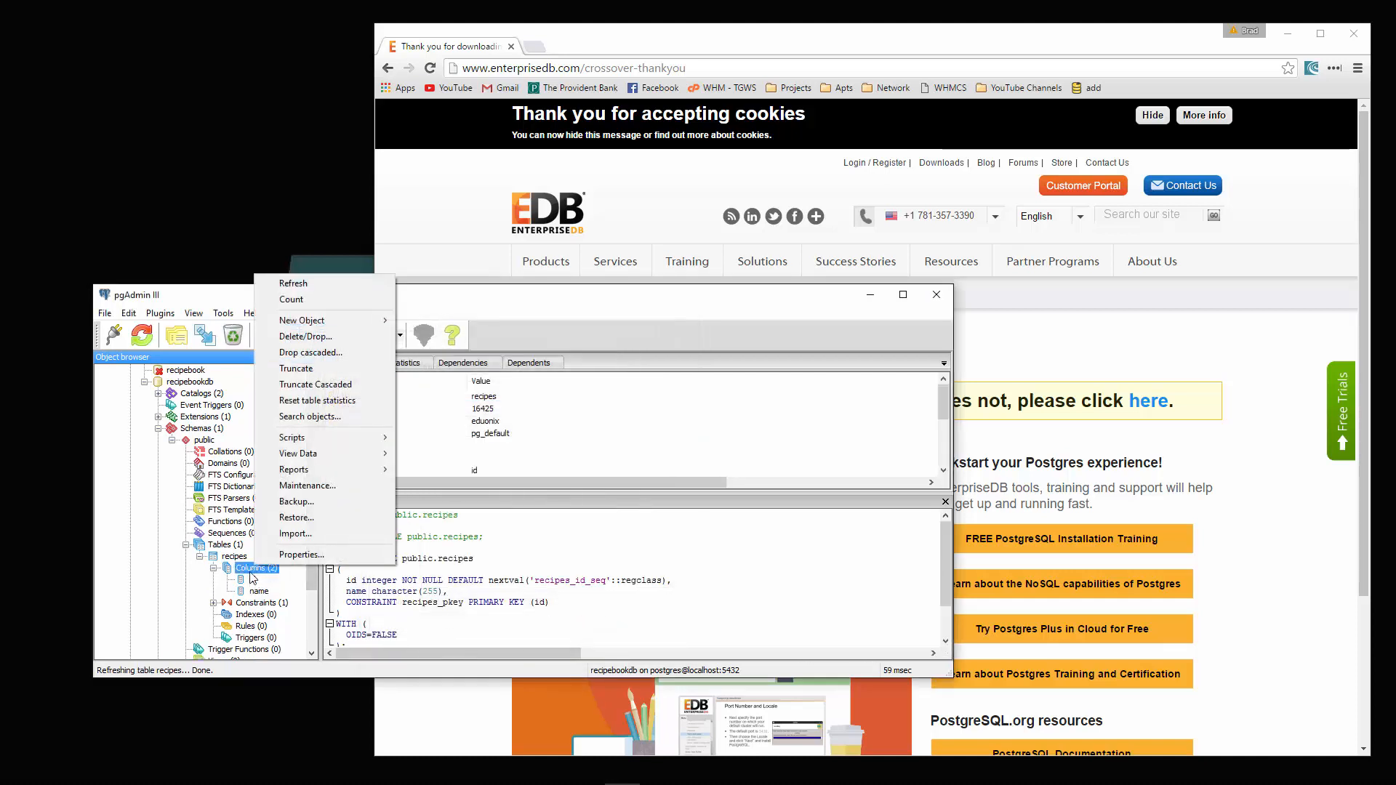
- Add an 'ingredients' column of type text to the recipes table and confirm it
right_click(259, 592)
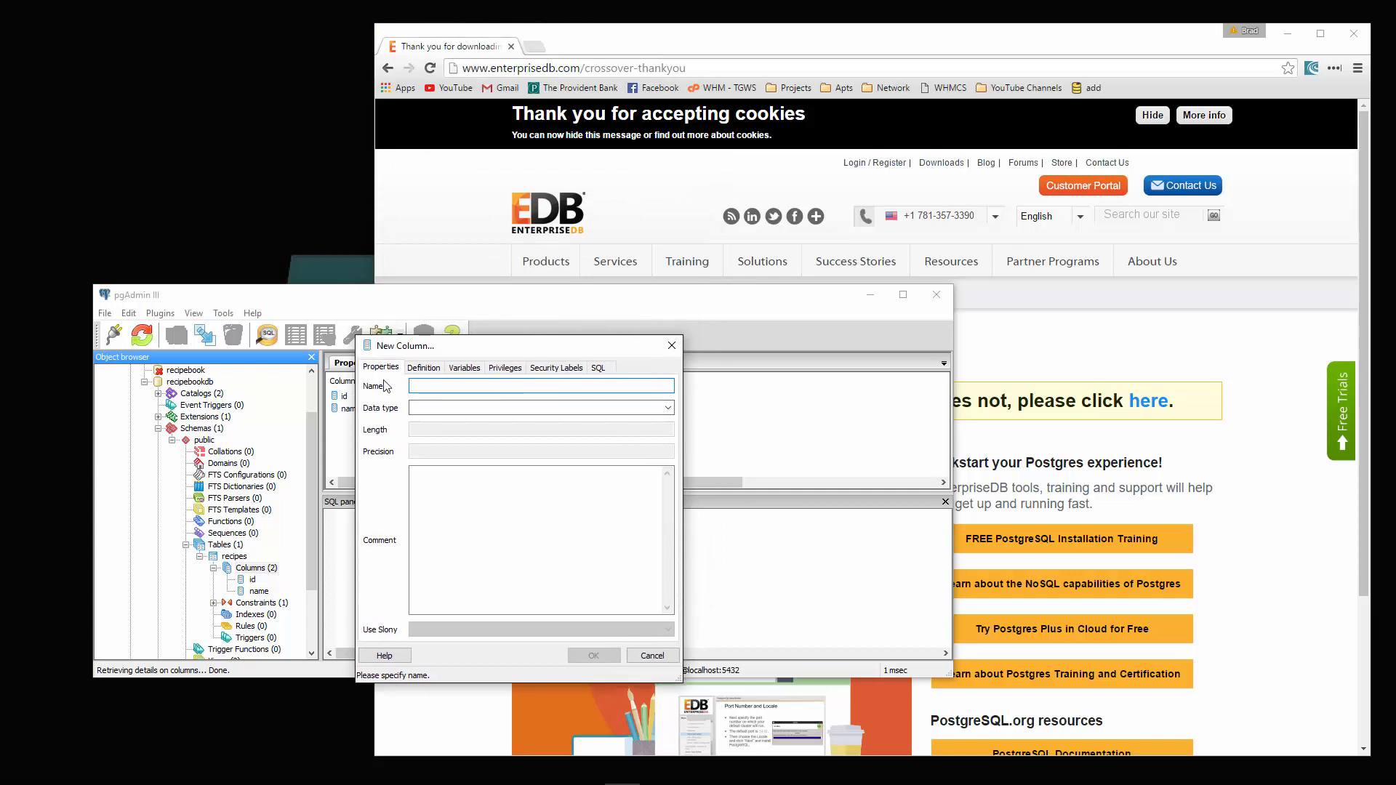
type("ingred")
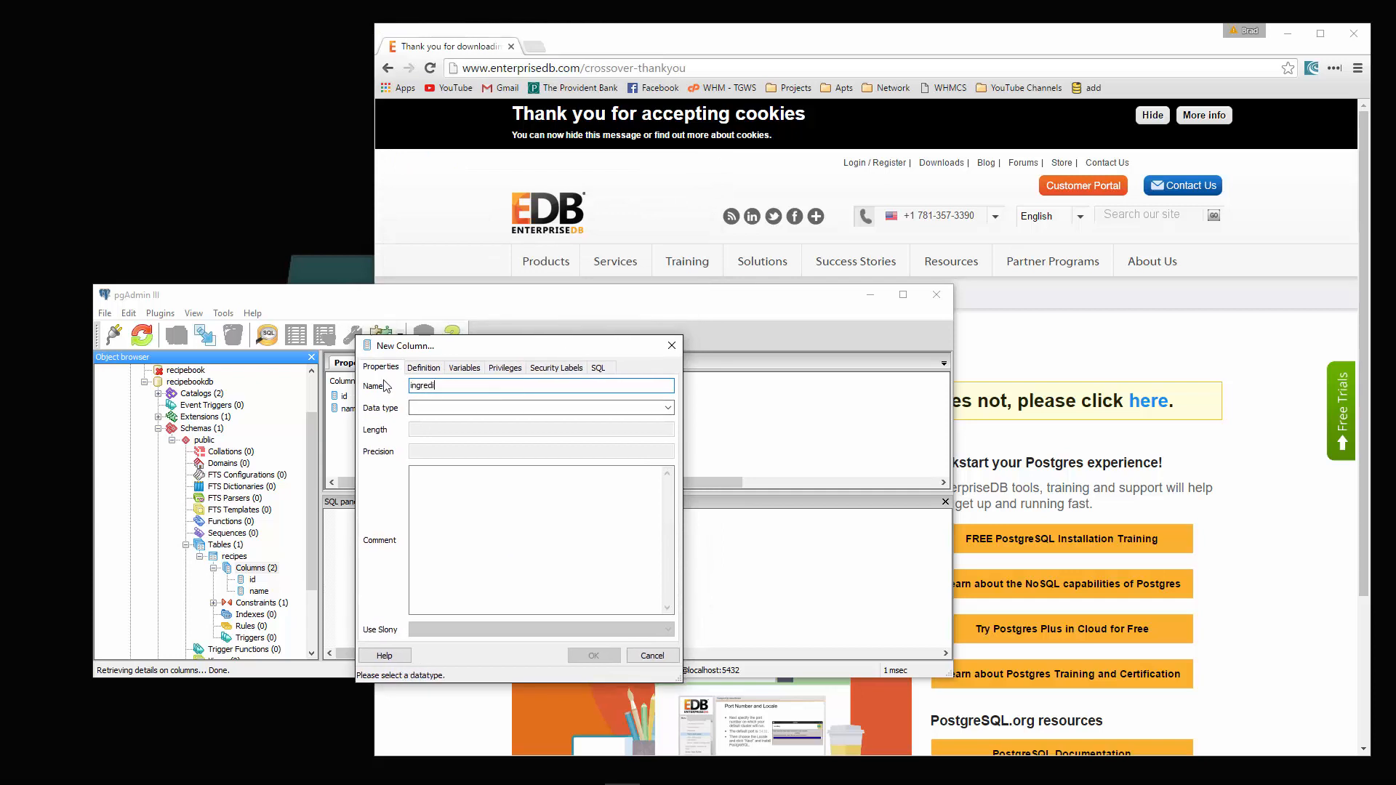
type("ients")
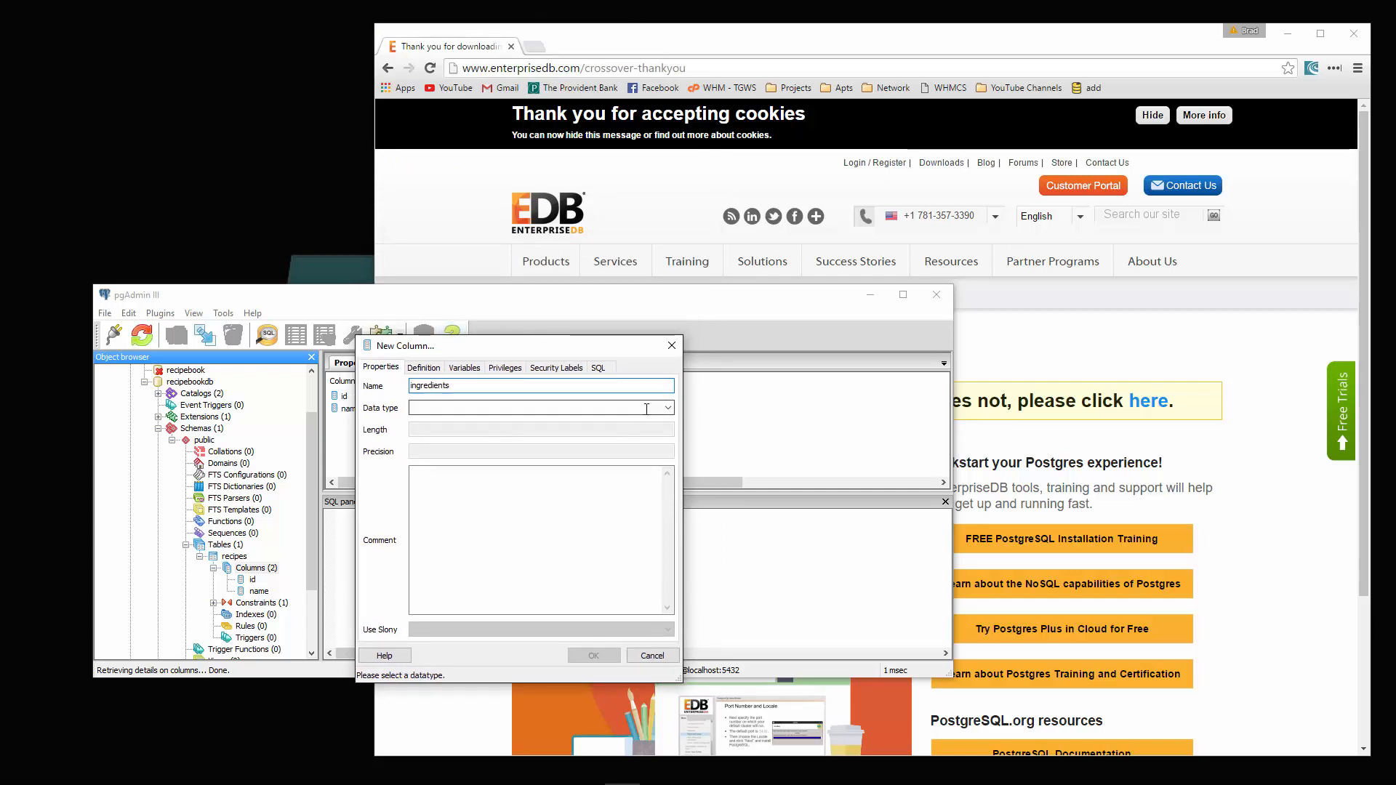
left_click(666, 407)
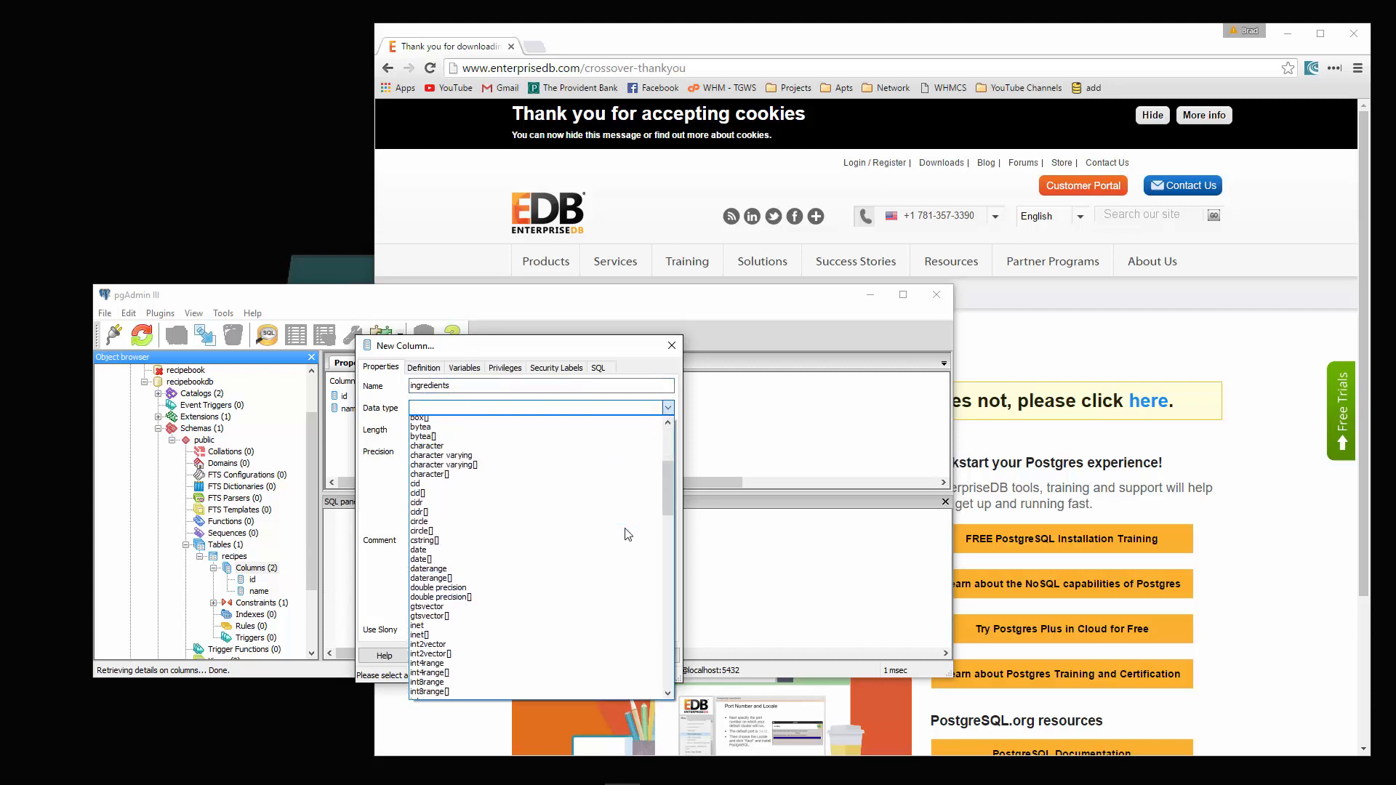
scroll("down", 3)
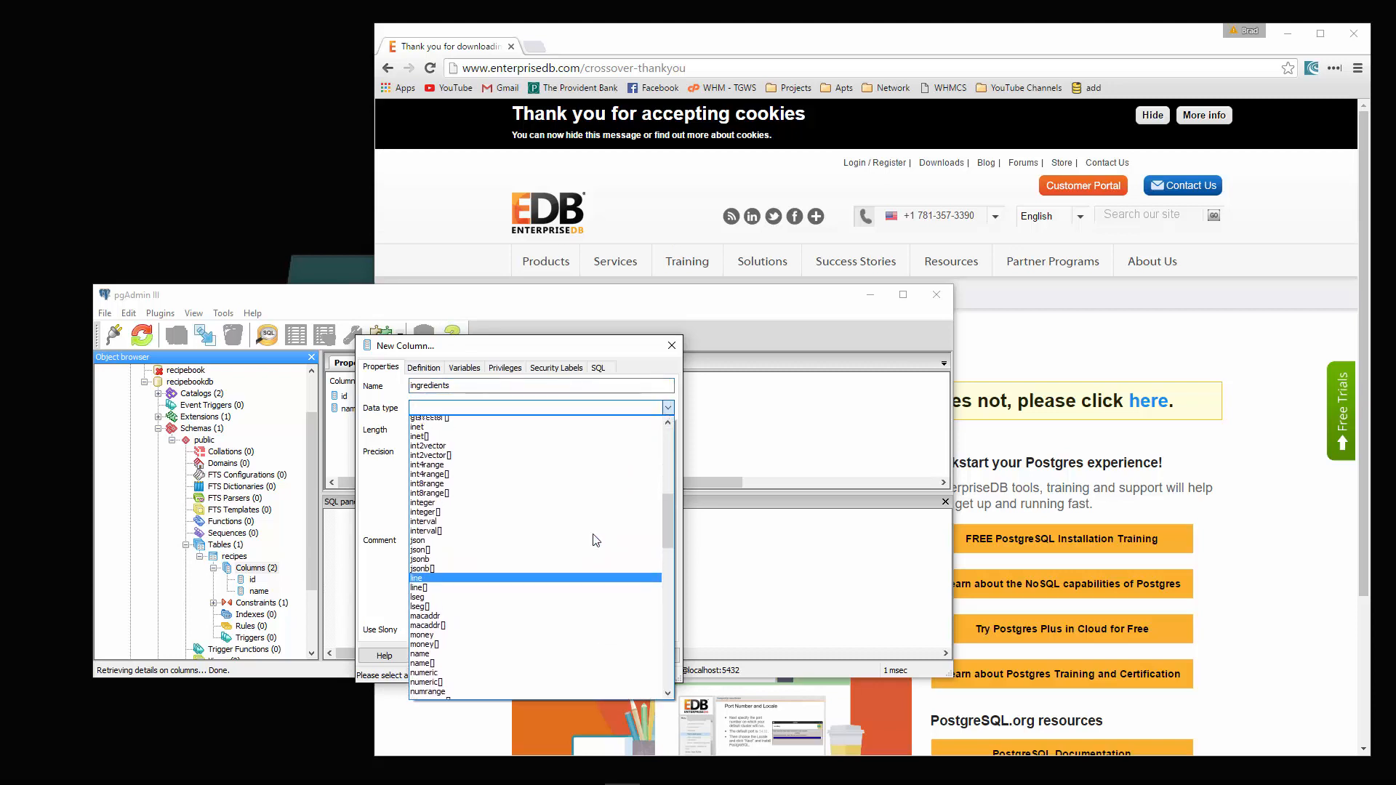
scroll("down", 3)
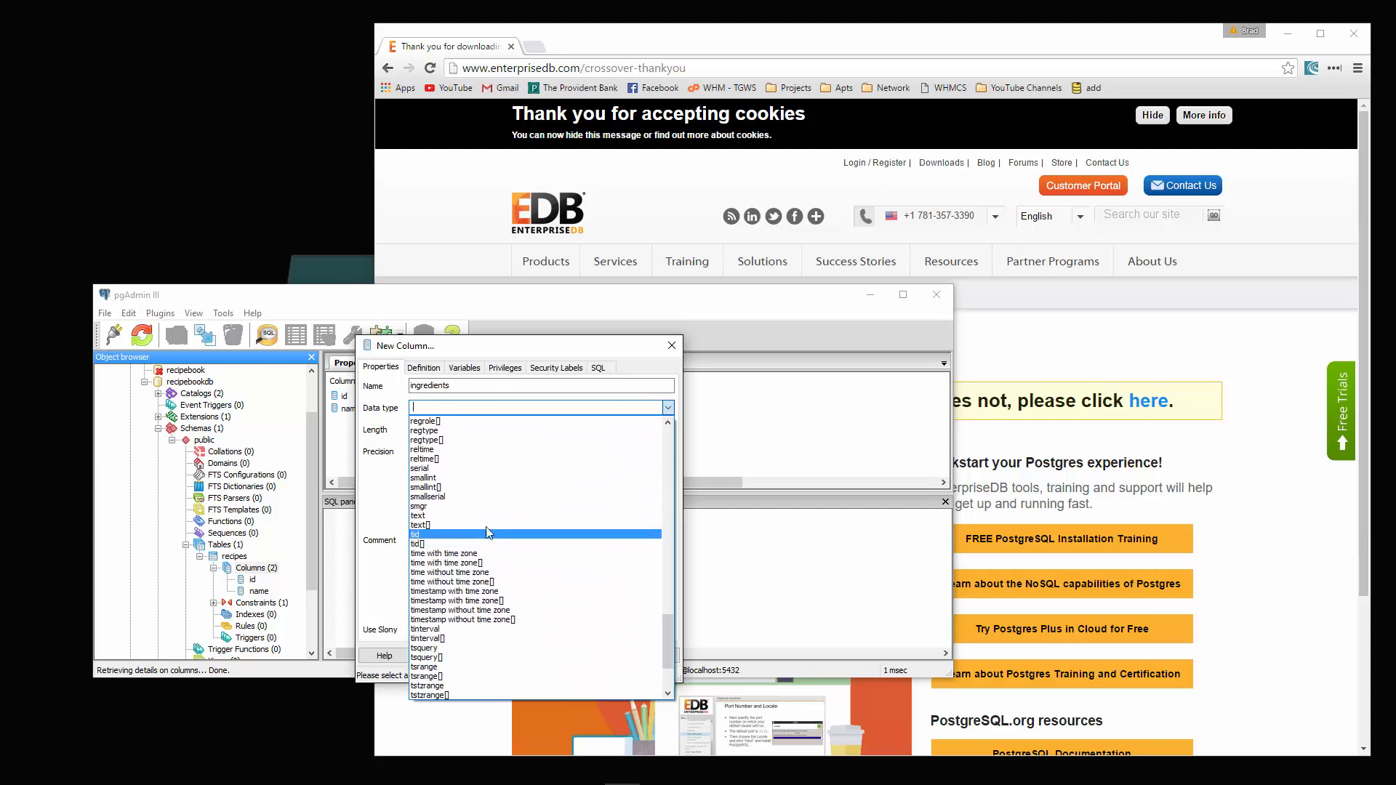
left_click(419, 534)
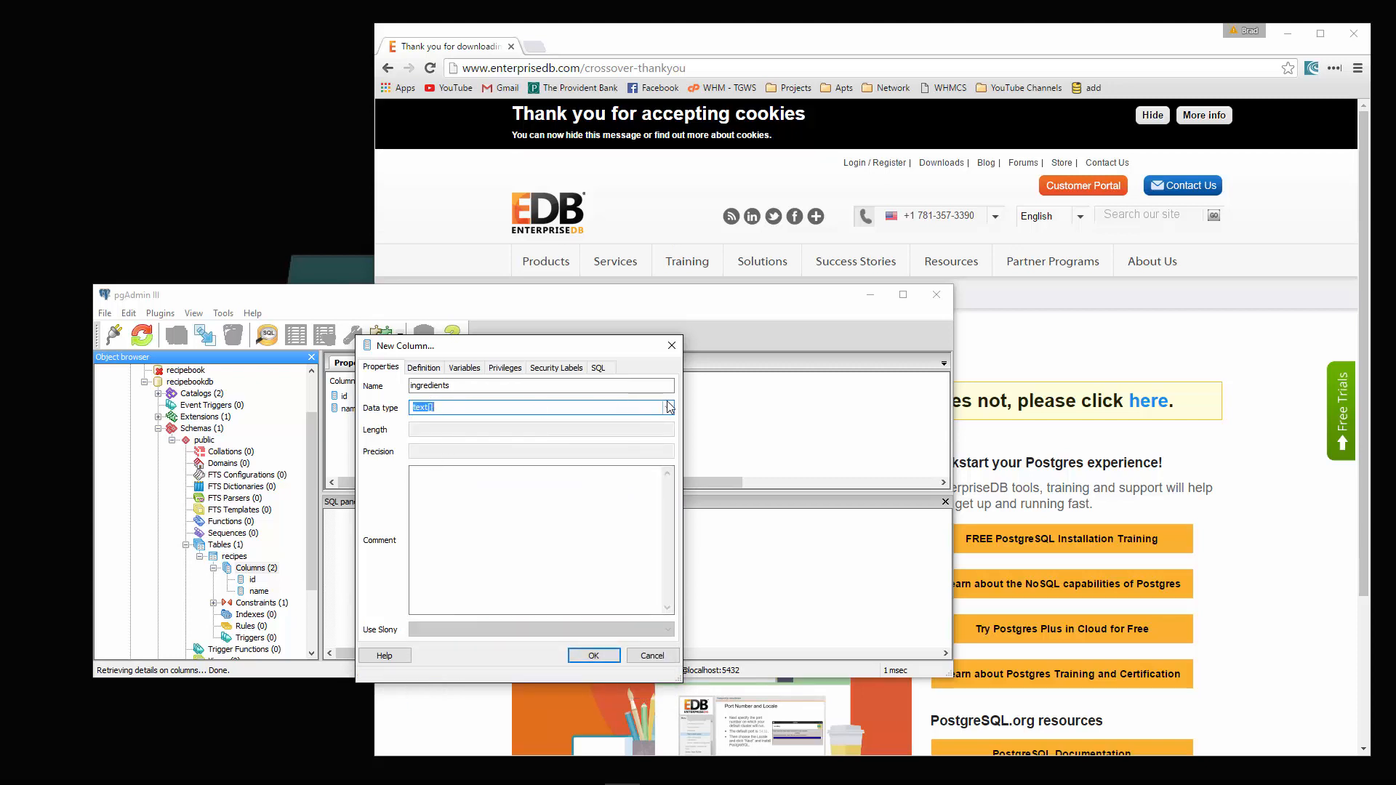
left_click(667, 407)
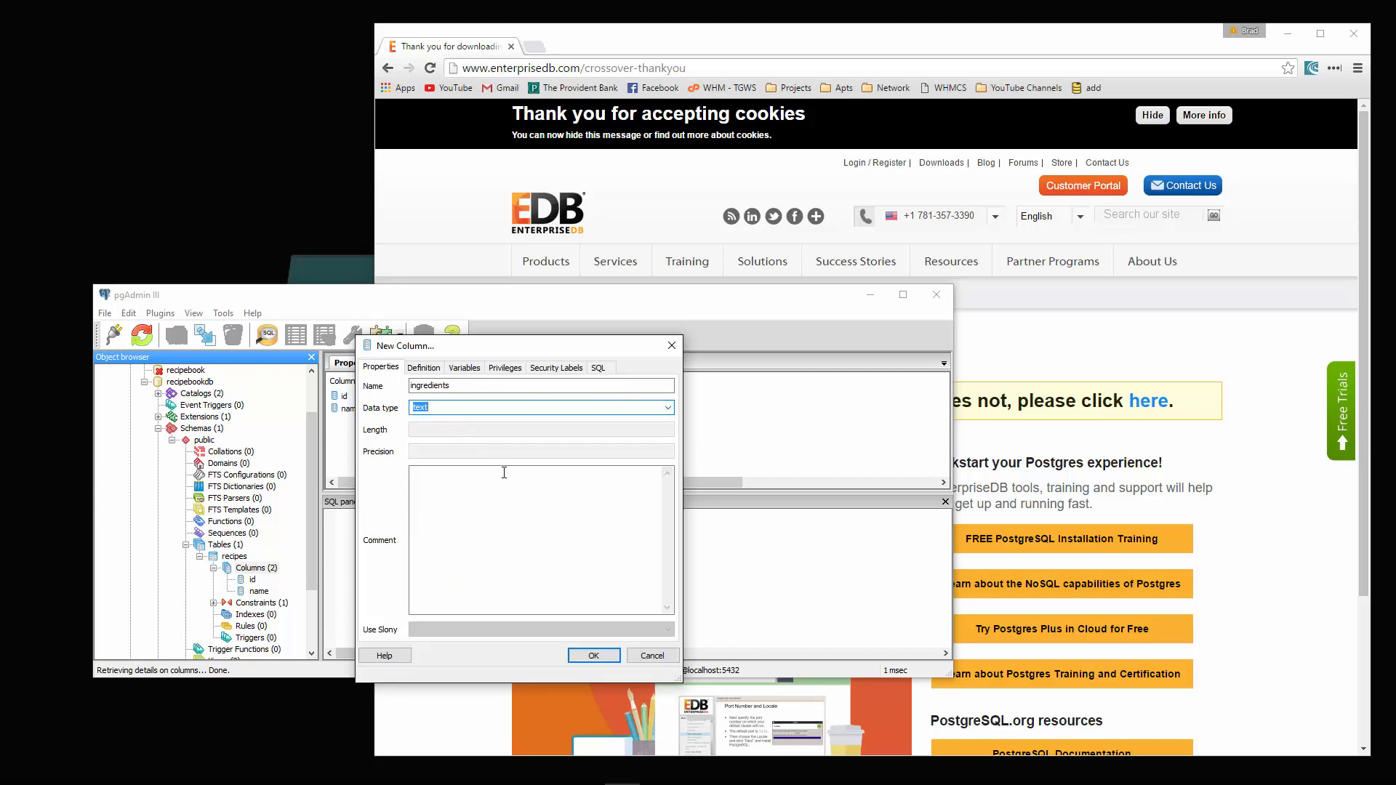
left_click(593, 656)
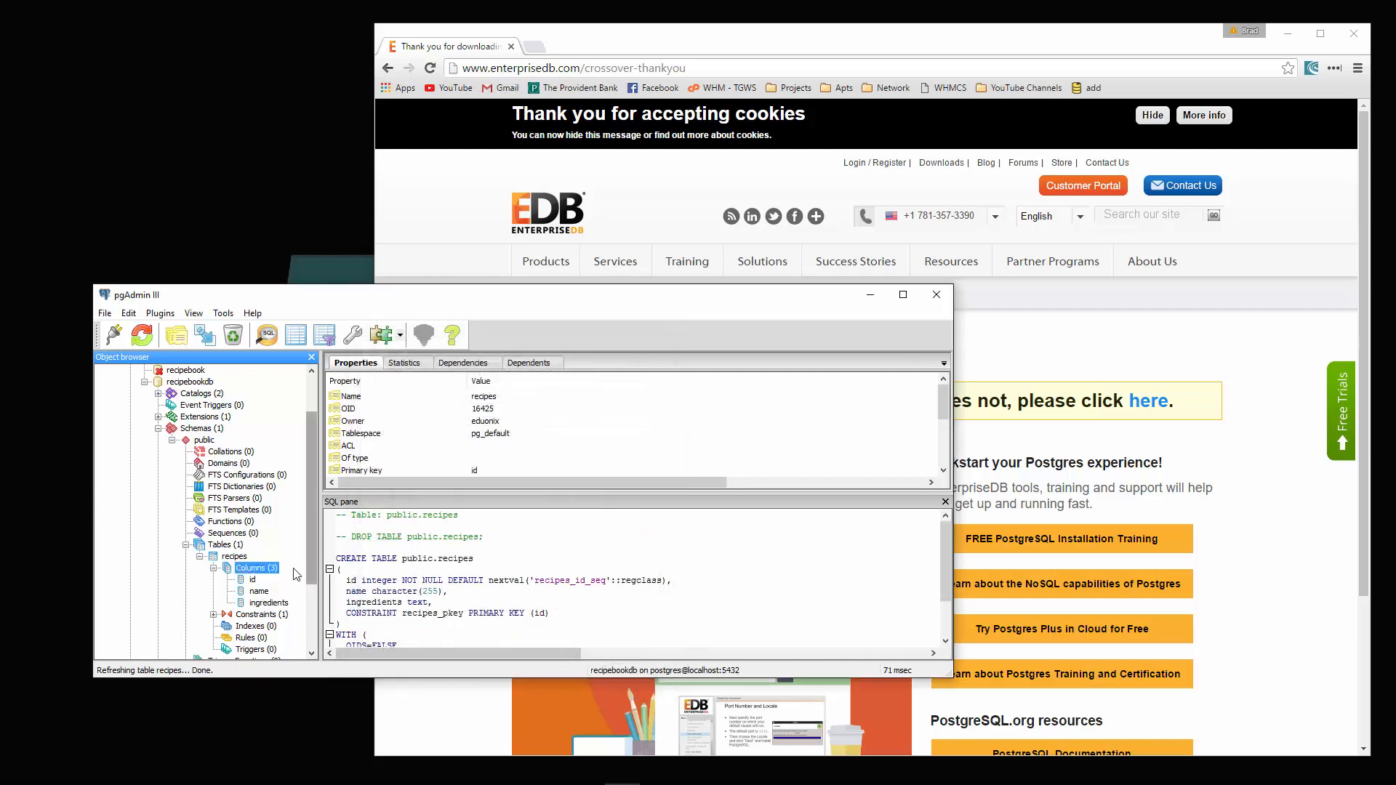
- Add a 'directions' column of type text to the recipes table and confirm it
right_click(252, 580)
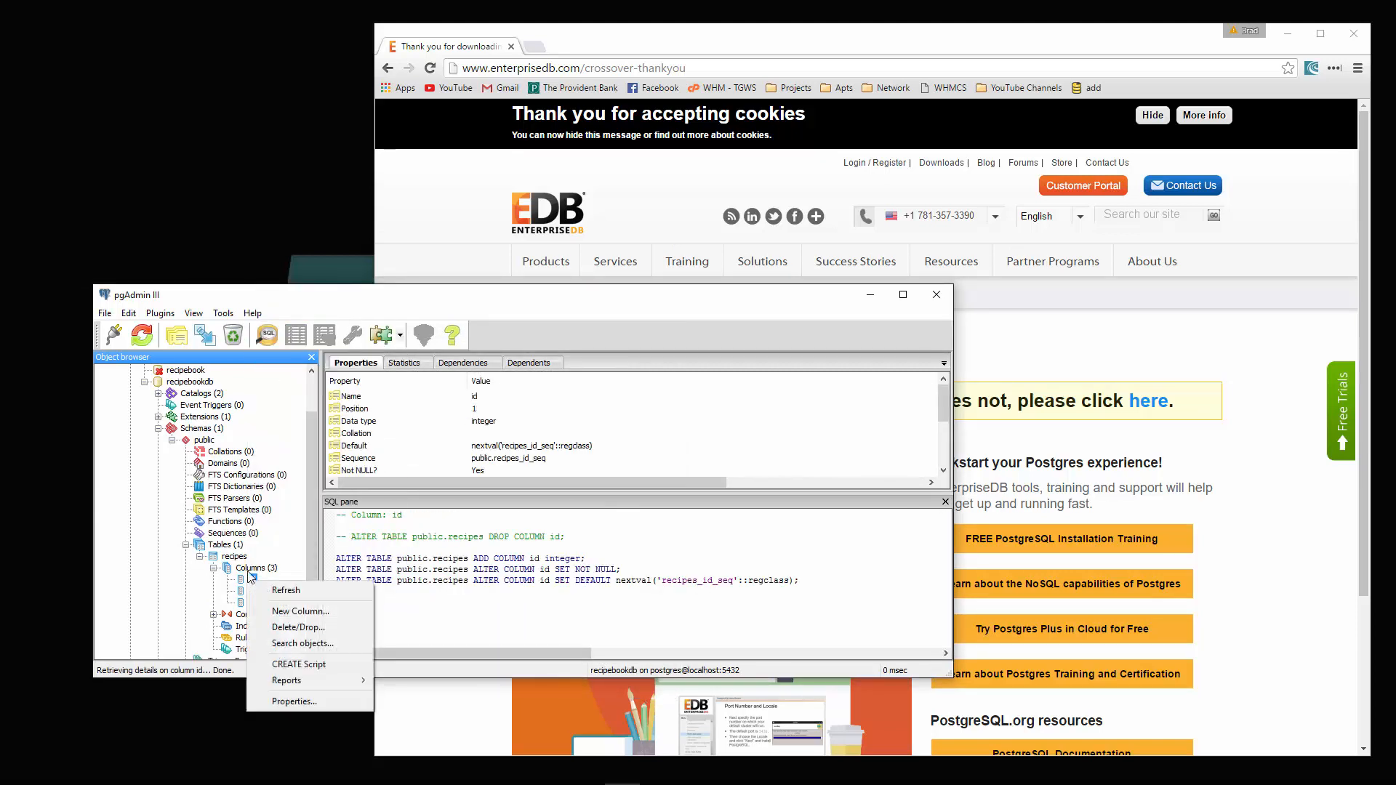
left_click(285, 589)
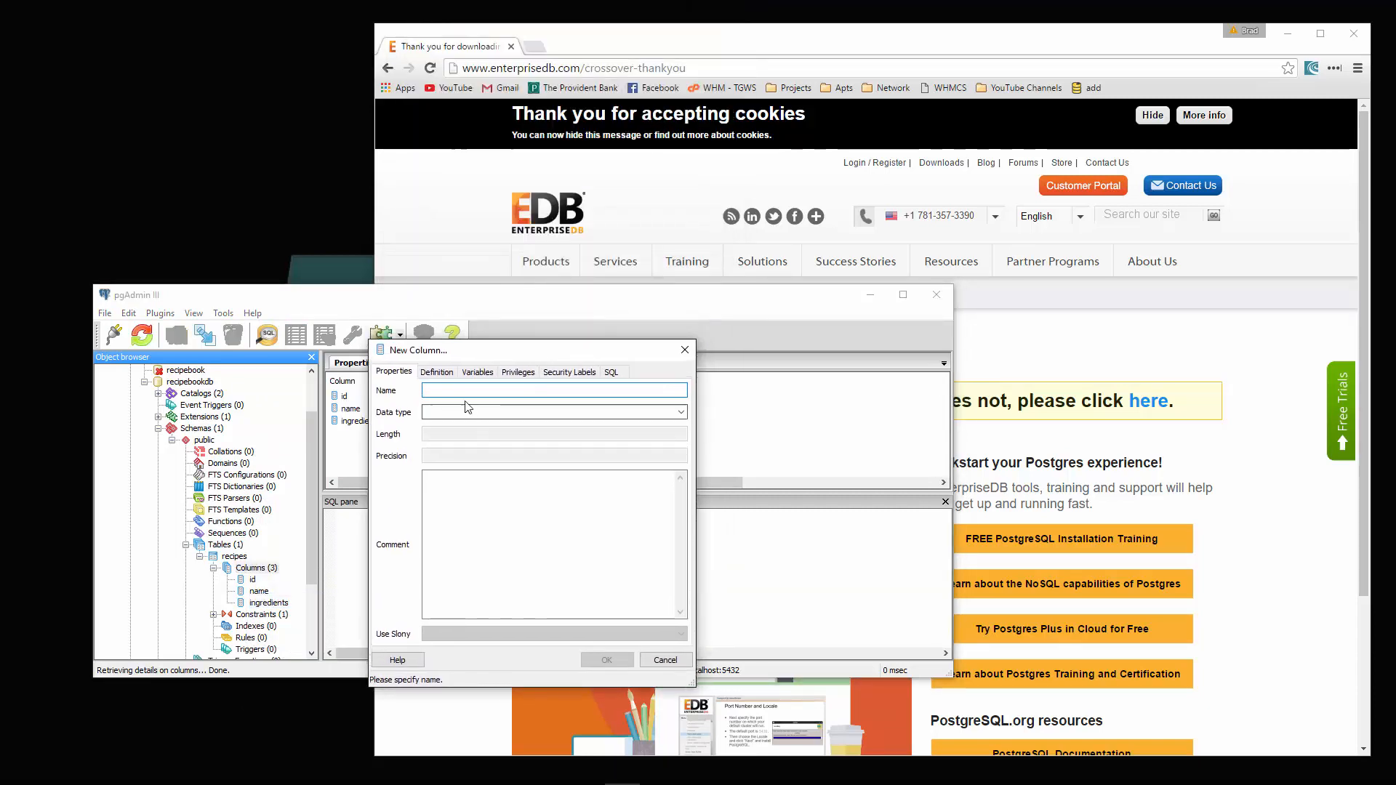
type("directions")
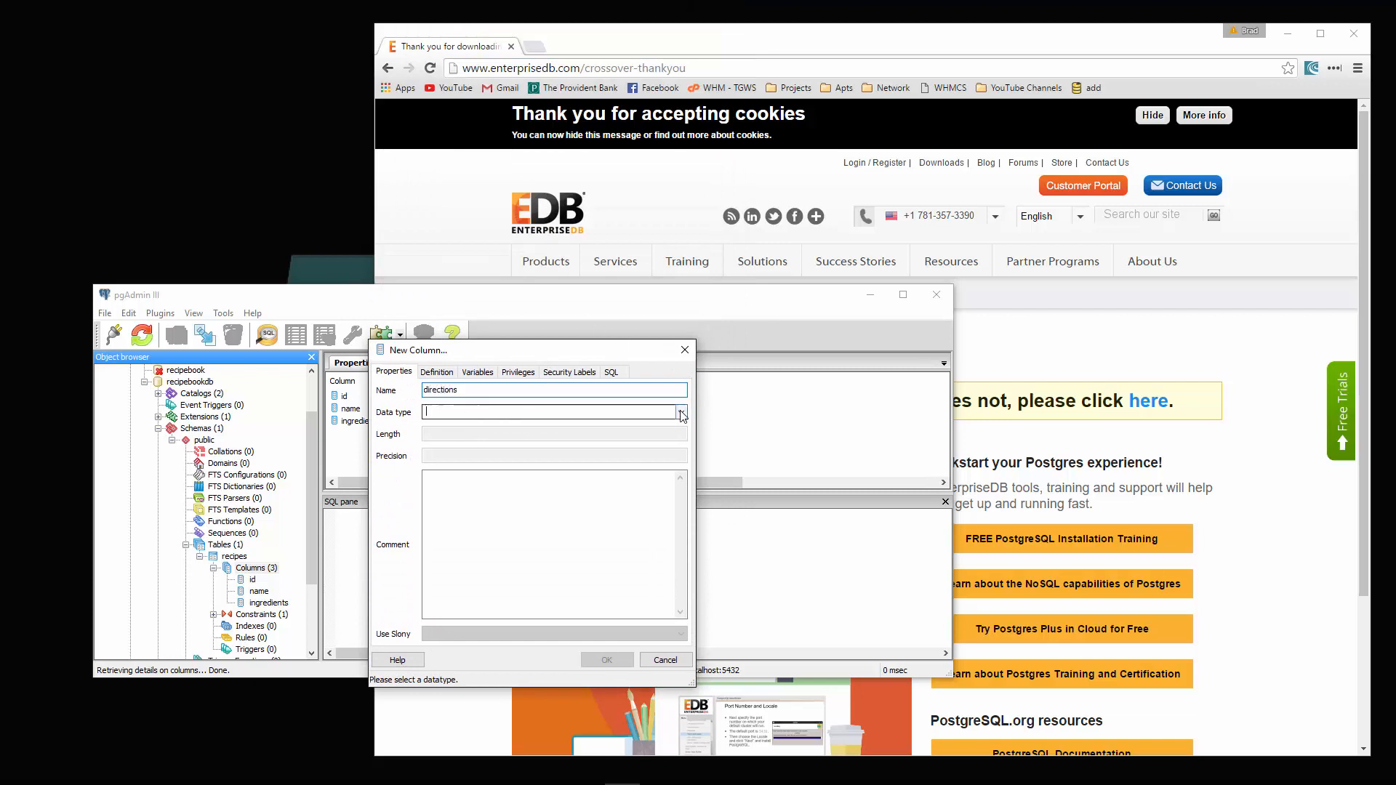
left_click(681, 411)
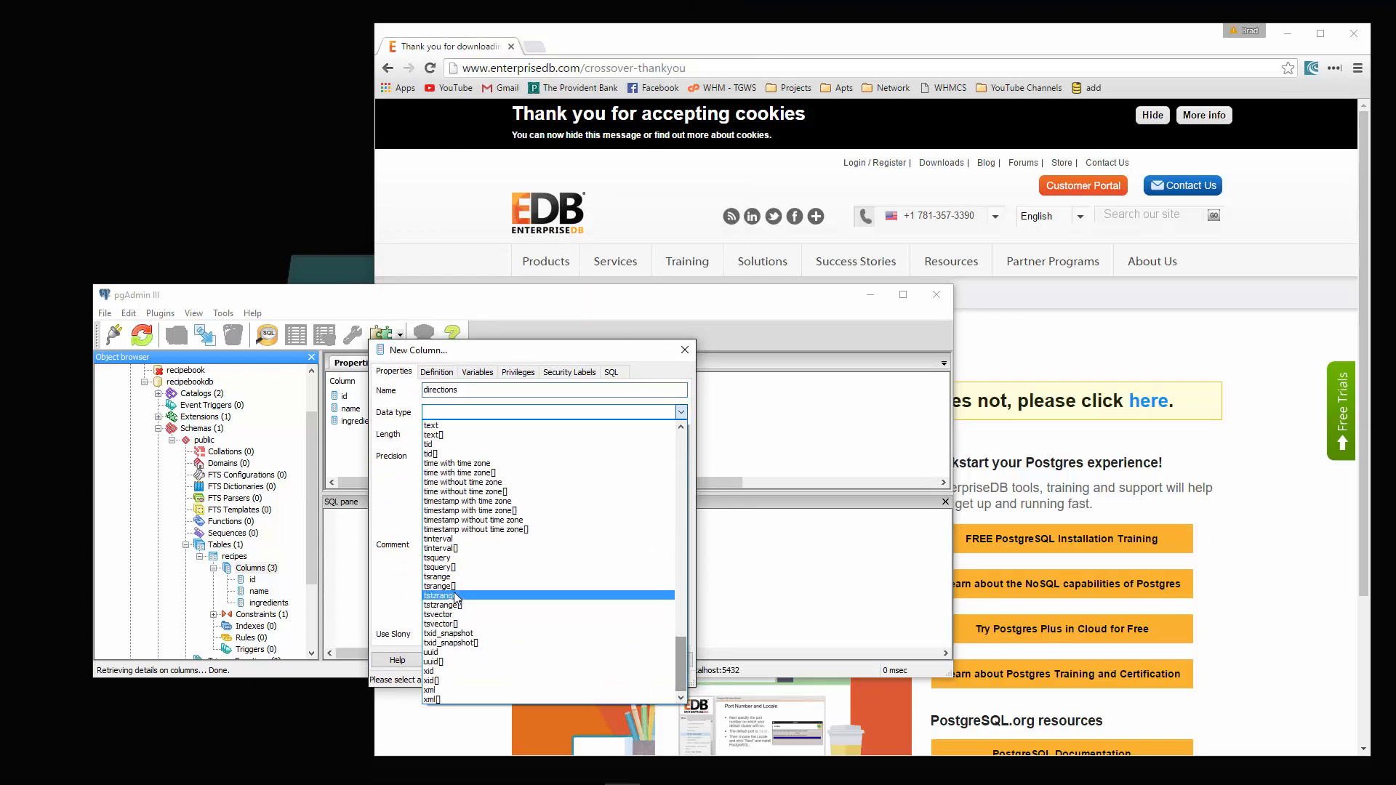
left_click(430, 425)
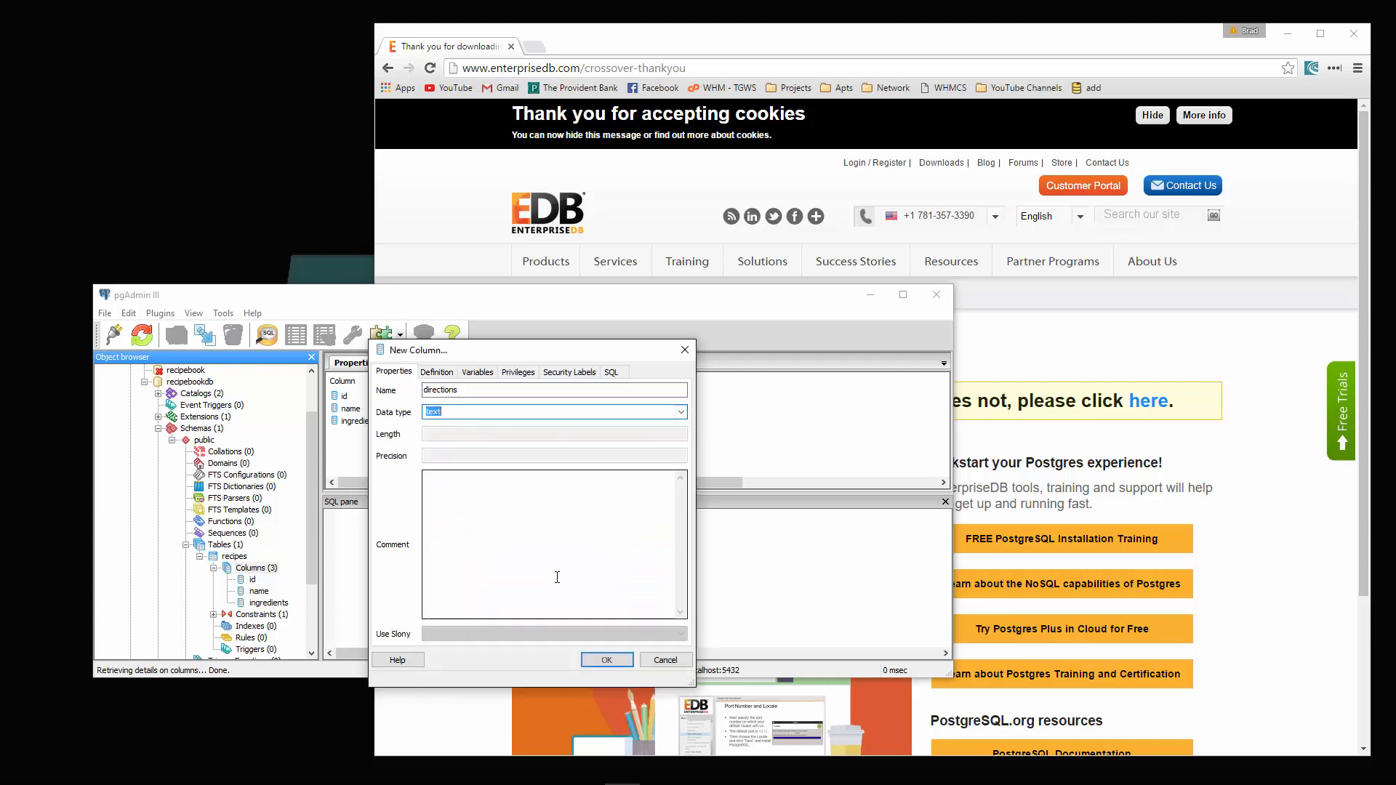
left_click(605, 660)
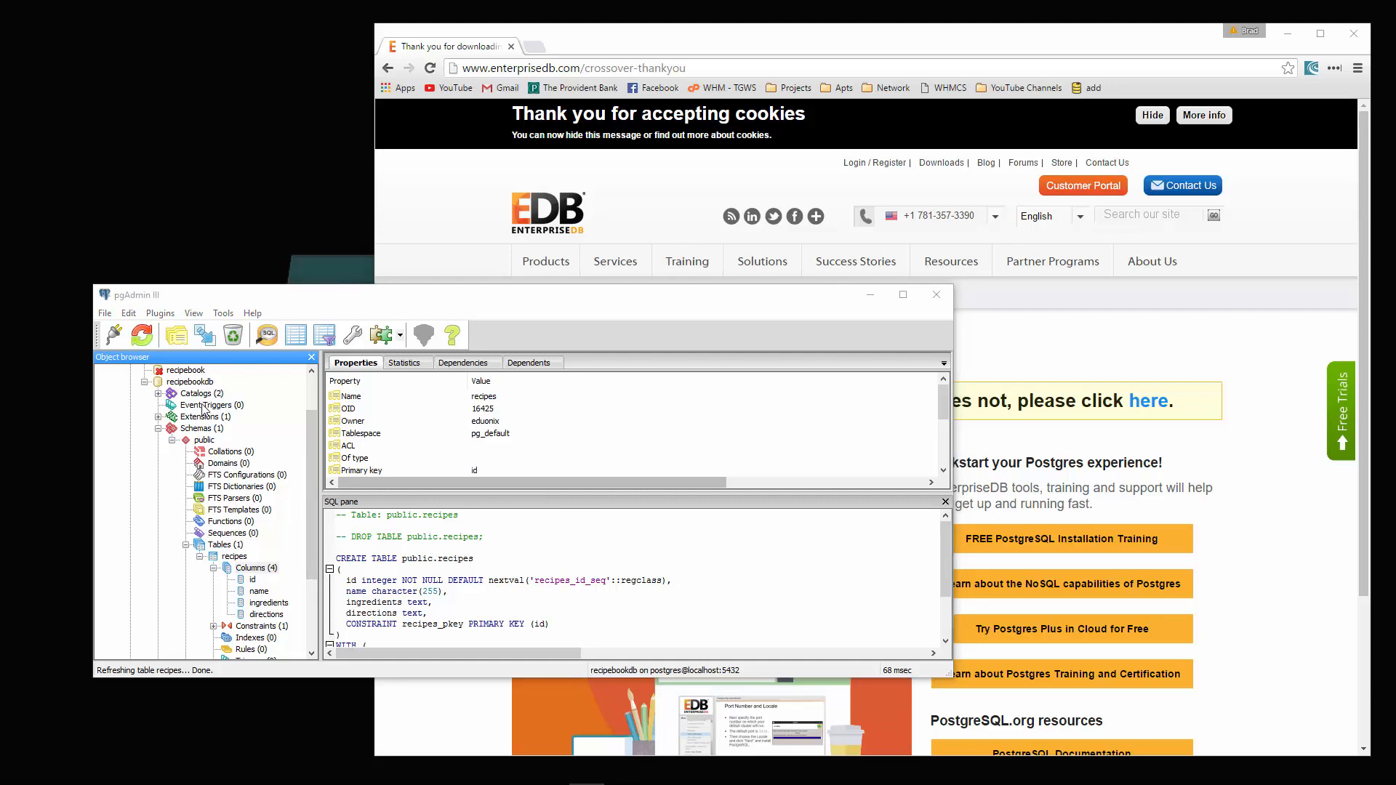
mouse_move(879, 553)
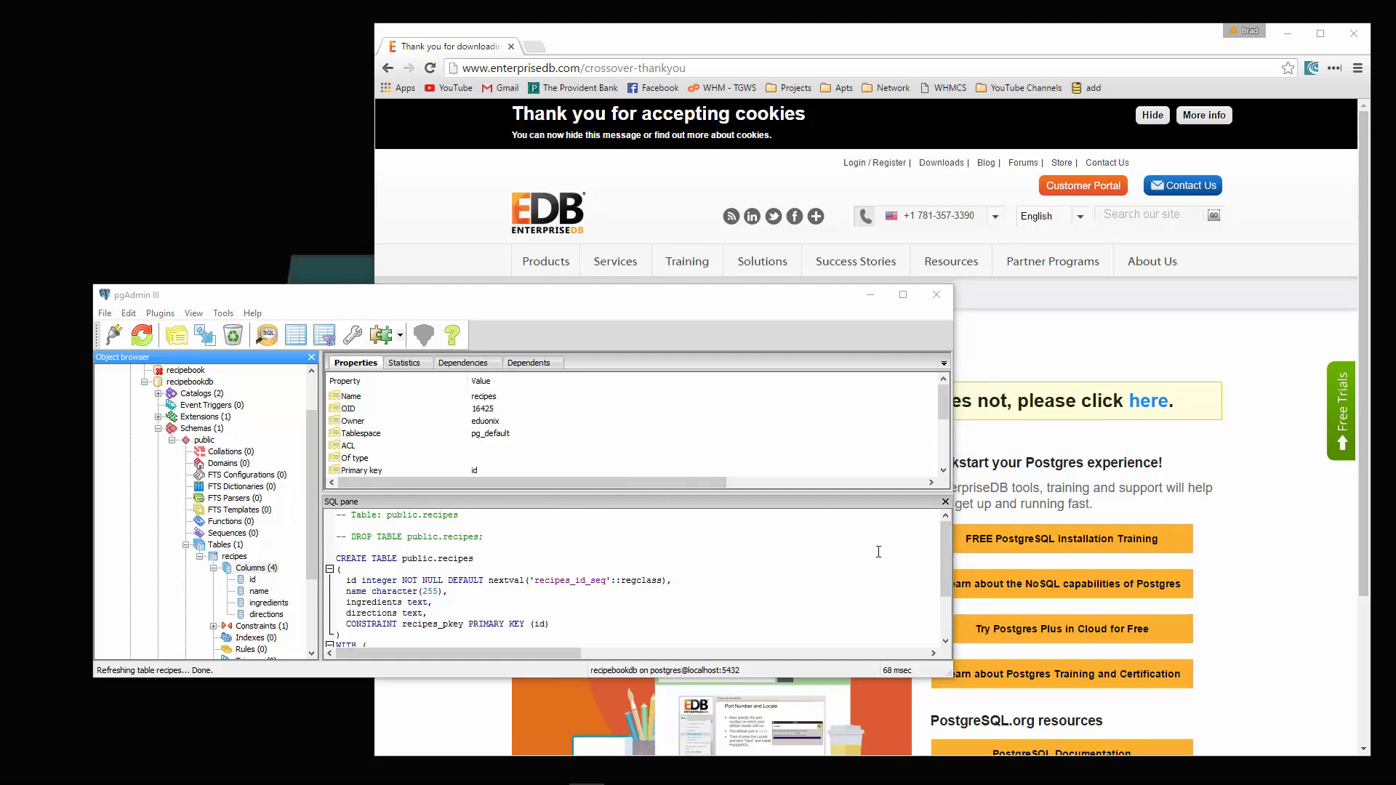
mouse_move(1234, 564)
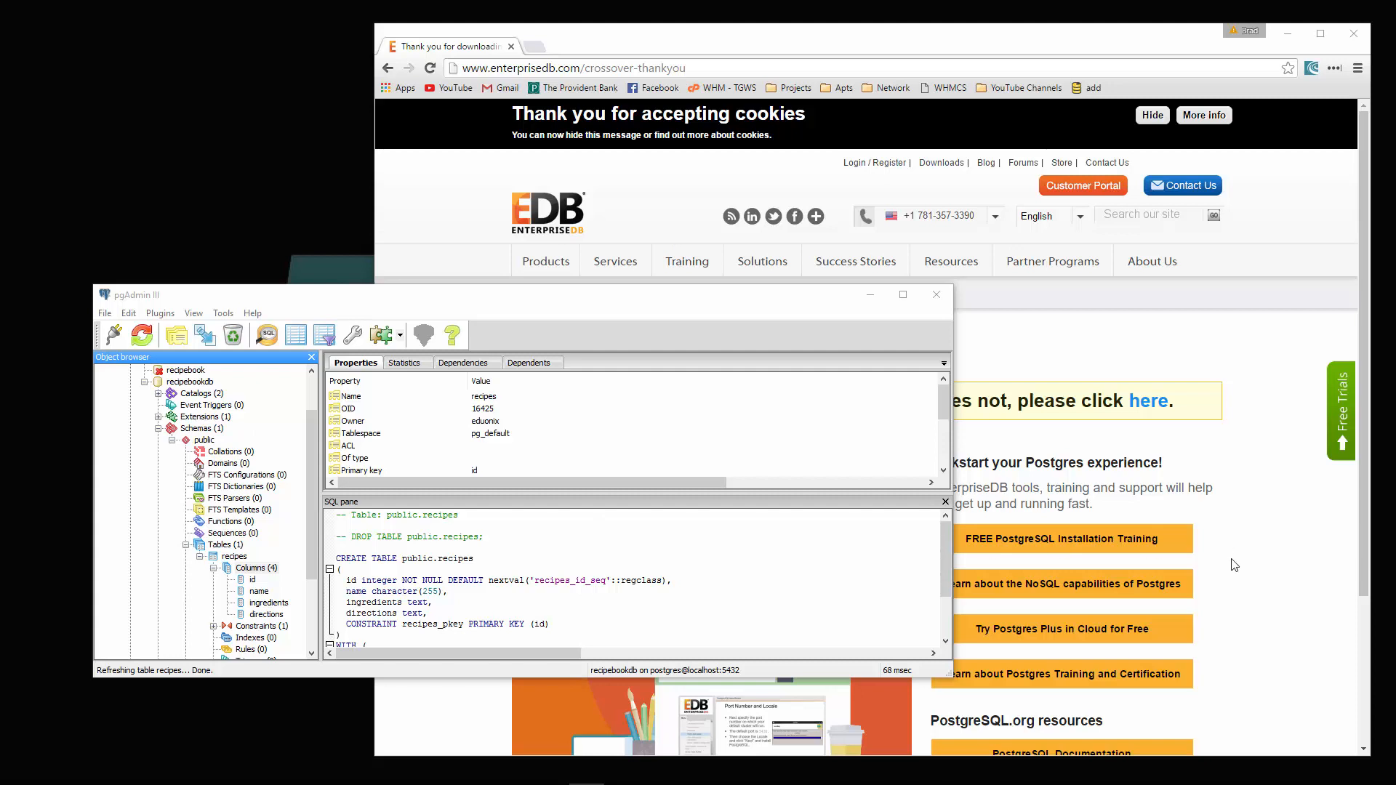